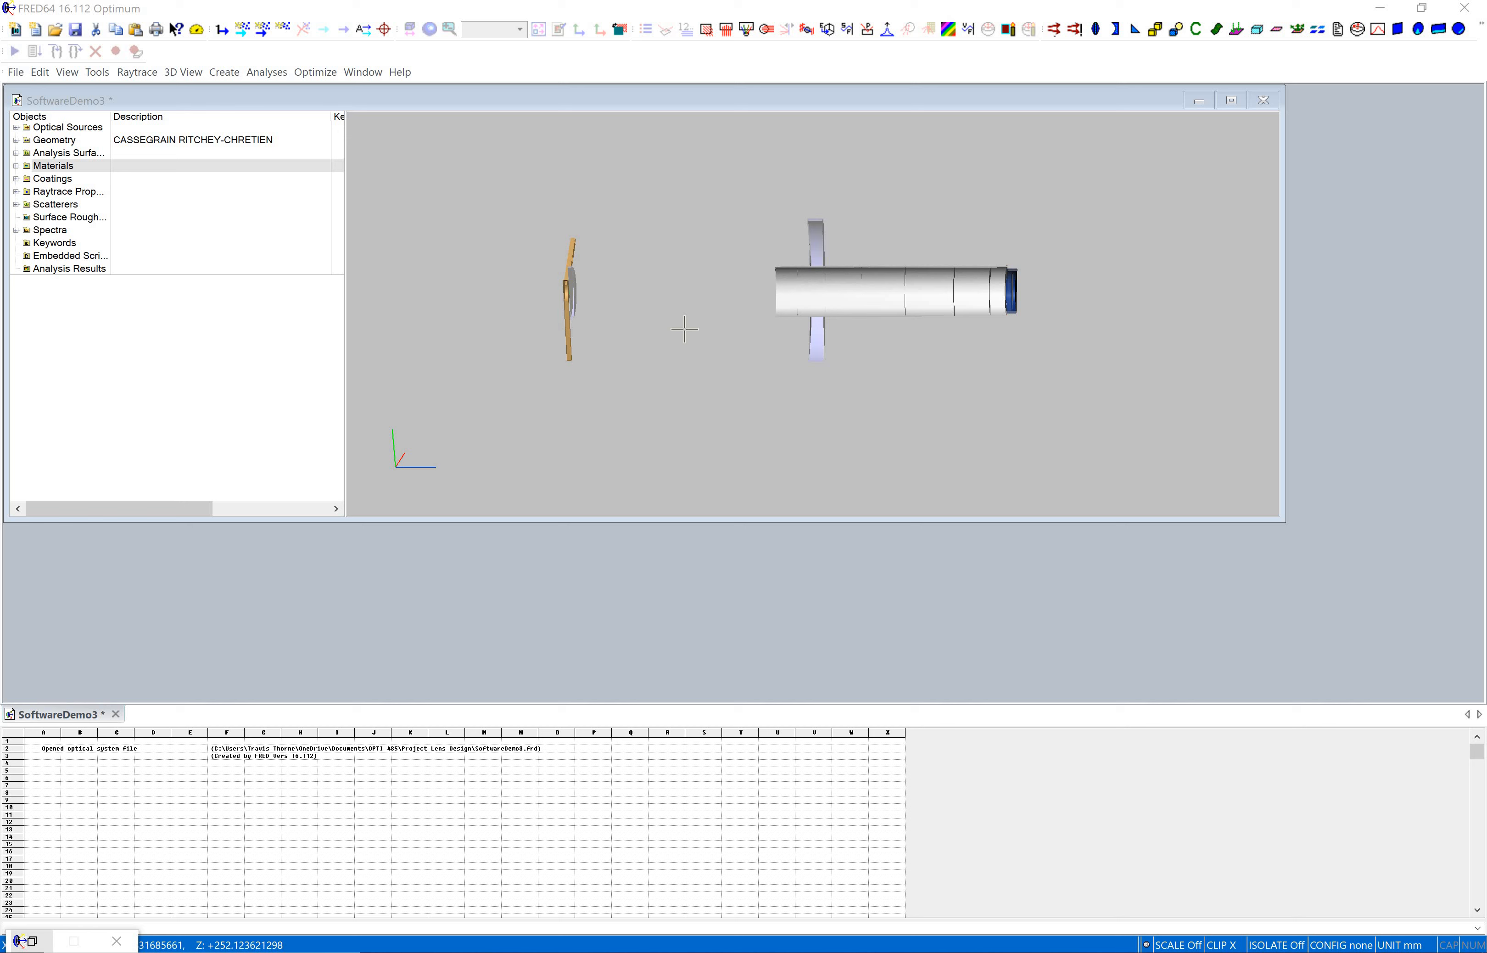
mouse_move(1322, 233)
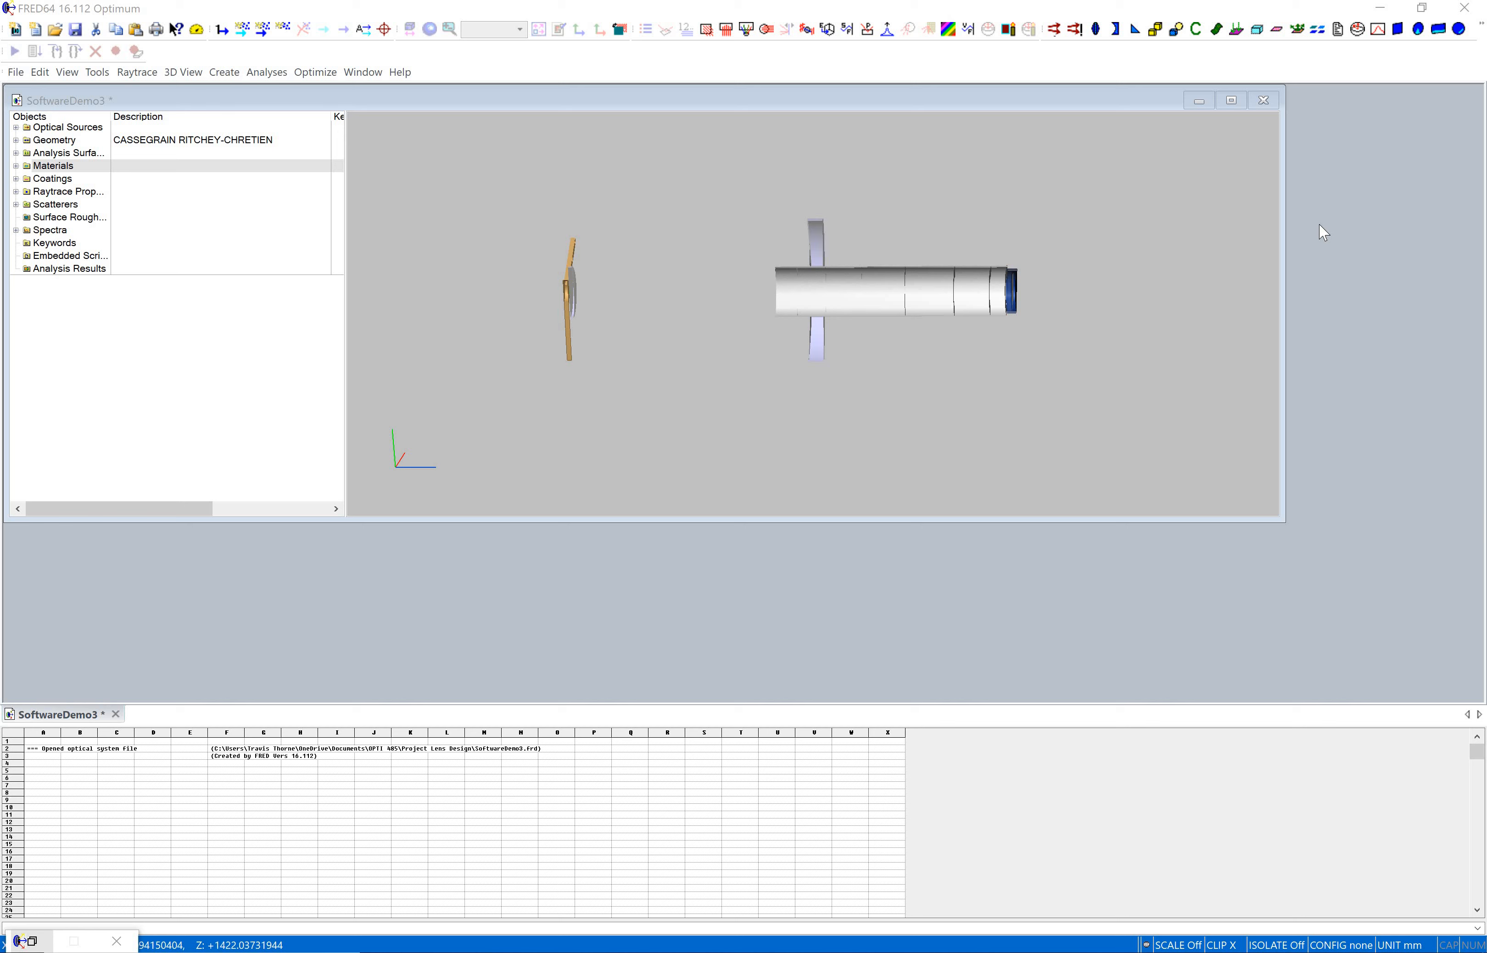
mouse_move(1047, 229)
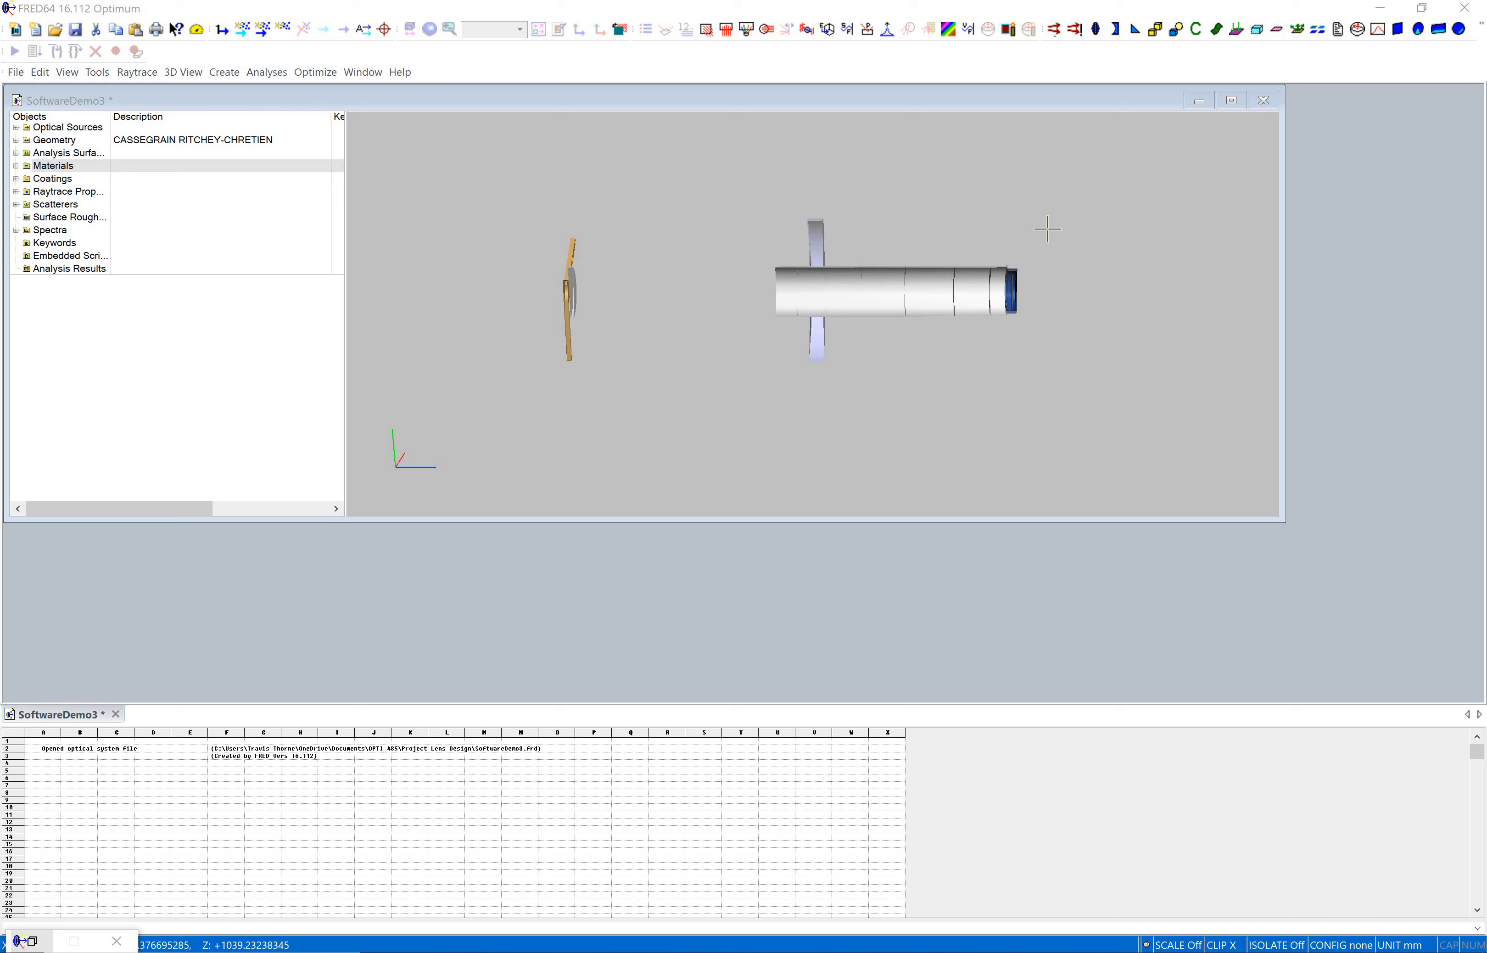
mouse_move(956, 277)
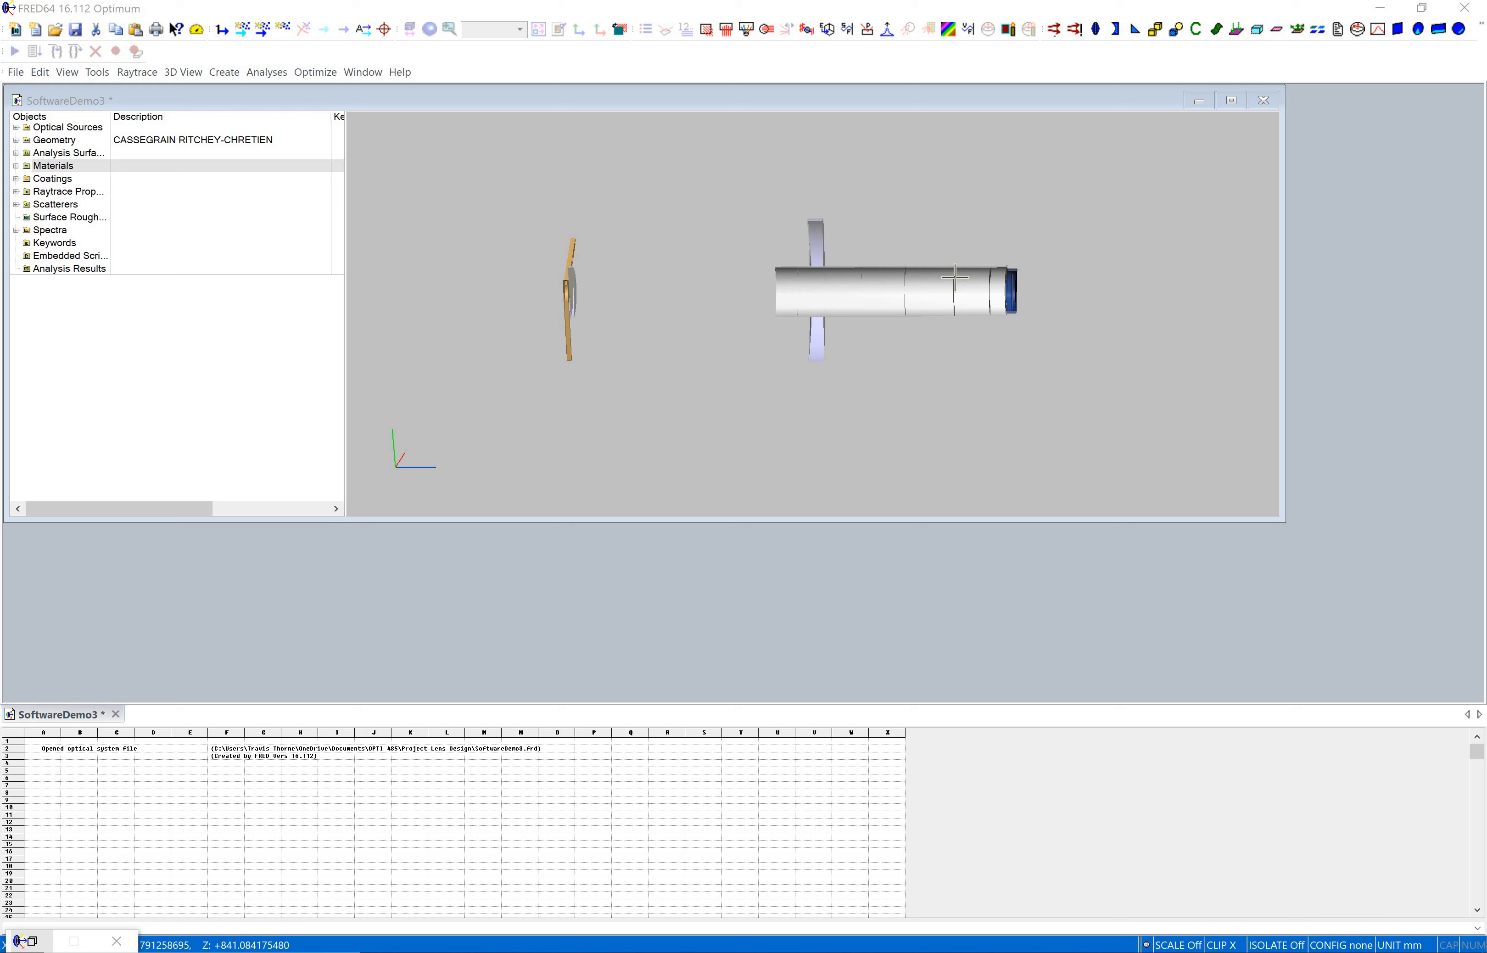
mouse_move(756, 370)
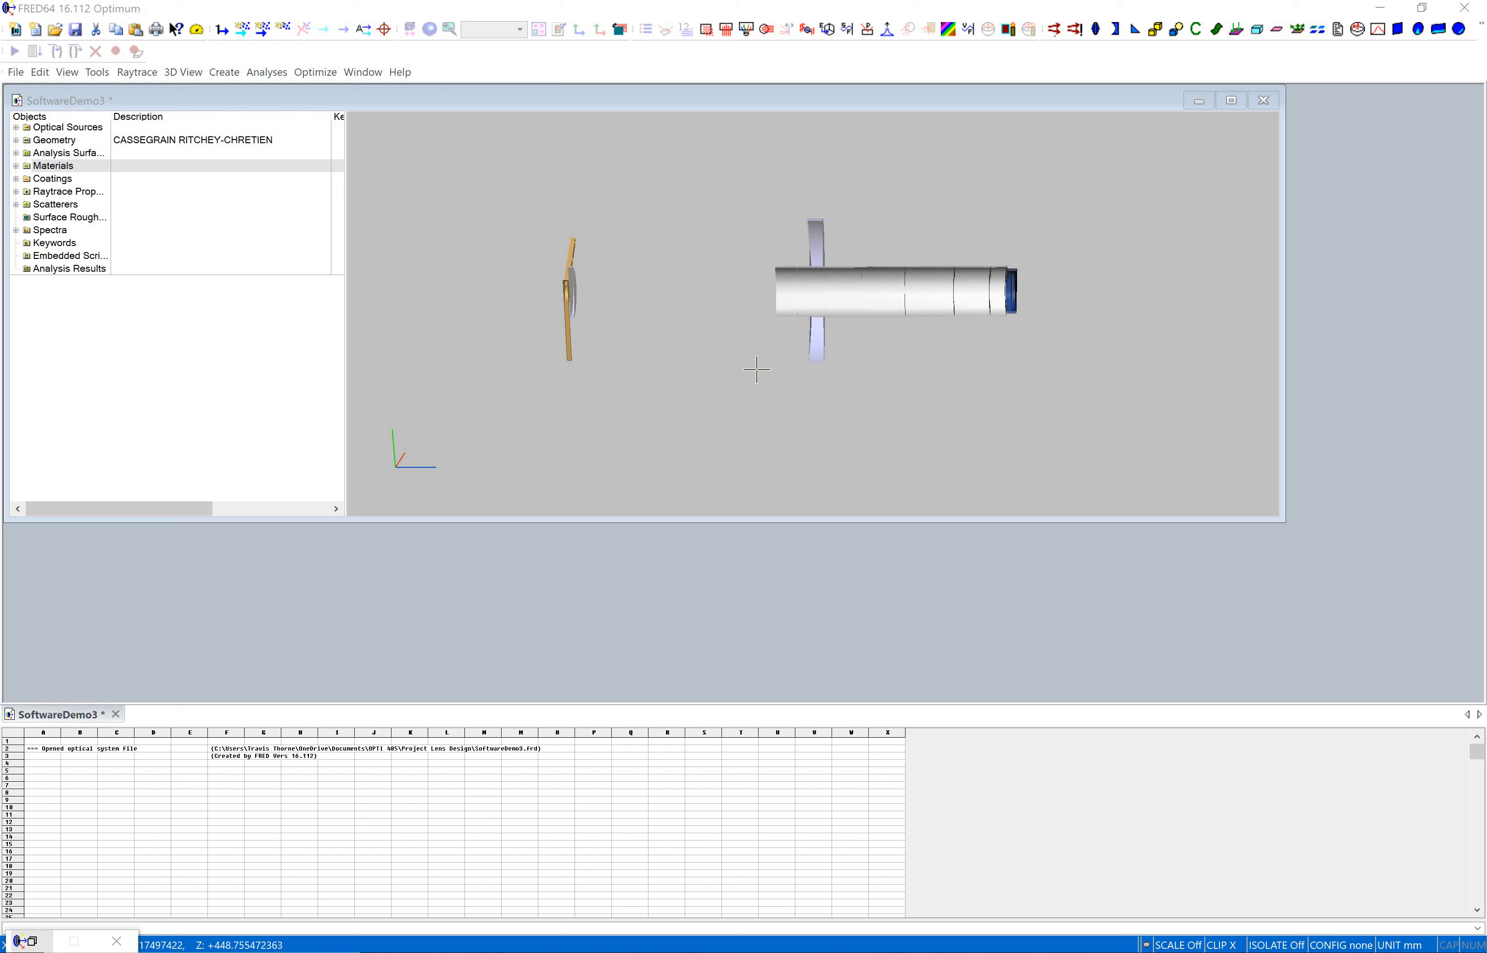
mouse_move(545, 266)
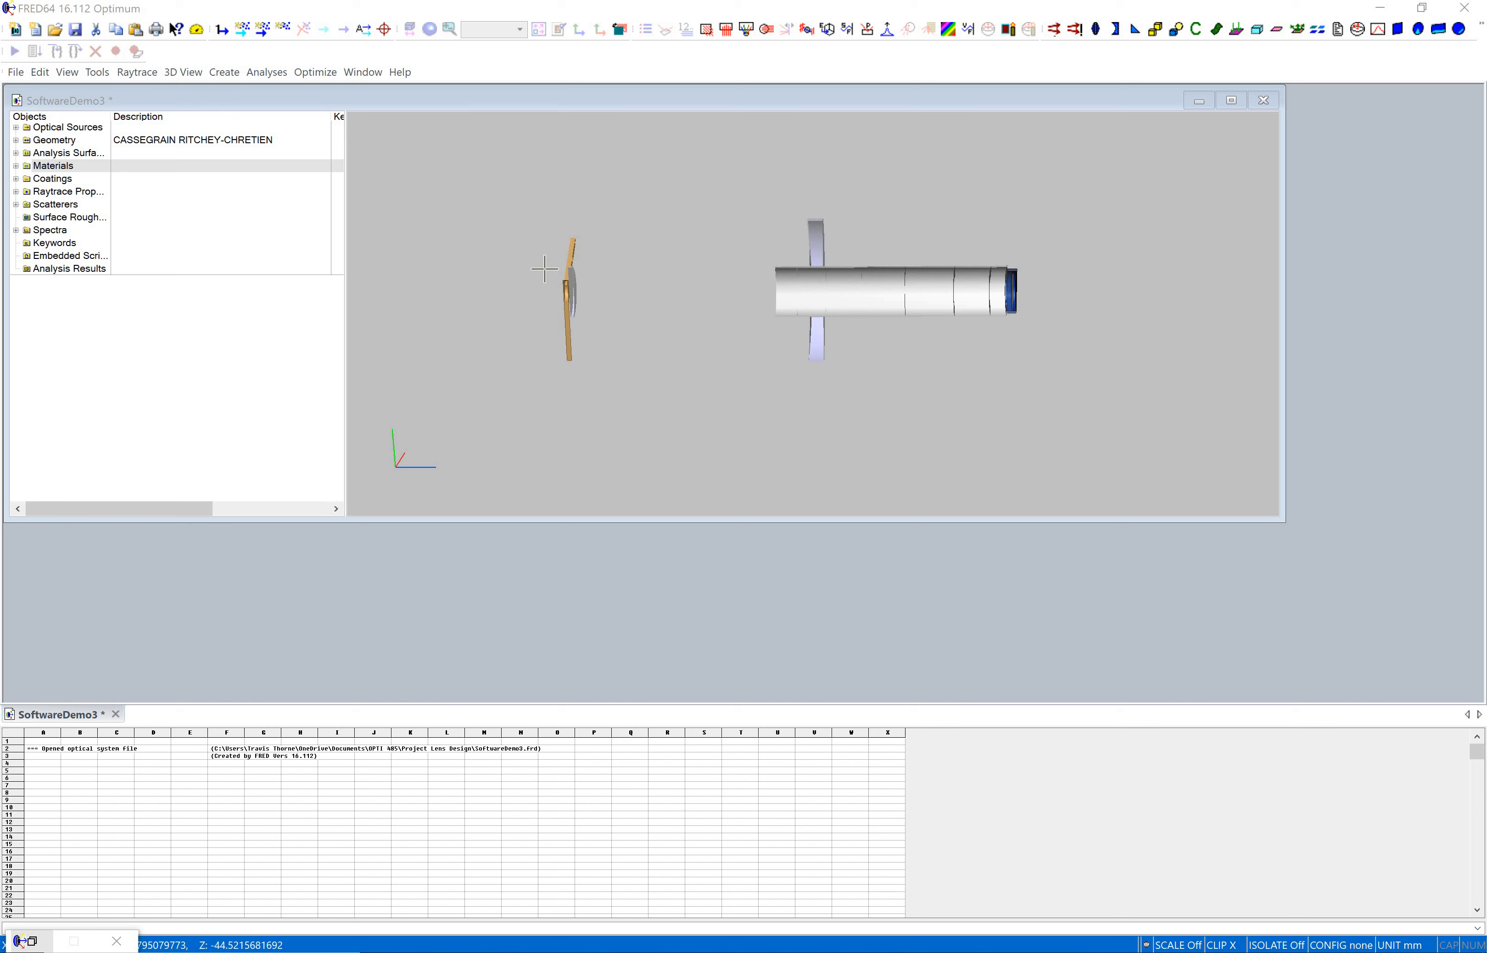
mouse_move(579, 282)
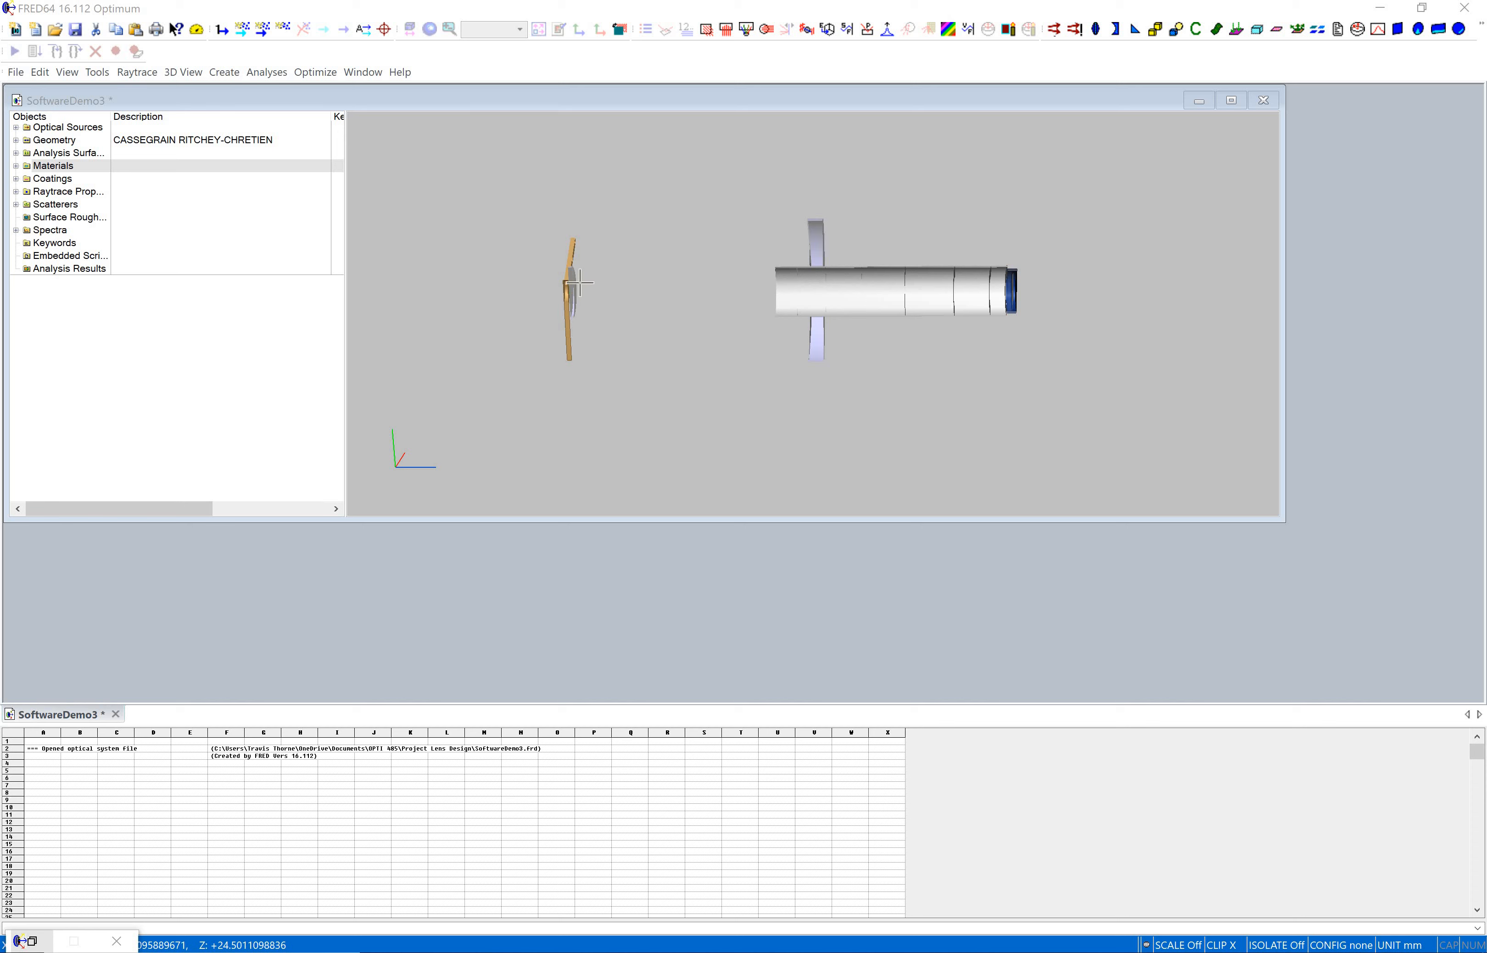
mouse_move(595, 310)
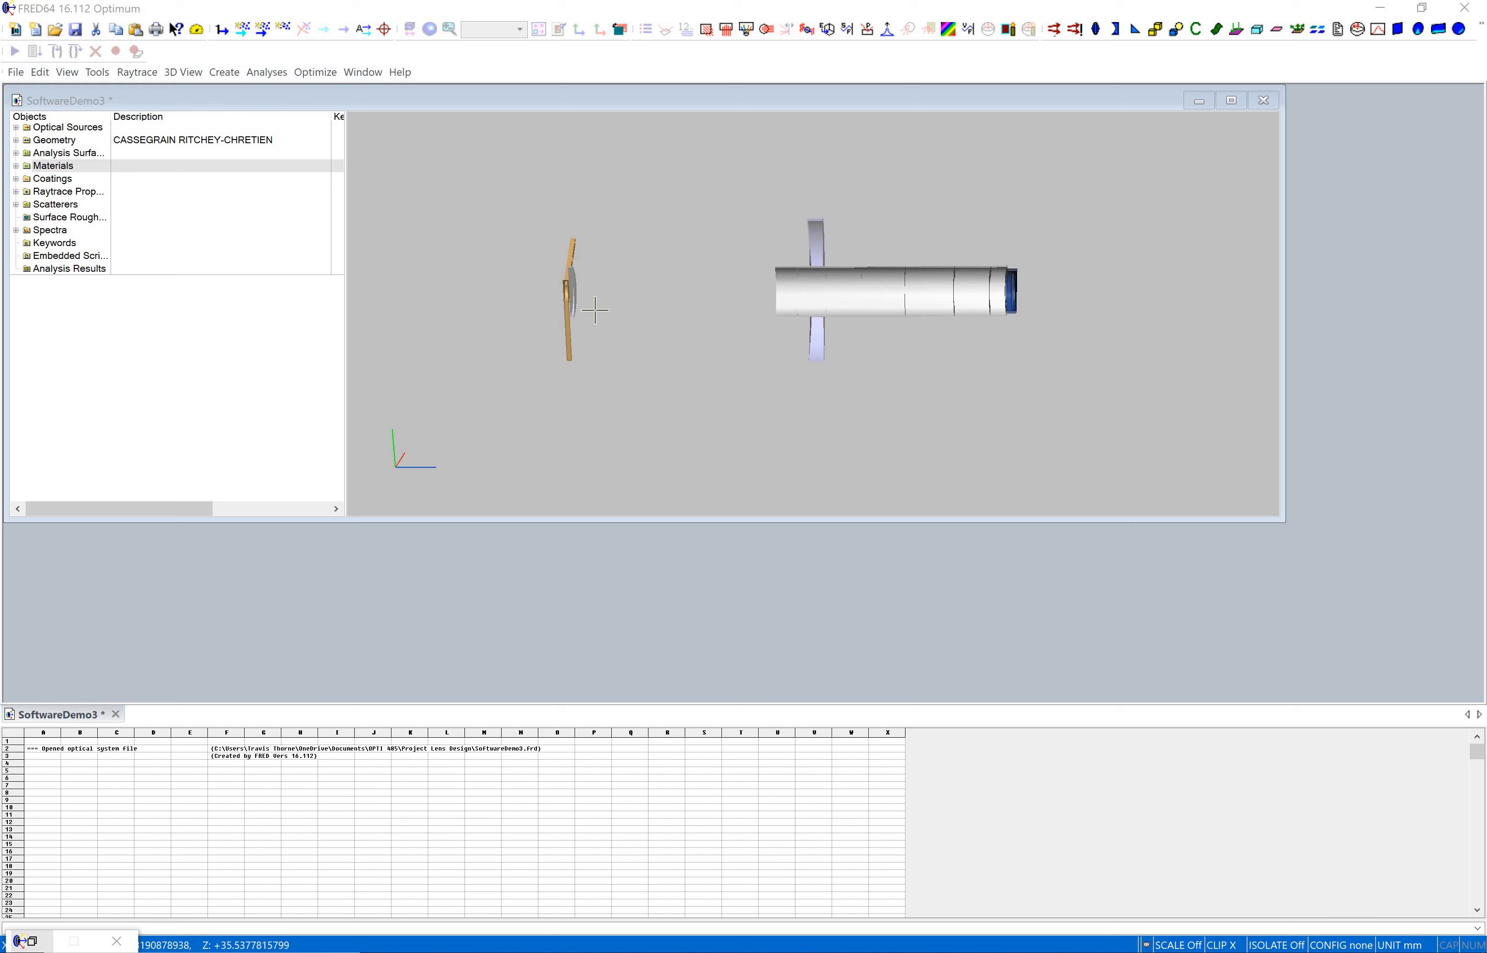
mouse_move(747, 284)
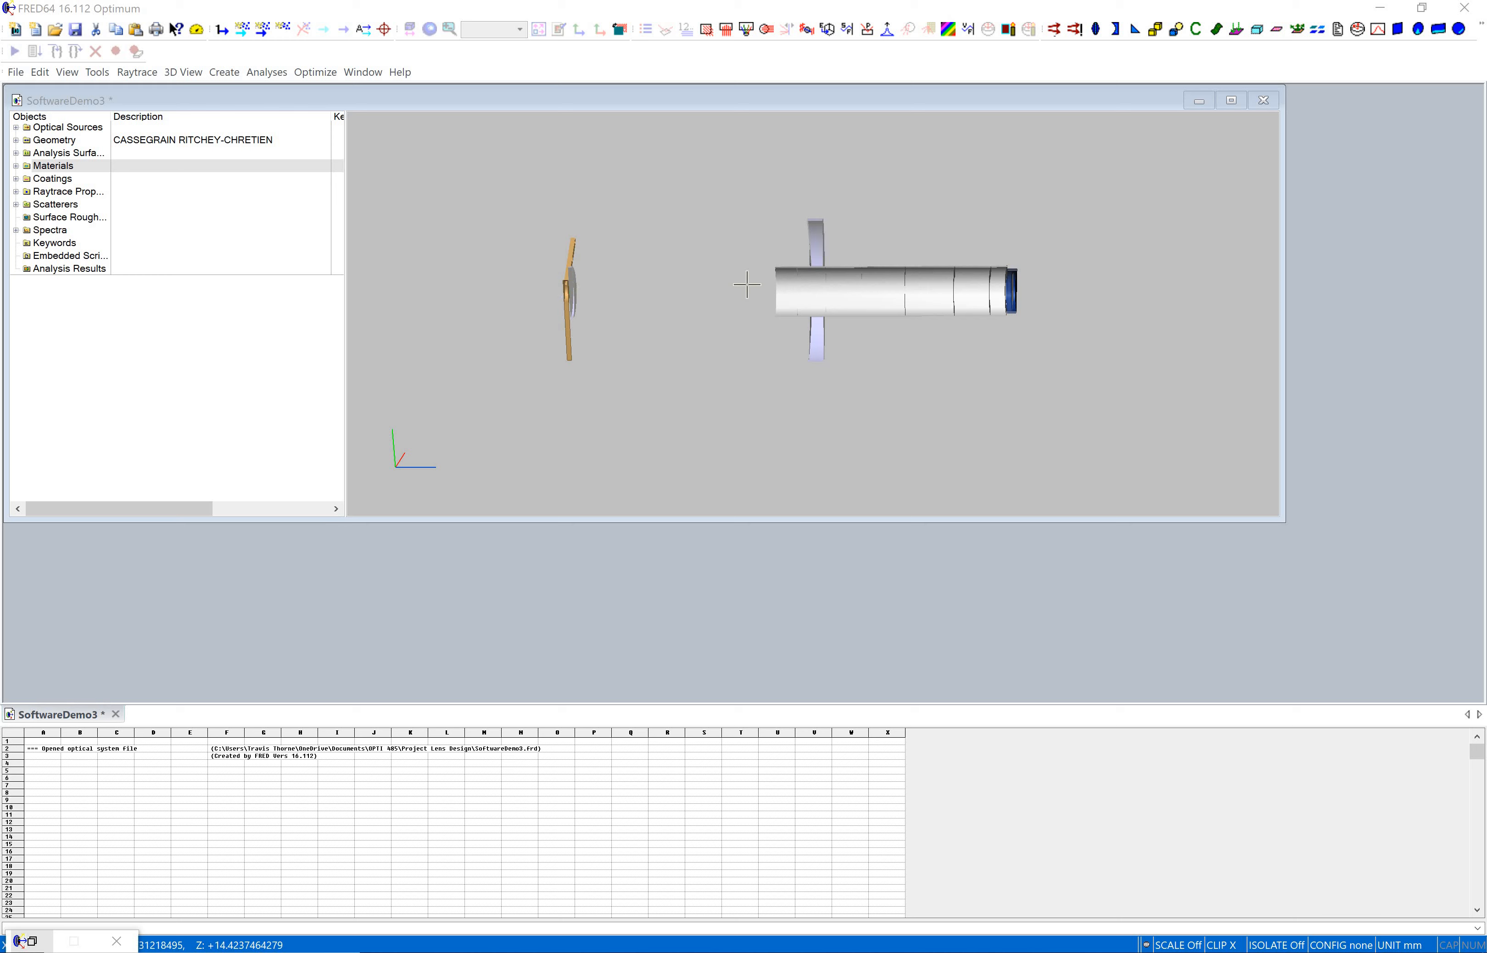
mouse_move(749, 294)
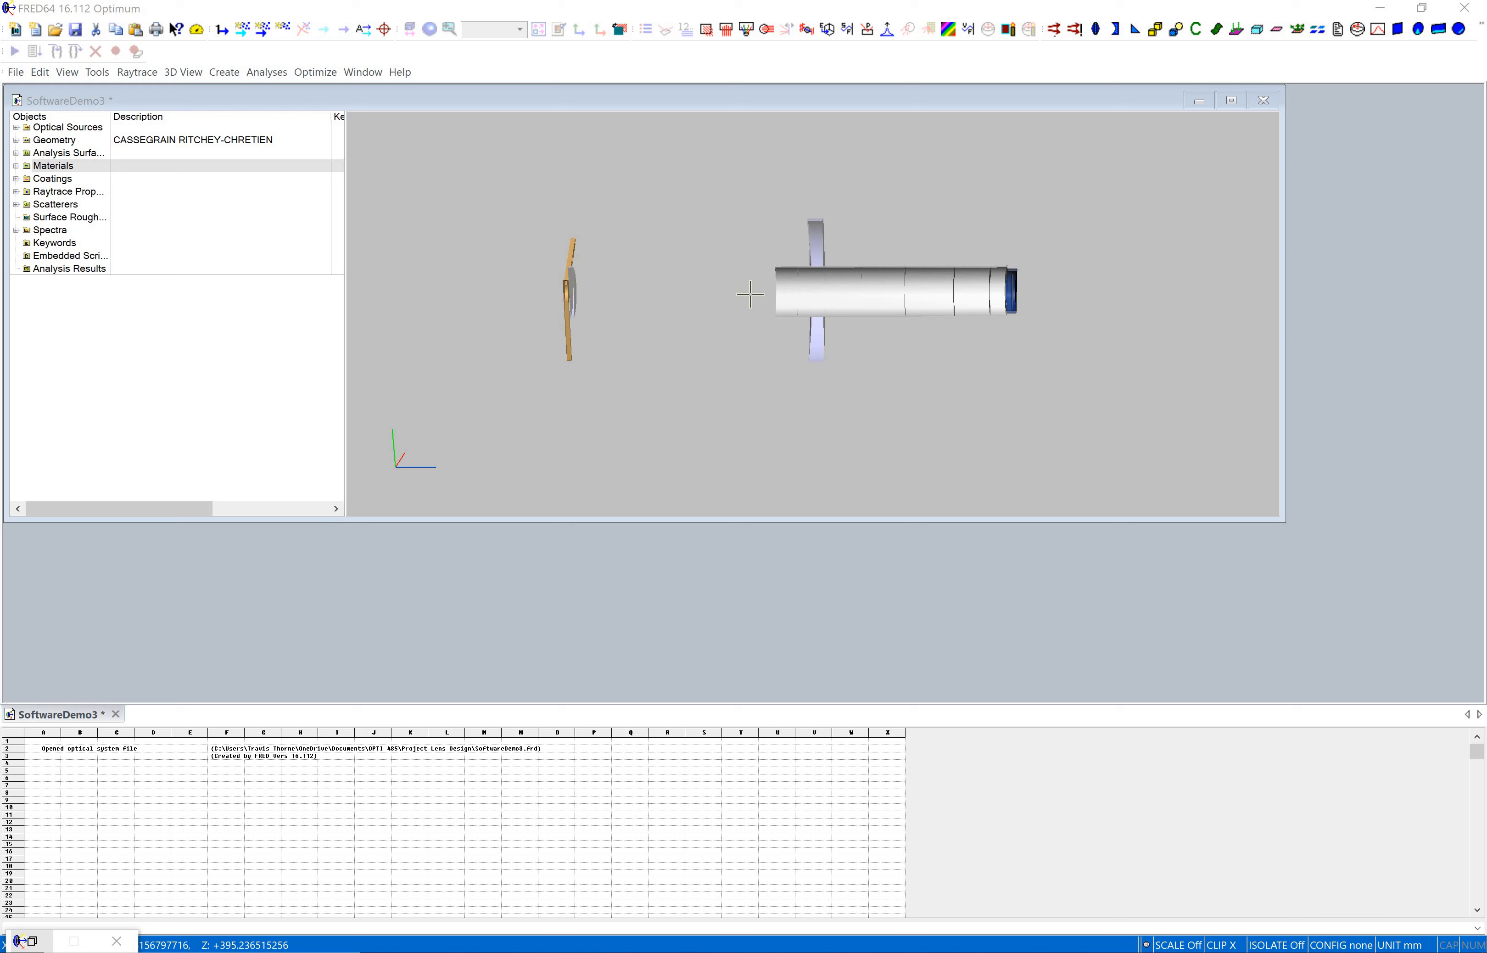
mouse_move(592, 278)
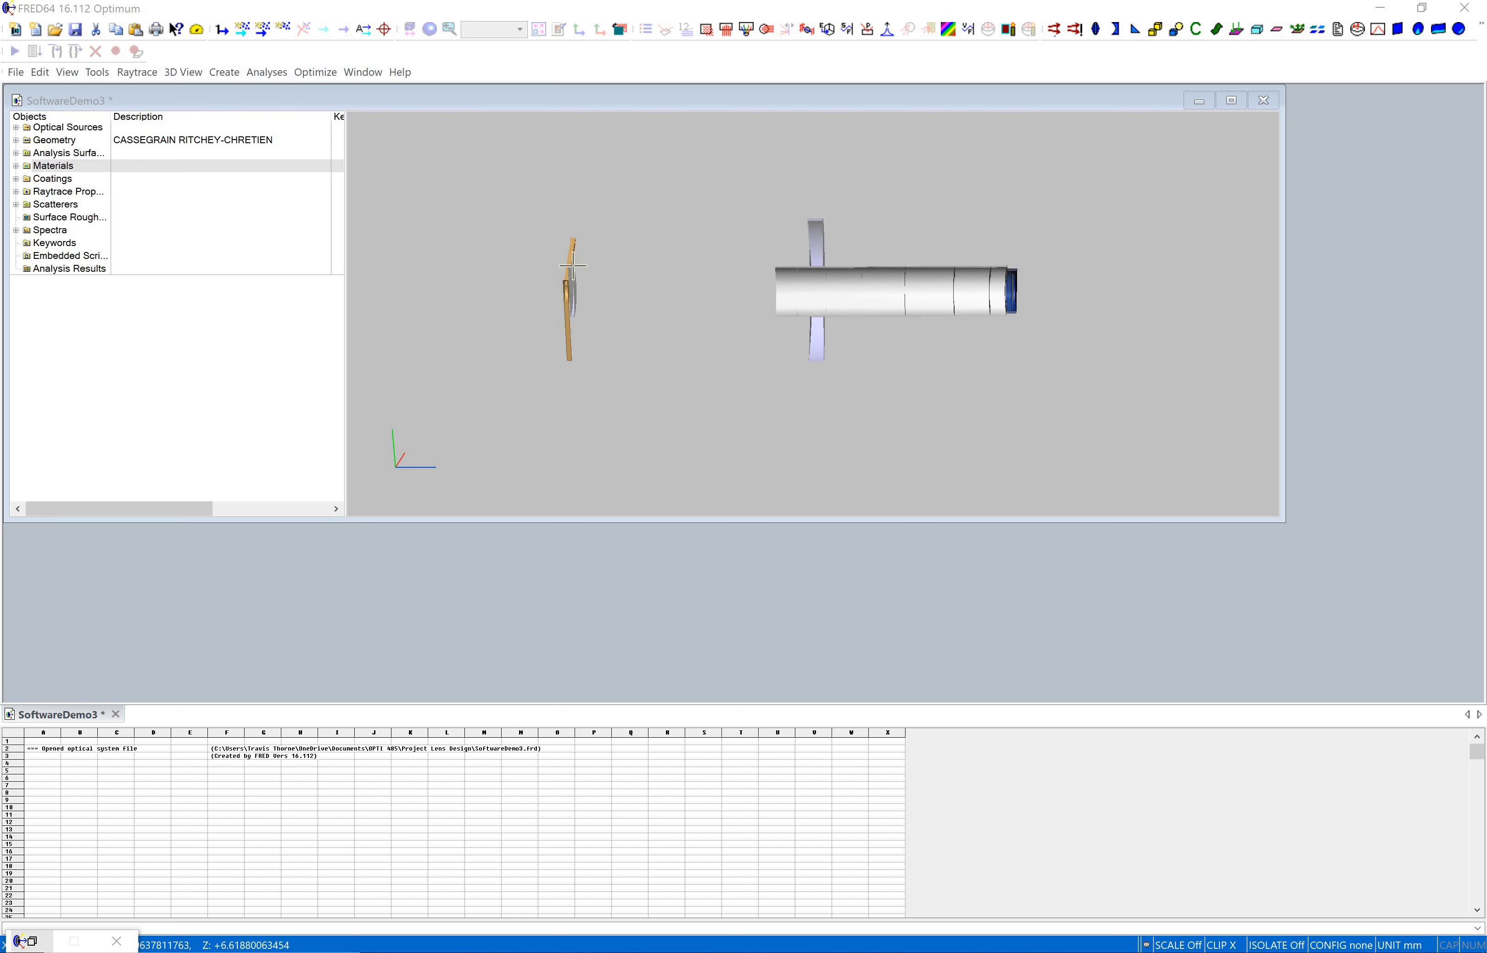
mouse_move(576, 268)
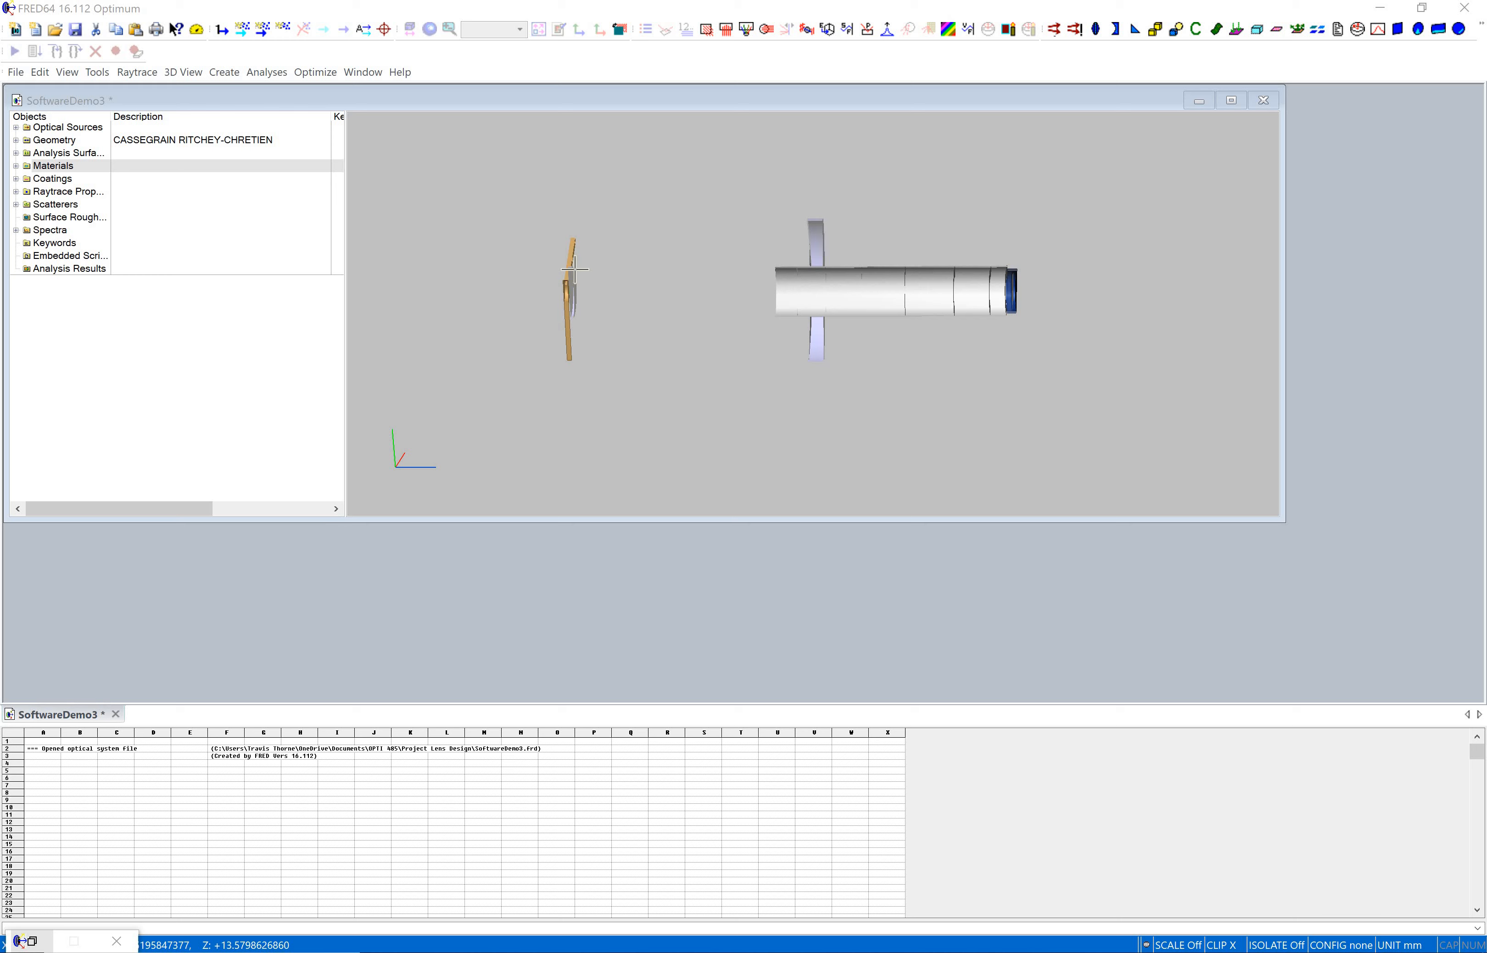
mouse_move(805, 259)
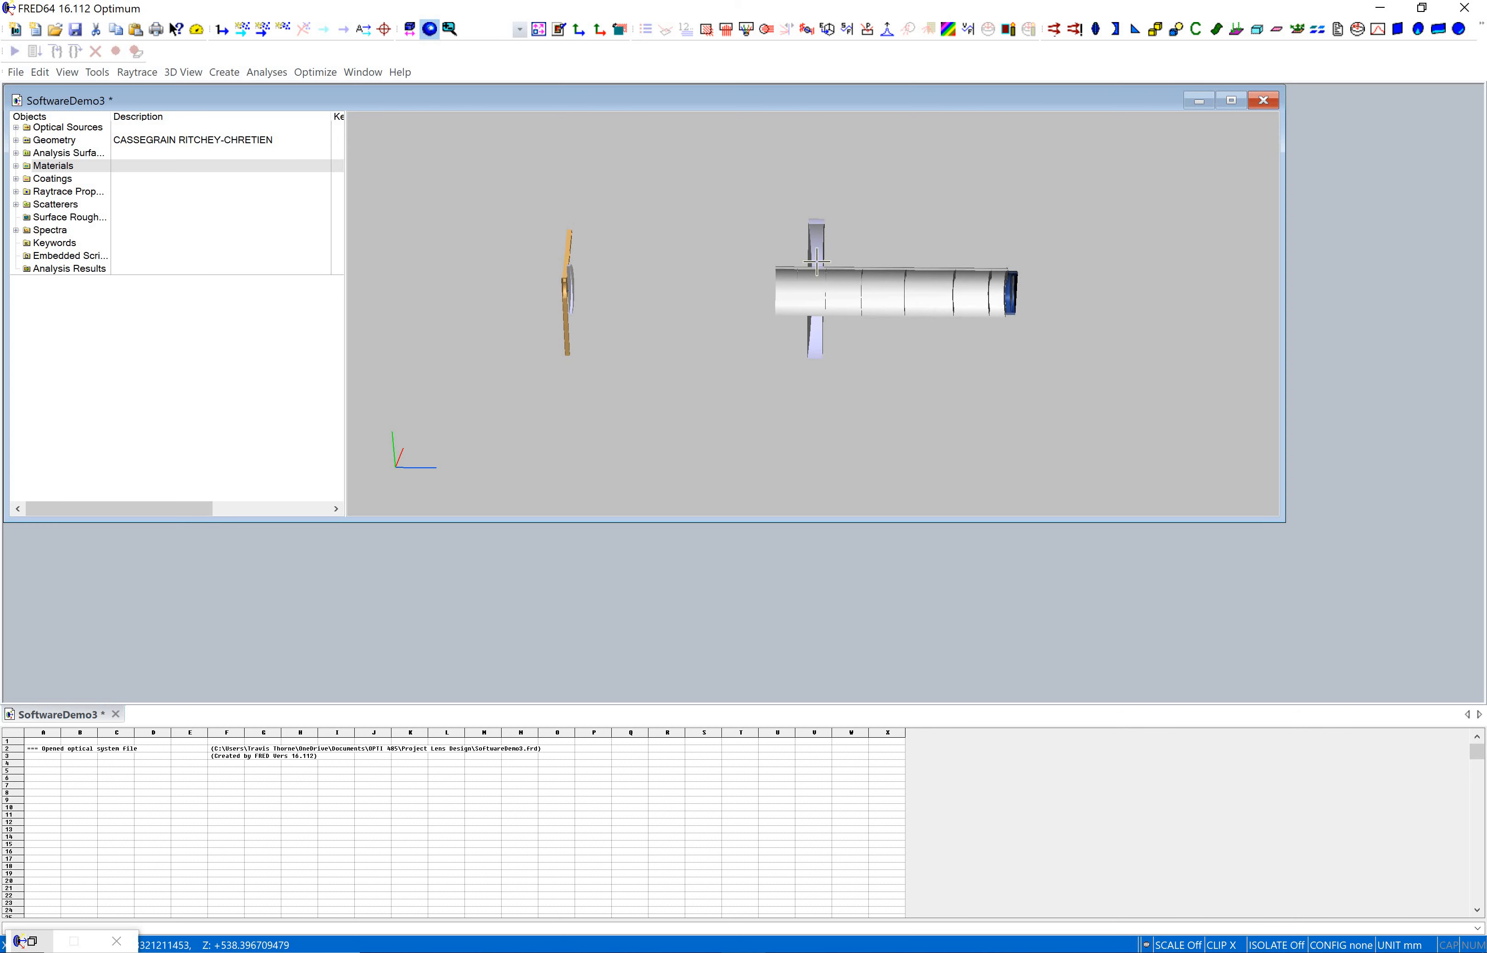
mouse_move(576, 290)
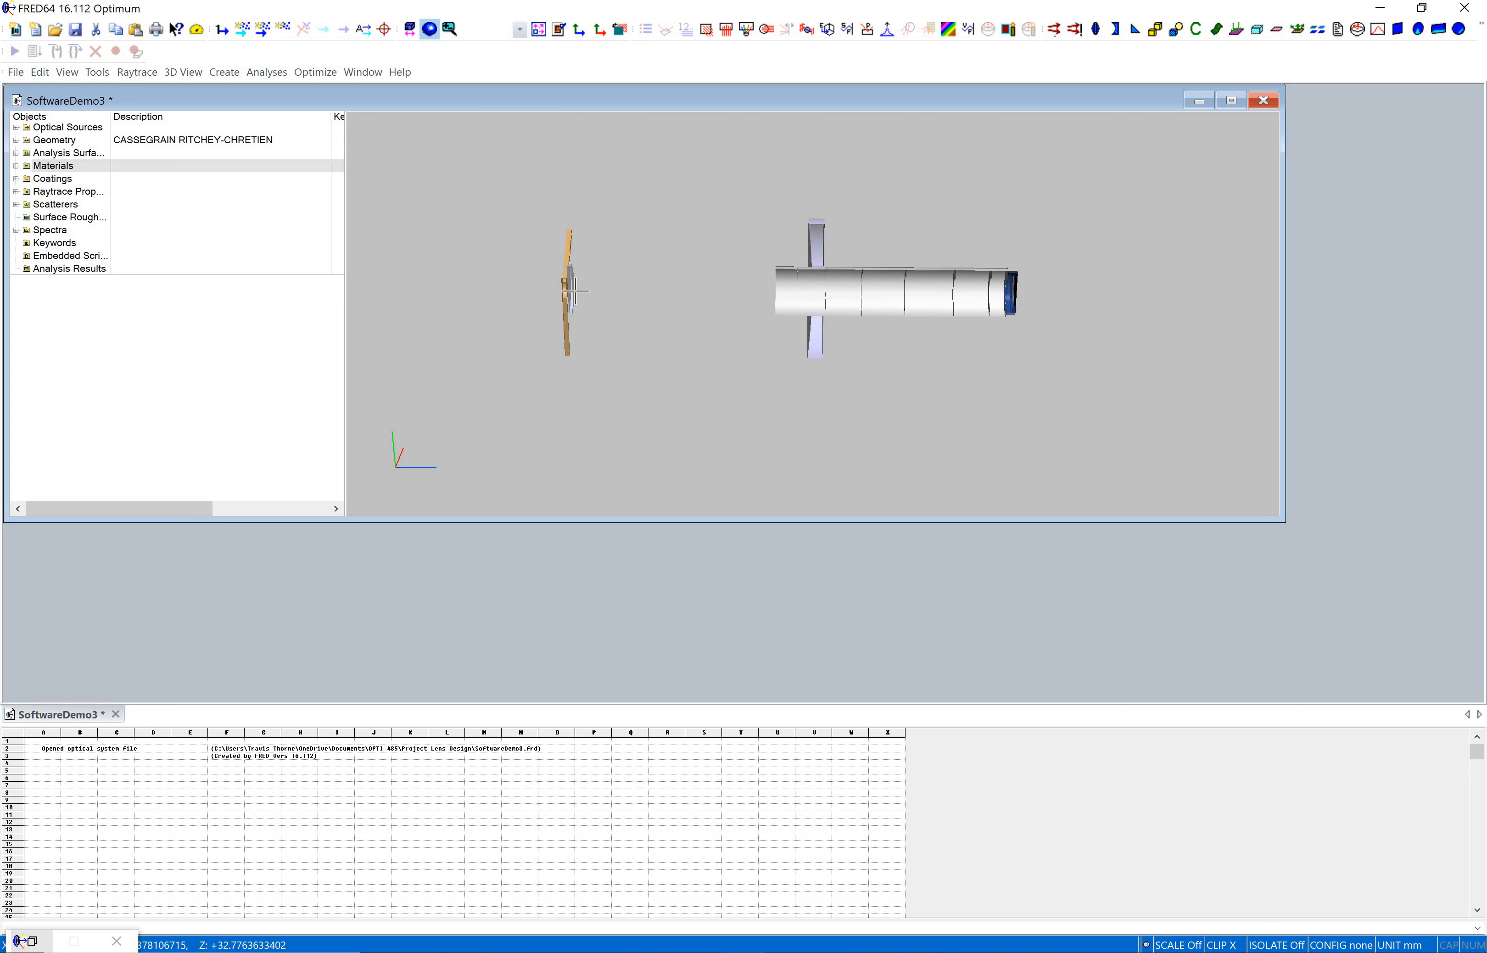
mouse_move(1015, 295)
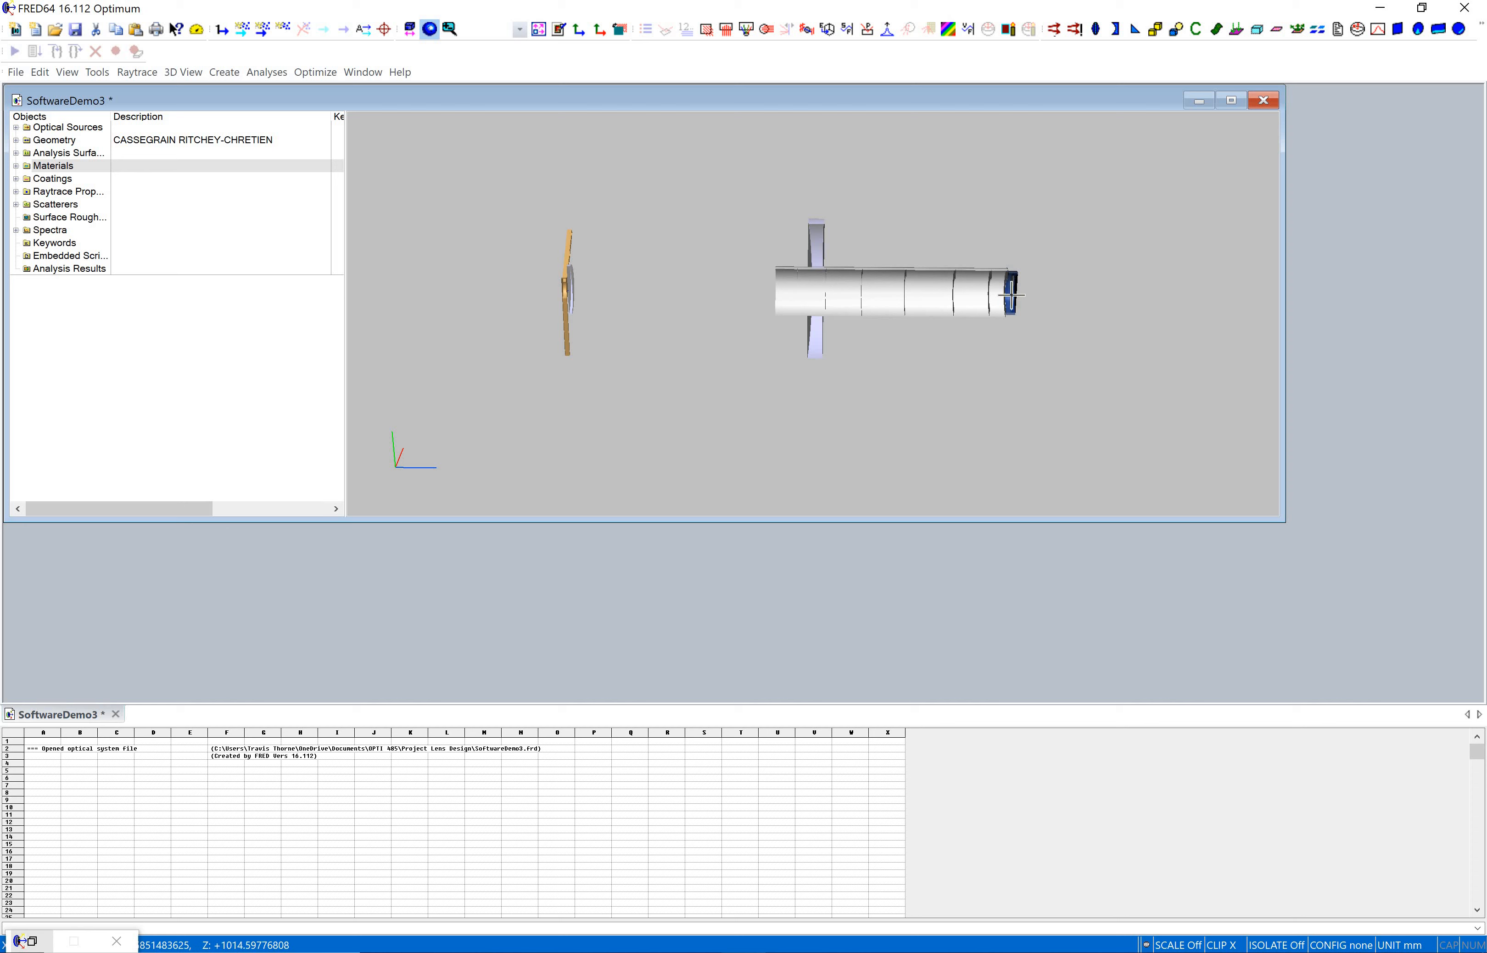
mouse_move(879, 371)
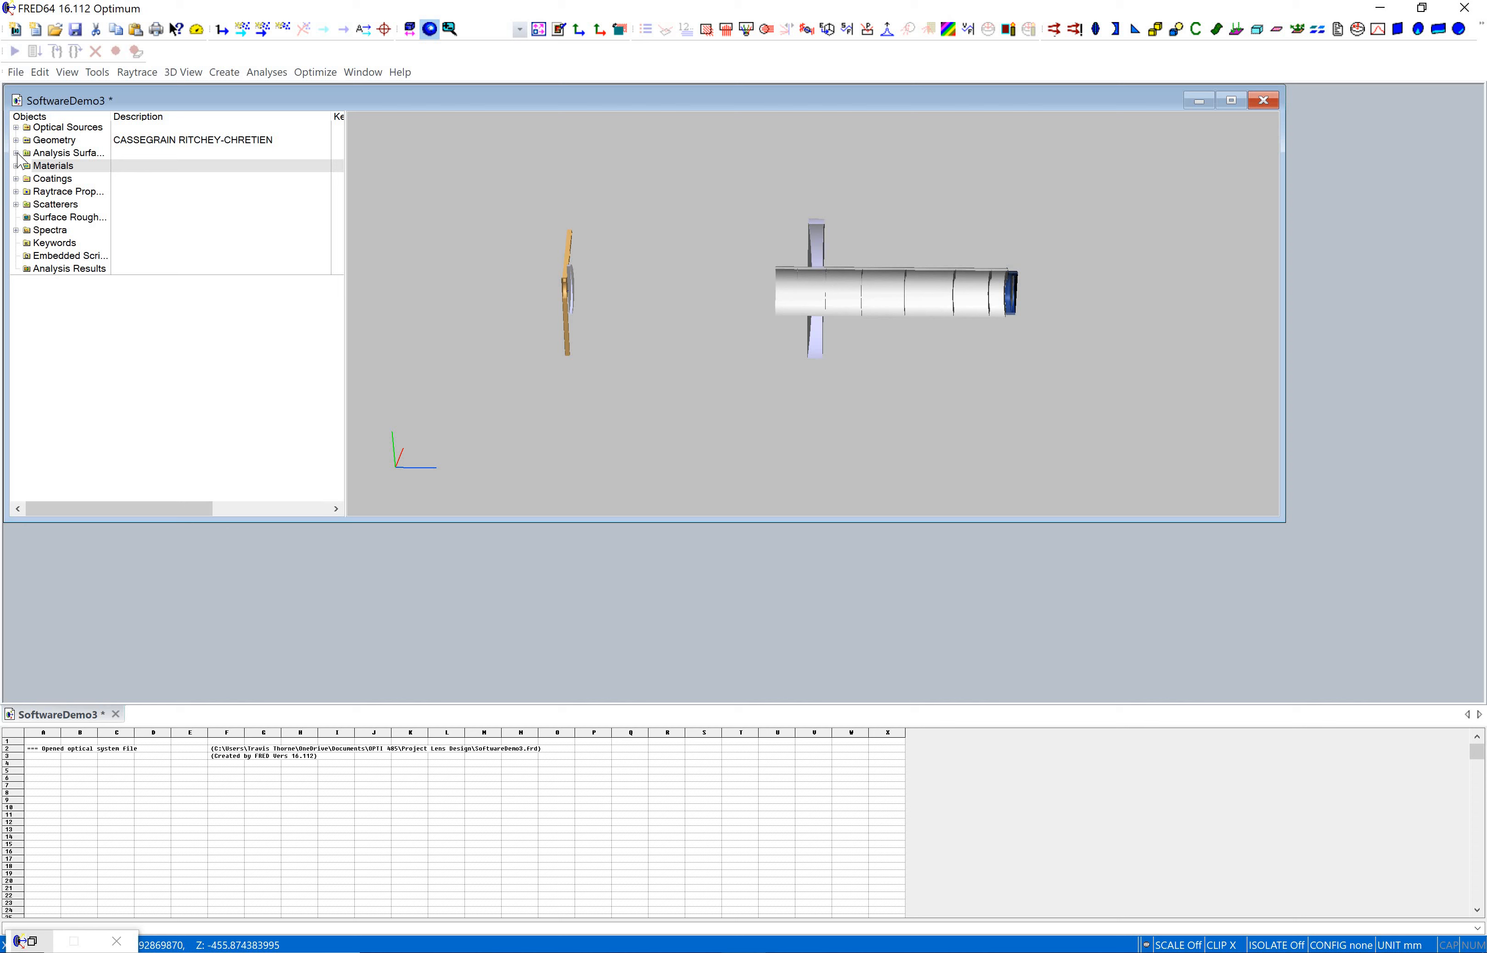
- Bring up the Detector Plane analysis surface settings from the Analysis Surfaces list
click(17, 152)
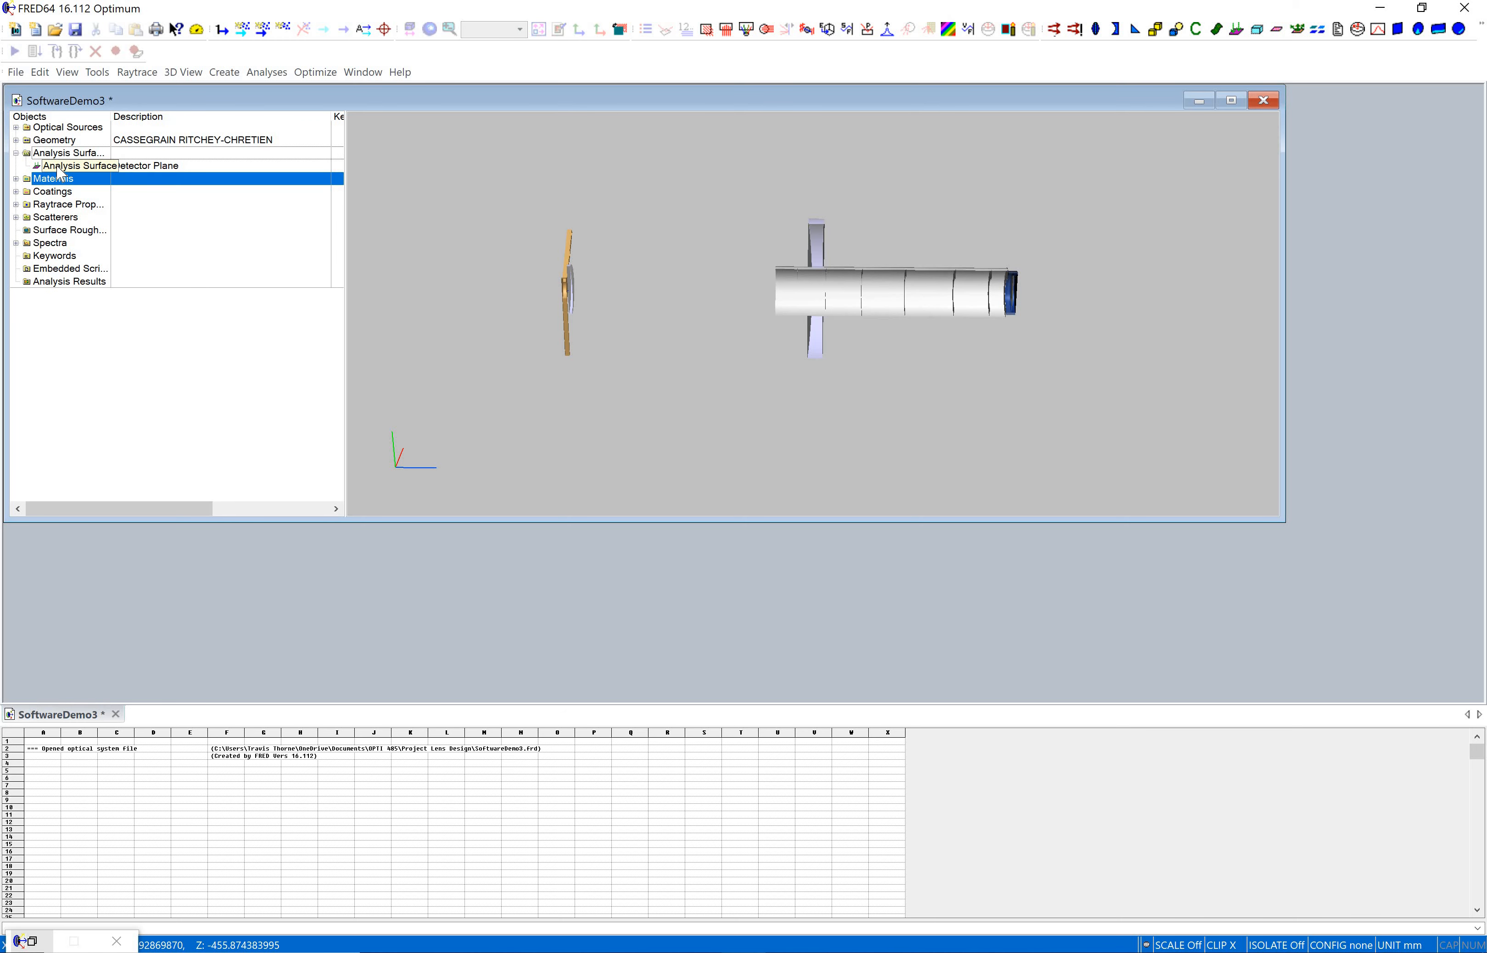
double_click(69, 165)
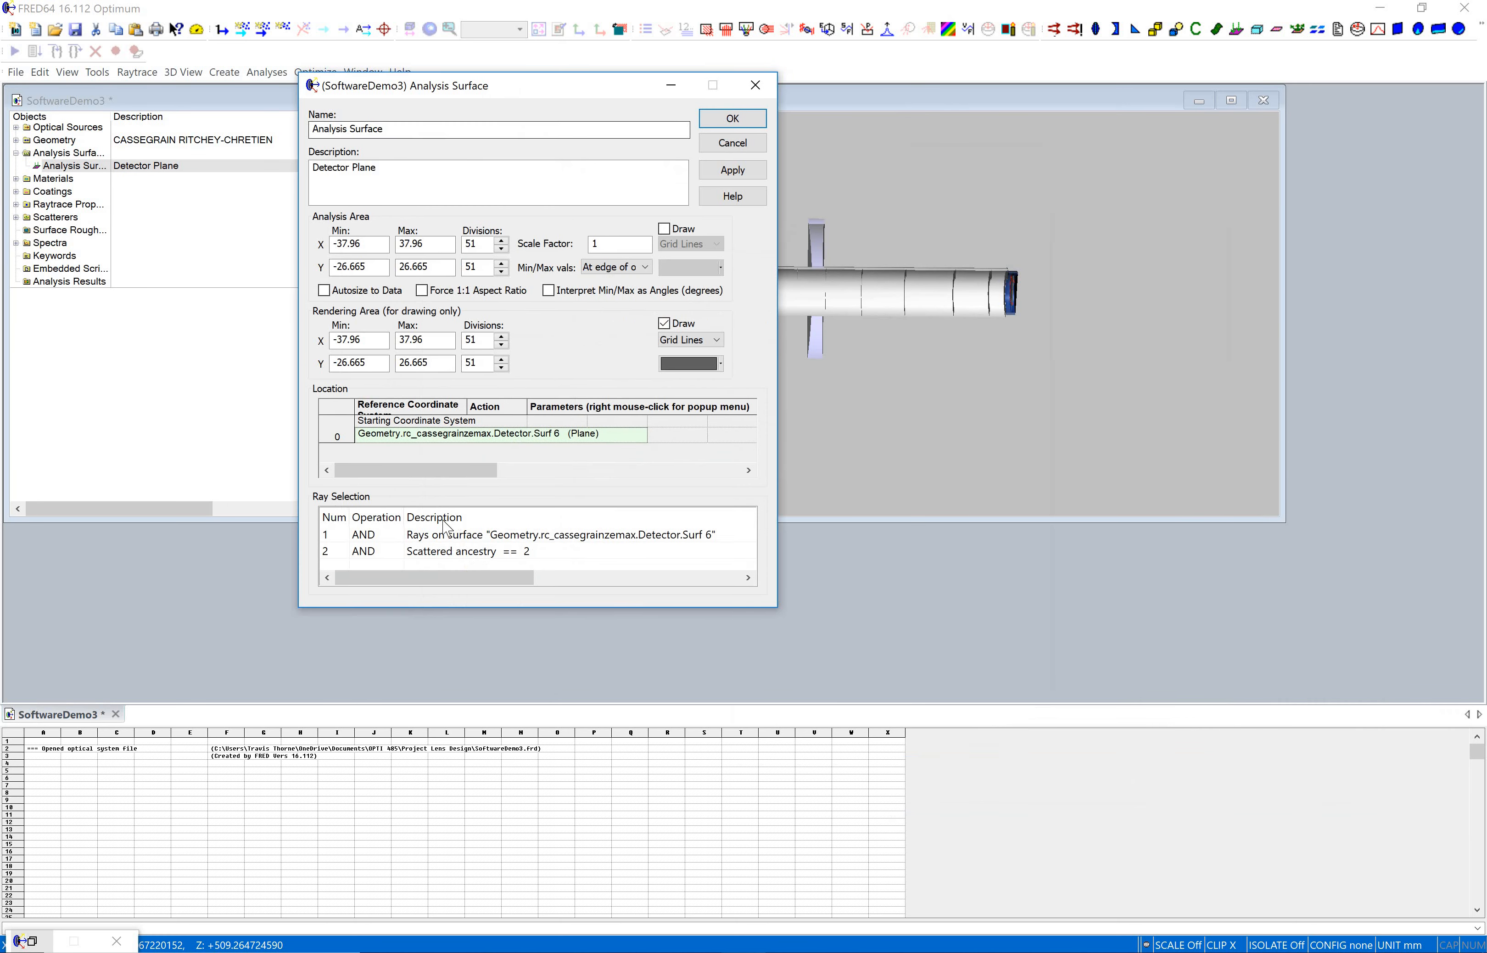
- Append a ray selection criterion 'Scattered ancestry == 2' after the rays-on-Surf 6 rule and apply it
right_click(475, 551)
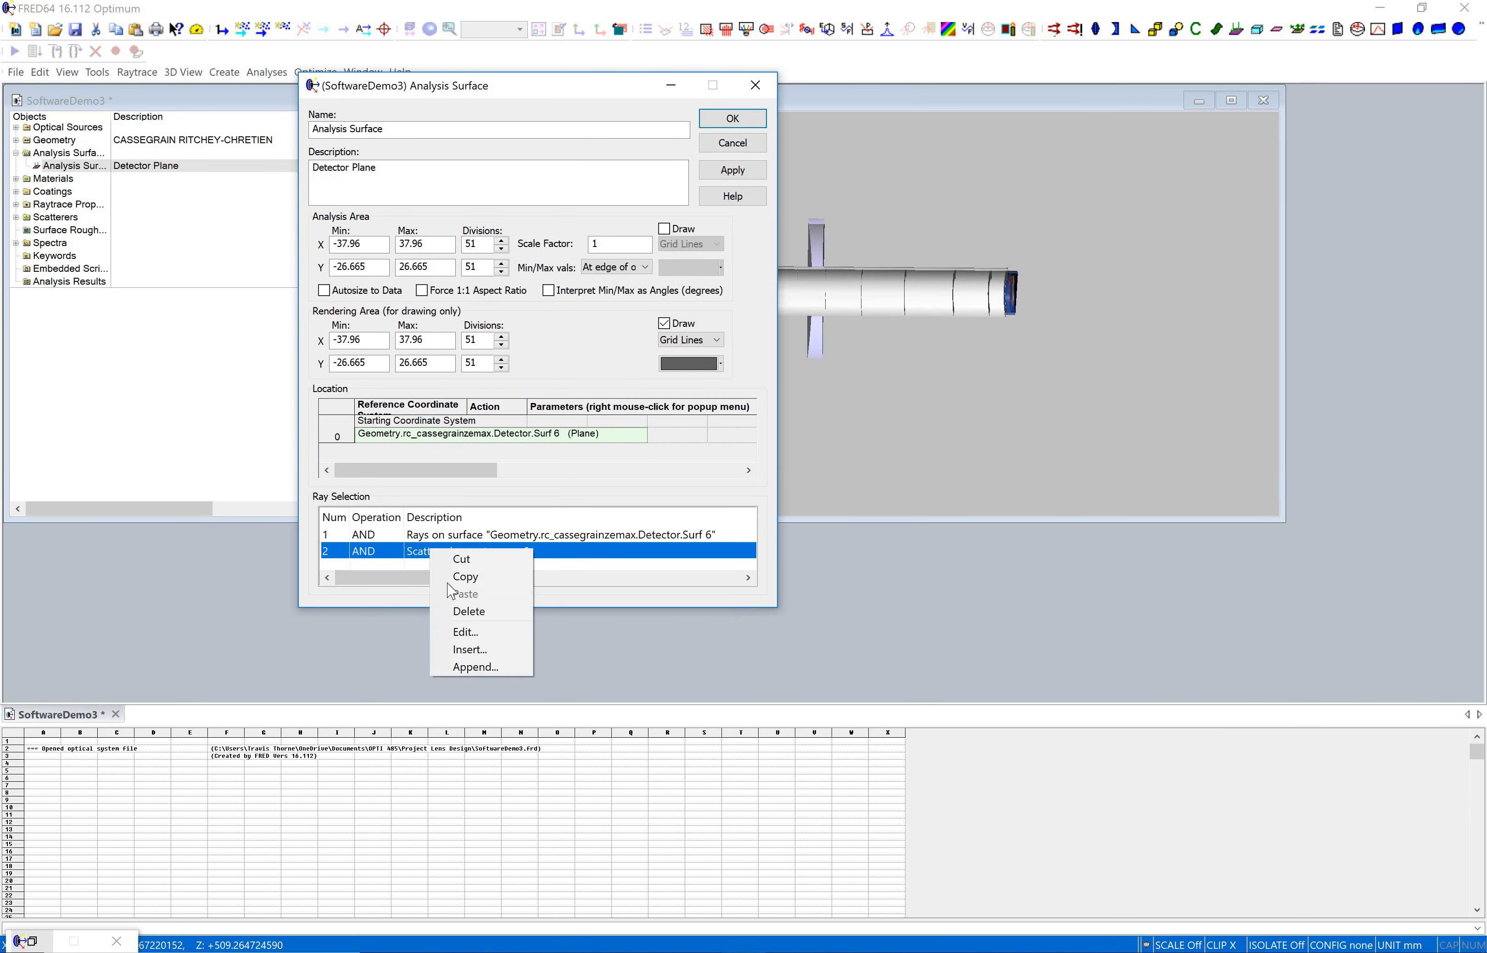
mouse_move(474, 667)
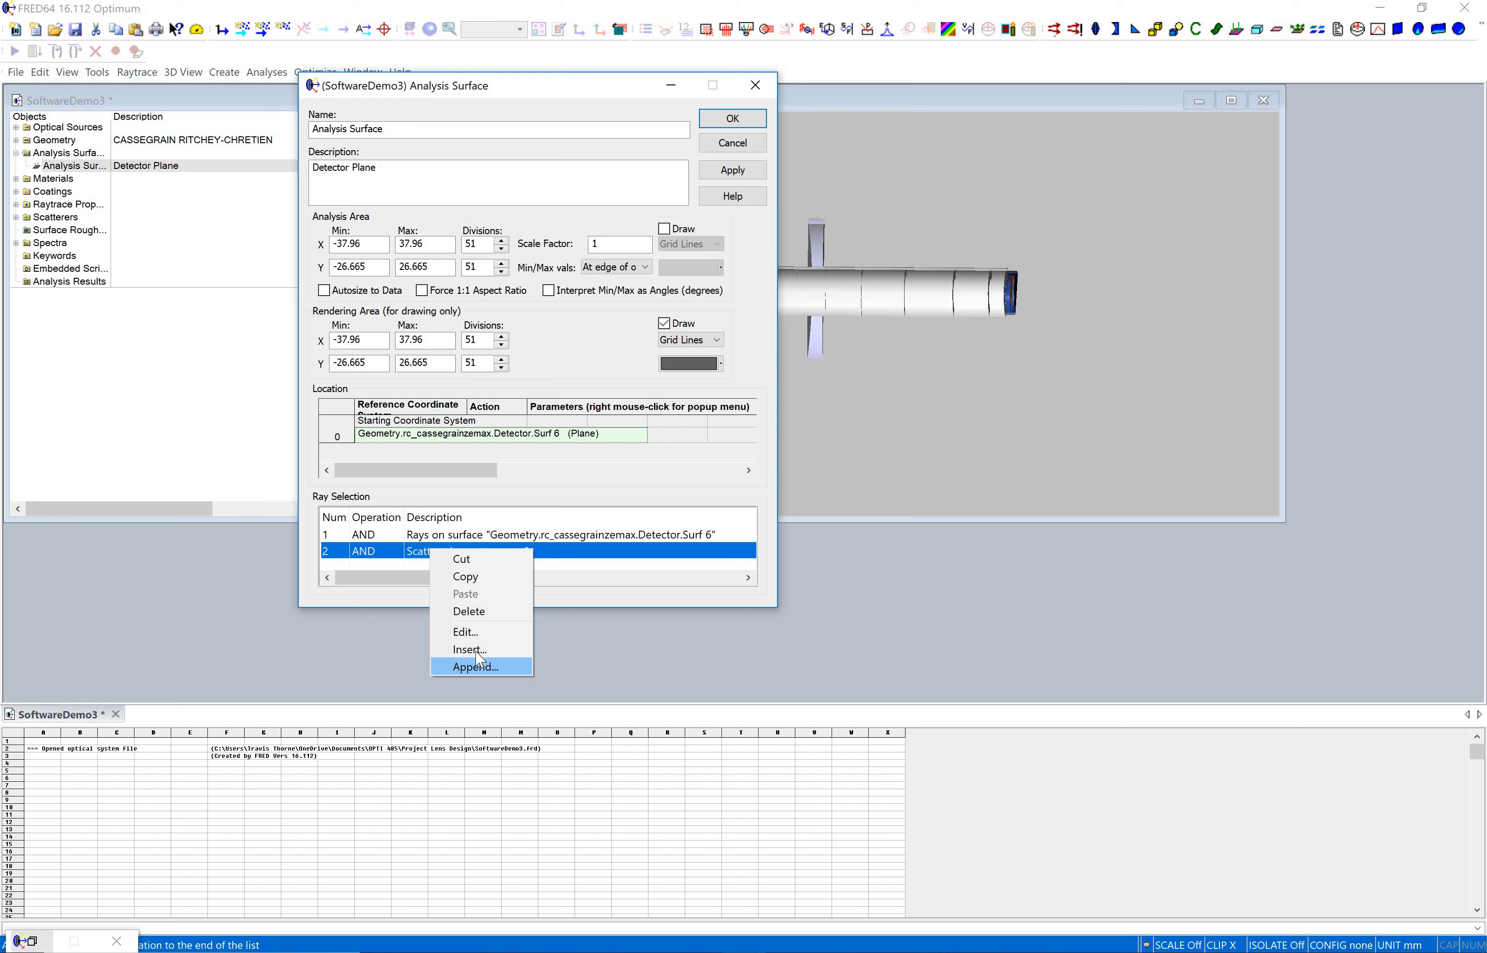
click(474, 666)
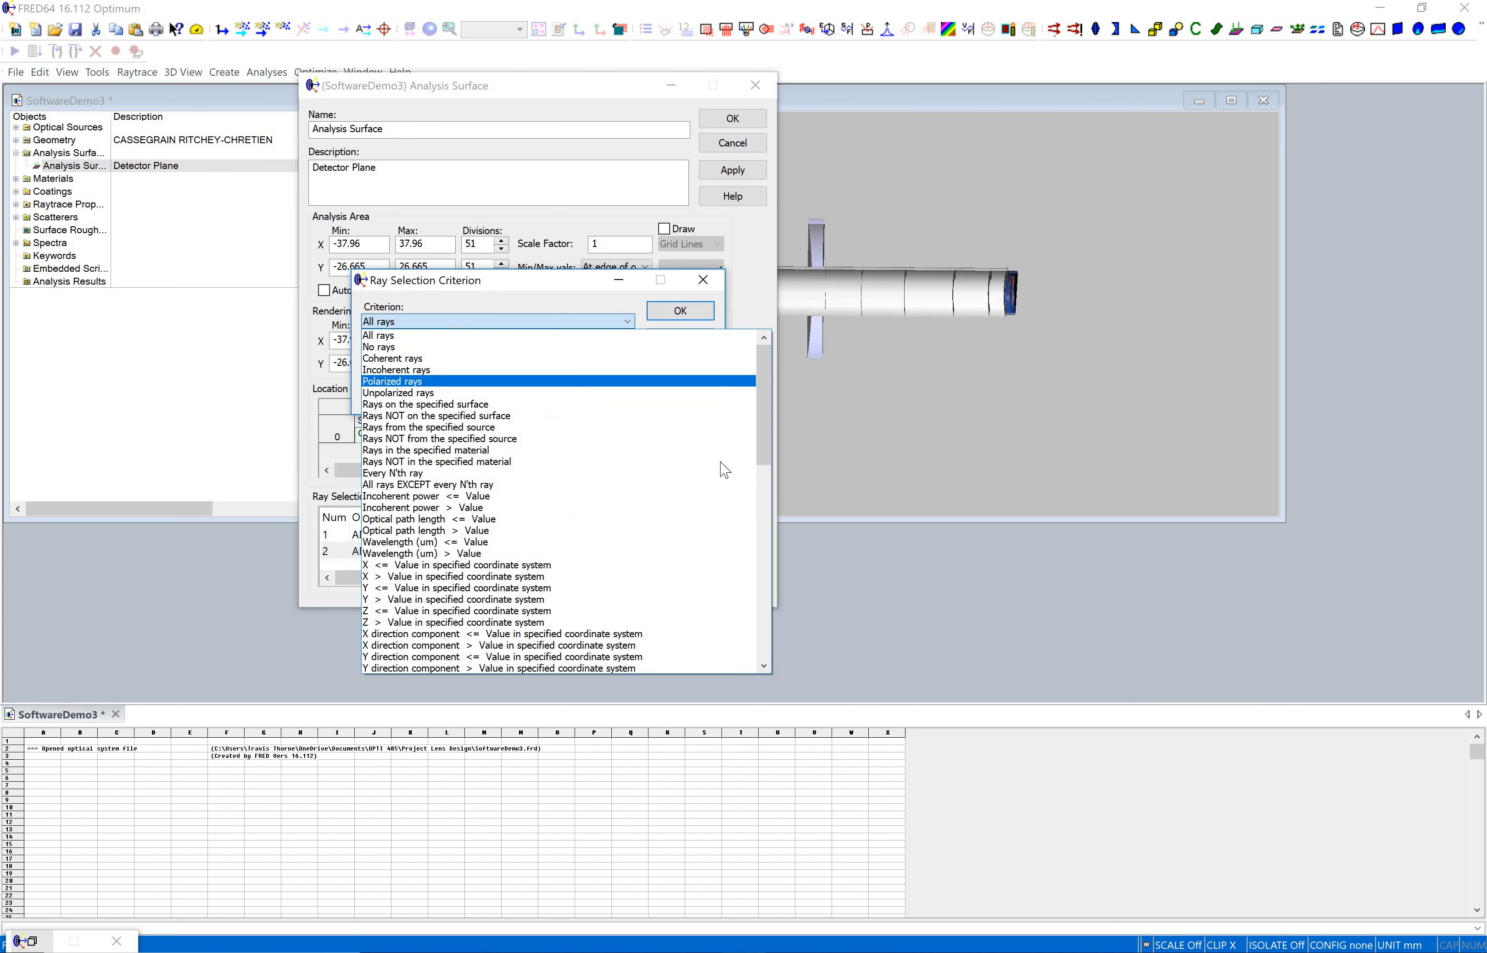
scroll(down, 3)
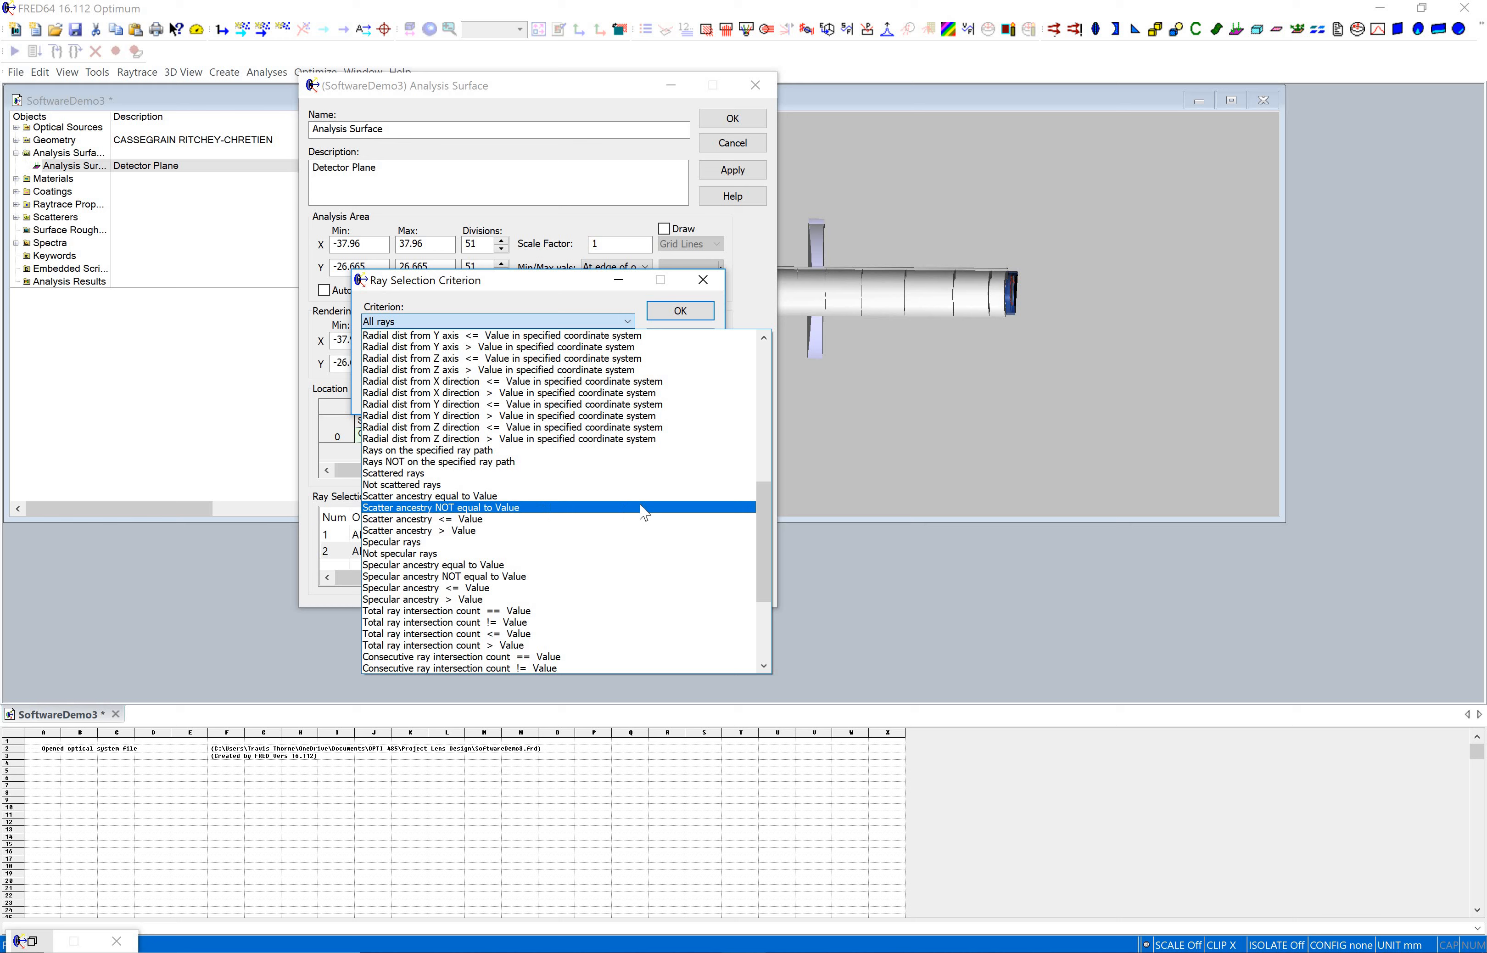
mouse_move(567, 518)
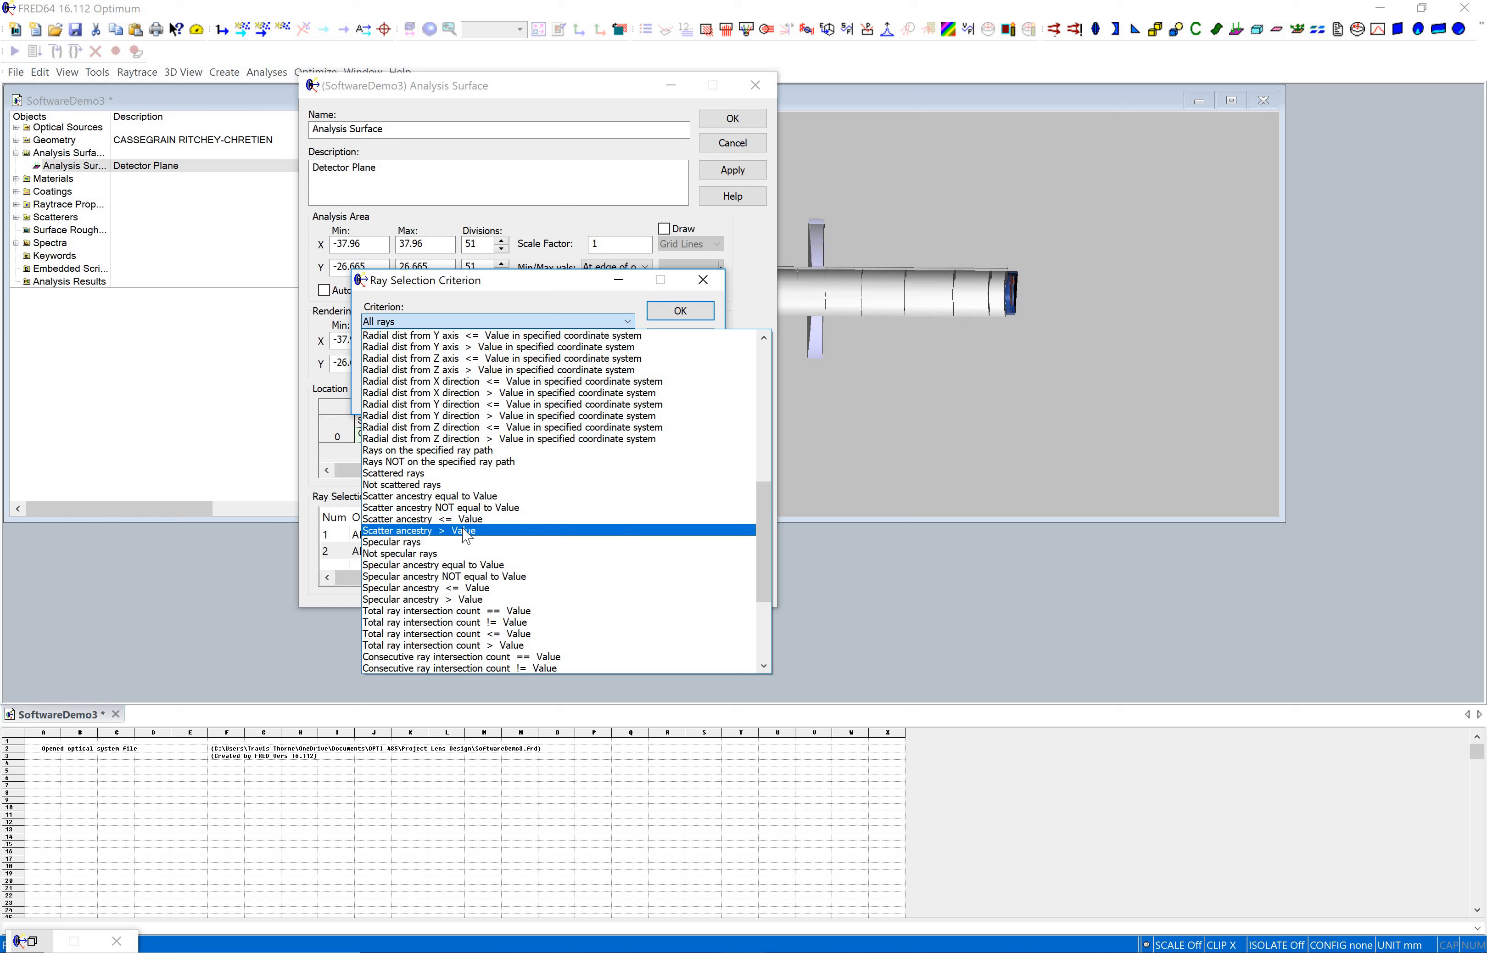
mouse_move(536, 515)
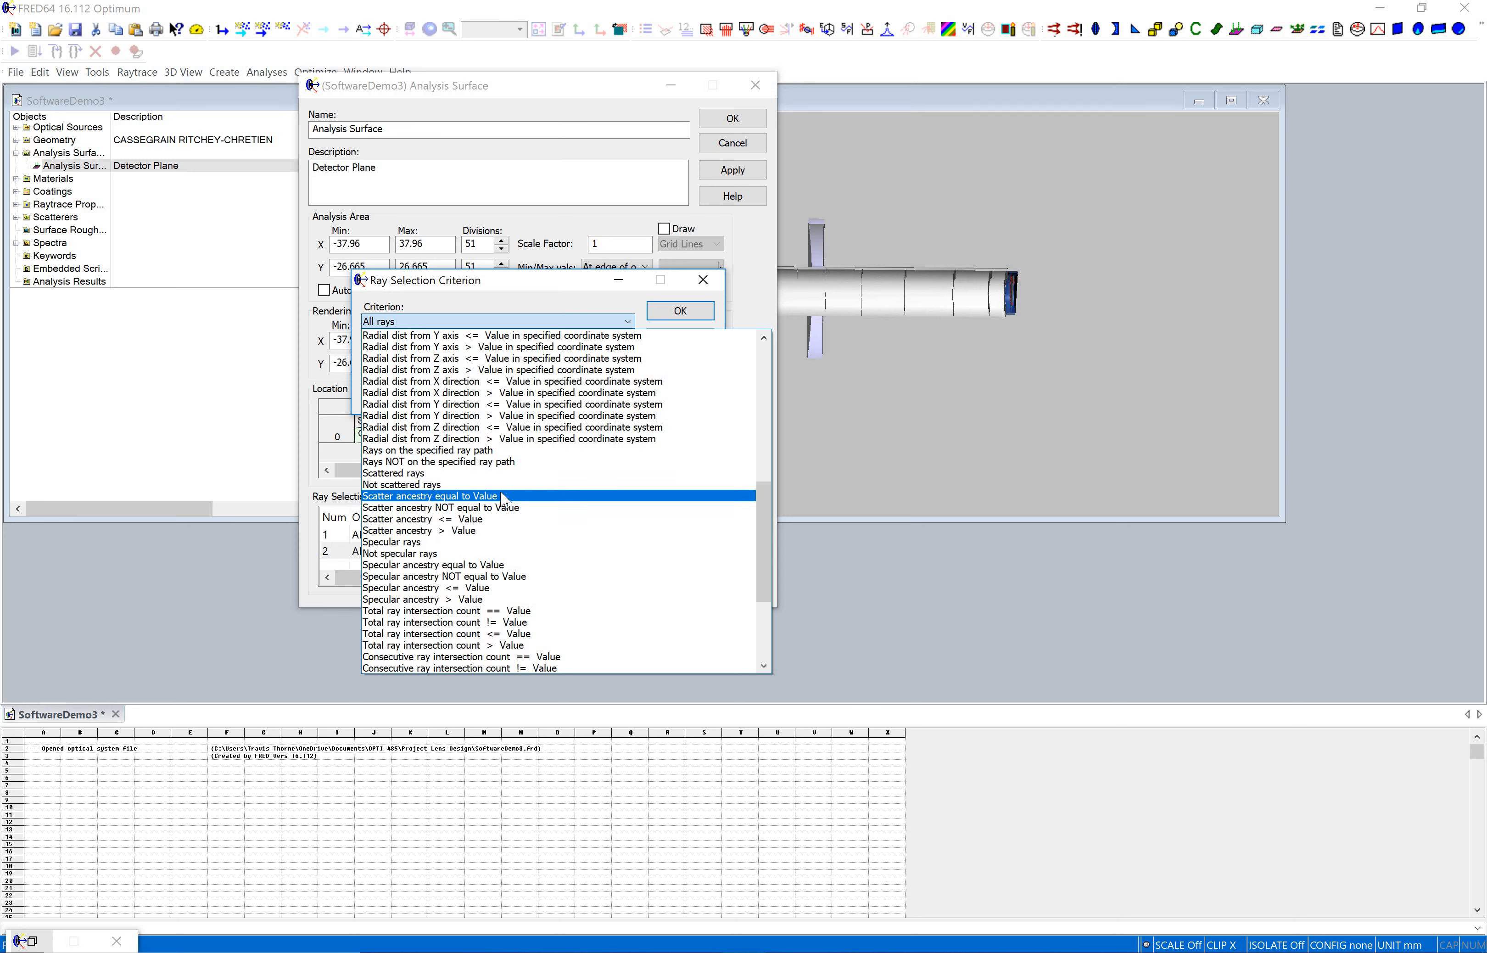
click(430, 495)
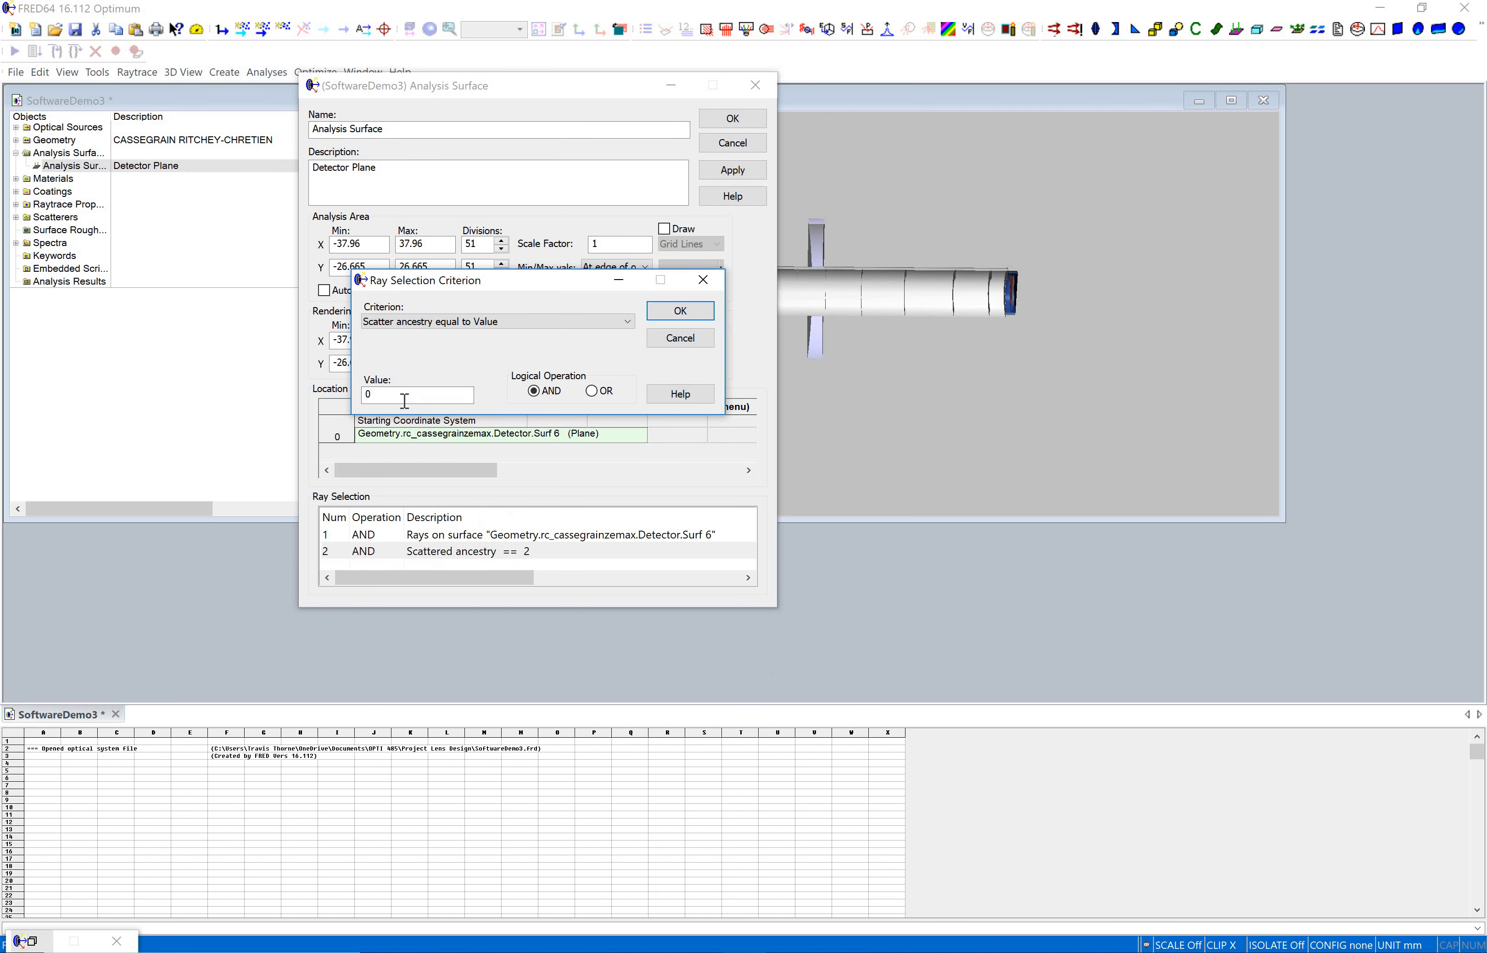
text(2)
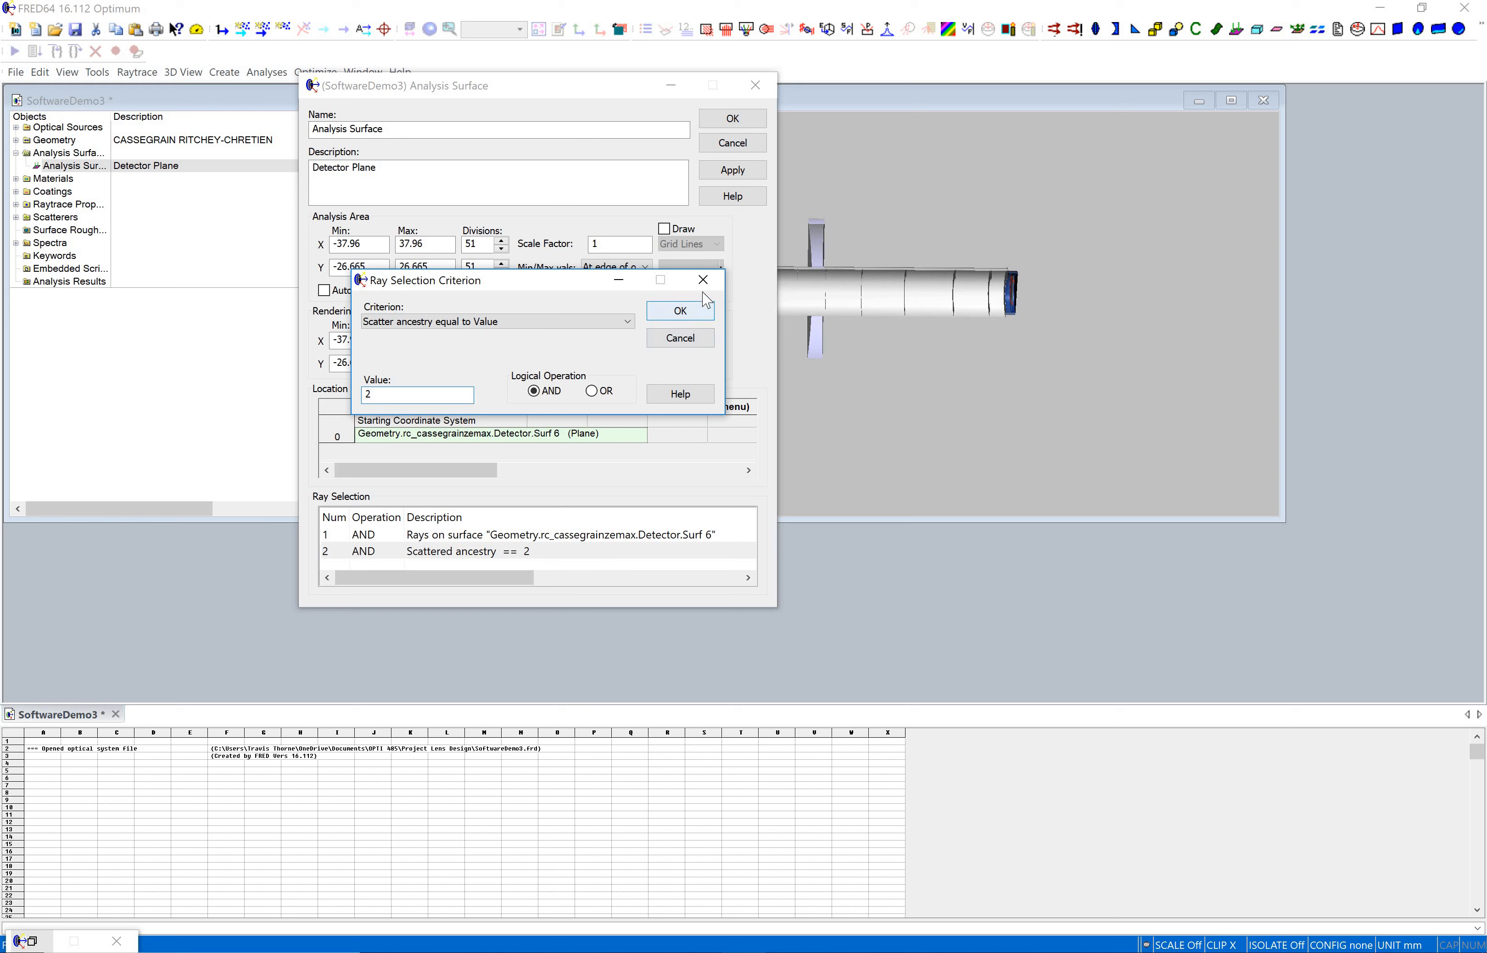
click(679, 310)
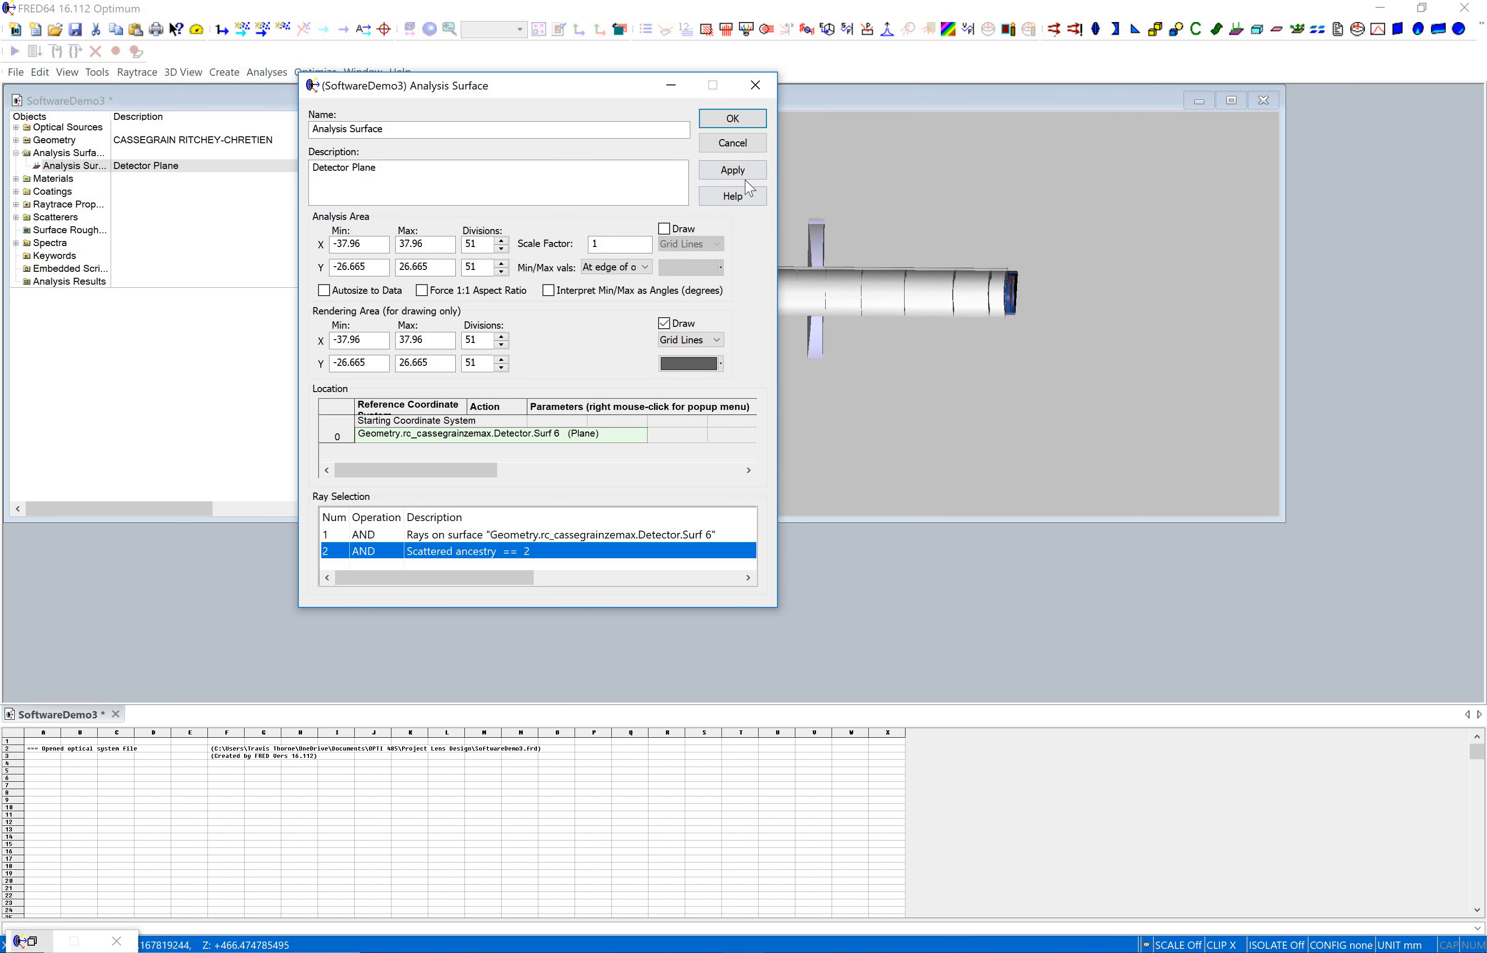
- Accept the analysis surface settings and expand Geometry > rc_cassegrainzemax > Detector to reveal Surf 6
click(731, 117)
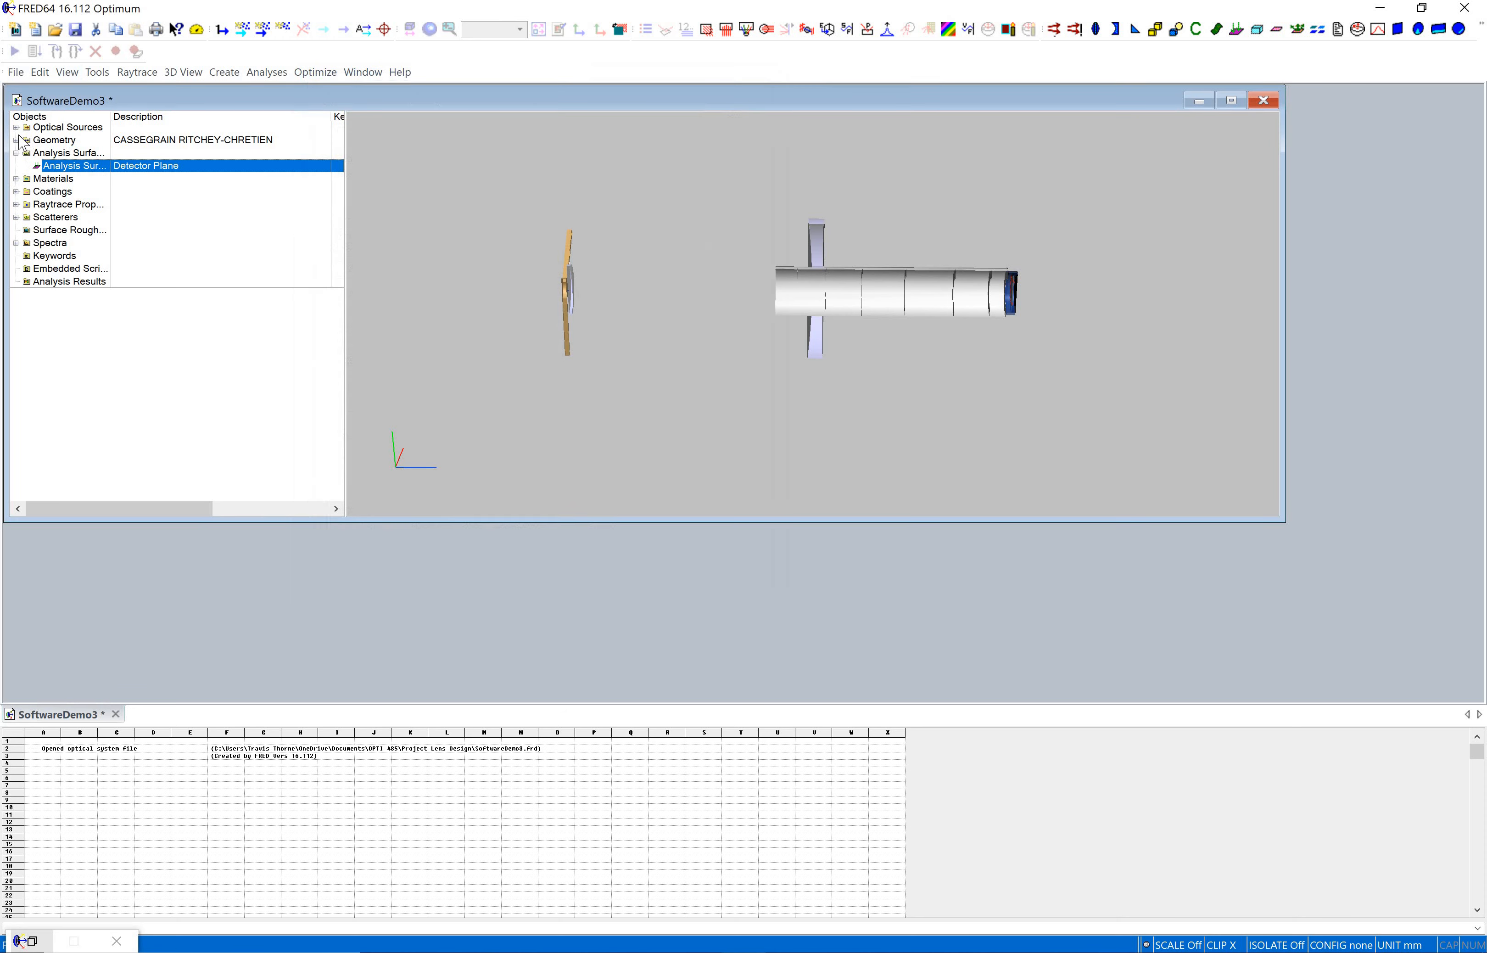
click(16, 140)
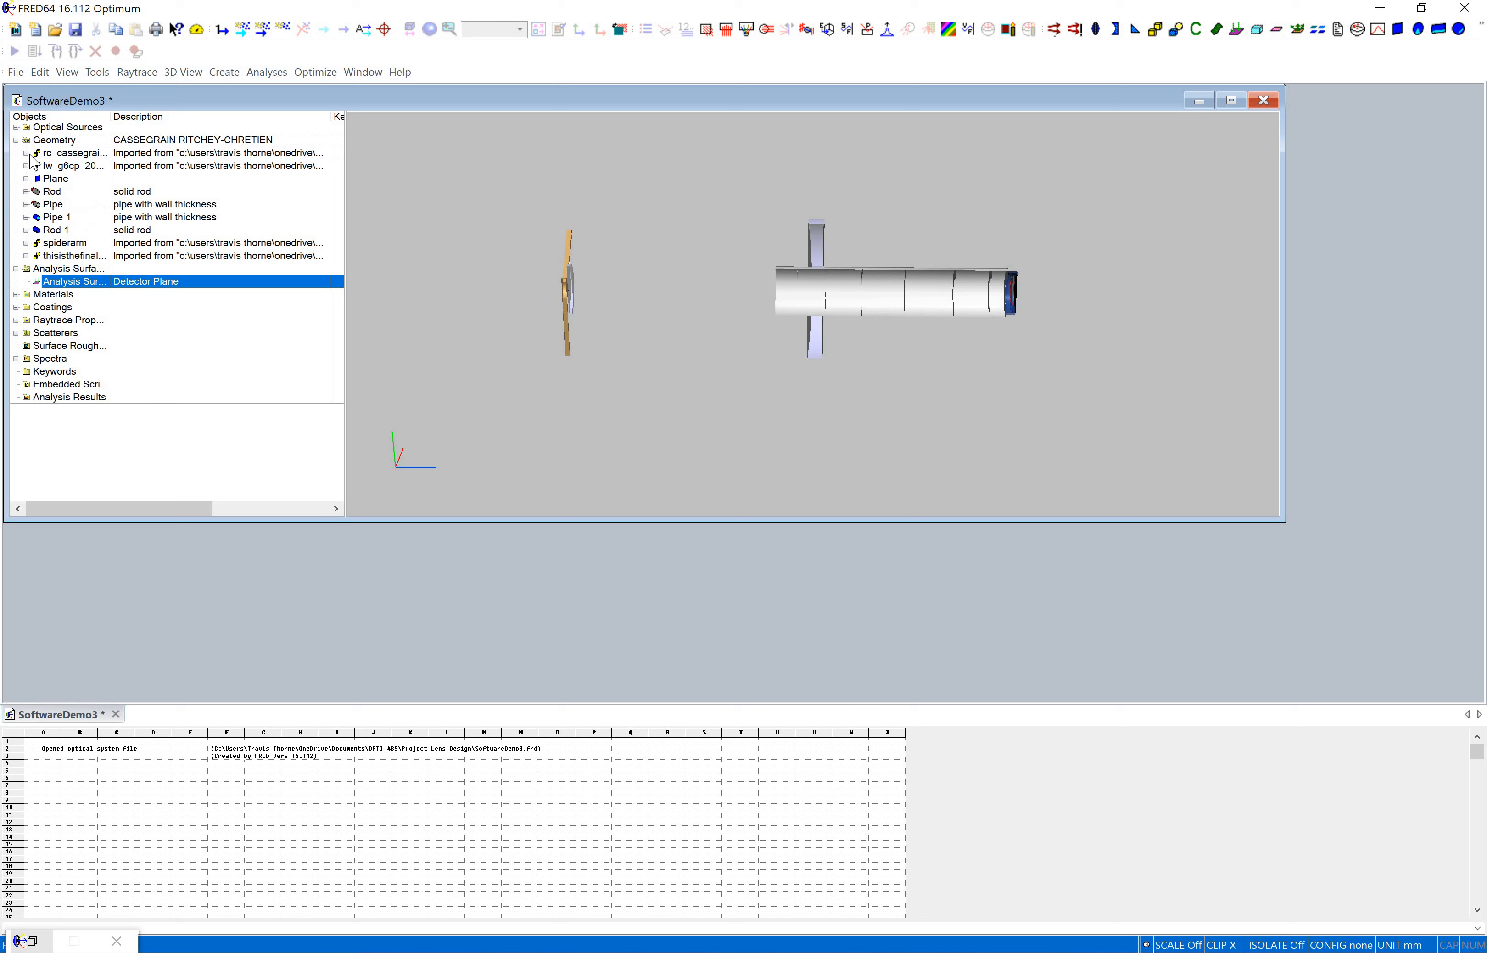
click(15, 152)
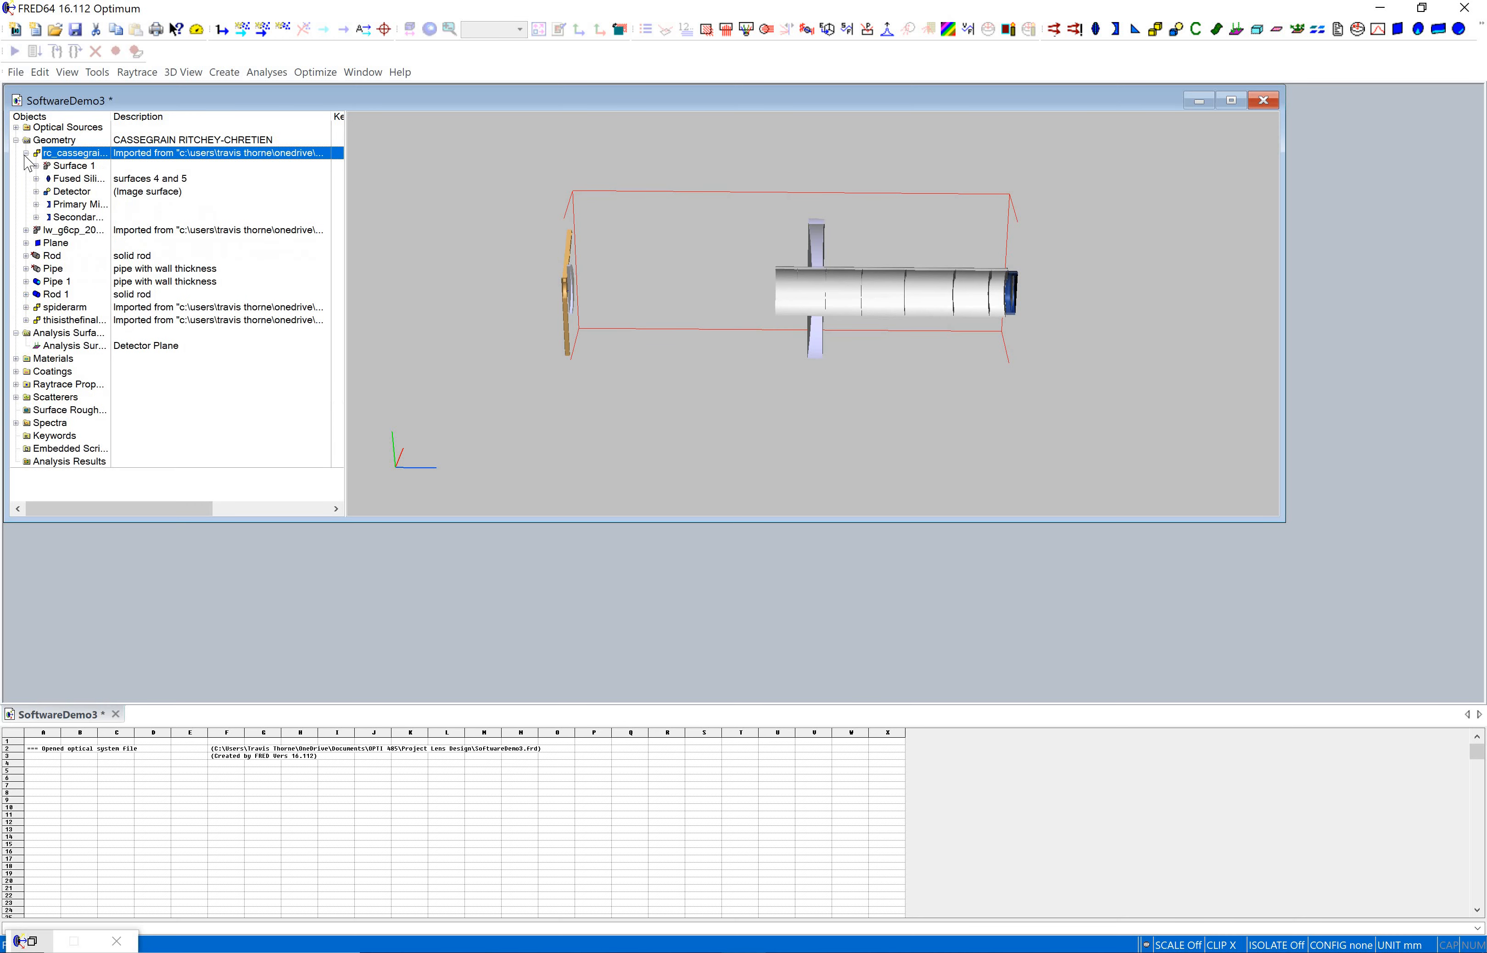
click(35, 191)
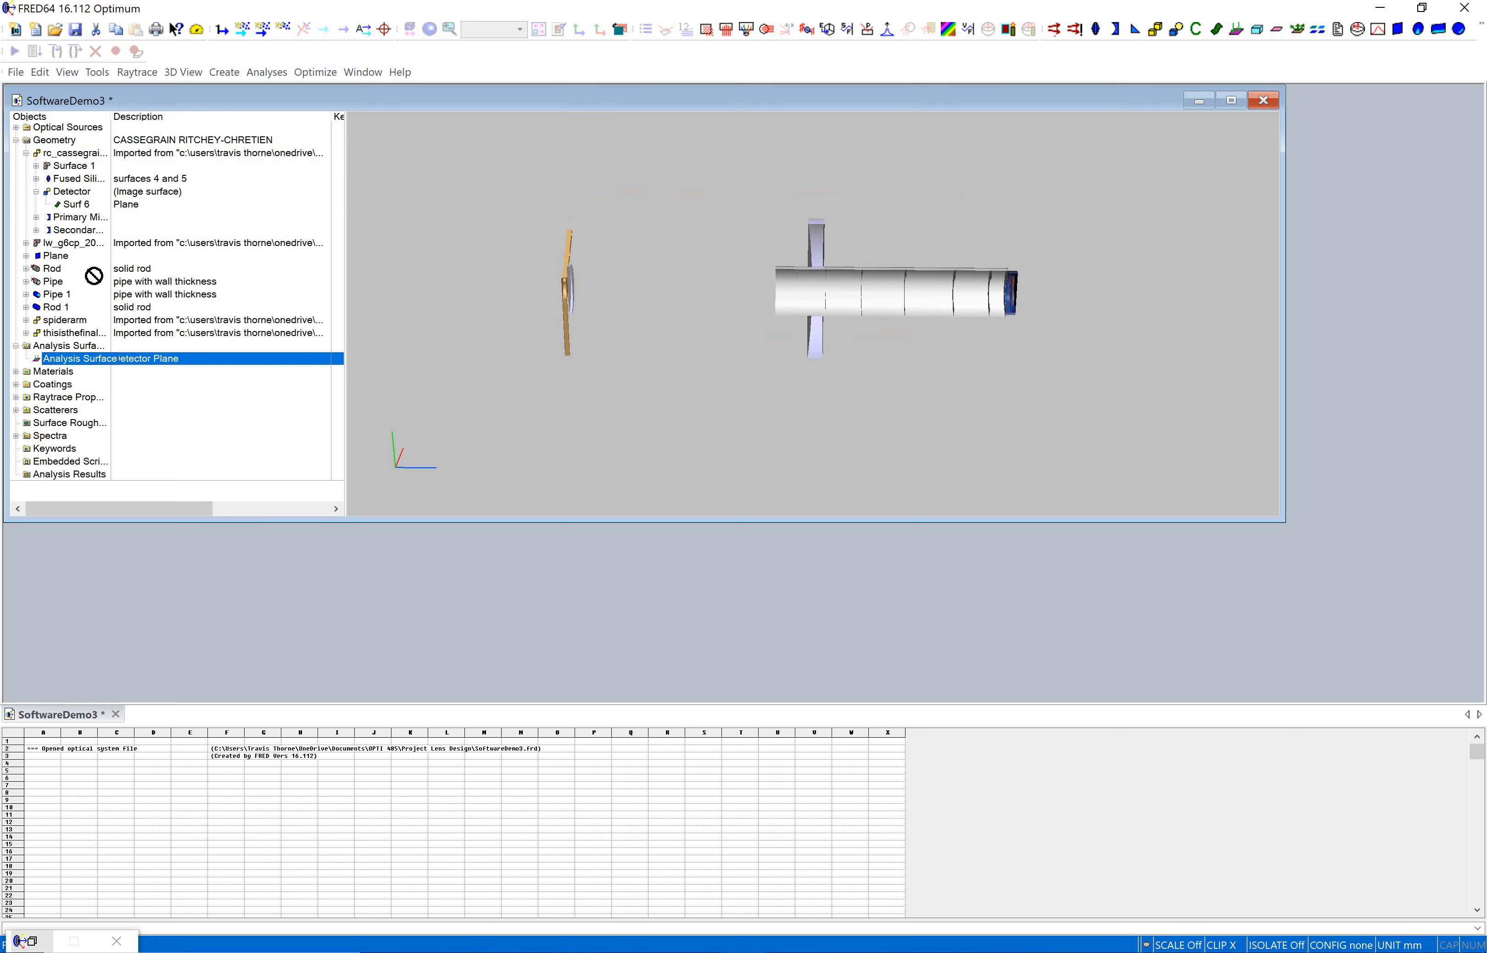
- Drag the Detector Plane analysis surface onto Surf 6 and dismiss the already-attached warning
click(76, 203)
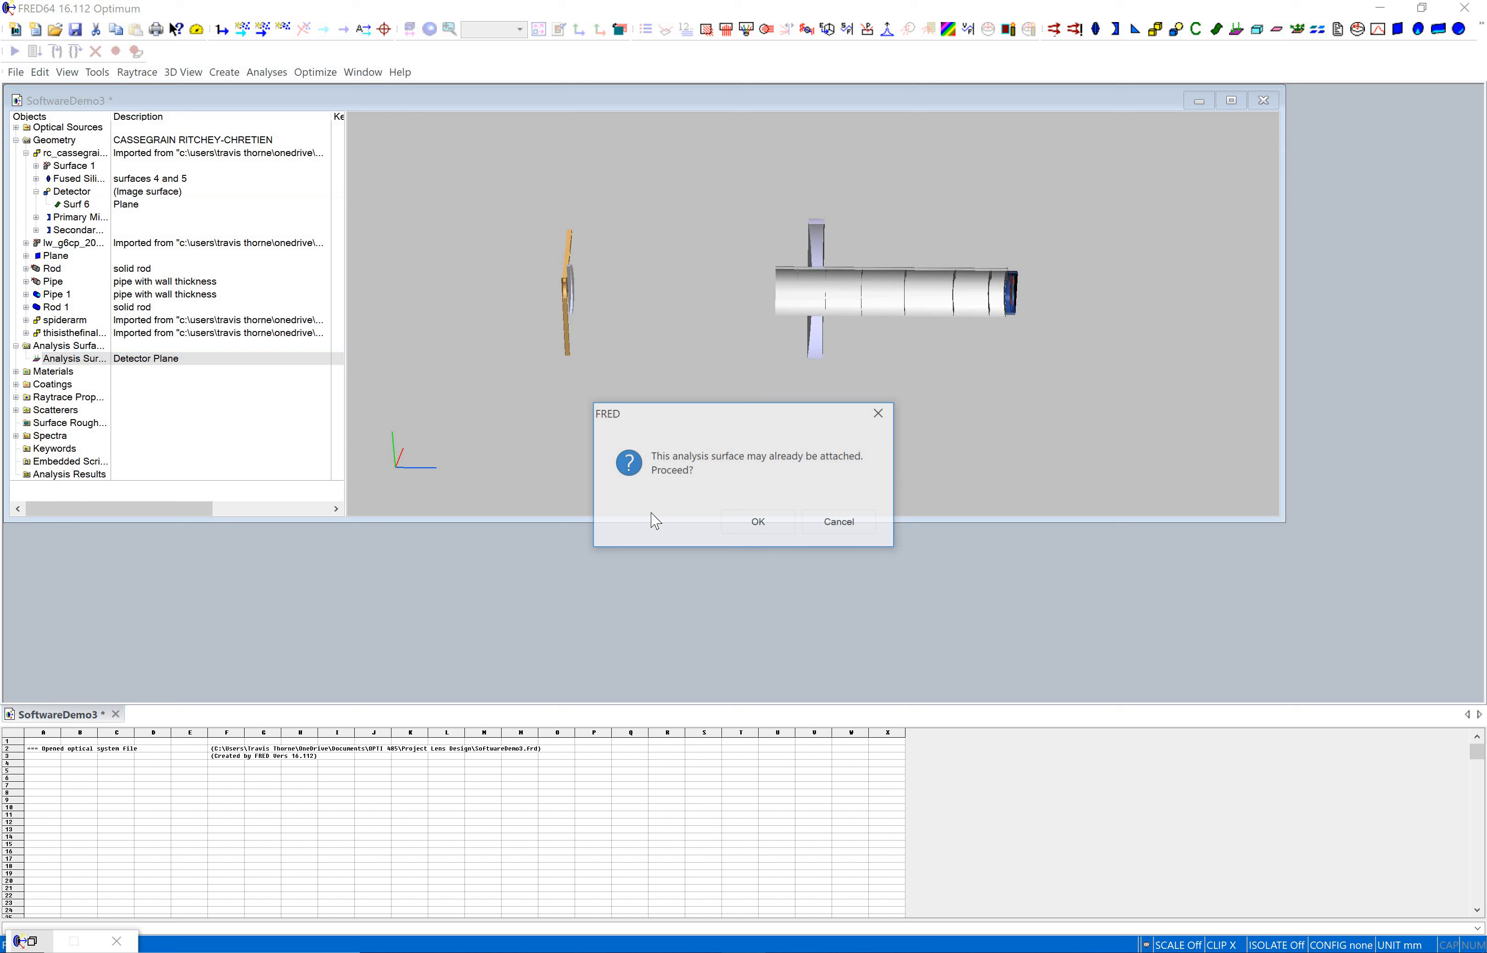
click(757, 521)
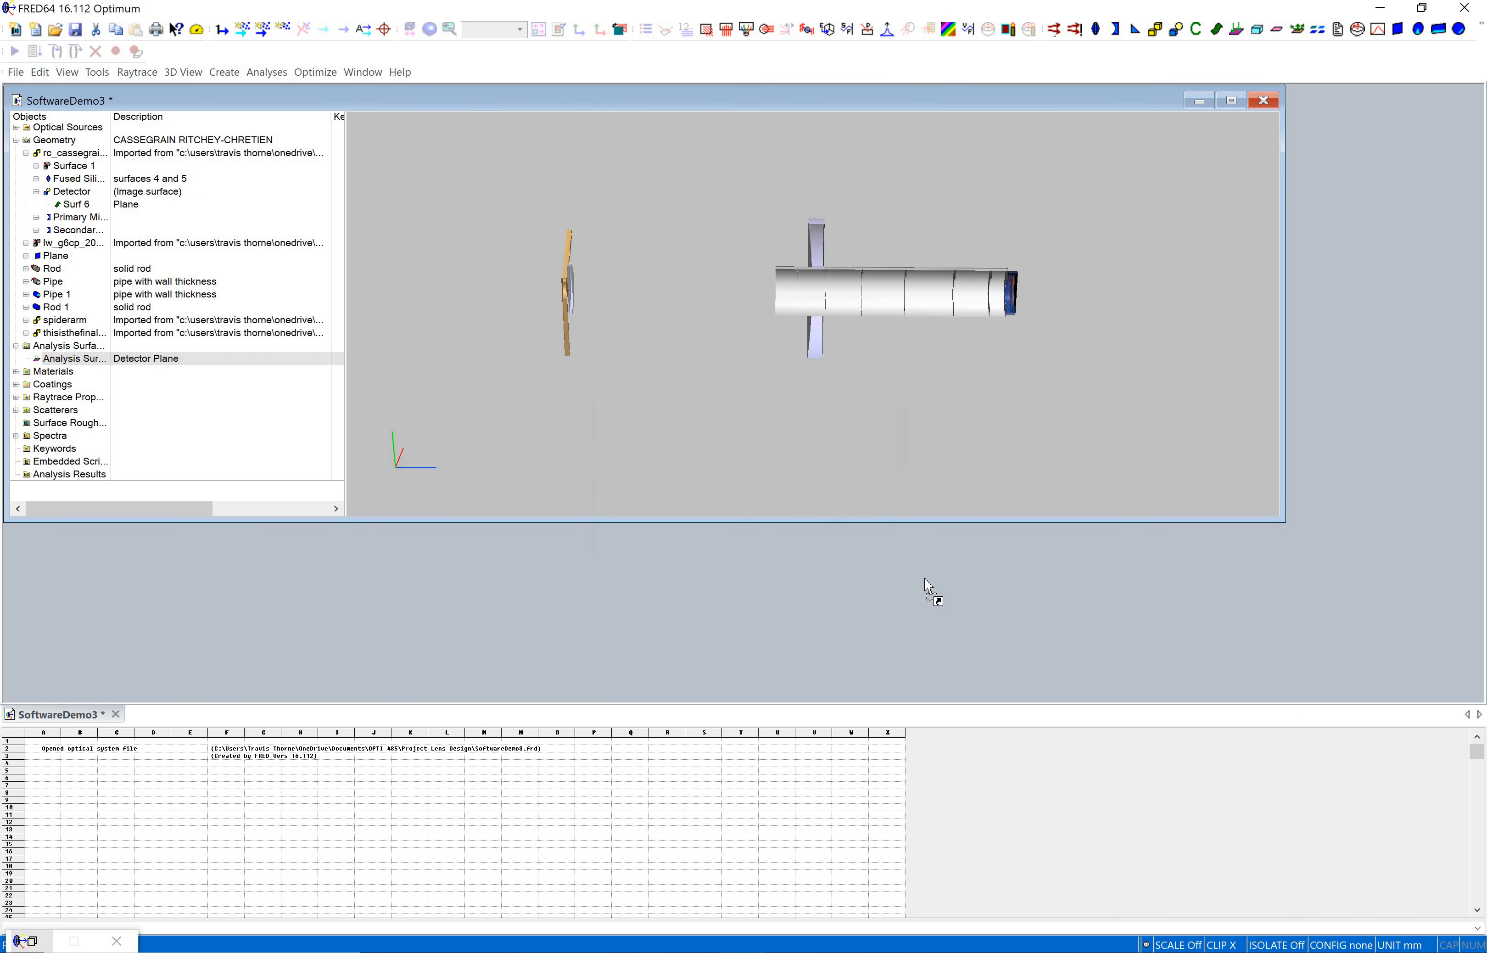
click(74, 358)
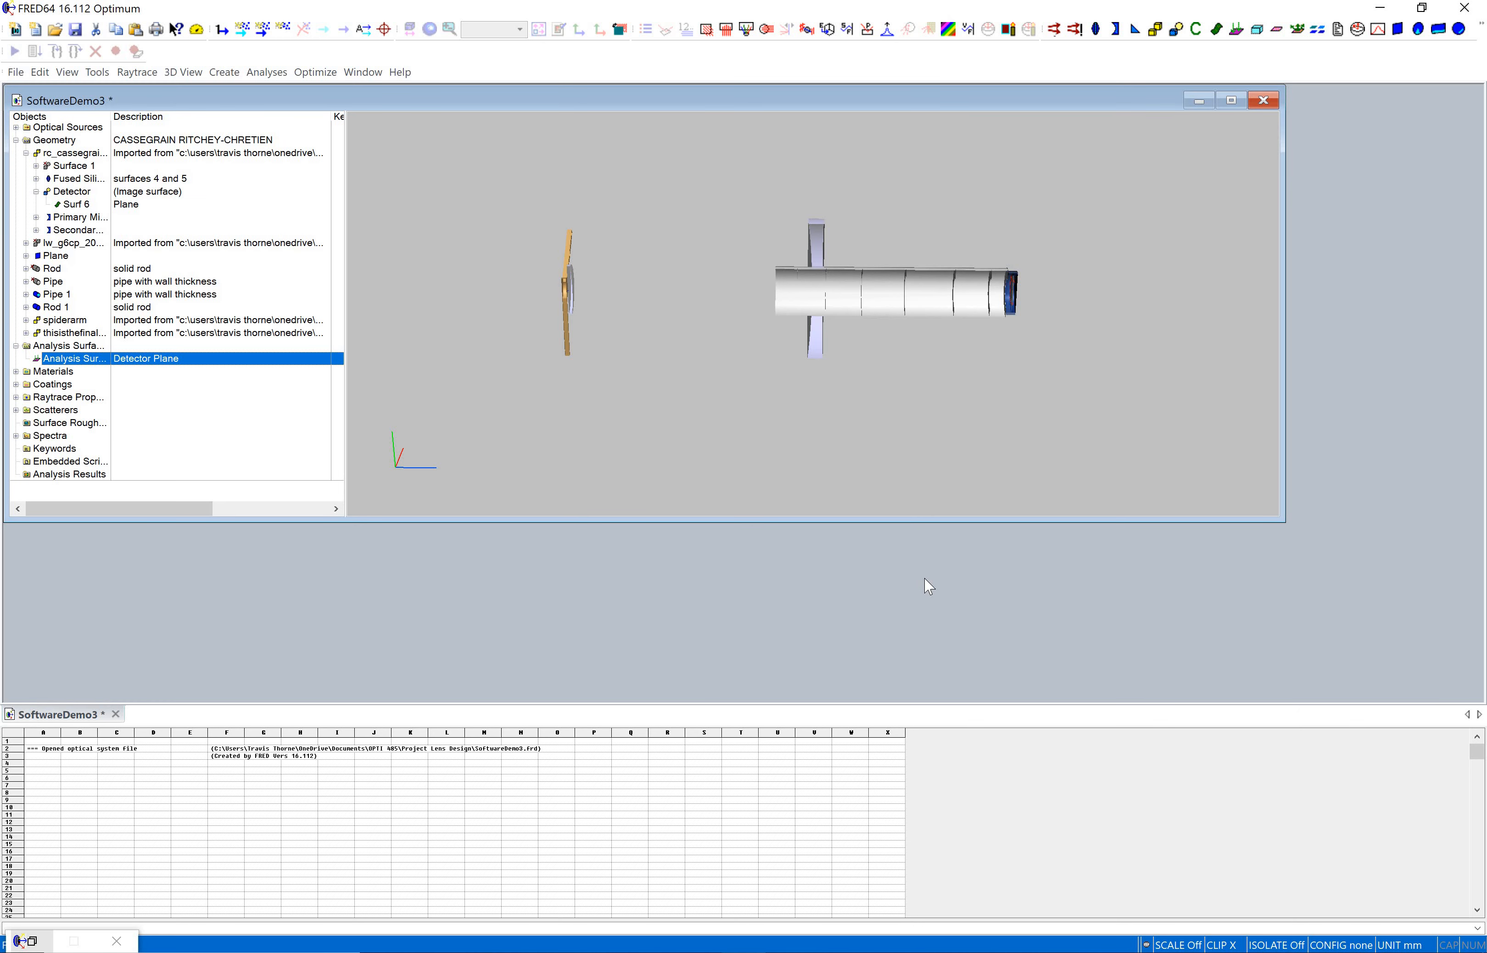
mouse_move(833, 247)
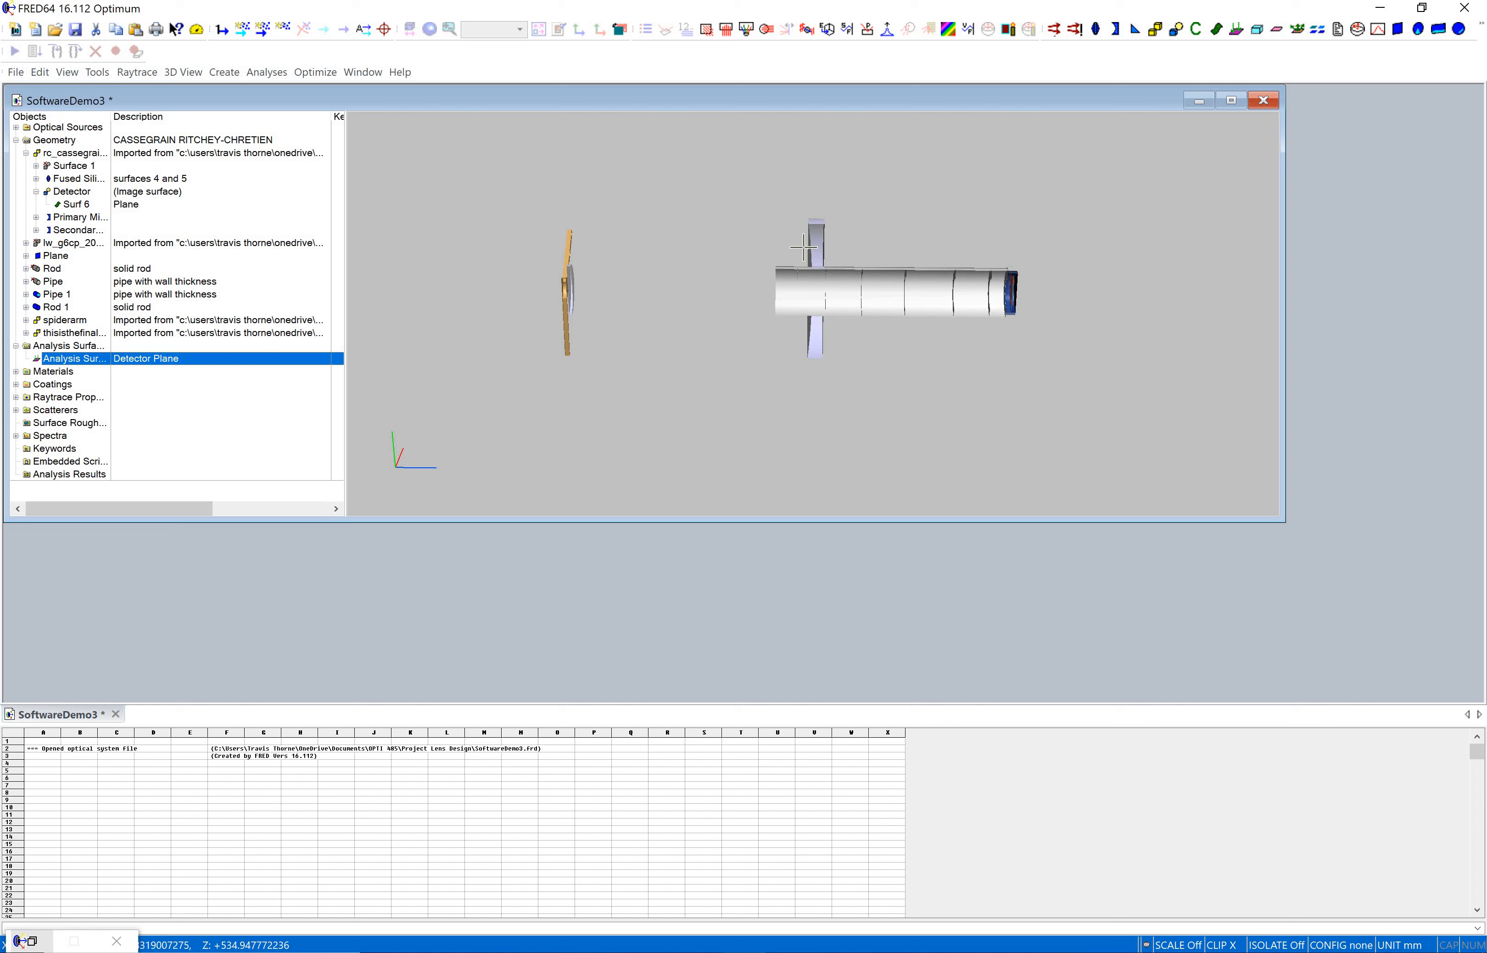
mouse_move(569, 262)
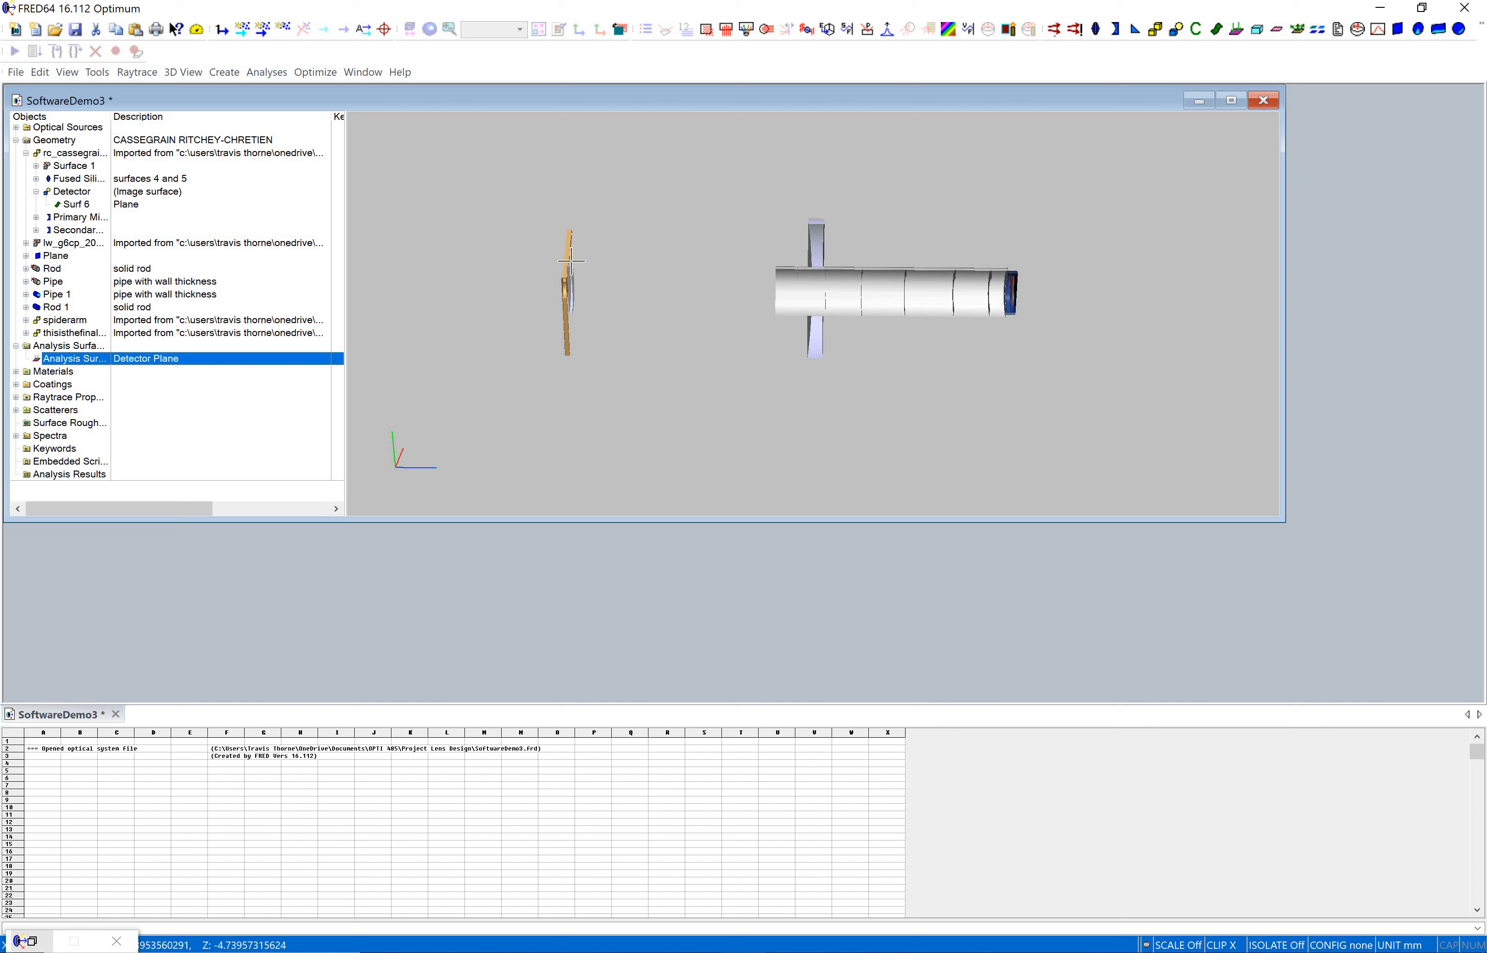
mouse_move(572, 262)
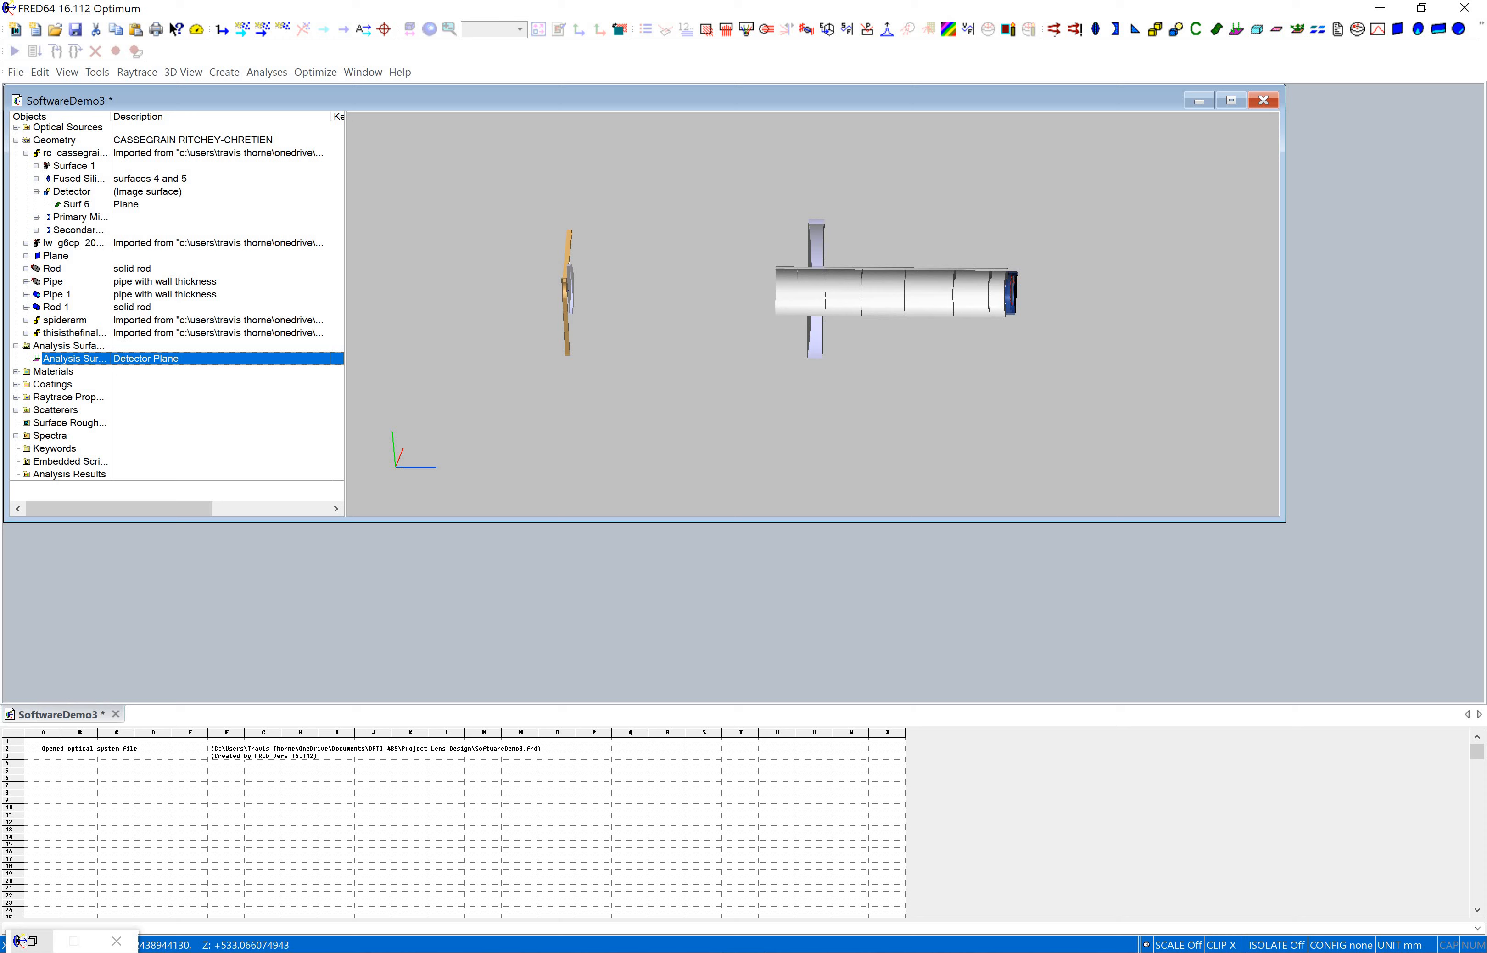
- Bring up the Advanced Raytrace dialog from the Raytrace menu
click(136, 71)
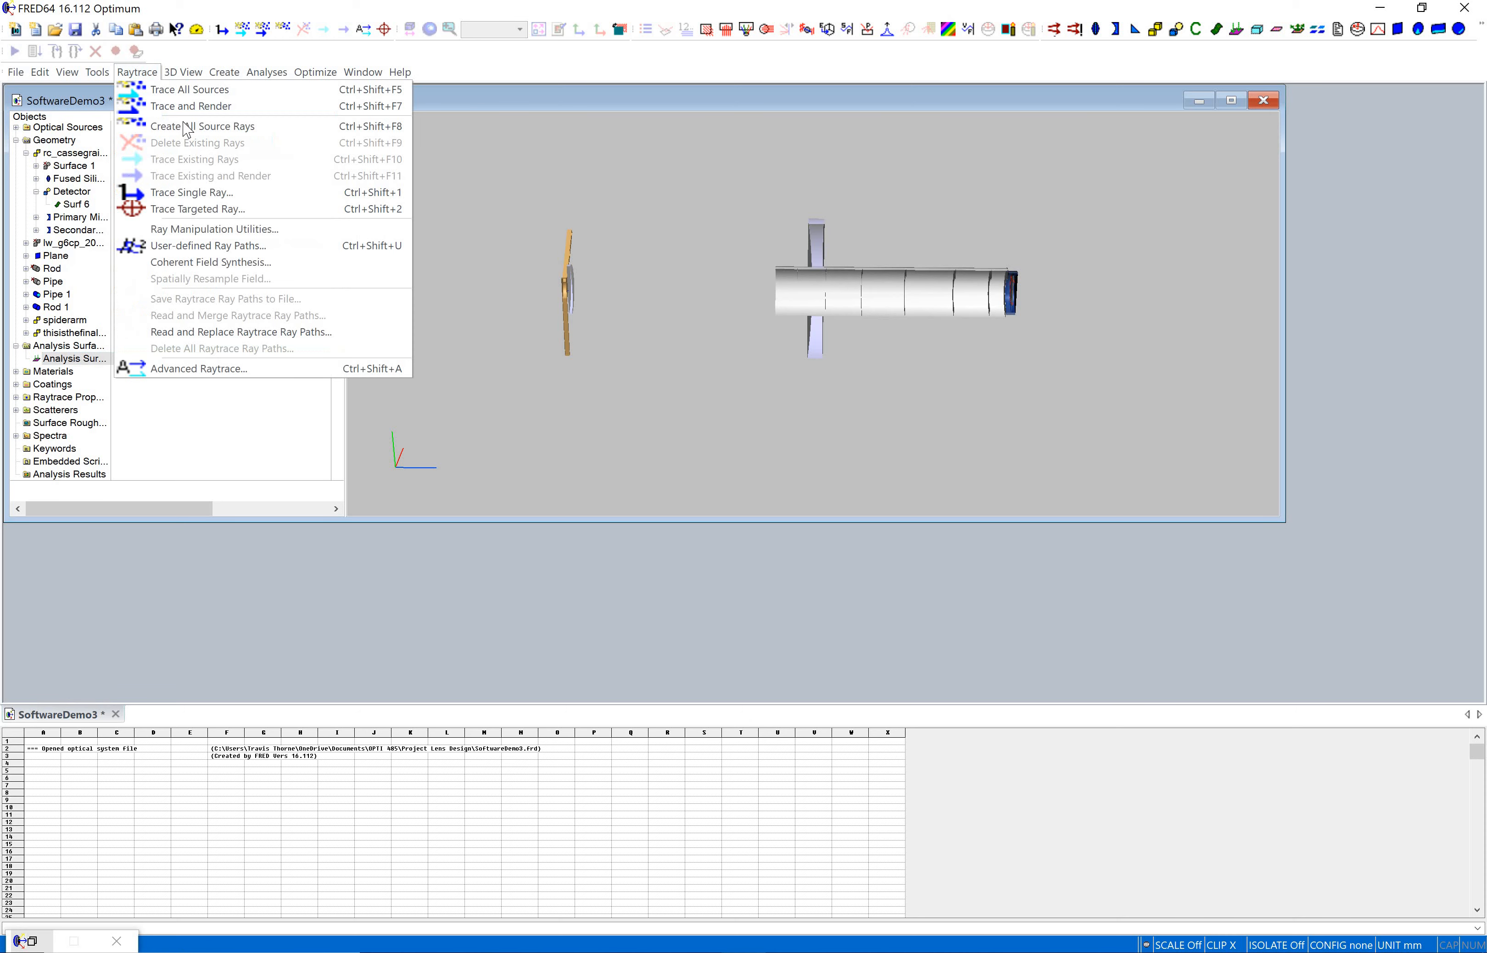
mouse_move(199, 369)
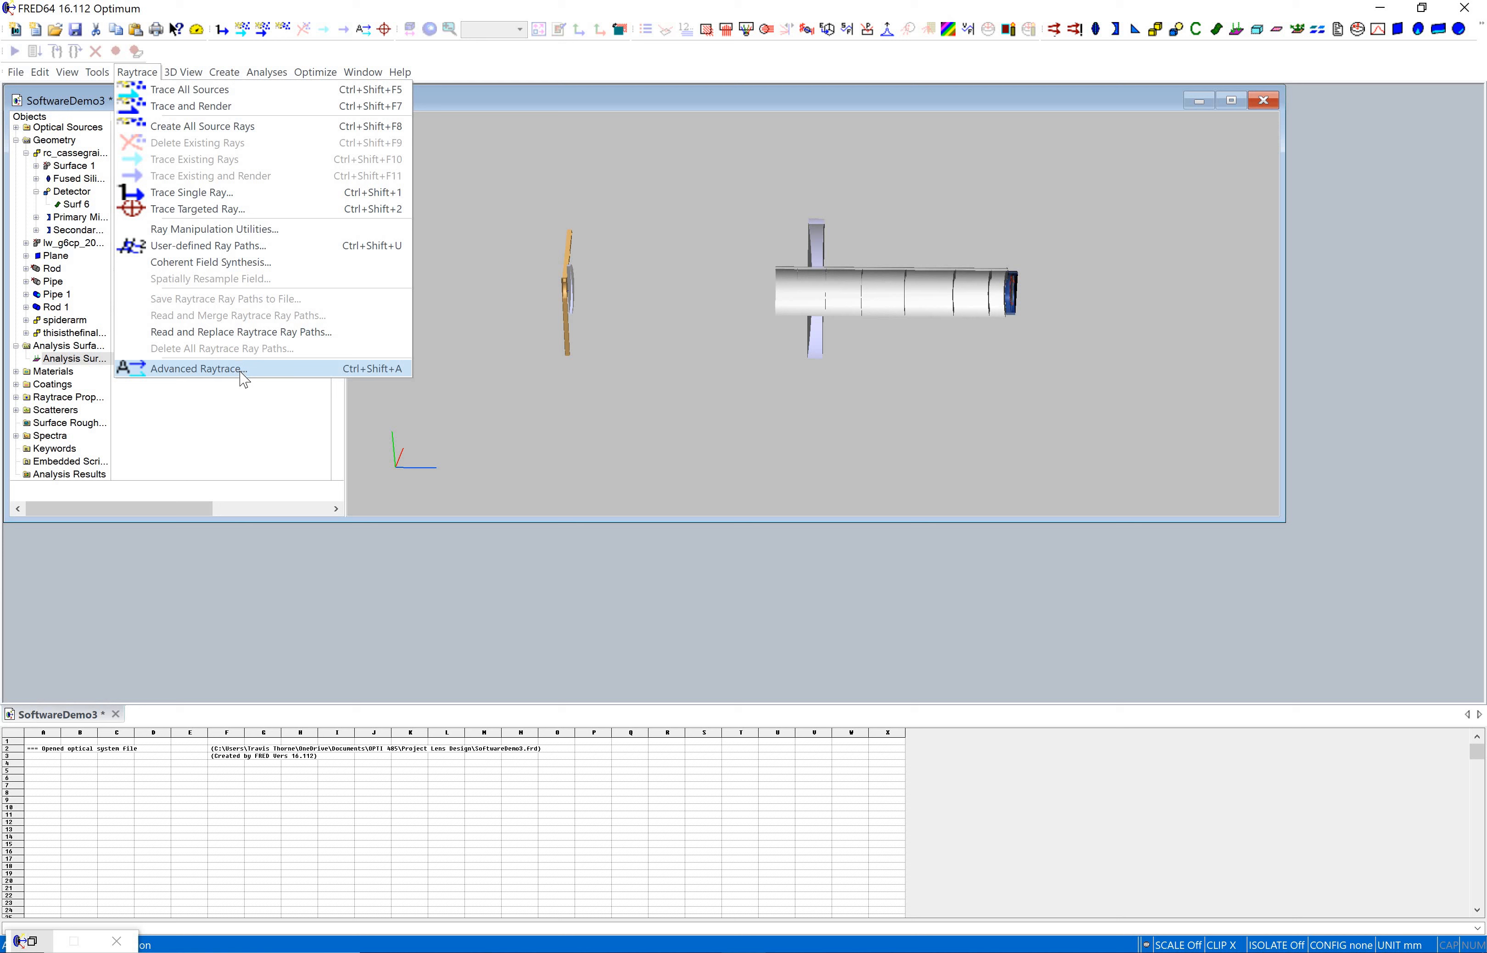
click(197, 368)
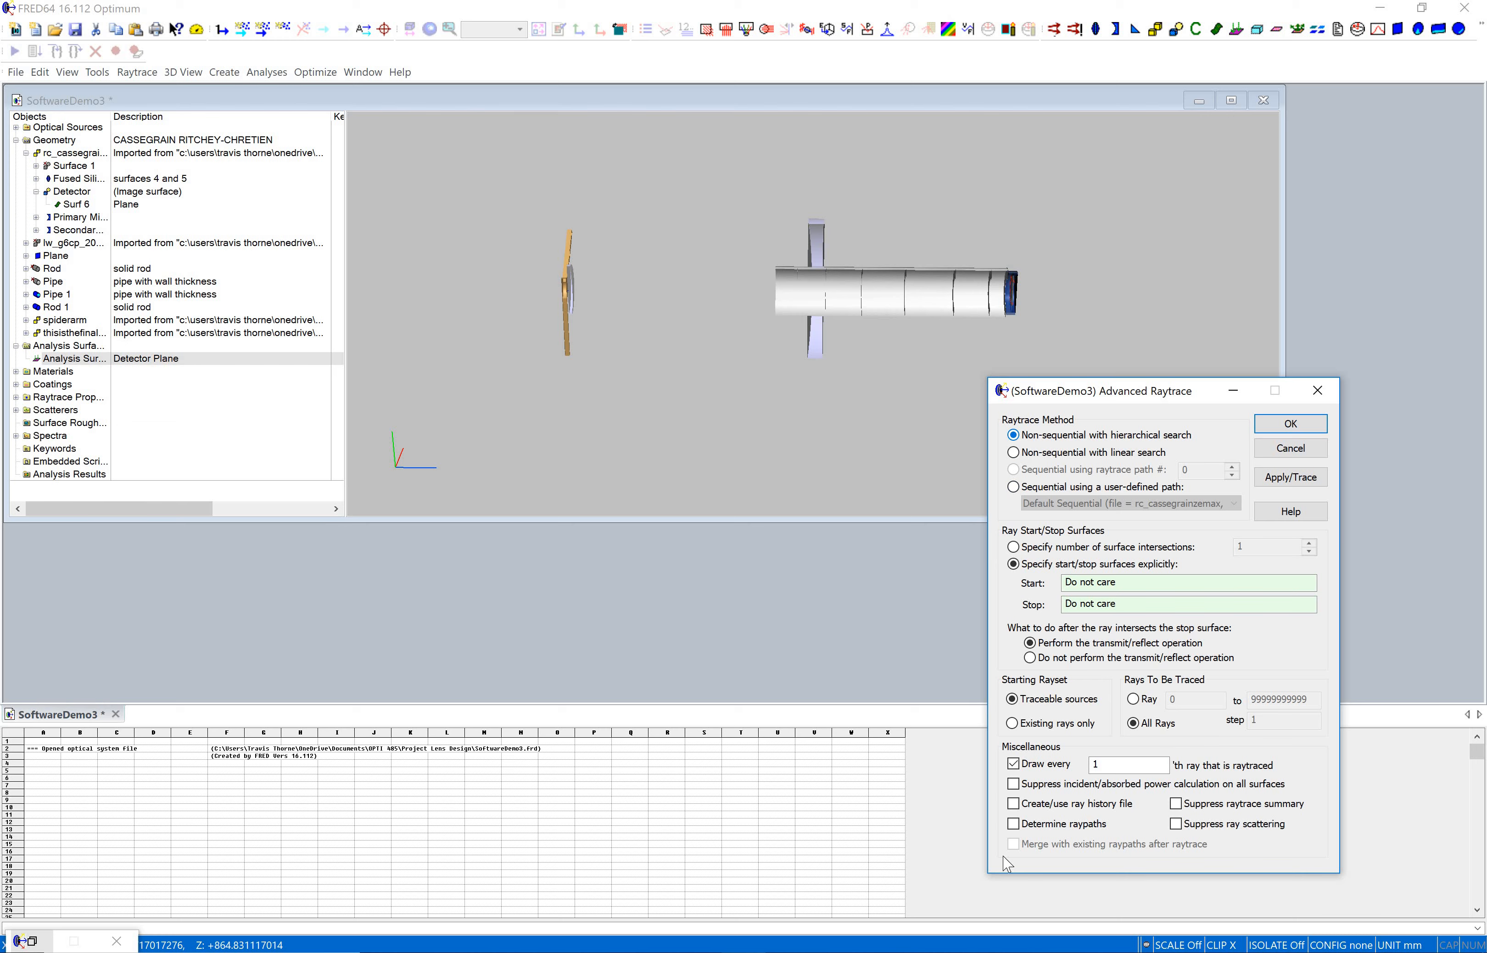
- Trace all sources with Draw every off, ray history file and Determine raypaths on, then return to the model window
click(1013, 764)
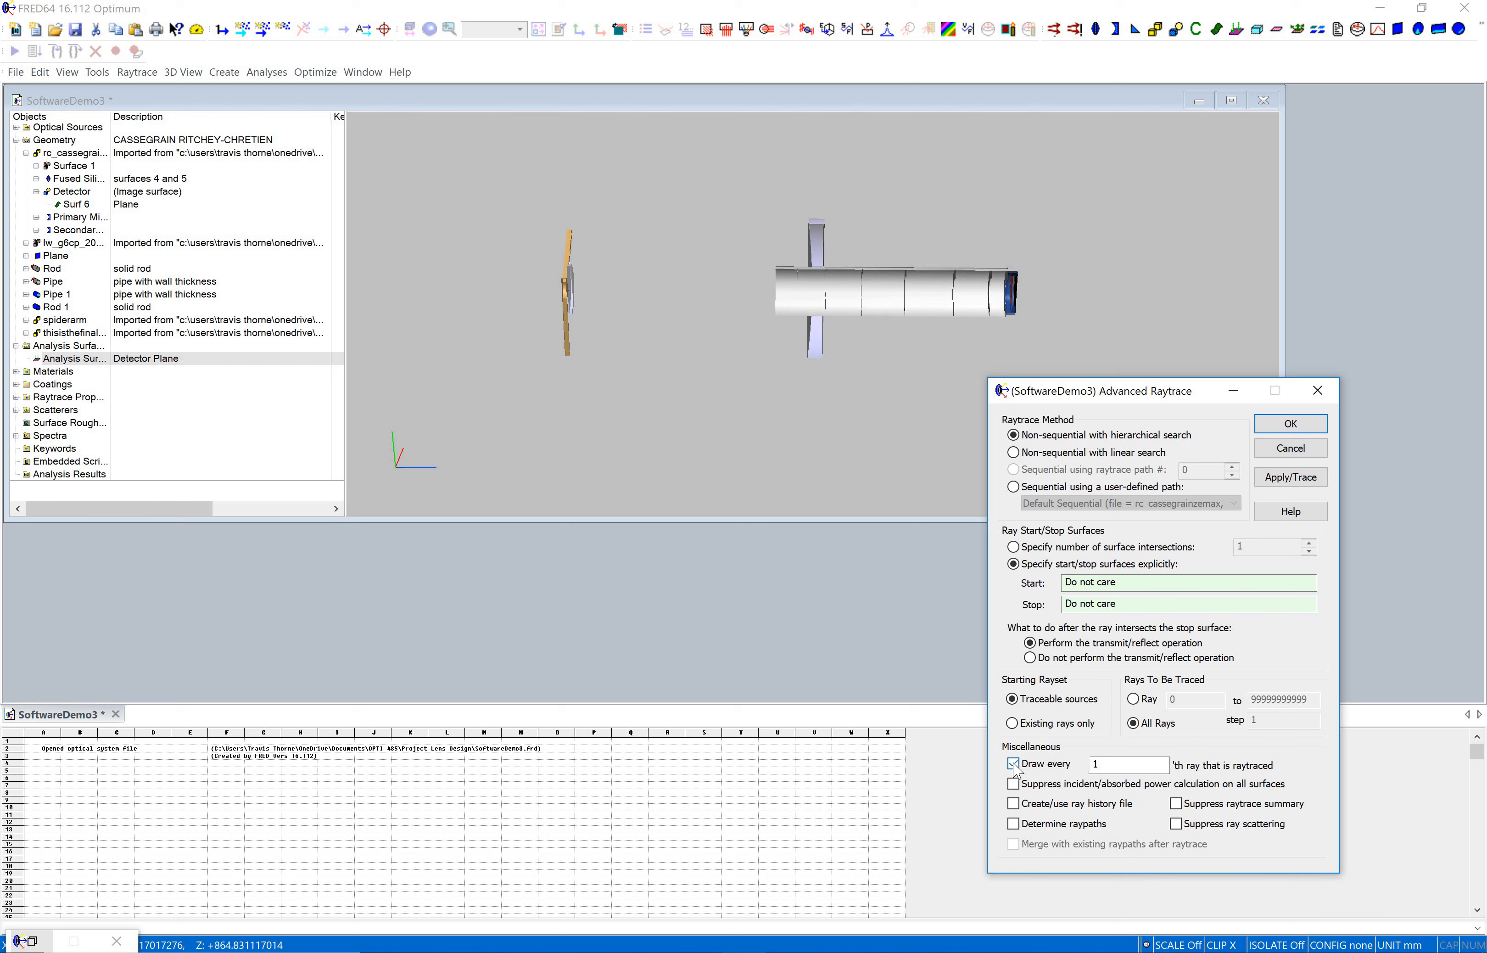
click(1013, 763)
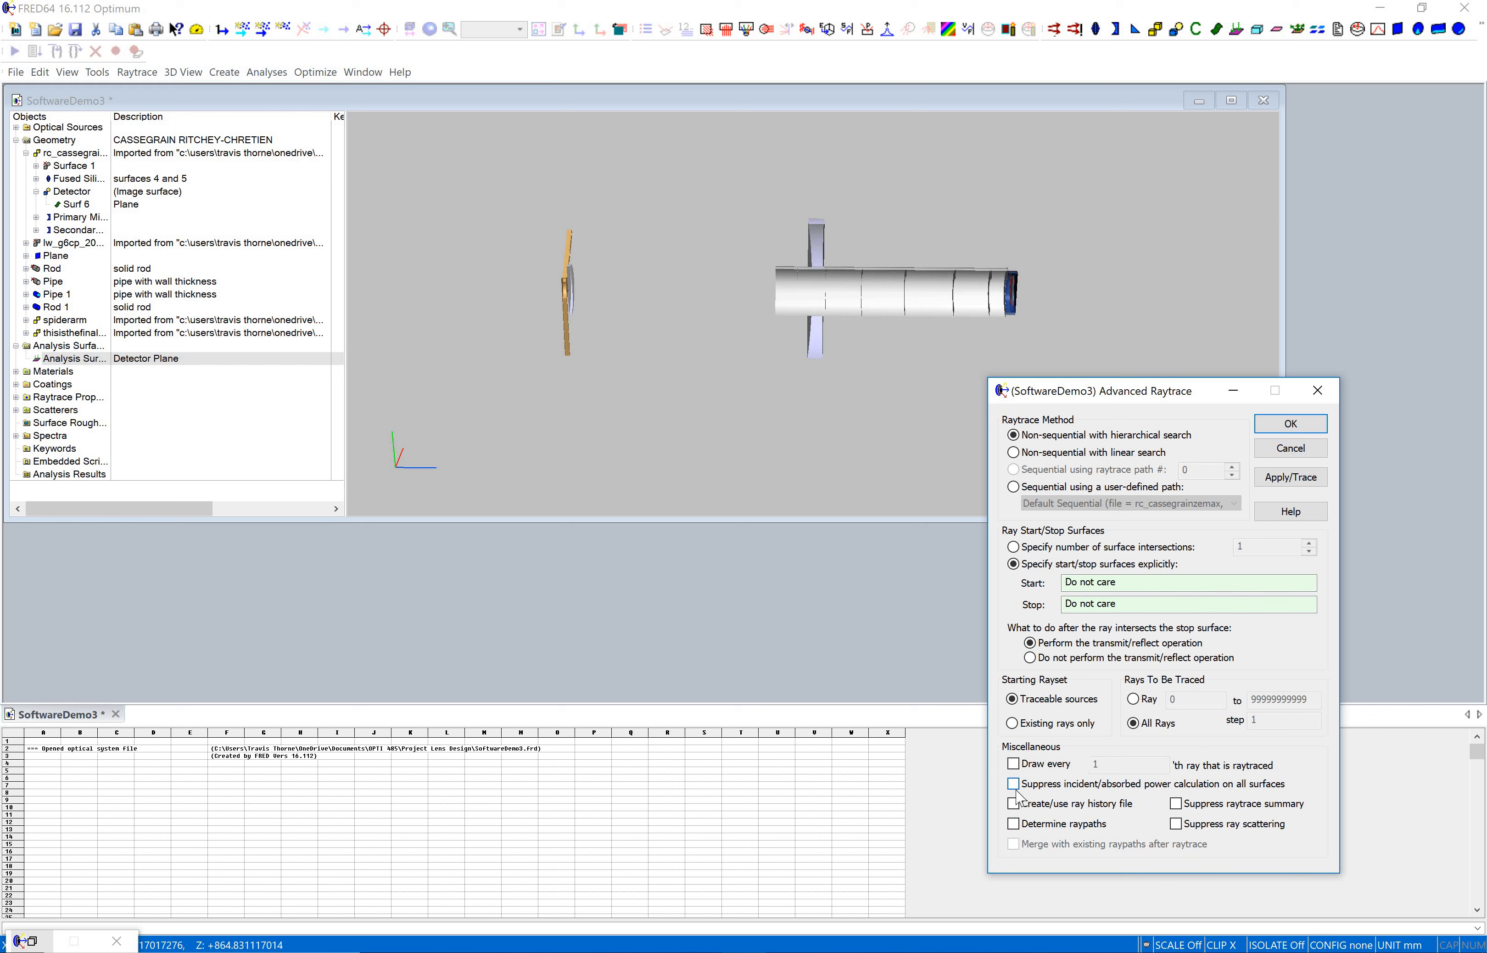
click(1013, 803)
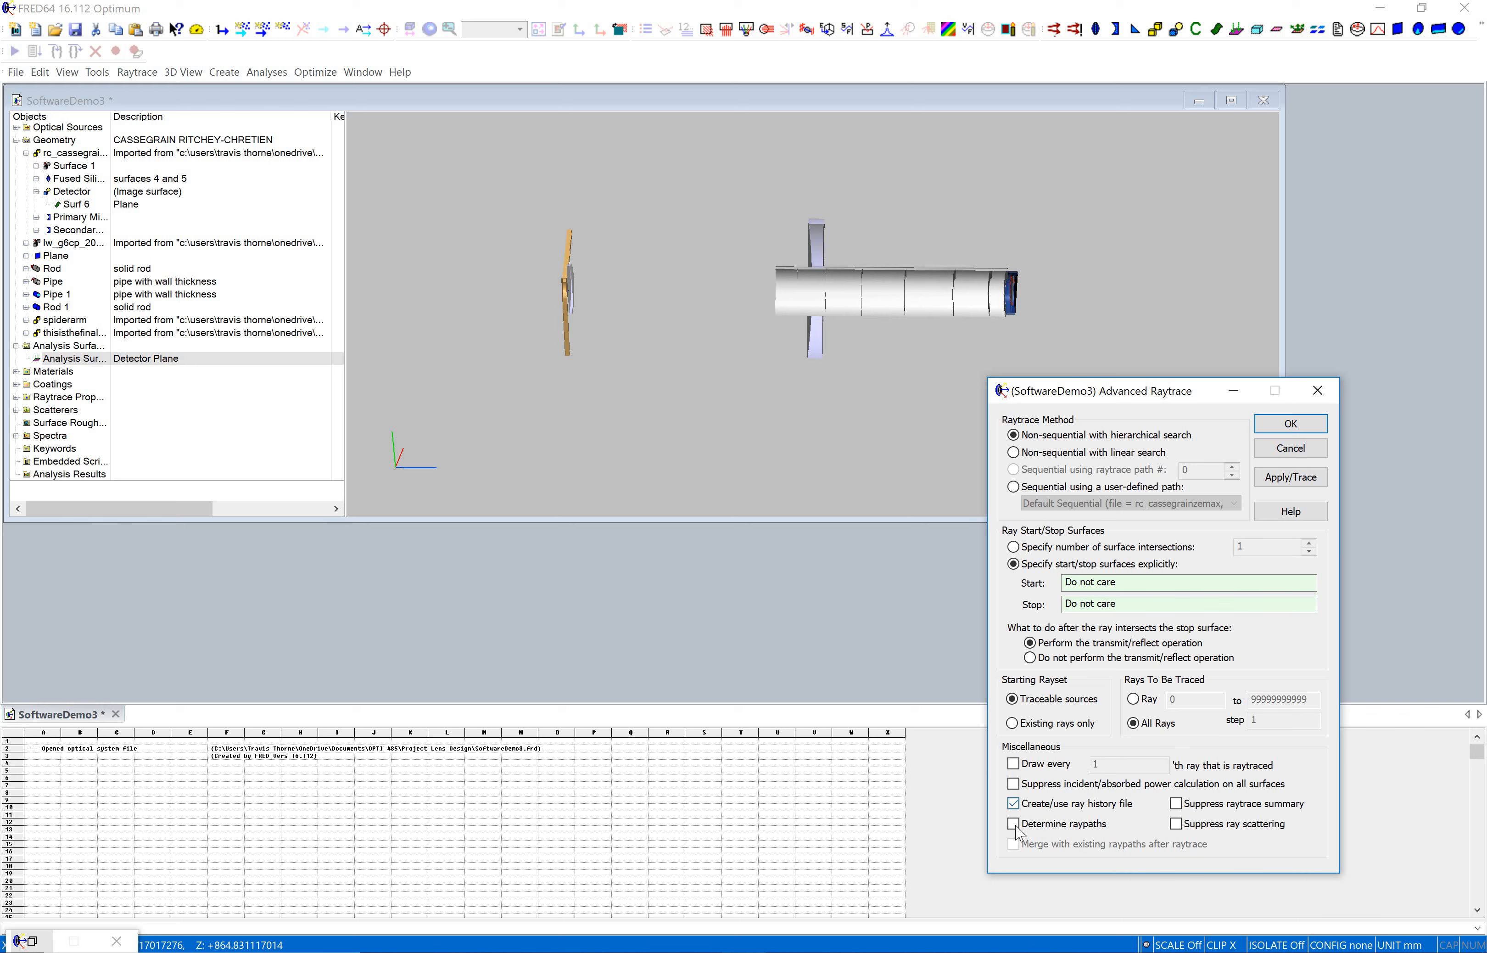
click(1012, 823)
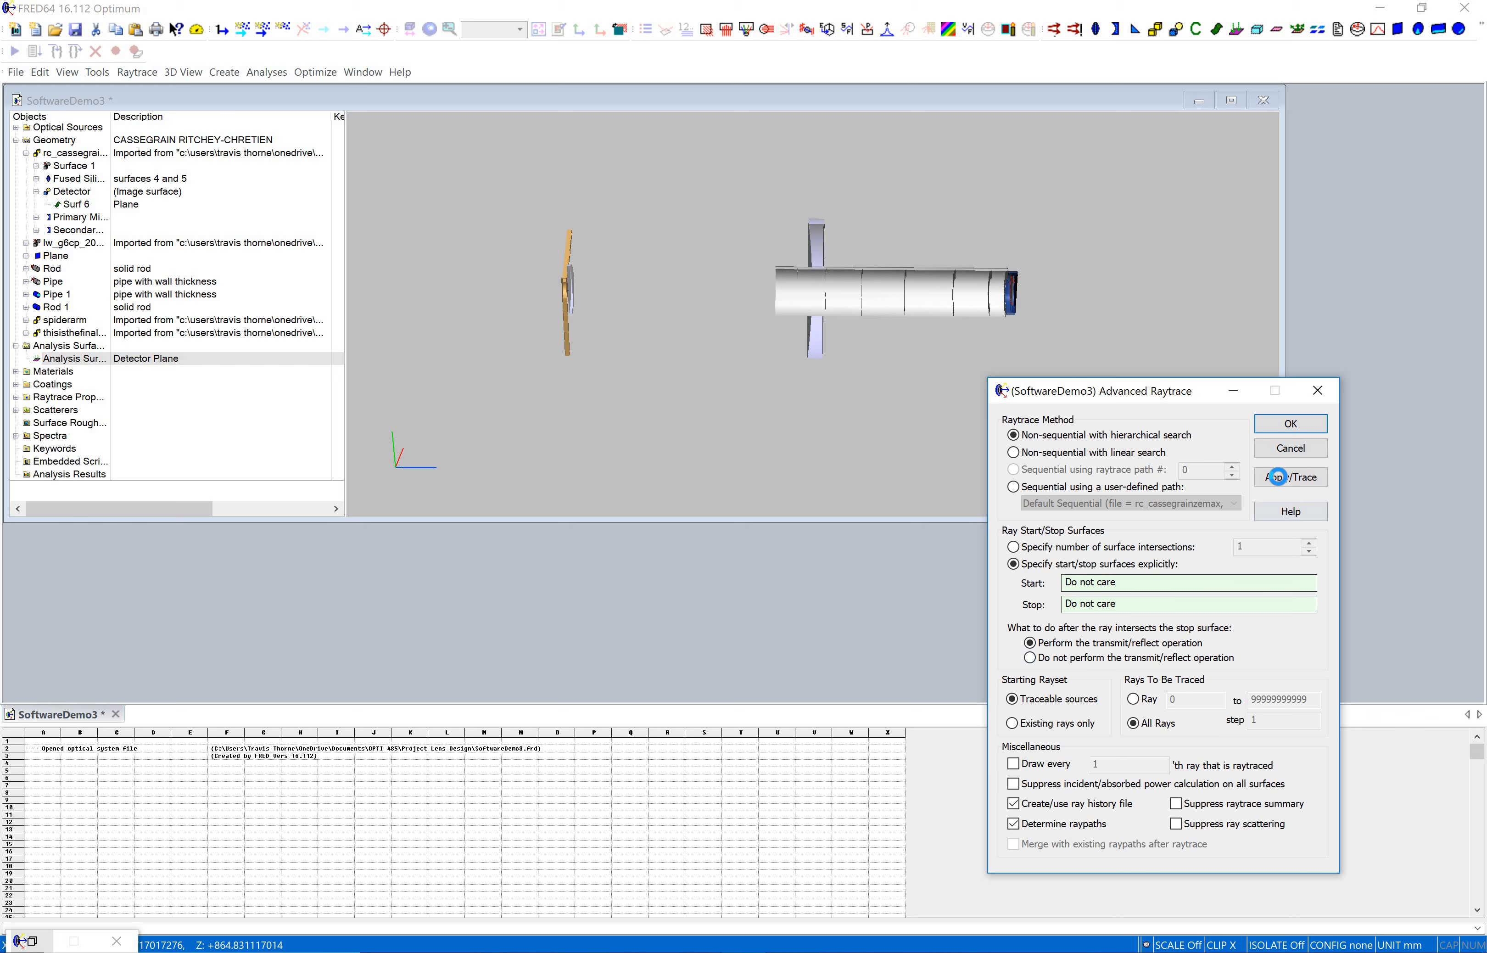
click(1290, 475)
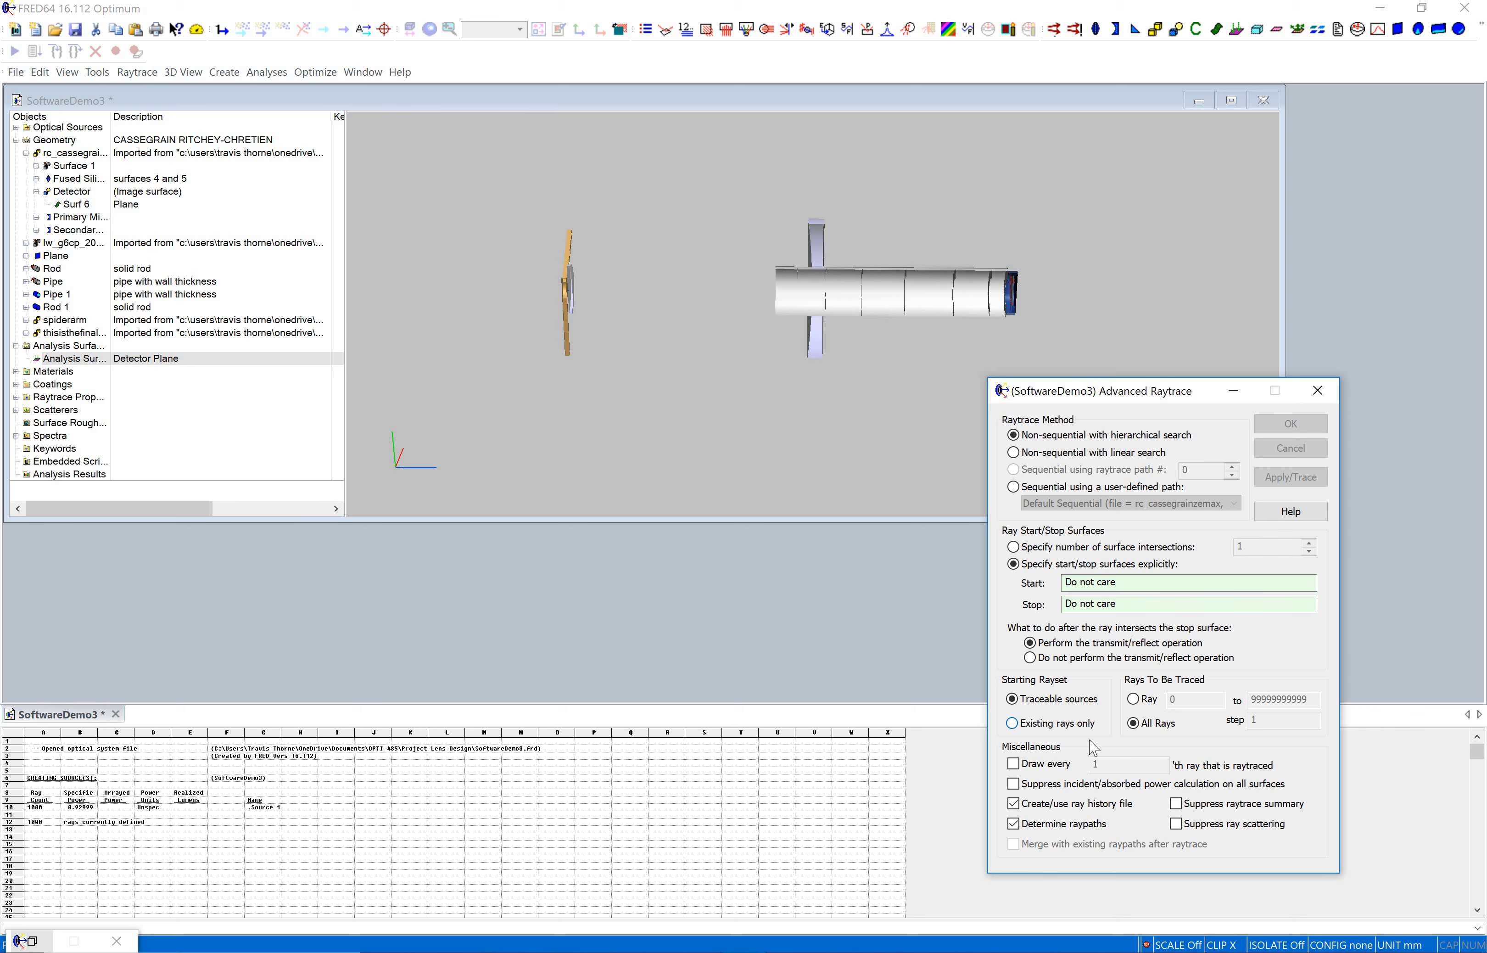
mouse_move(287, 722)
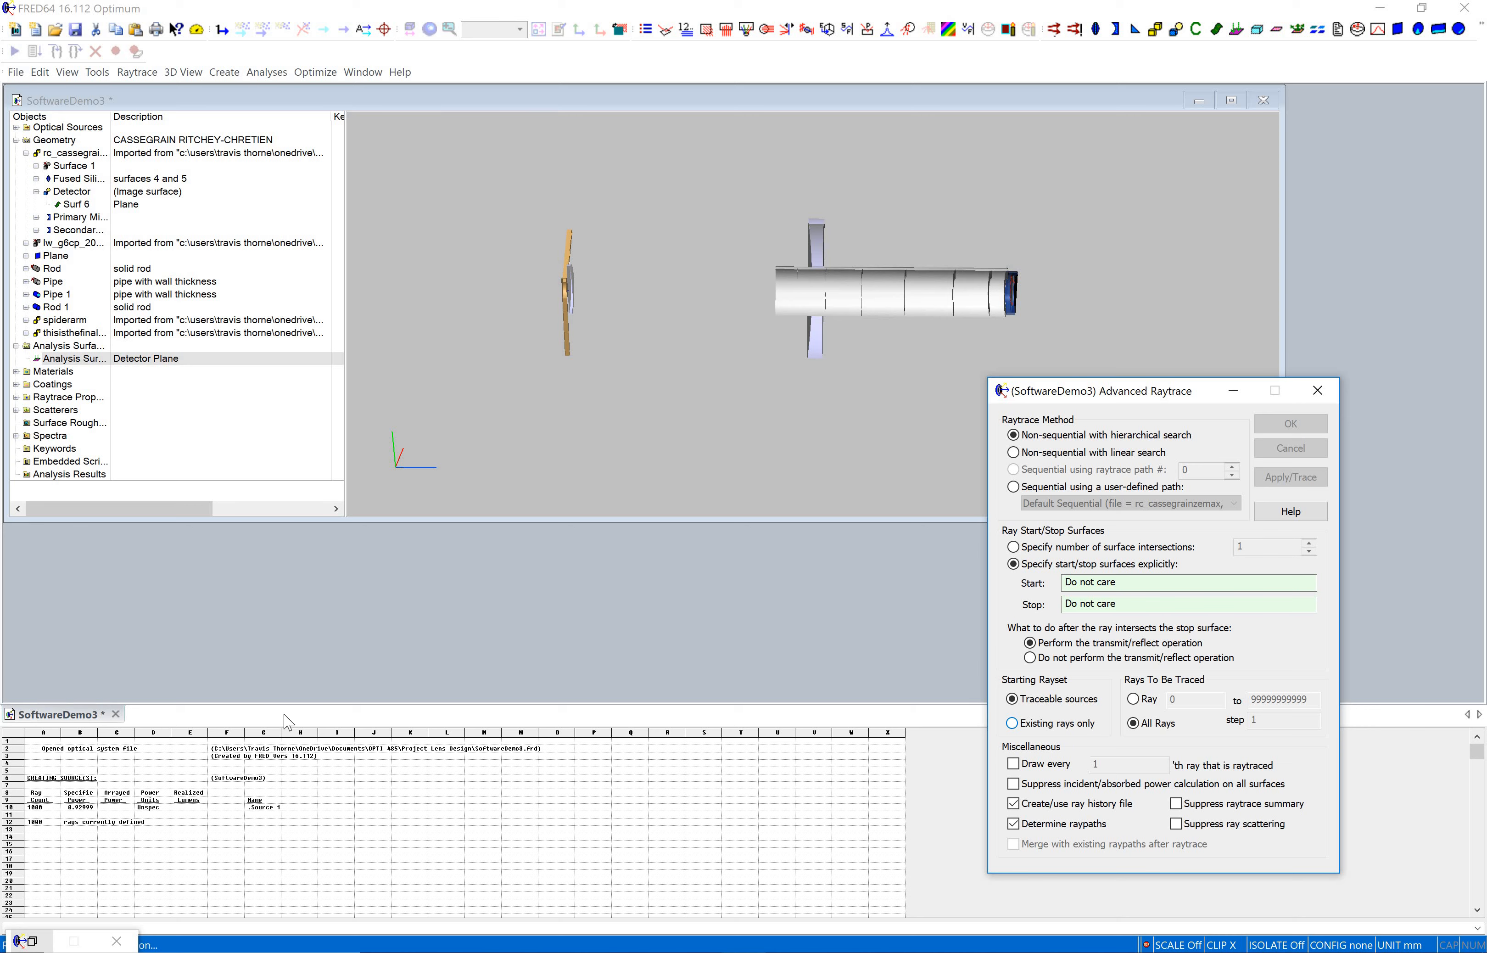
click(1289, 475)
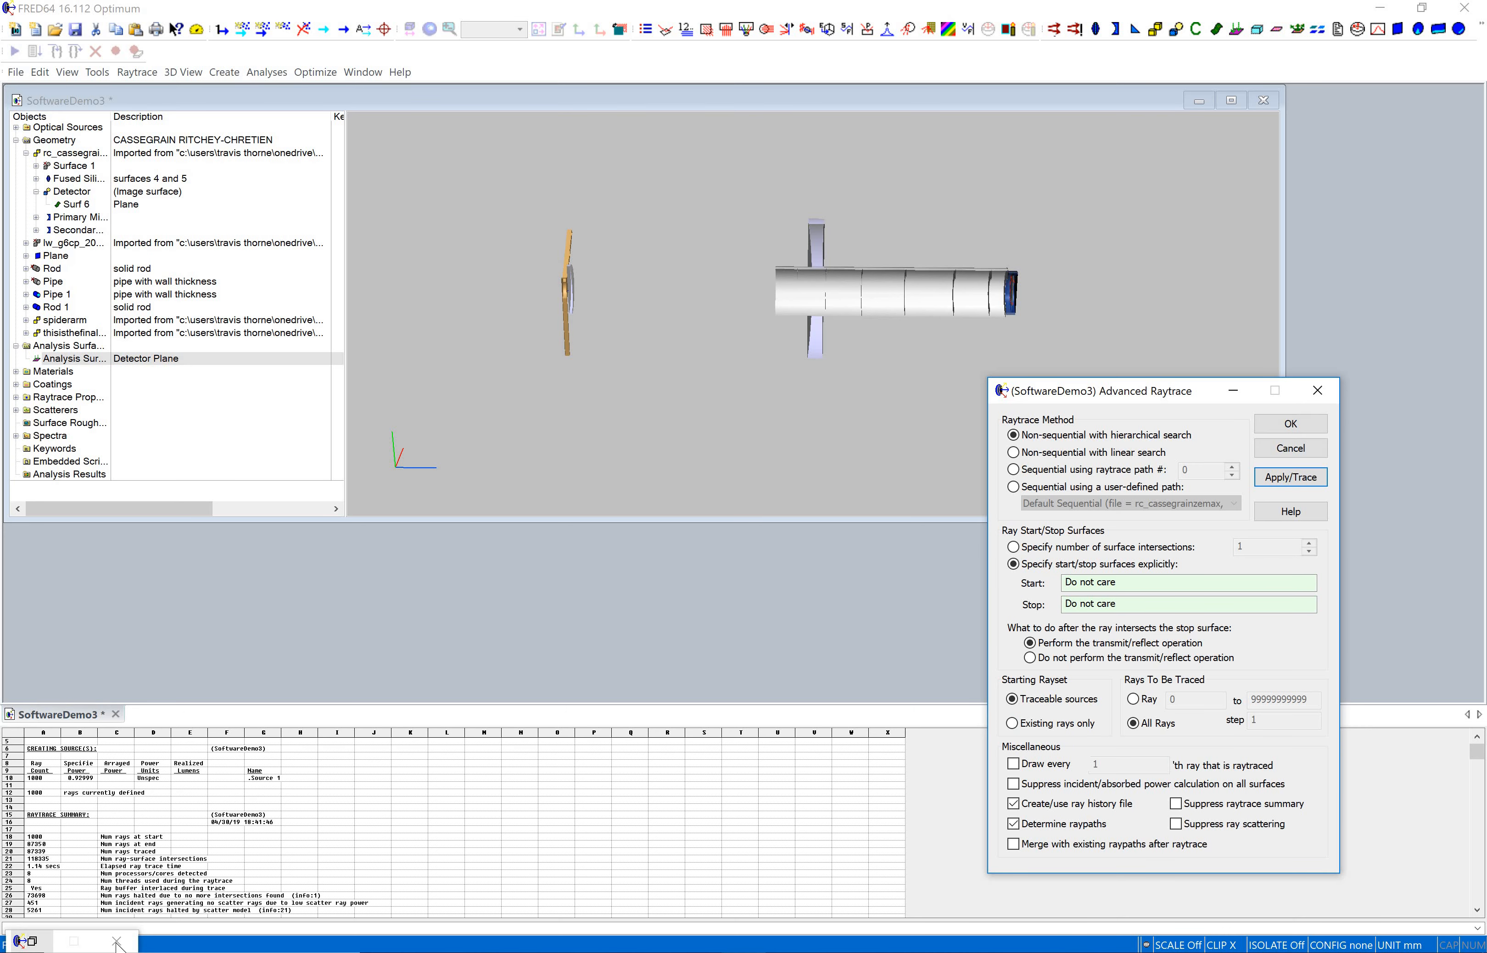
click(77, 358)
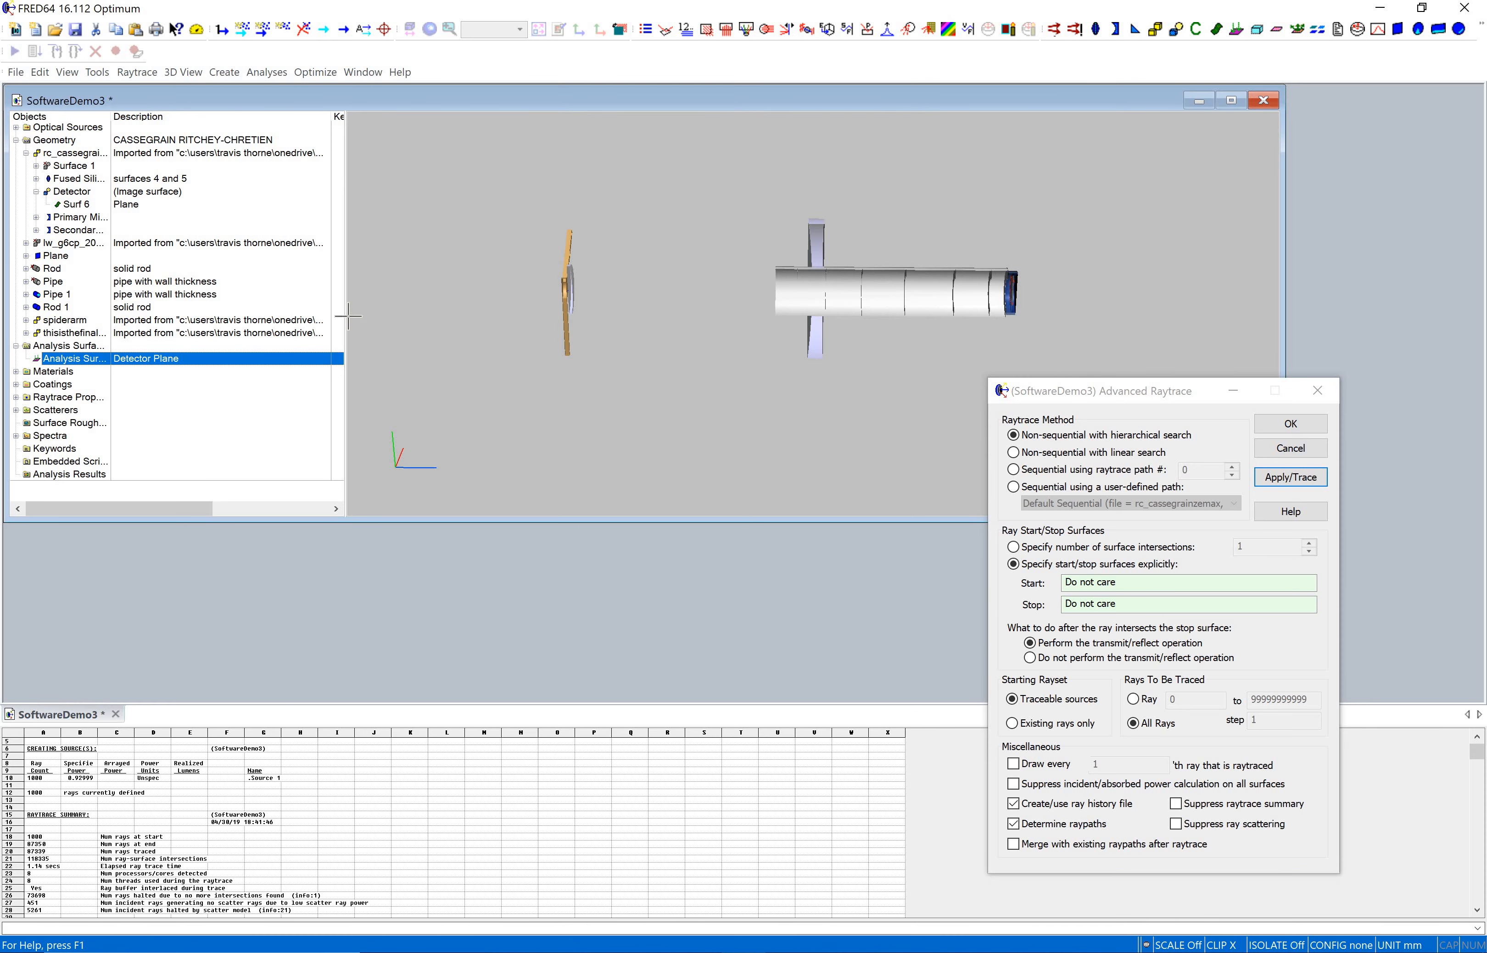
mouse_move(96, 70)
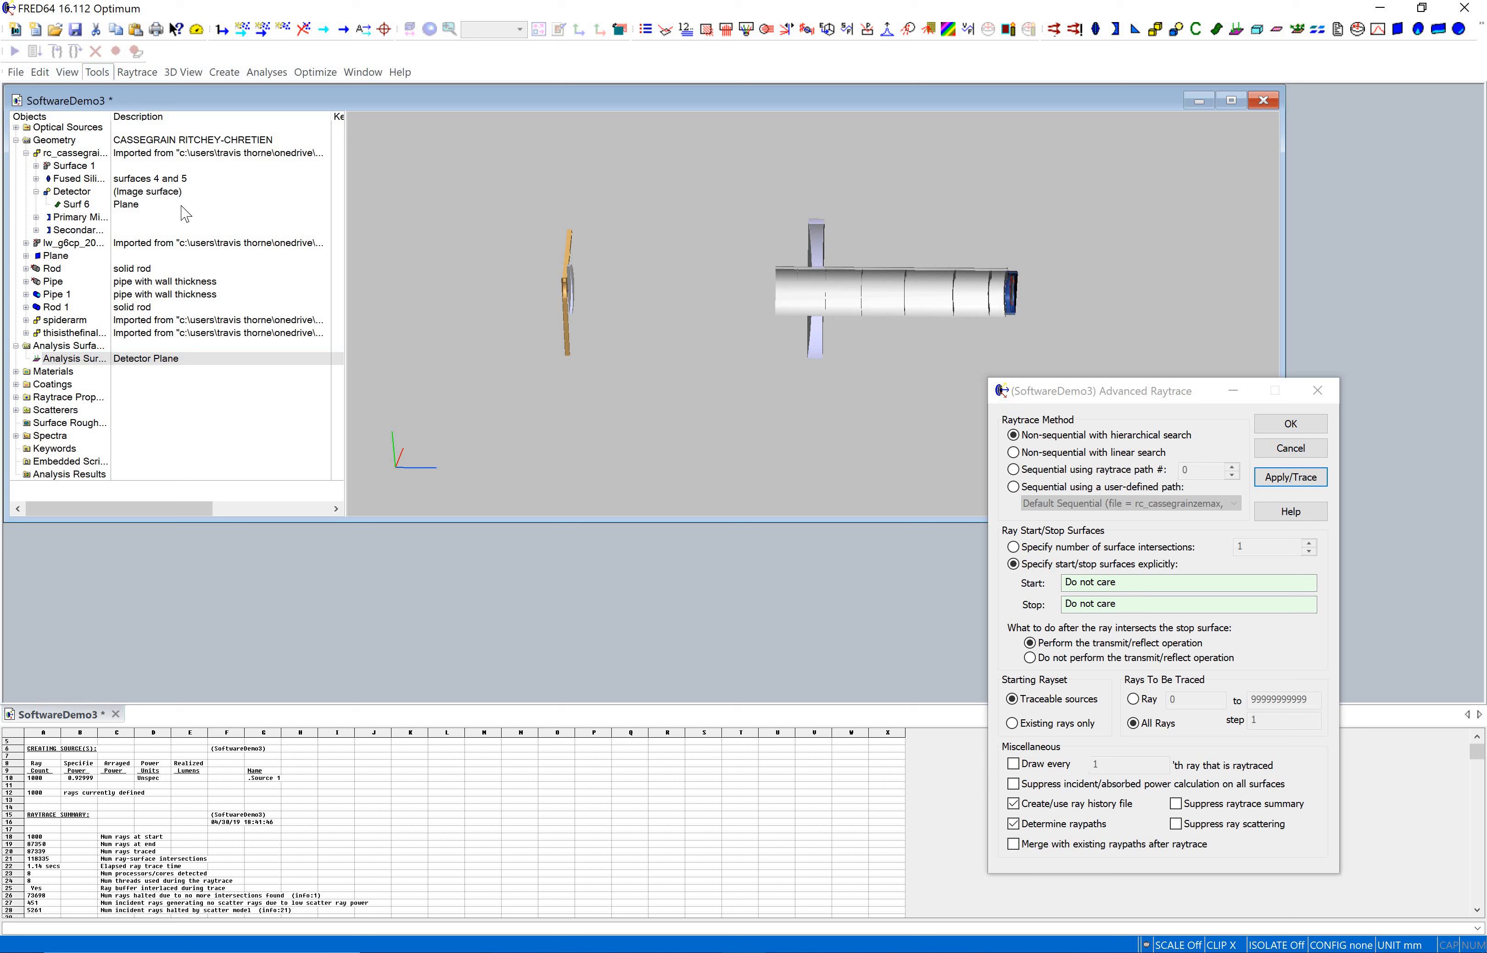
- Produce the Raytrace Paths Summaries table via Tools > Reports > Raytrace Paths
click(97, 72)
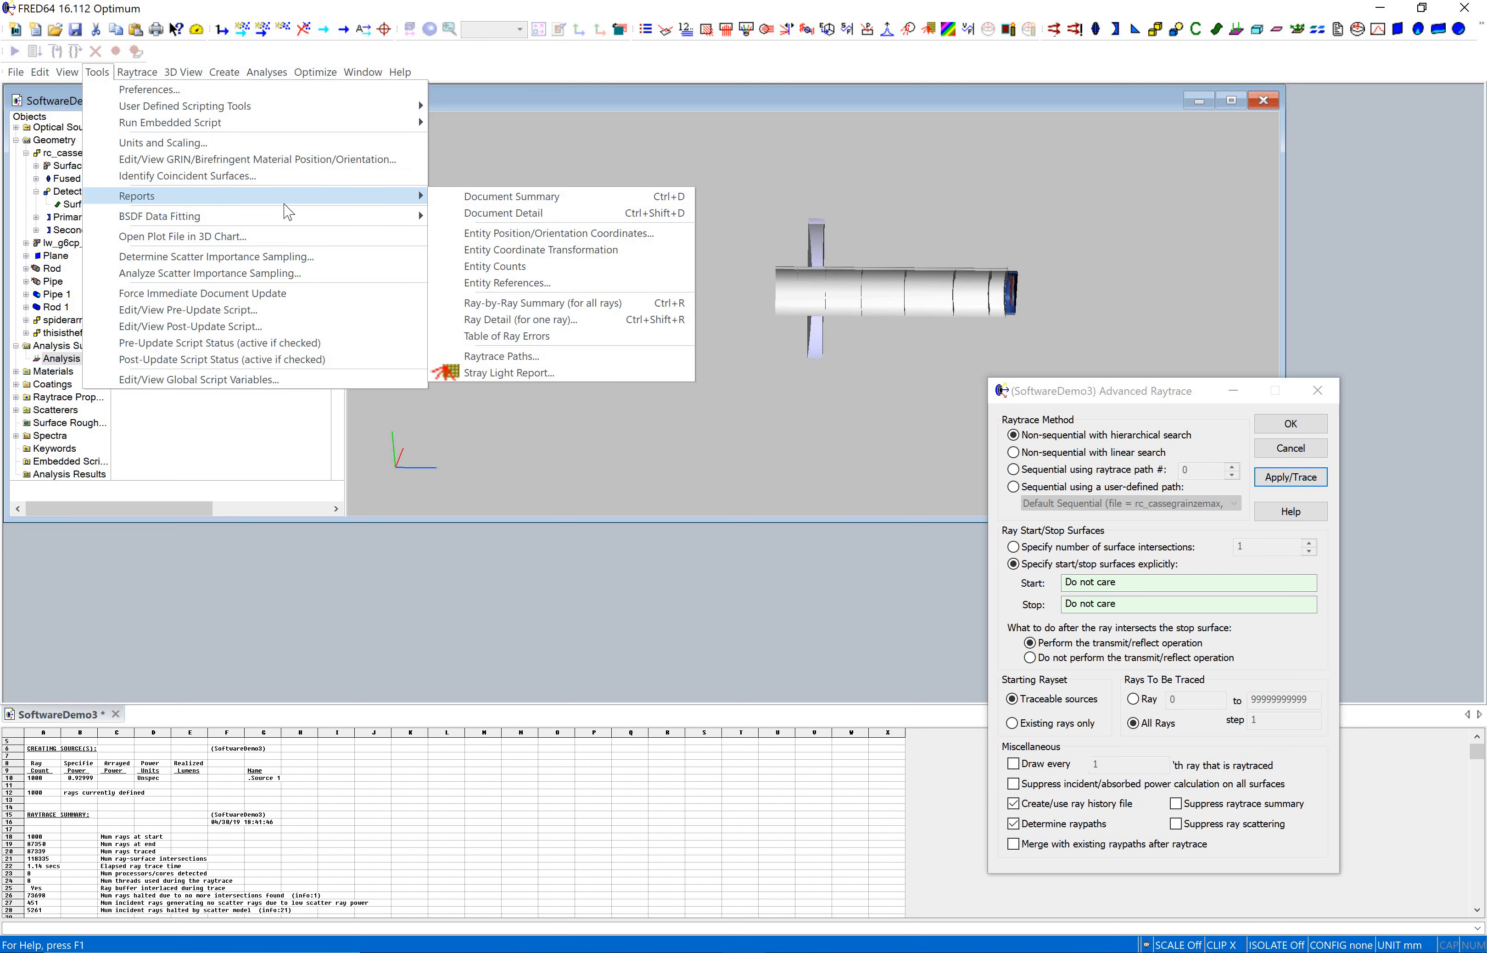
mouse_move(513, 304)
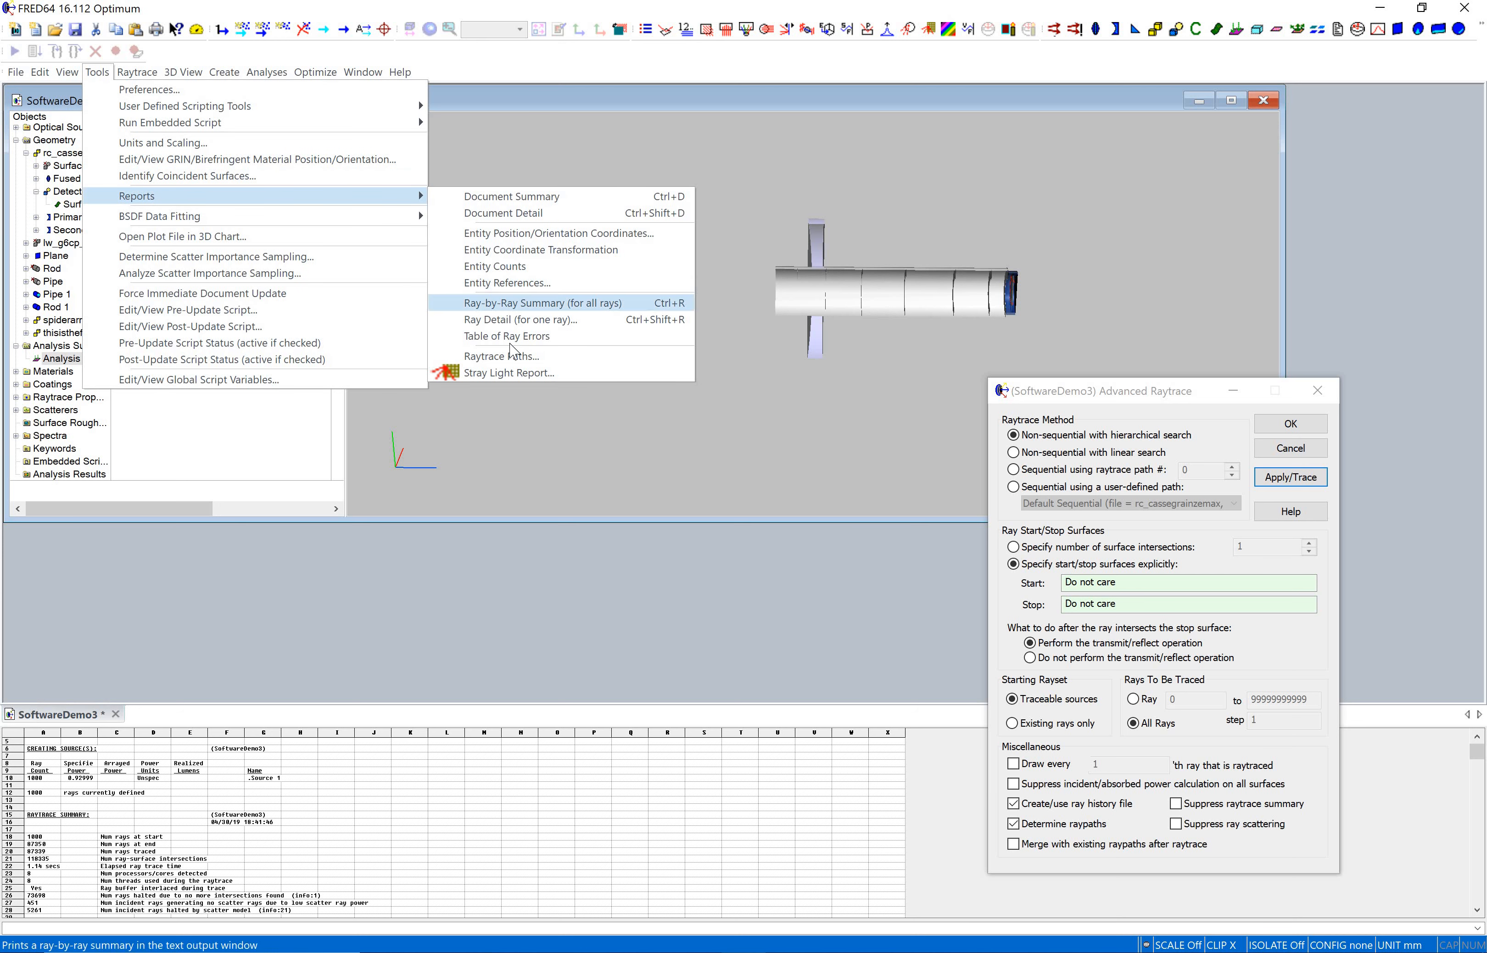
mouse_move(504, 355)
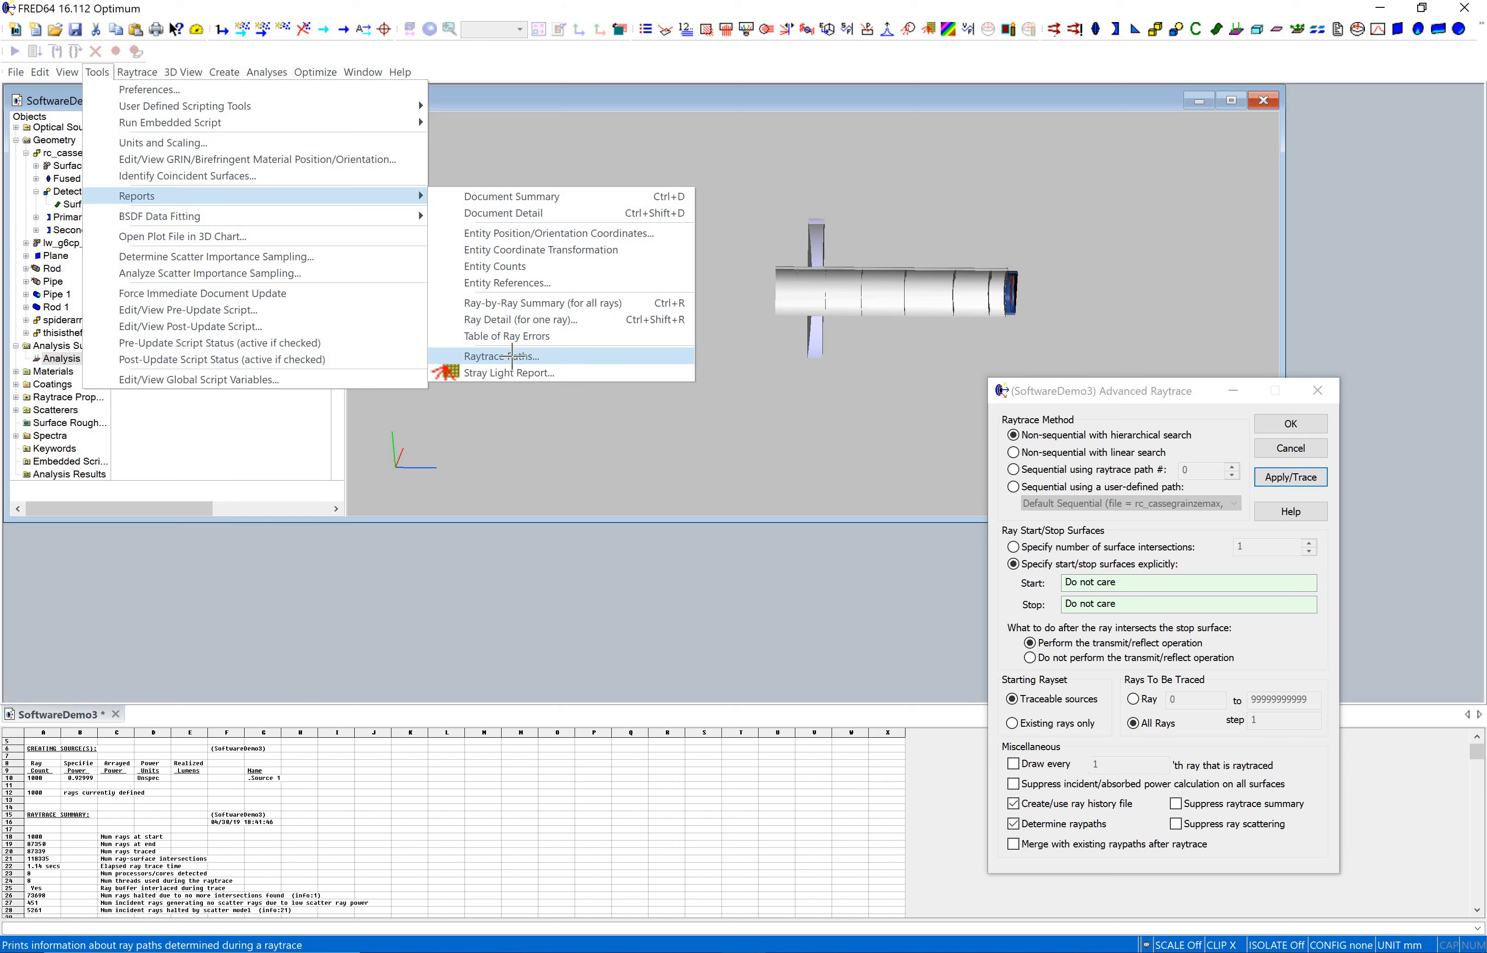
click(502, 355)
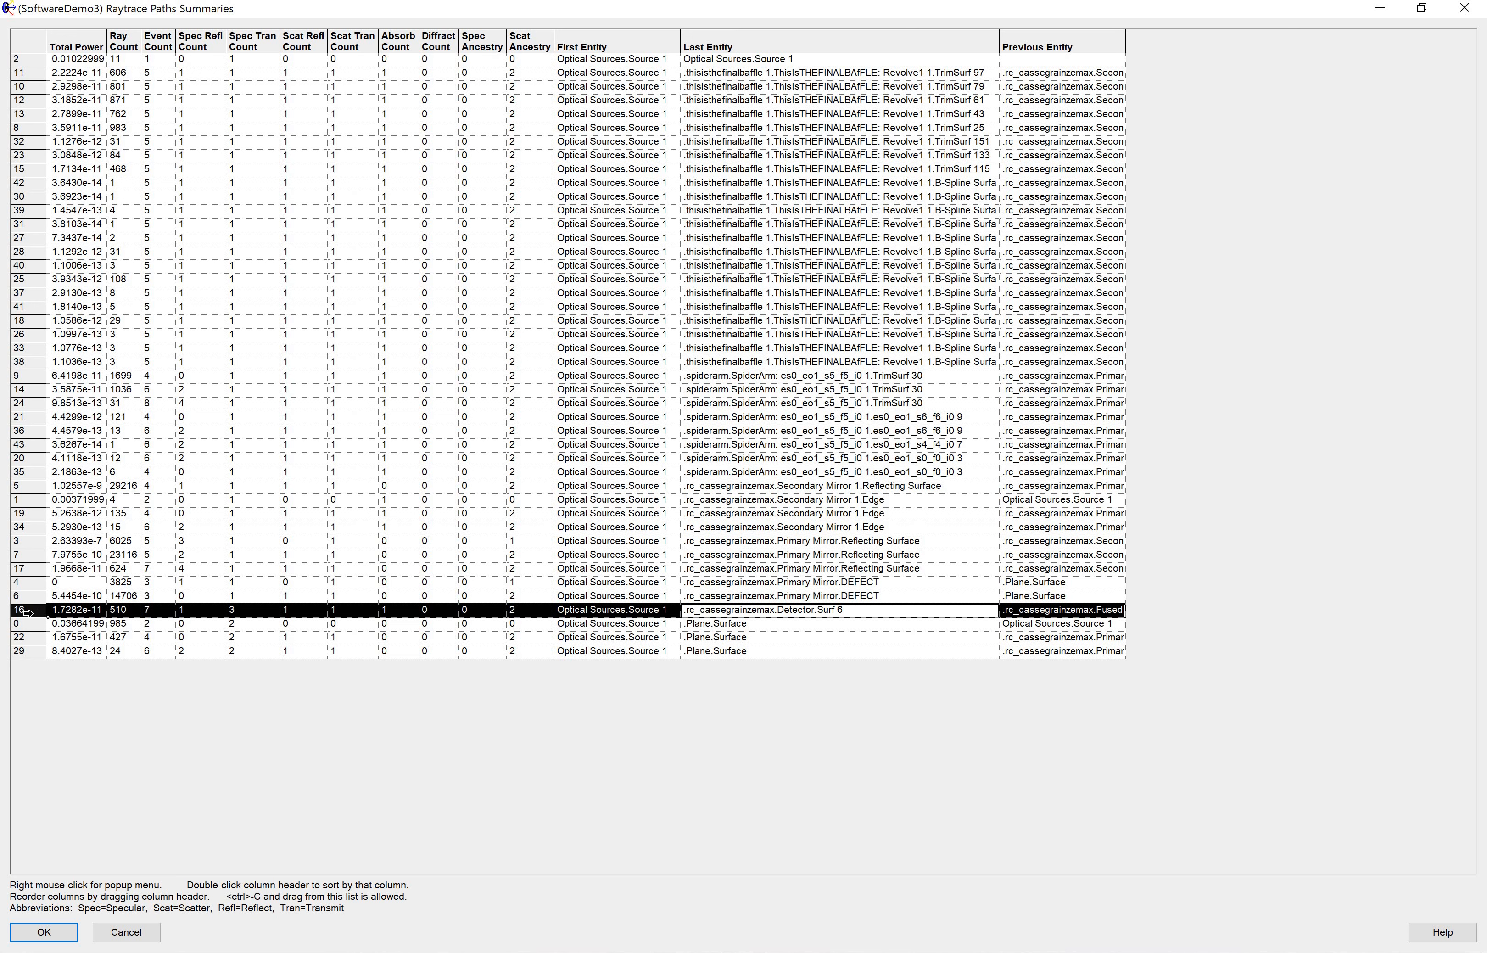
- Bring up the path output options for path 16, the 510-ray path reaching the detector's Surf 6
right_click(29, 610)
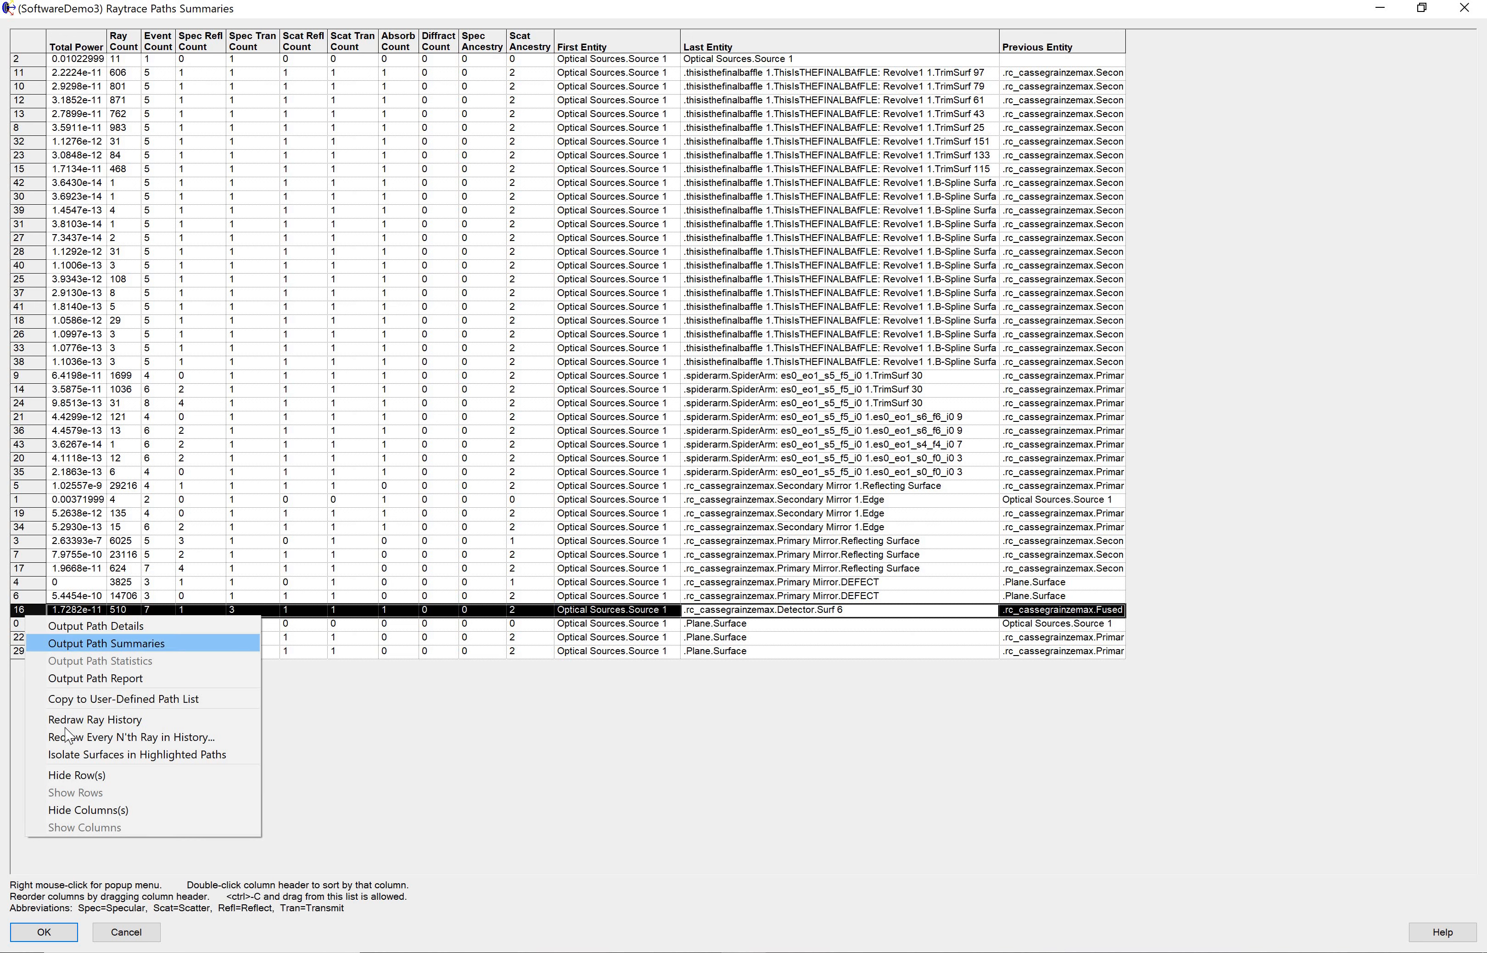
mouse_move(93, 719)
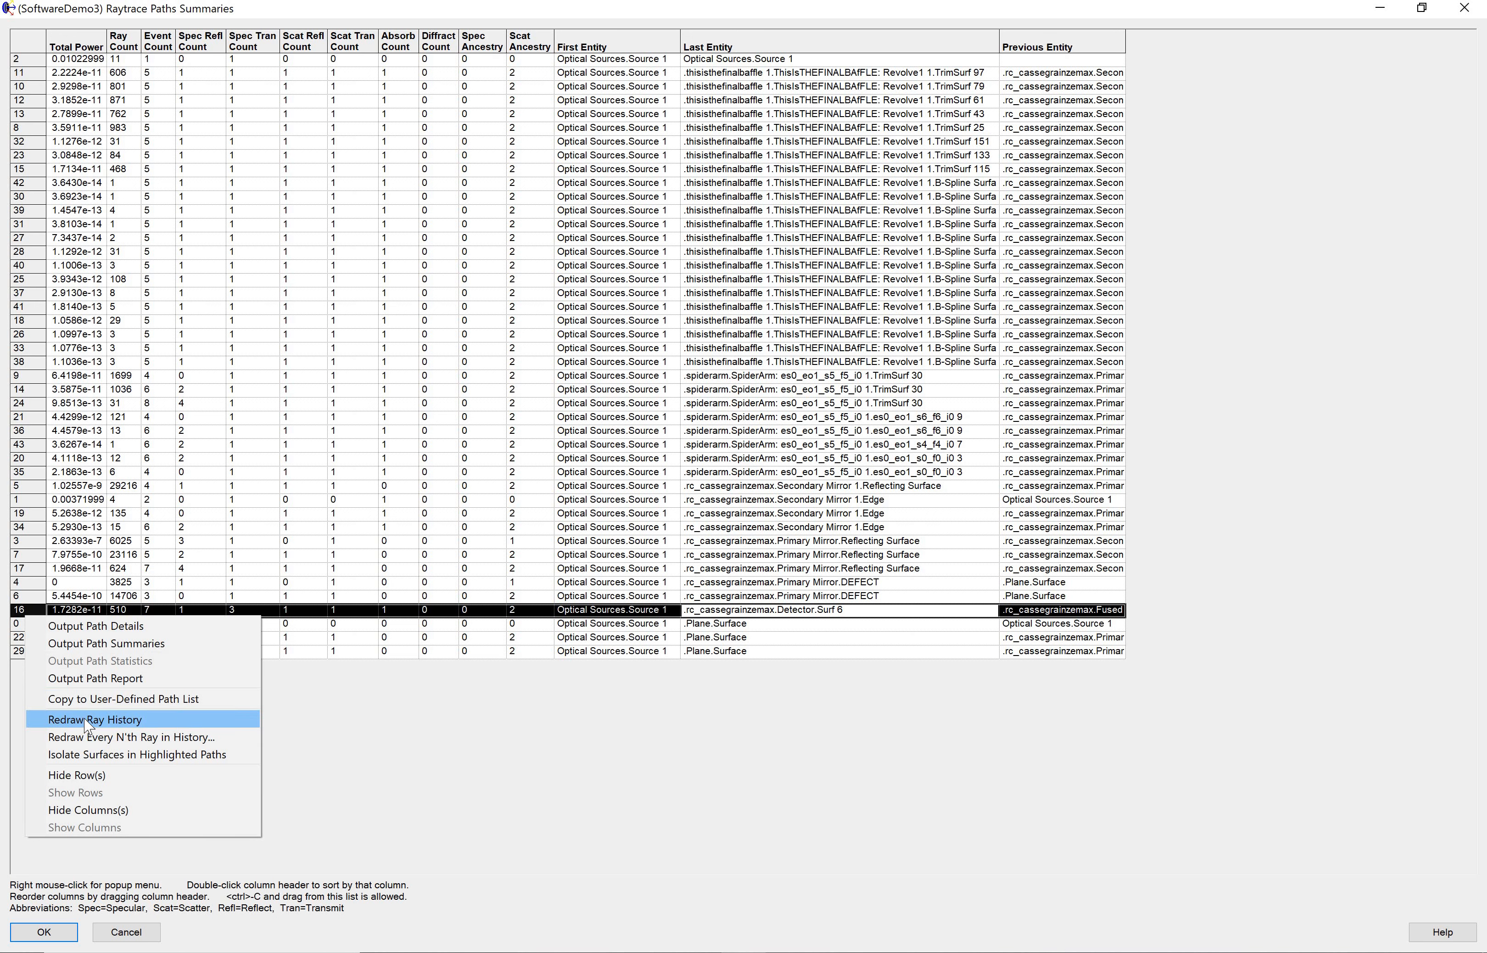
mouse_move(94, 678)
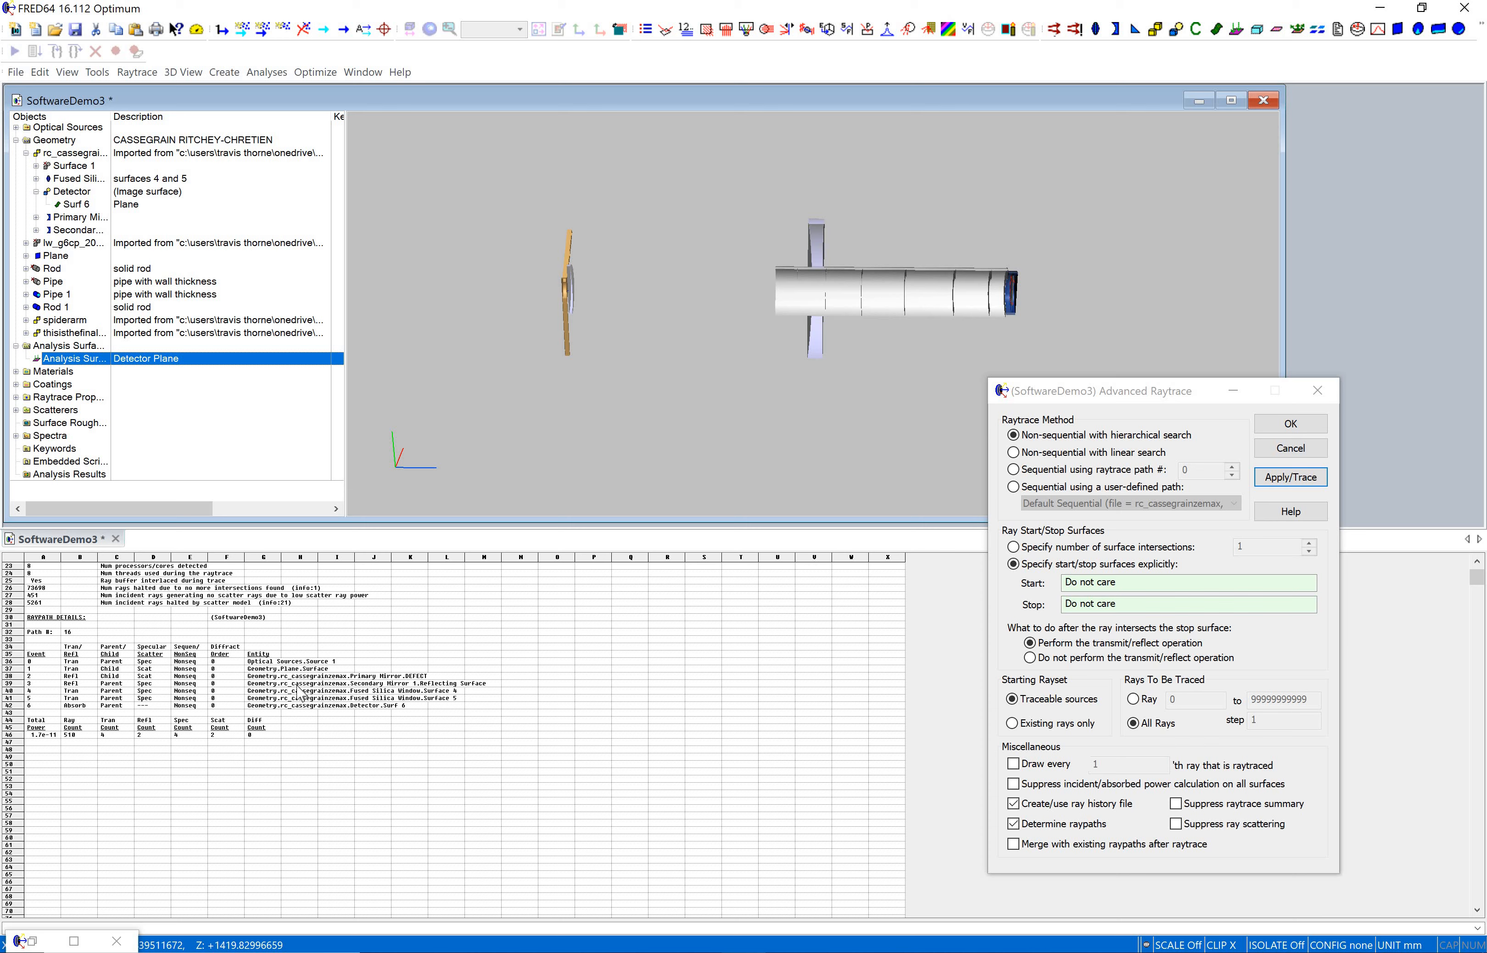
mouse_move(294, 702)
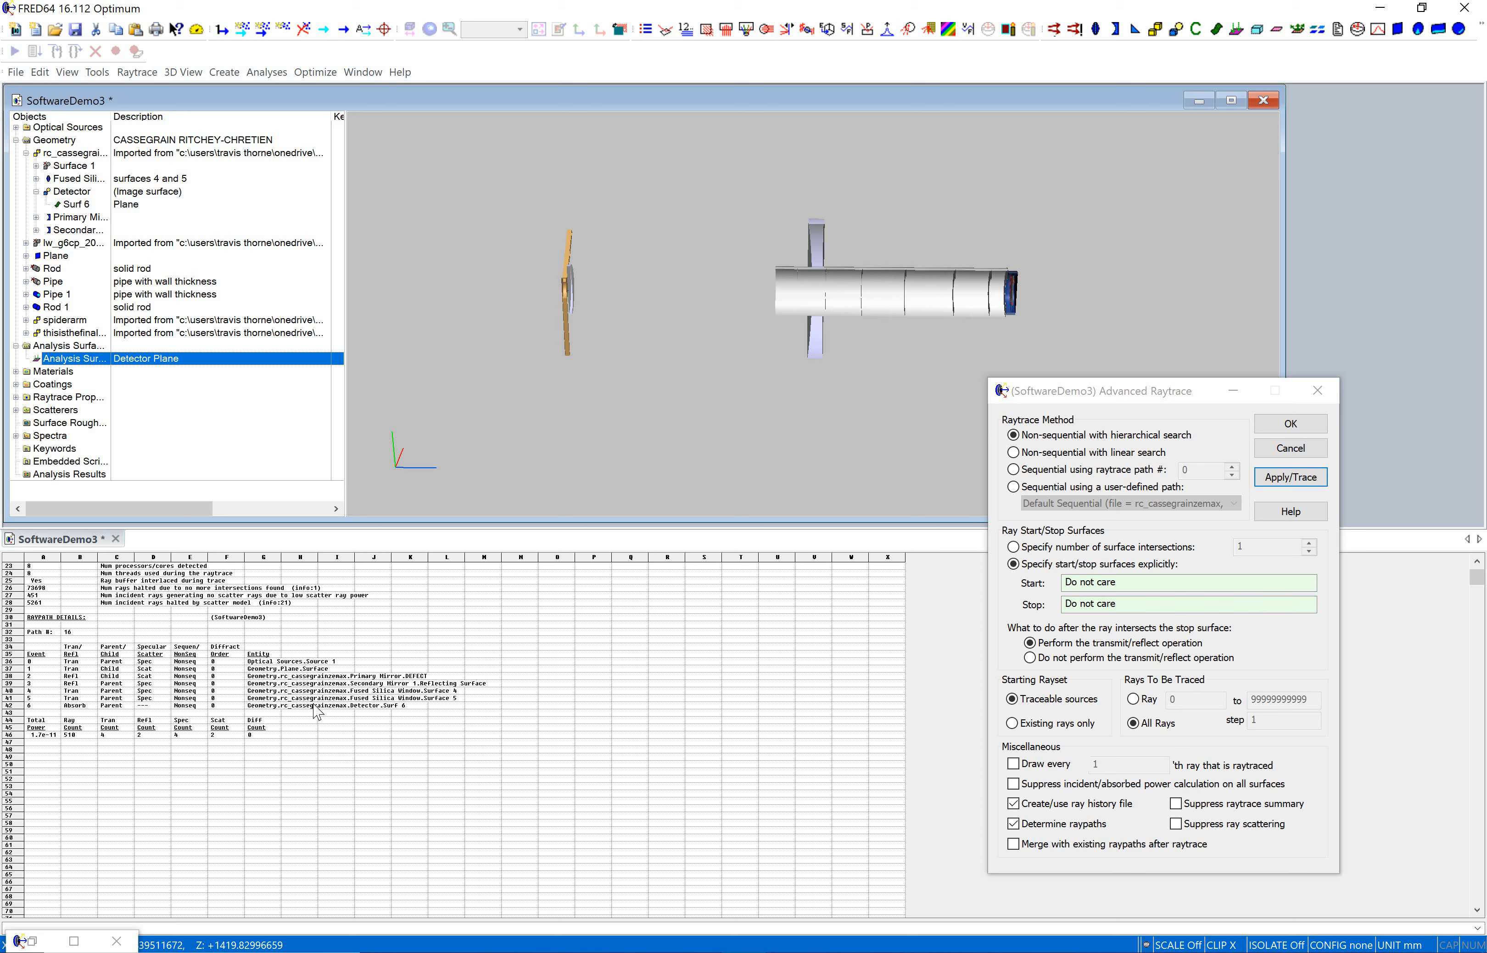
mouse_move(449, 682)
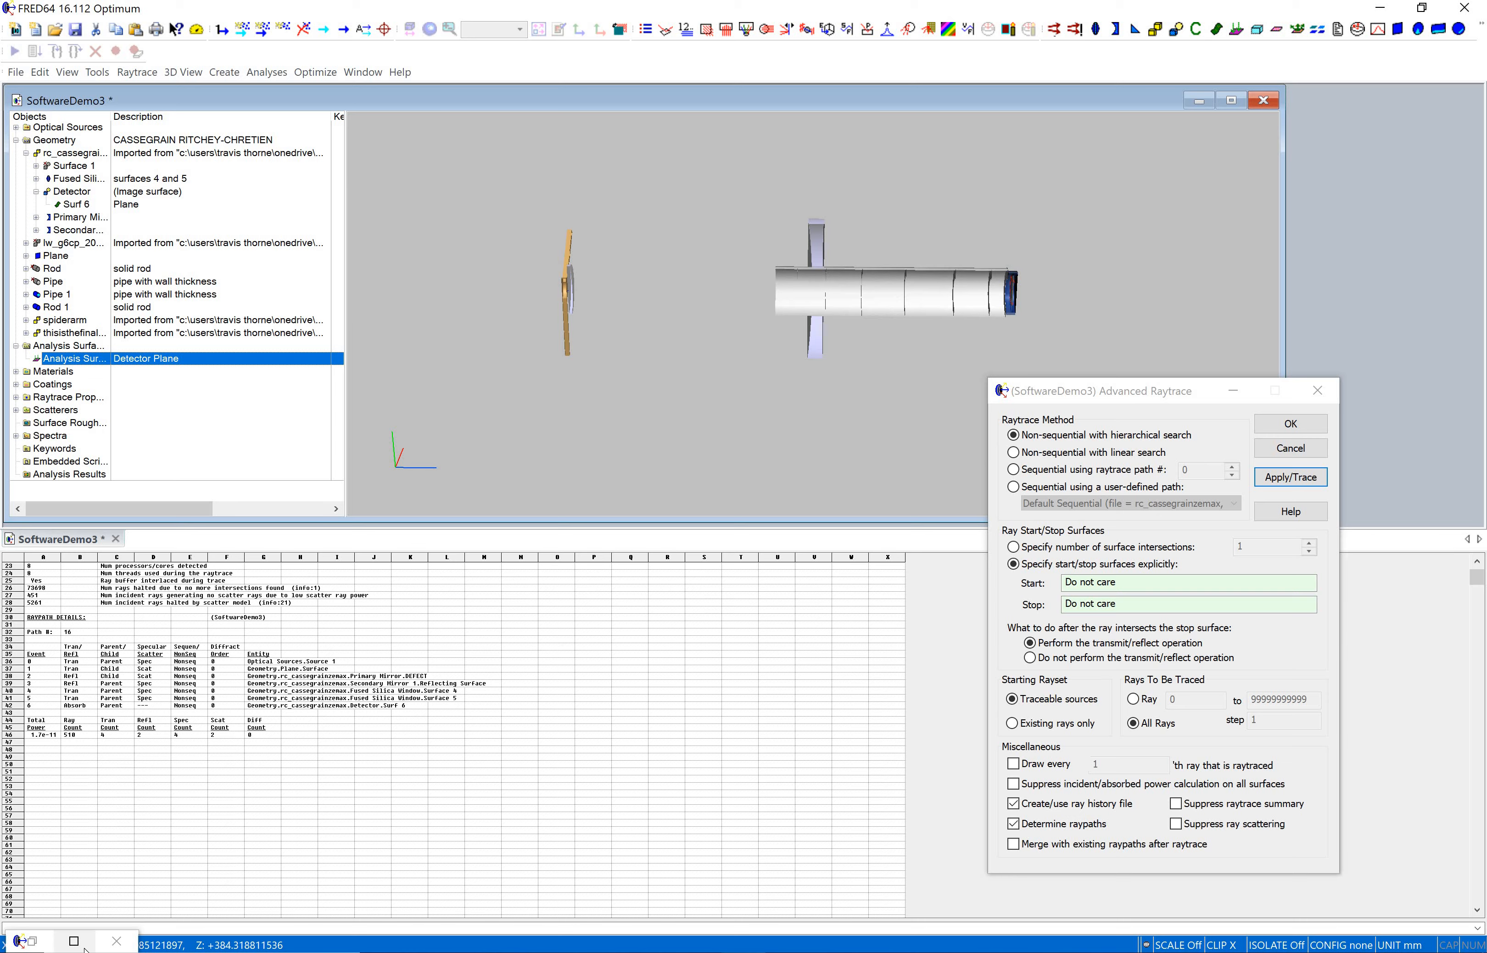
- Restore the Raytrace Paths Summaries window in front of the model view
click(1289, 476)
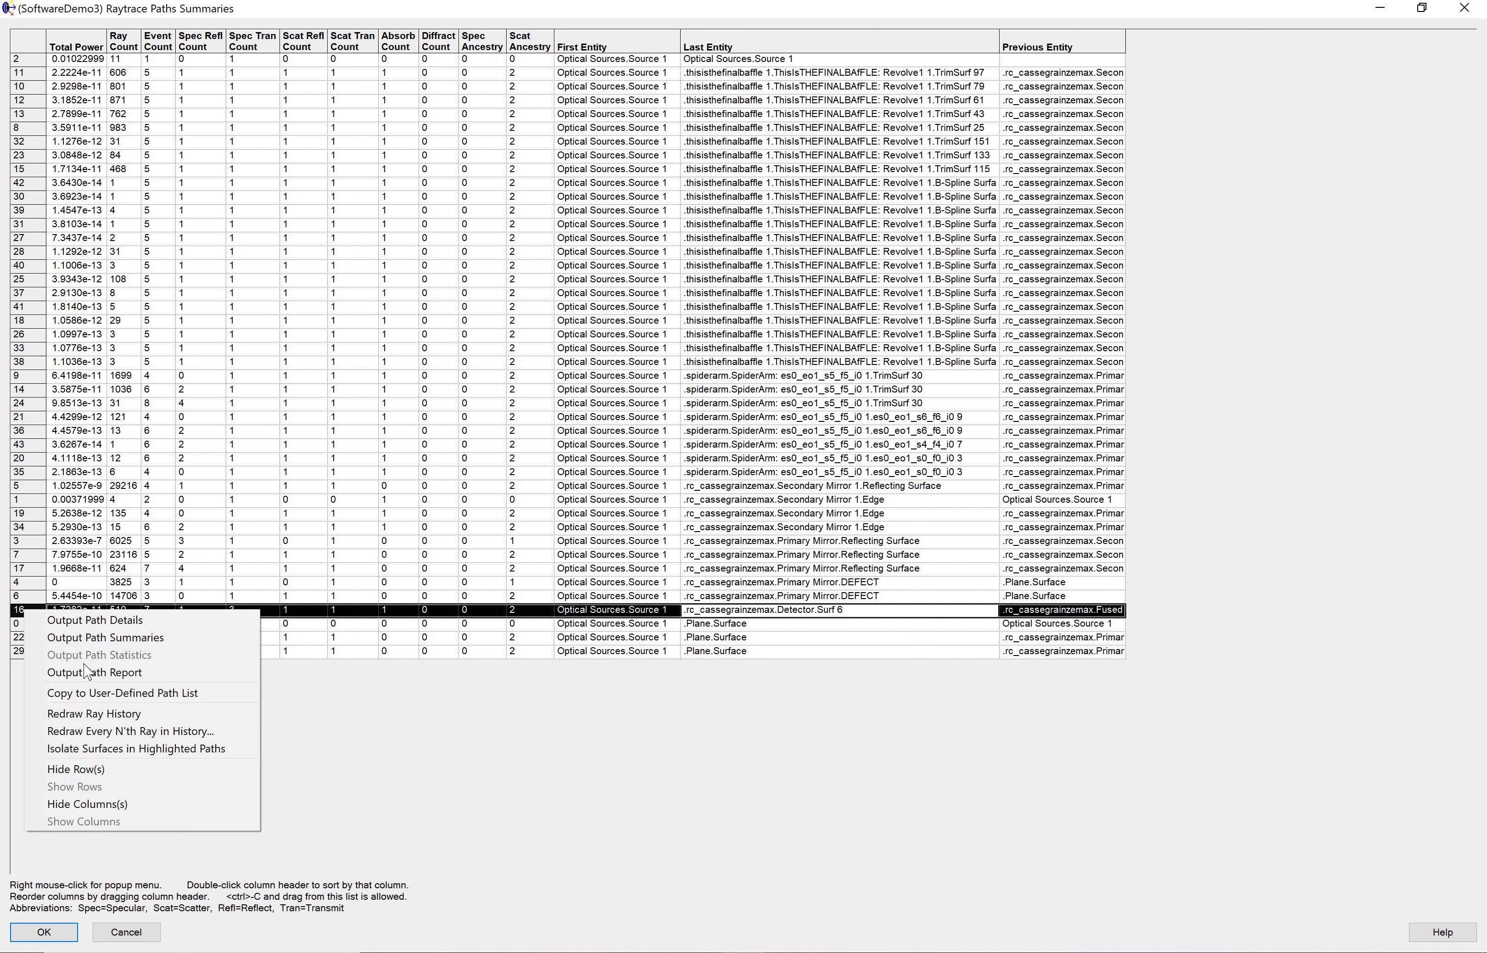
- Copy path 16 into the user-defined path list and reopen its options to redraw its ray history
click(122, 693)
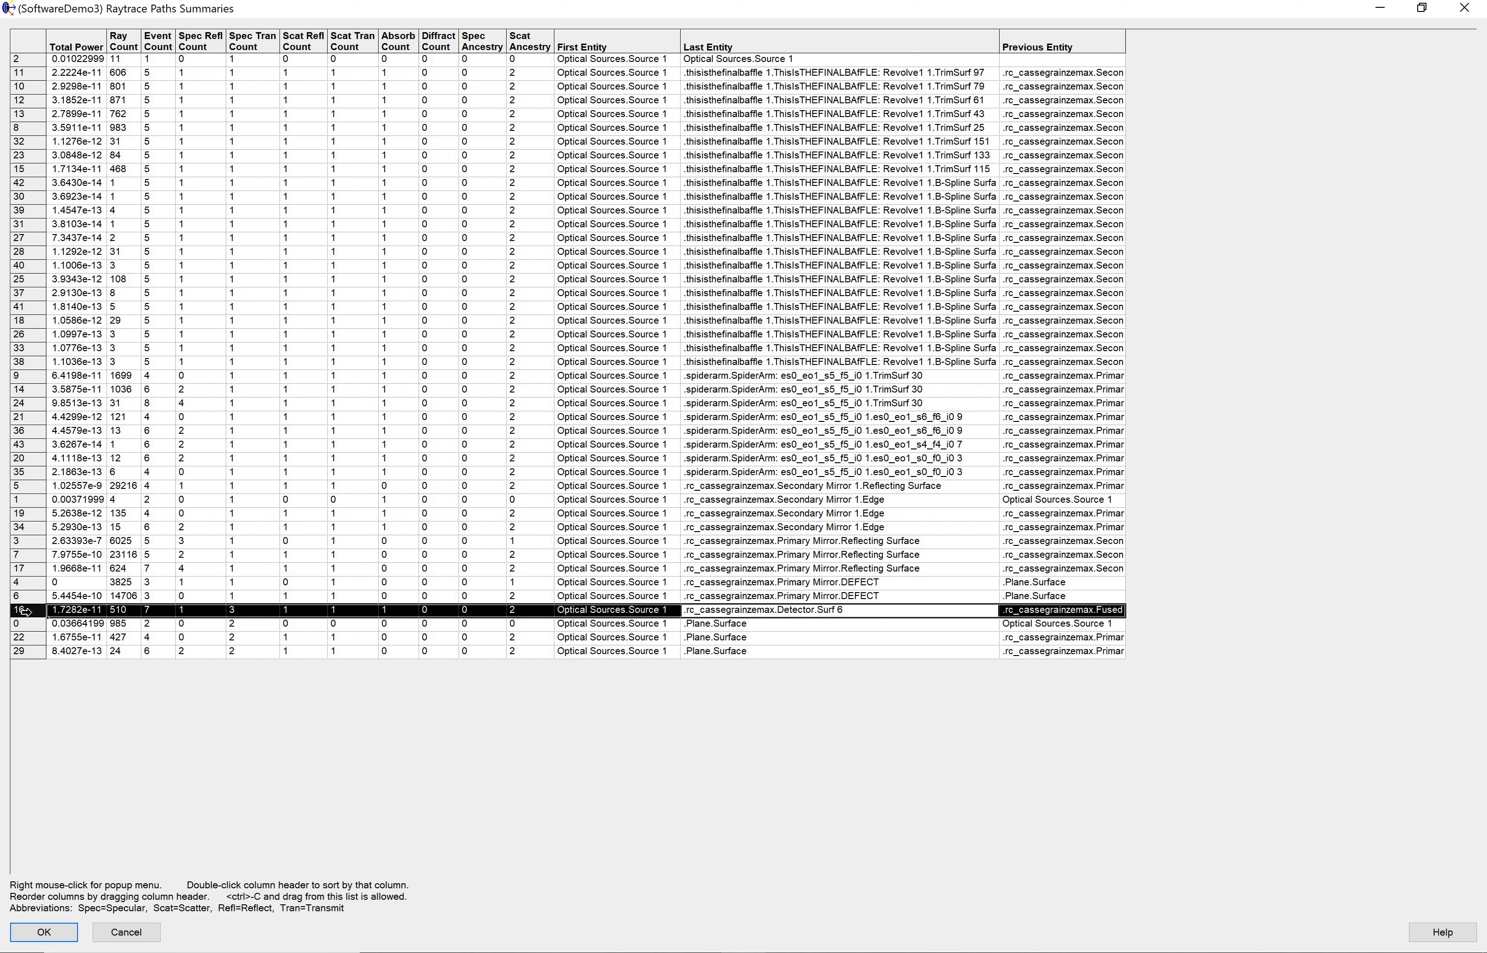
right_click(29, 609)
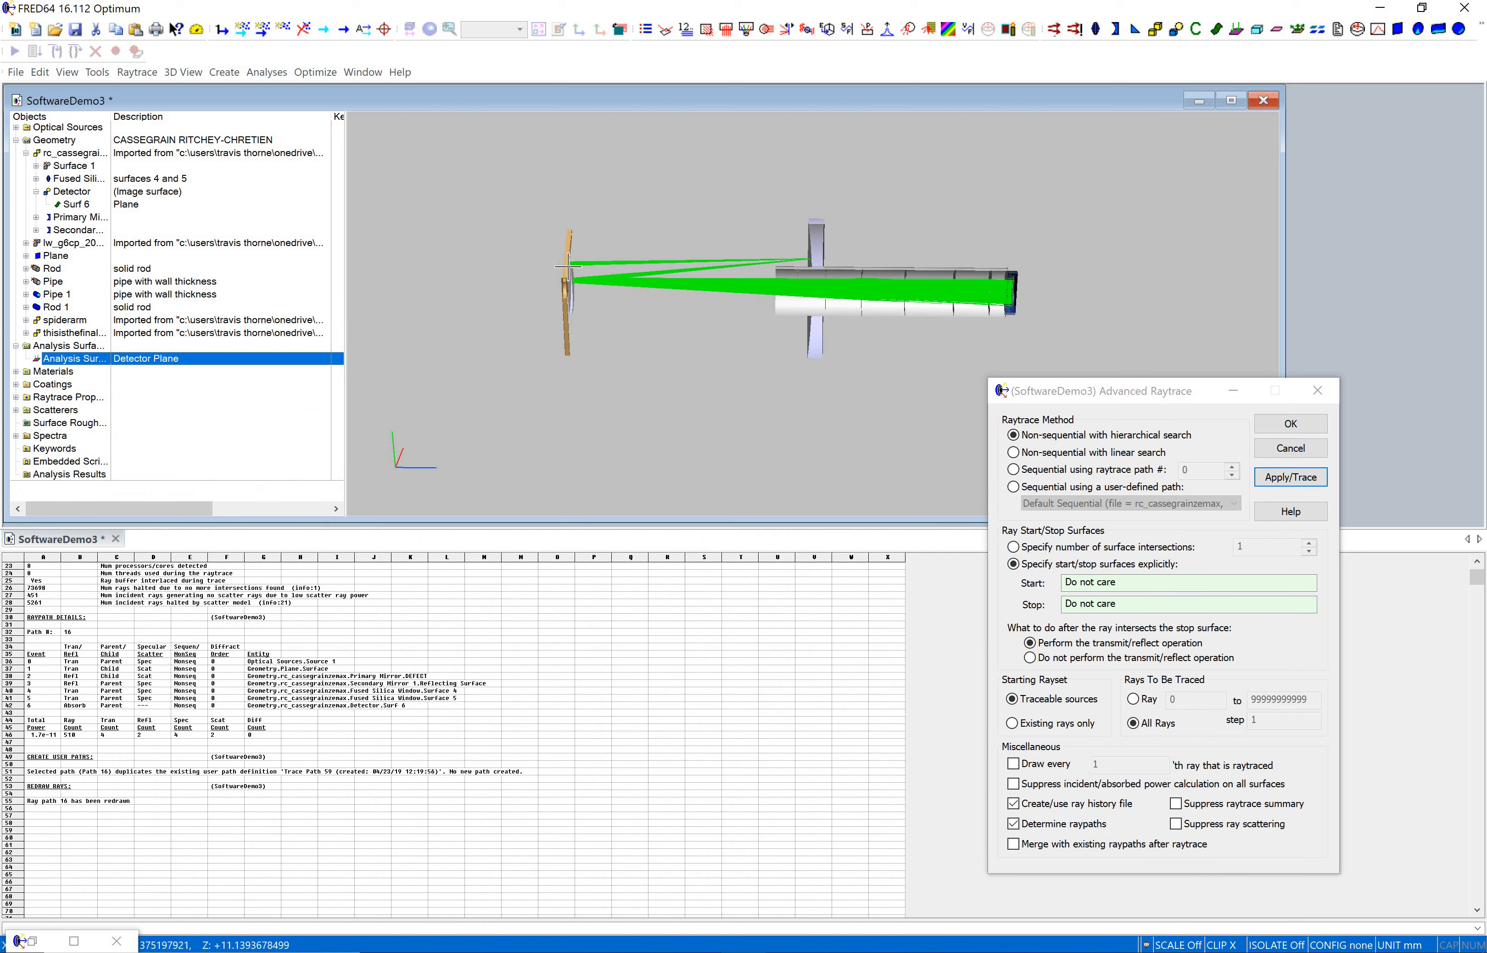
mouse_move(818, 263)
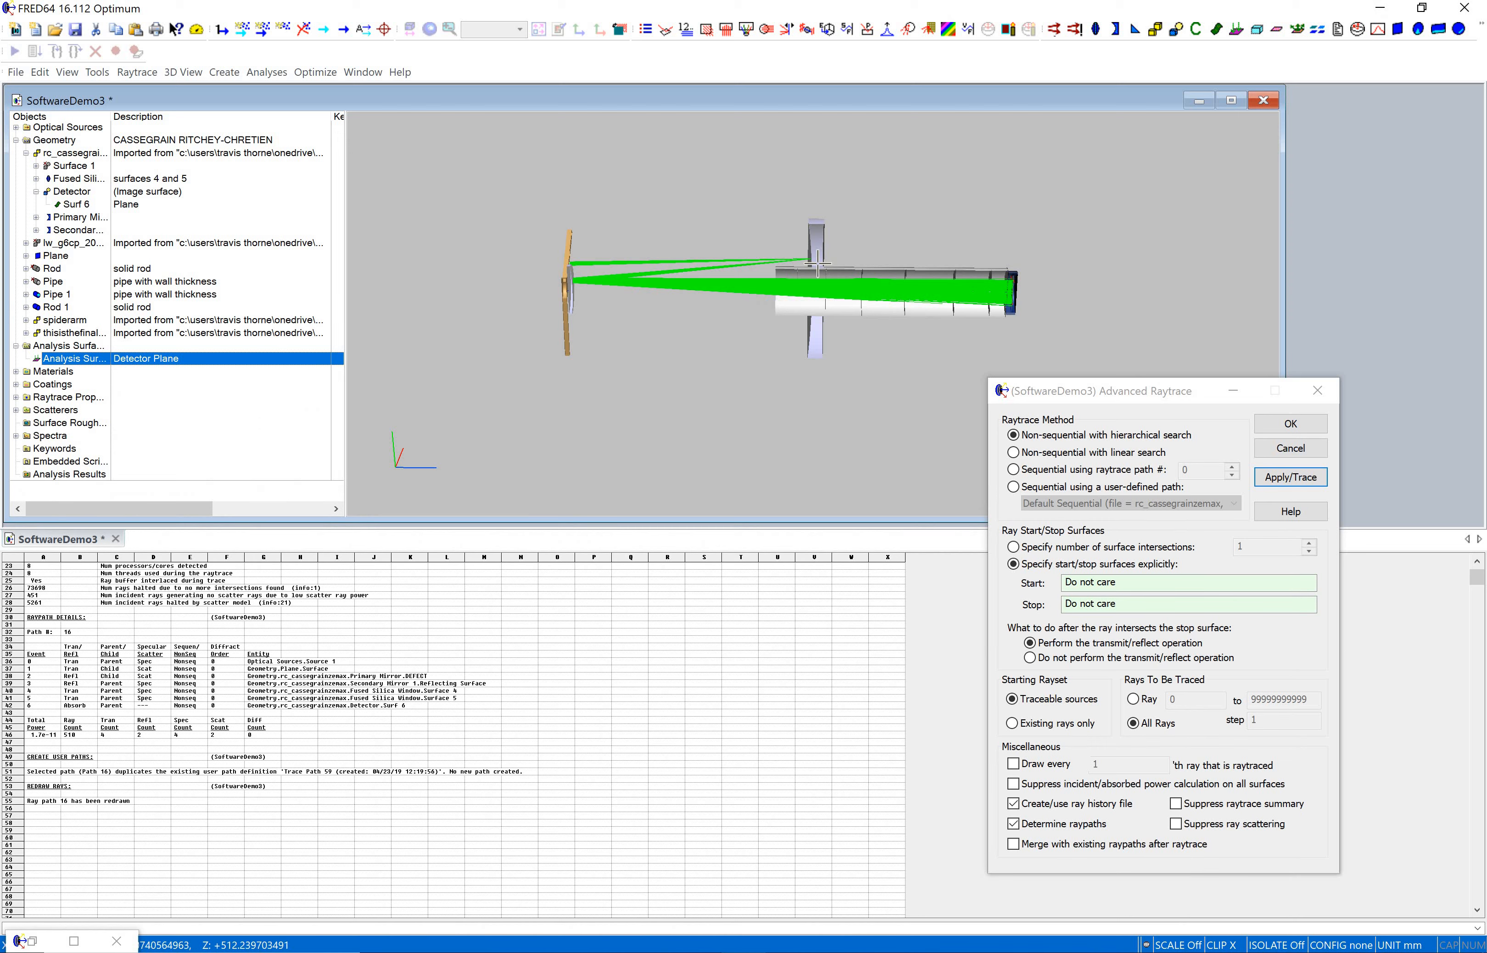
mouse_move(1006, 298)
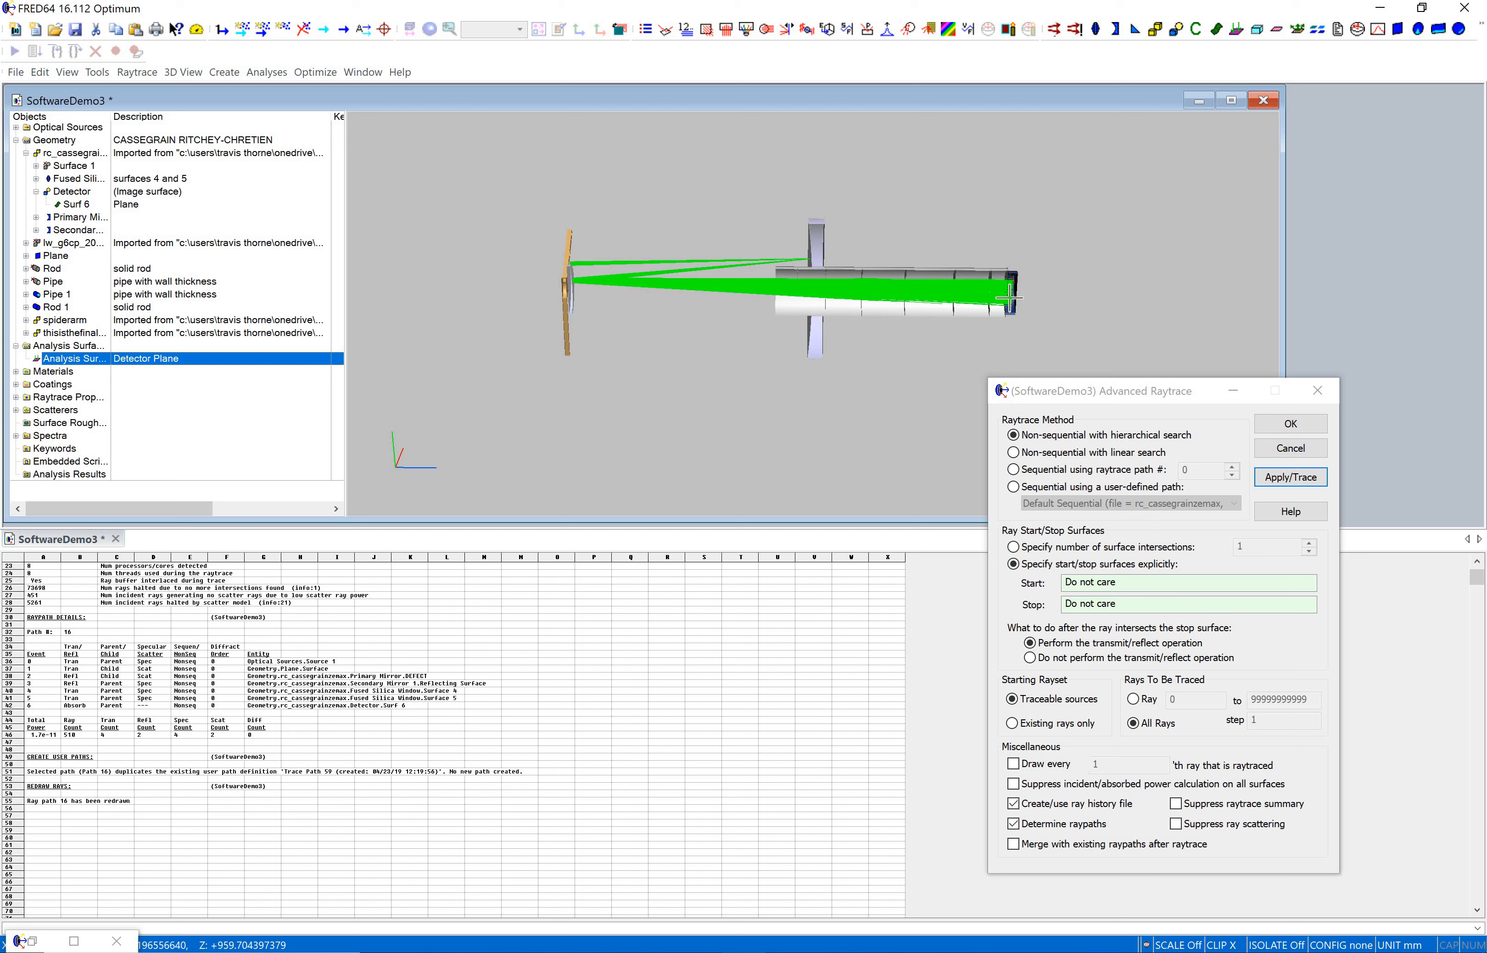
mouse_move(642, 550)
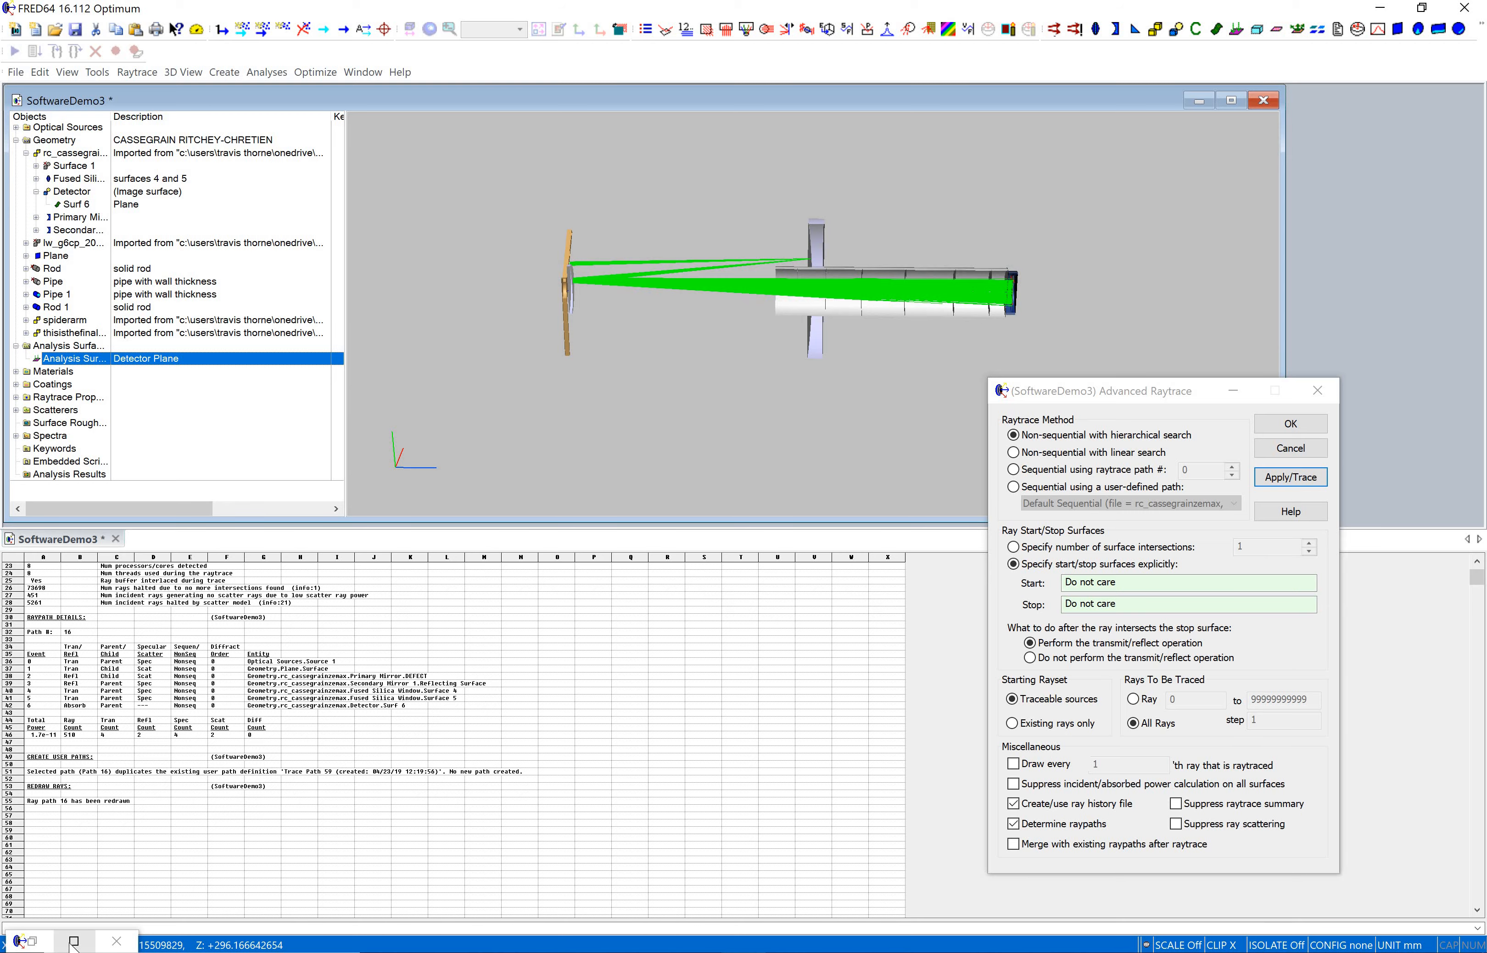
- Attempt copying path 16 to the user-defined list again; log reports it matches Trace Path 59
click(1290, 475)
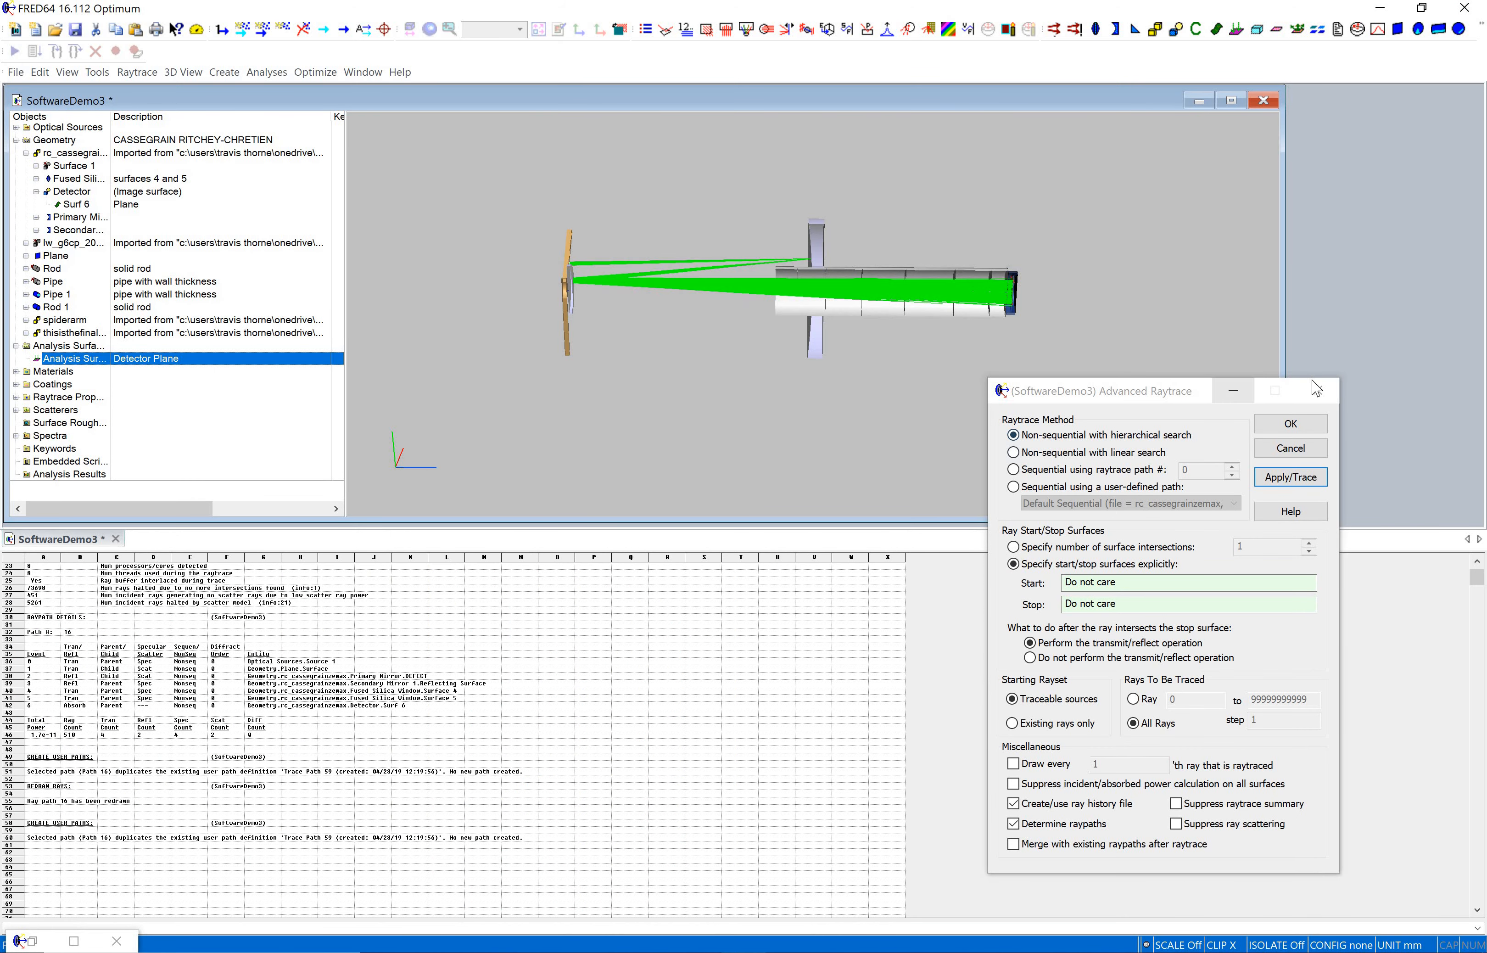
- Choose a sequential Advanced Raytrace along user-defined Trace Path 59
click(137, 71)
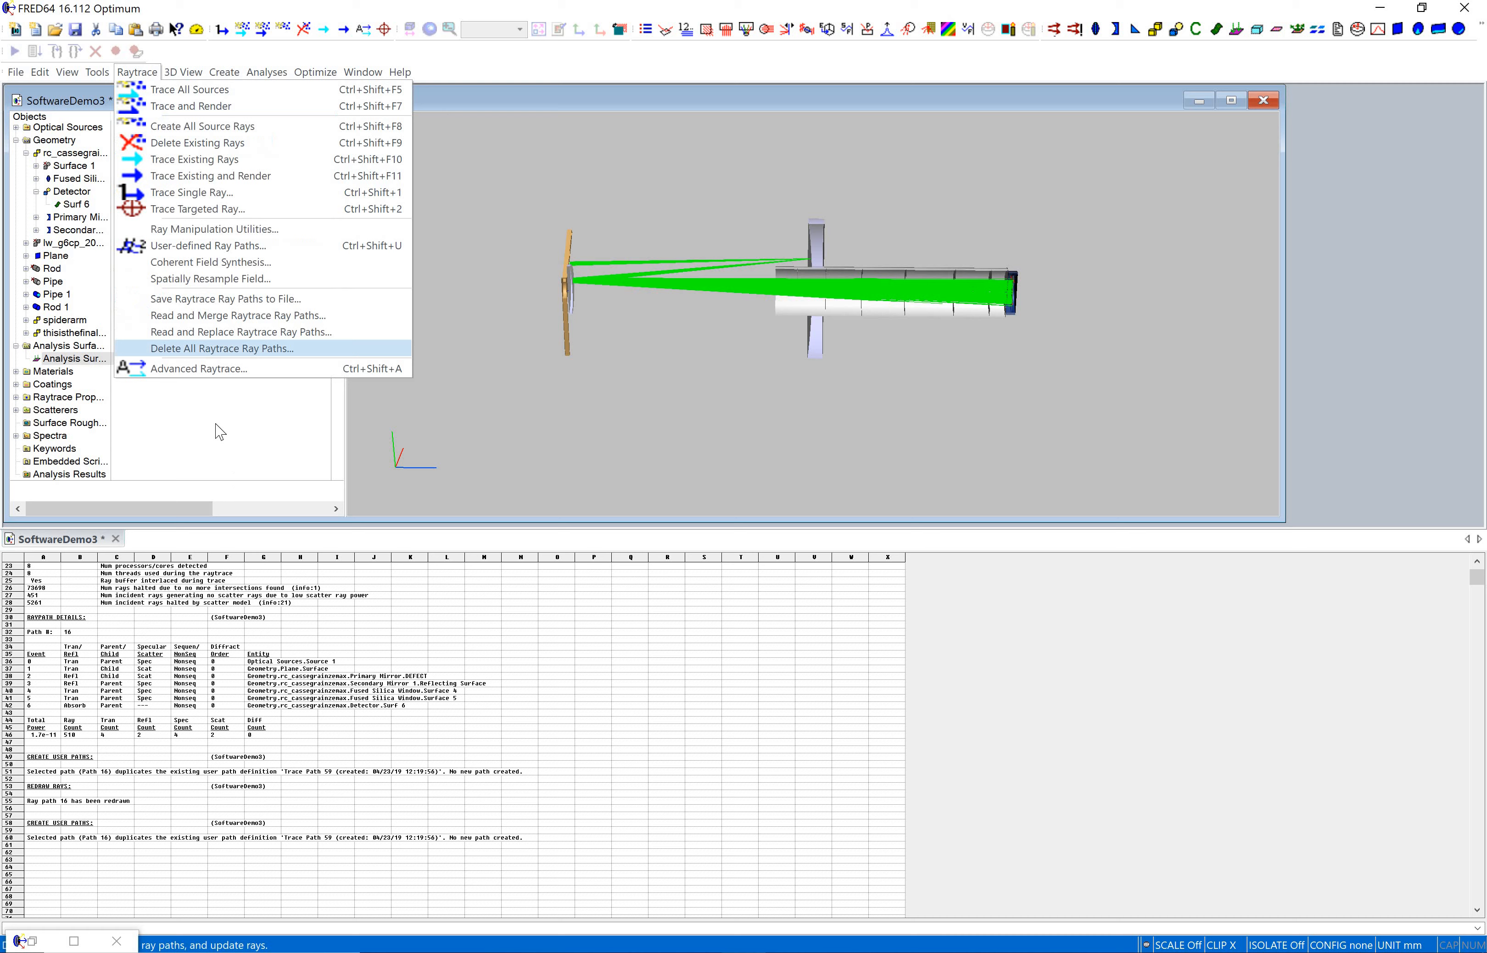
click(198, 368)
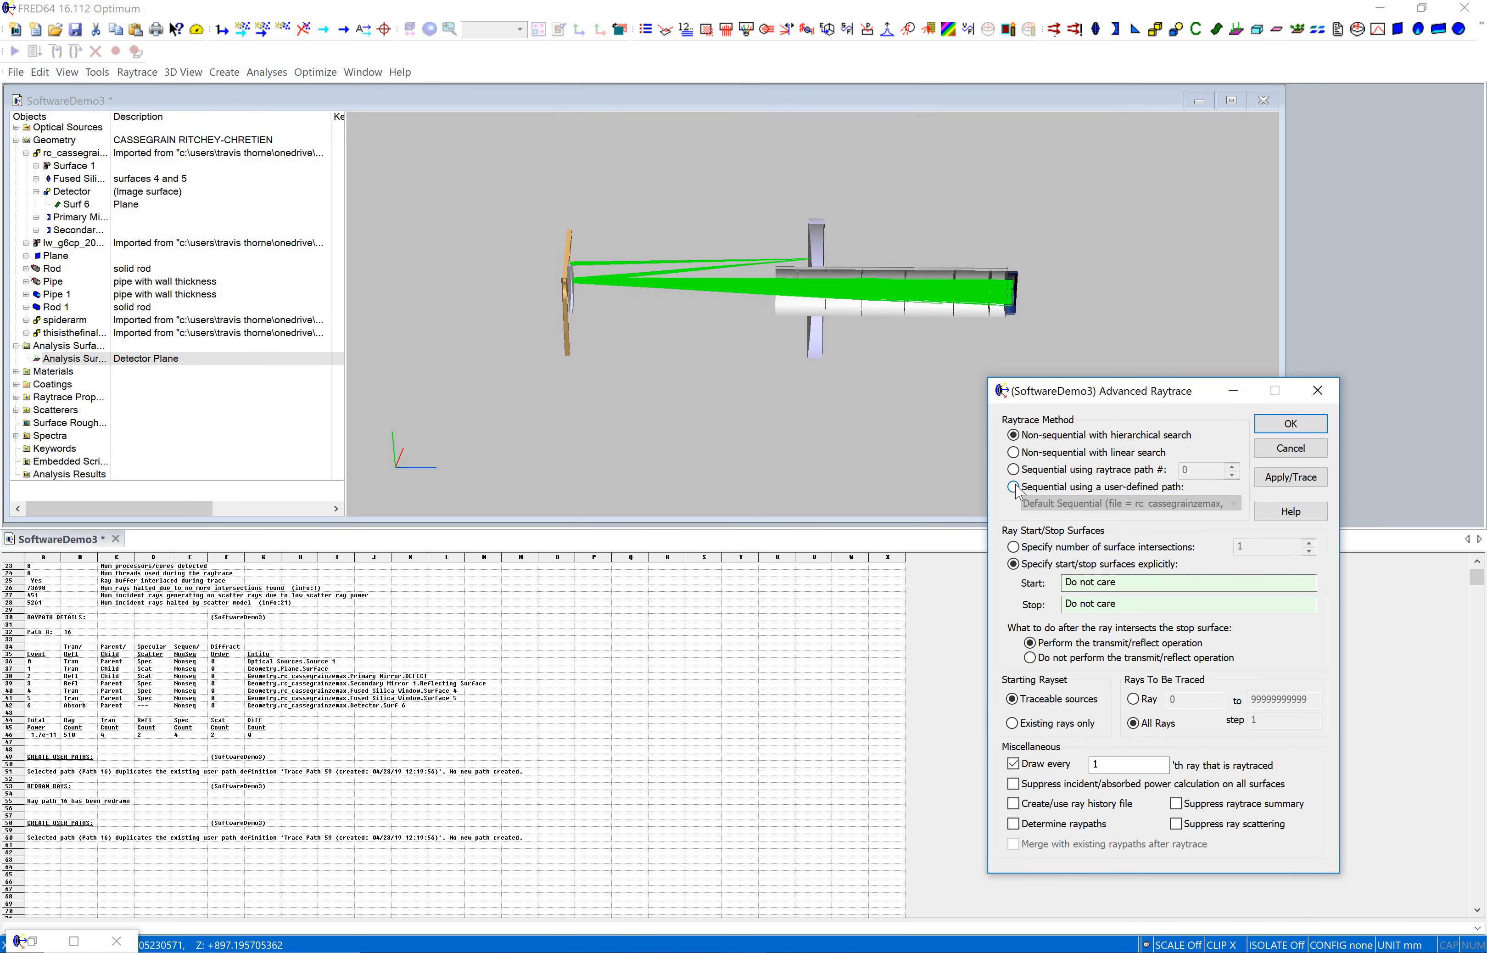
click(1235, 502)
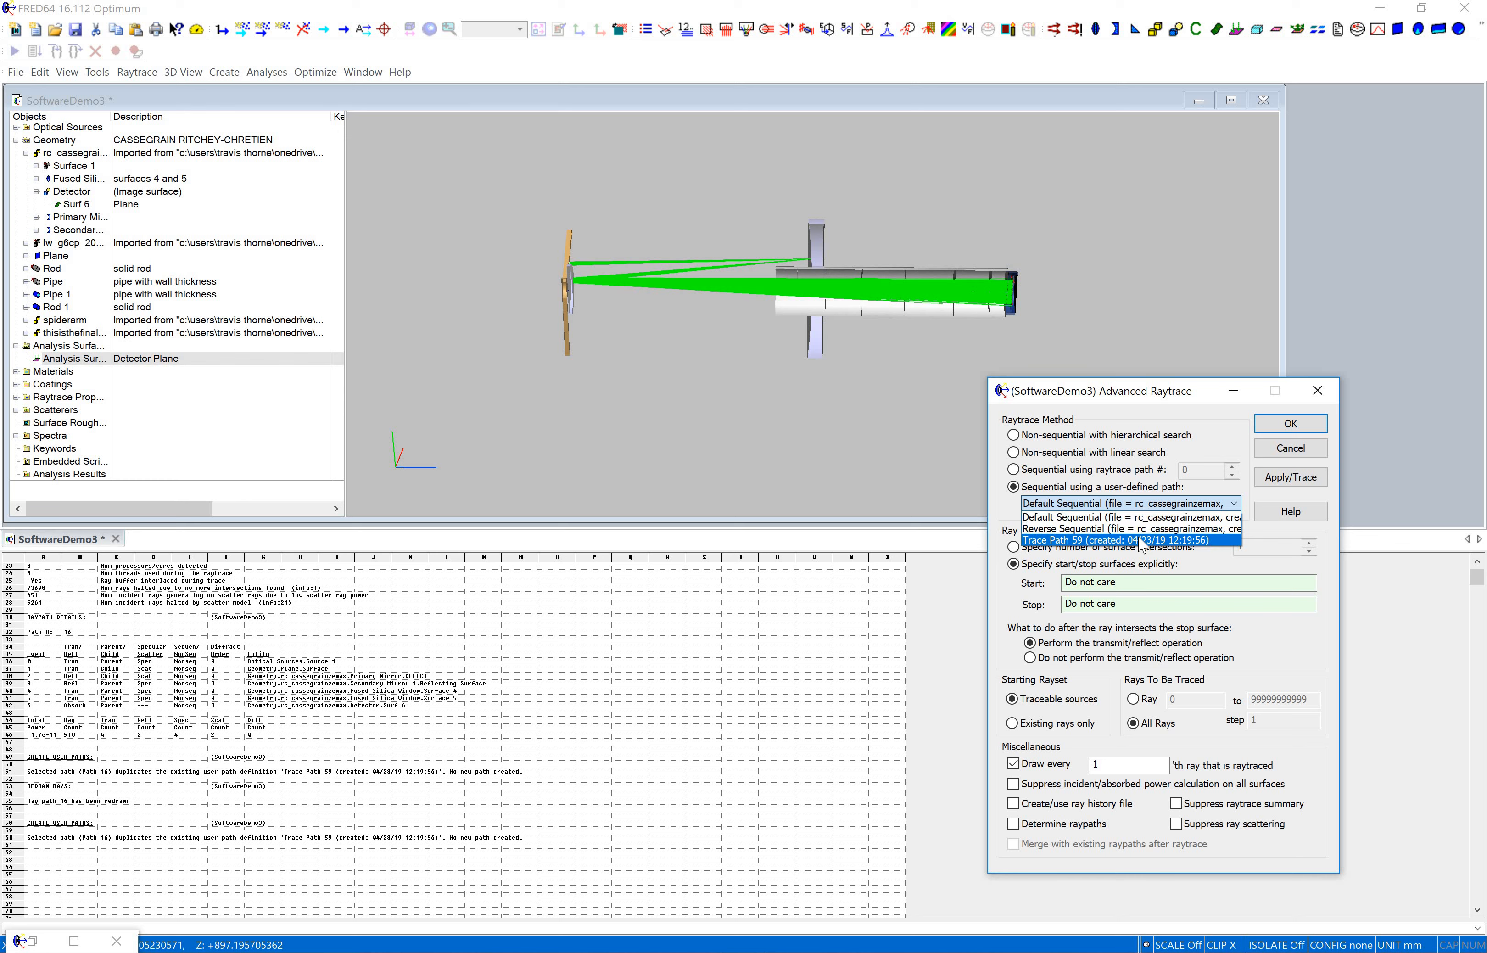
click(1126, 541)
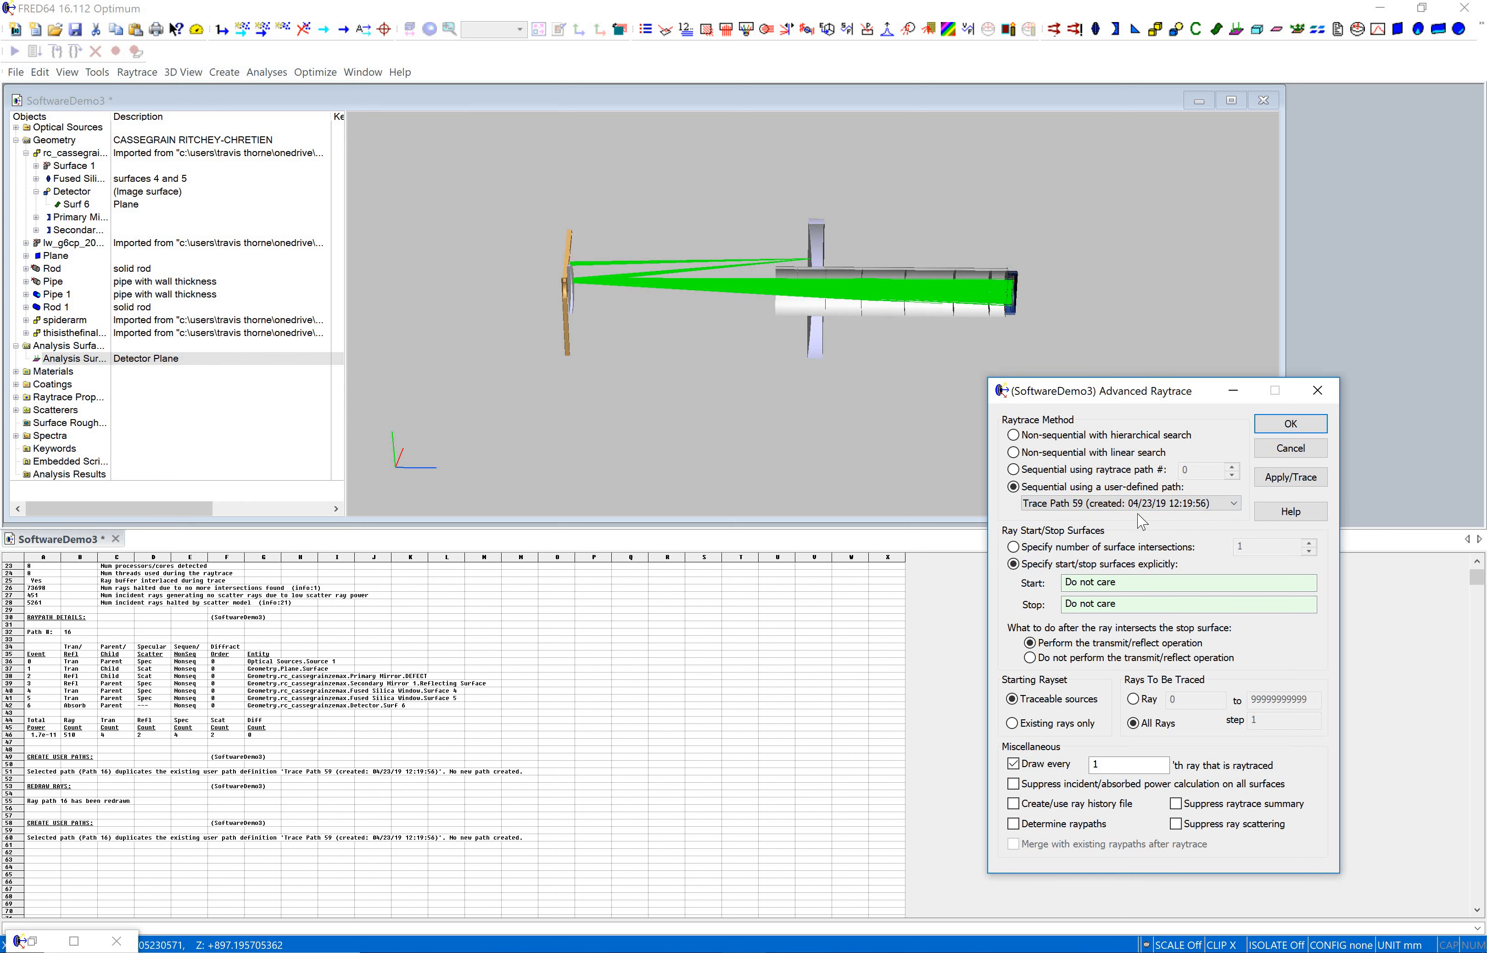
mouse_move(1161, 622)
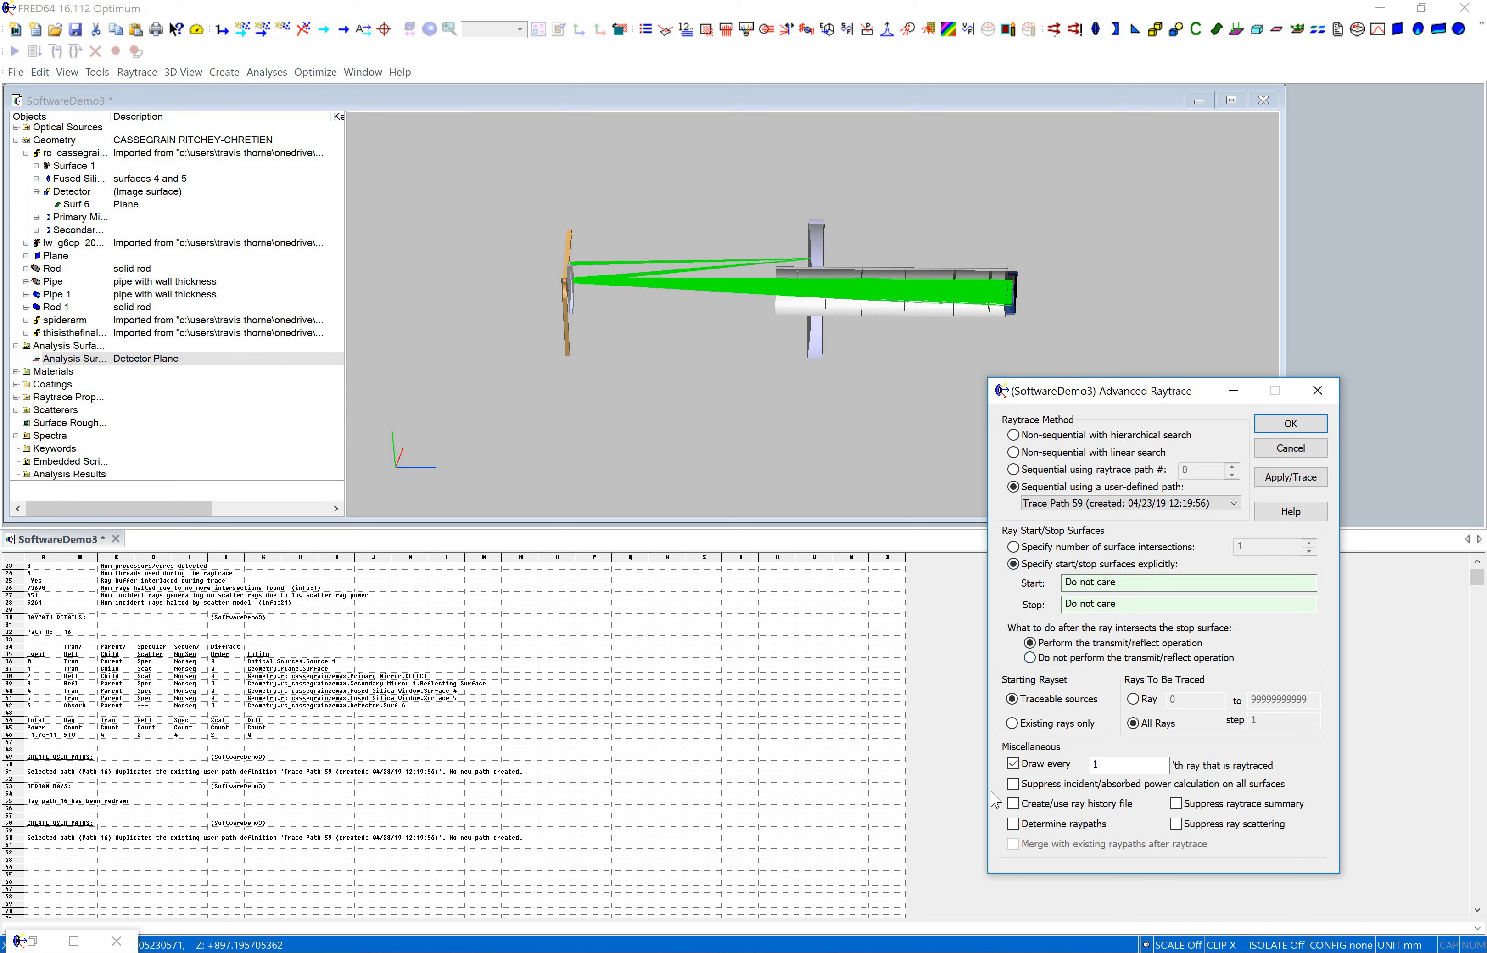
- Disable ray drawing and enable the ray history file for the trace
click(1013, 764)
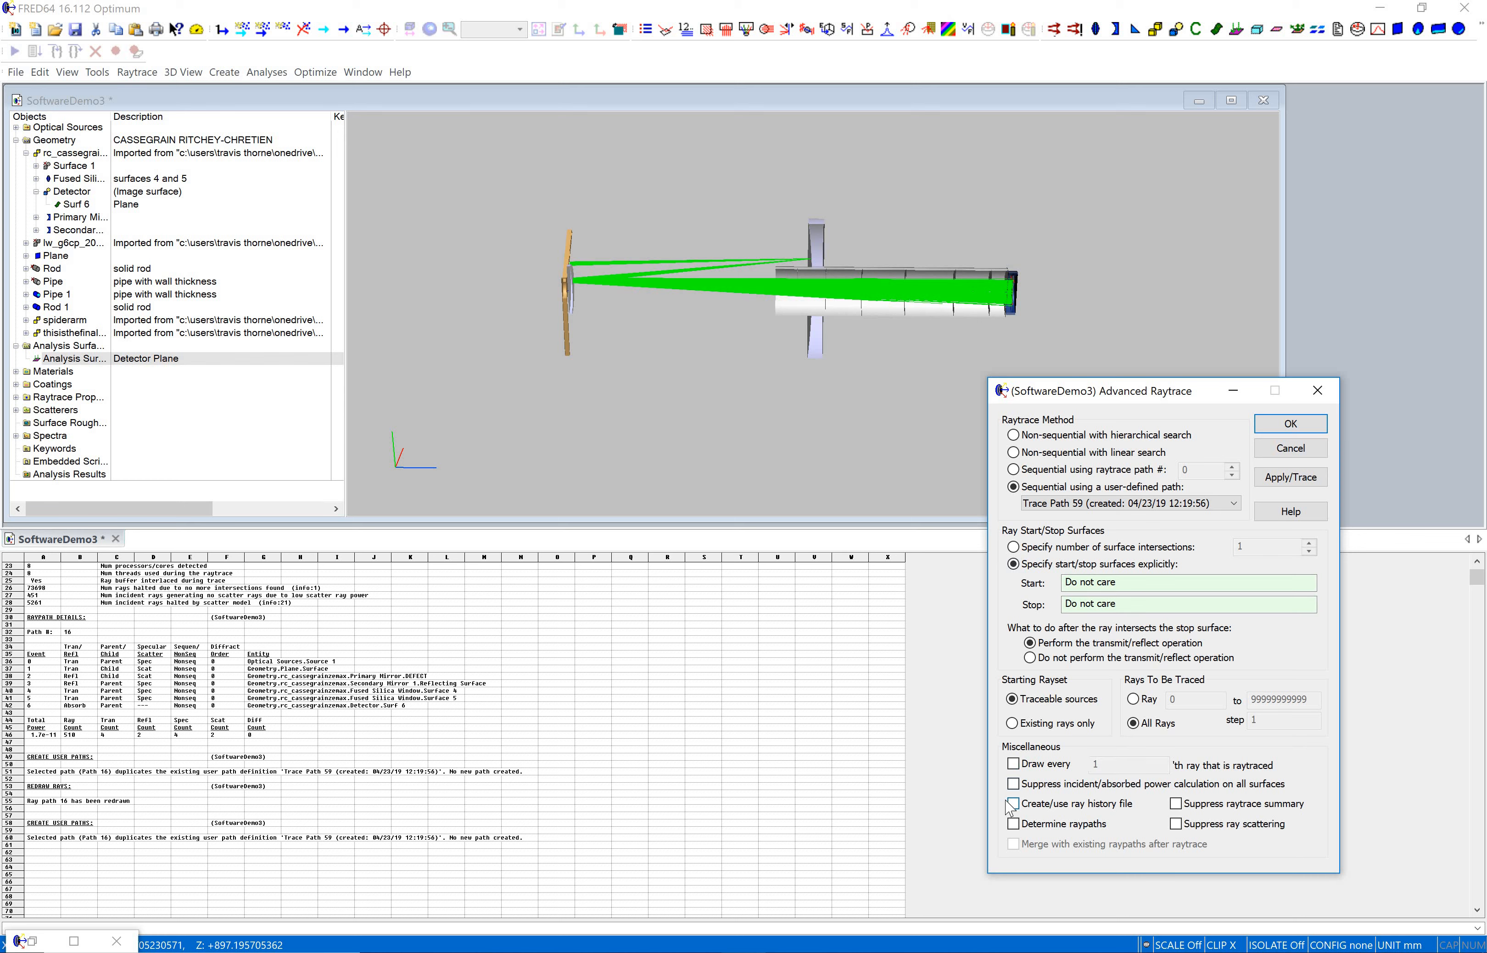
click(1013, 804)
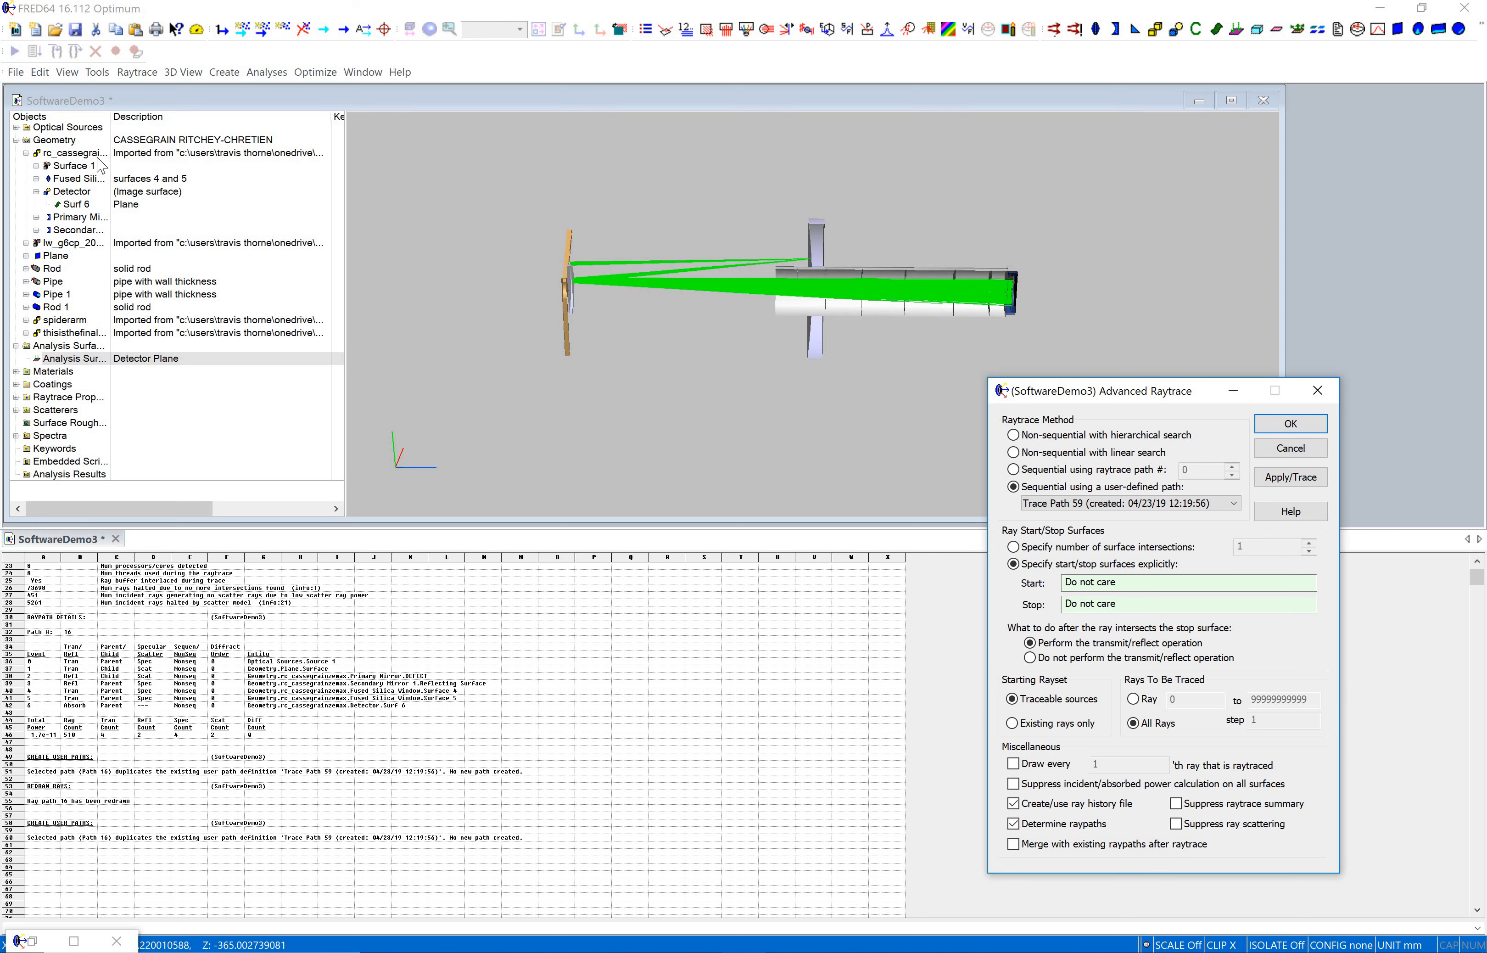
right_click(62, 127)
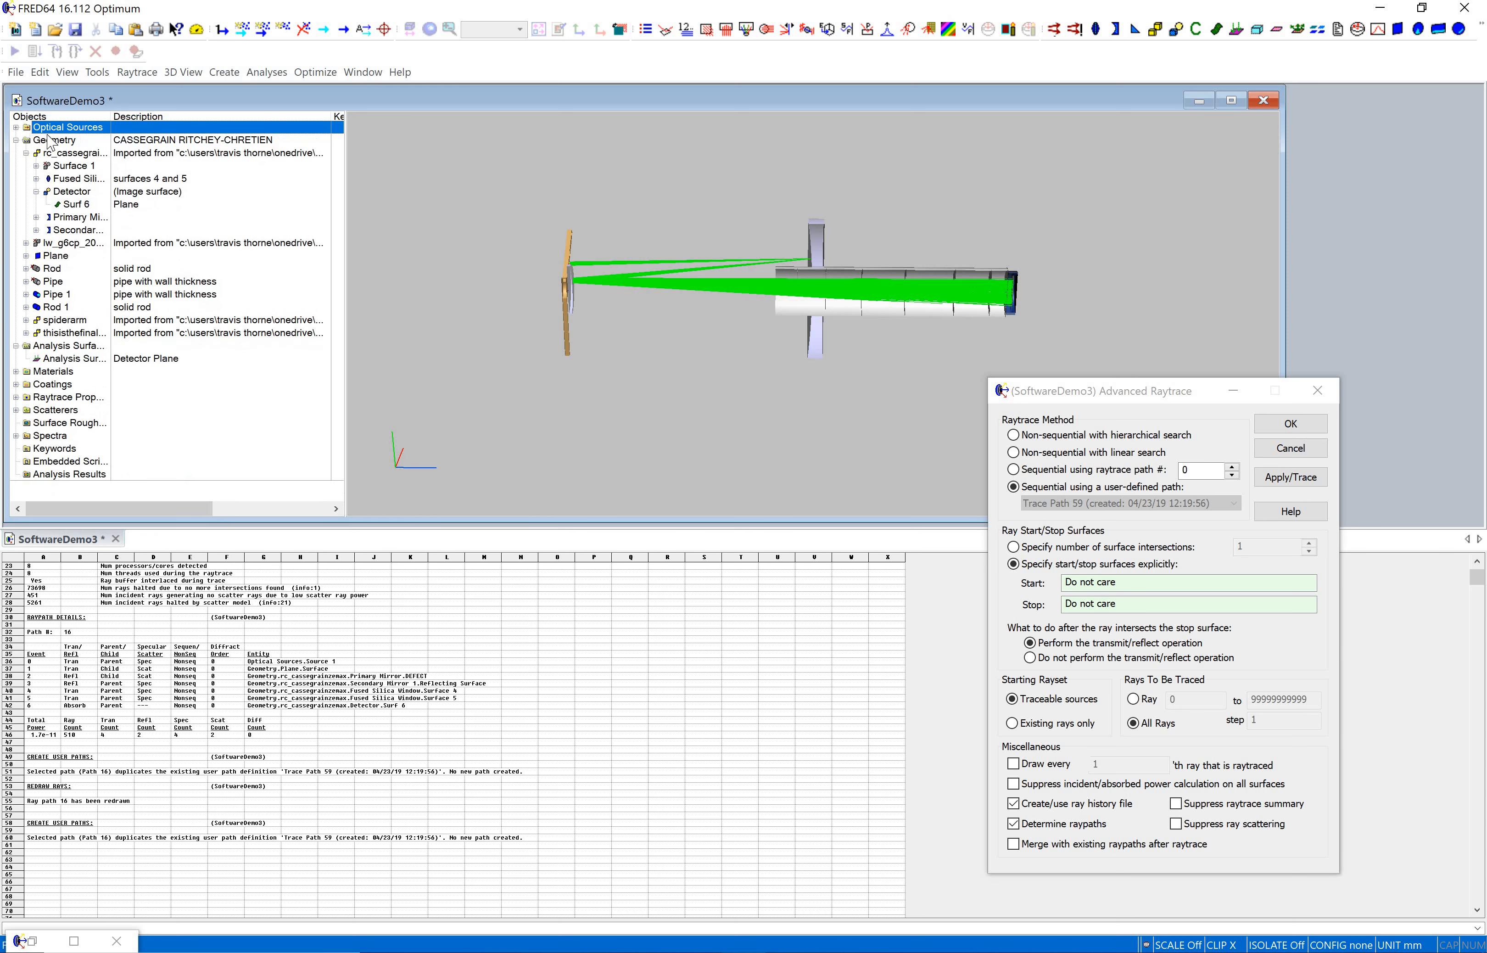
- Set Source 1 to read a 50,000-ray subset from its ray file and apply it
double_click(67, 127)
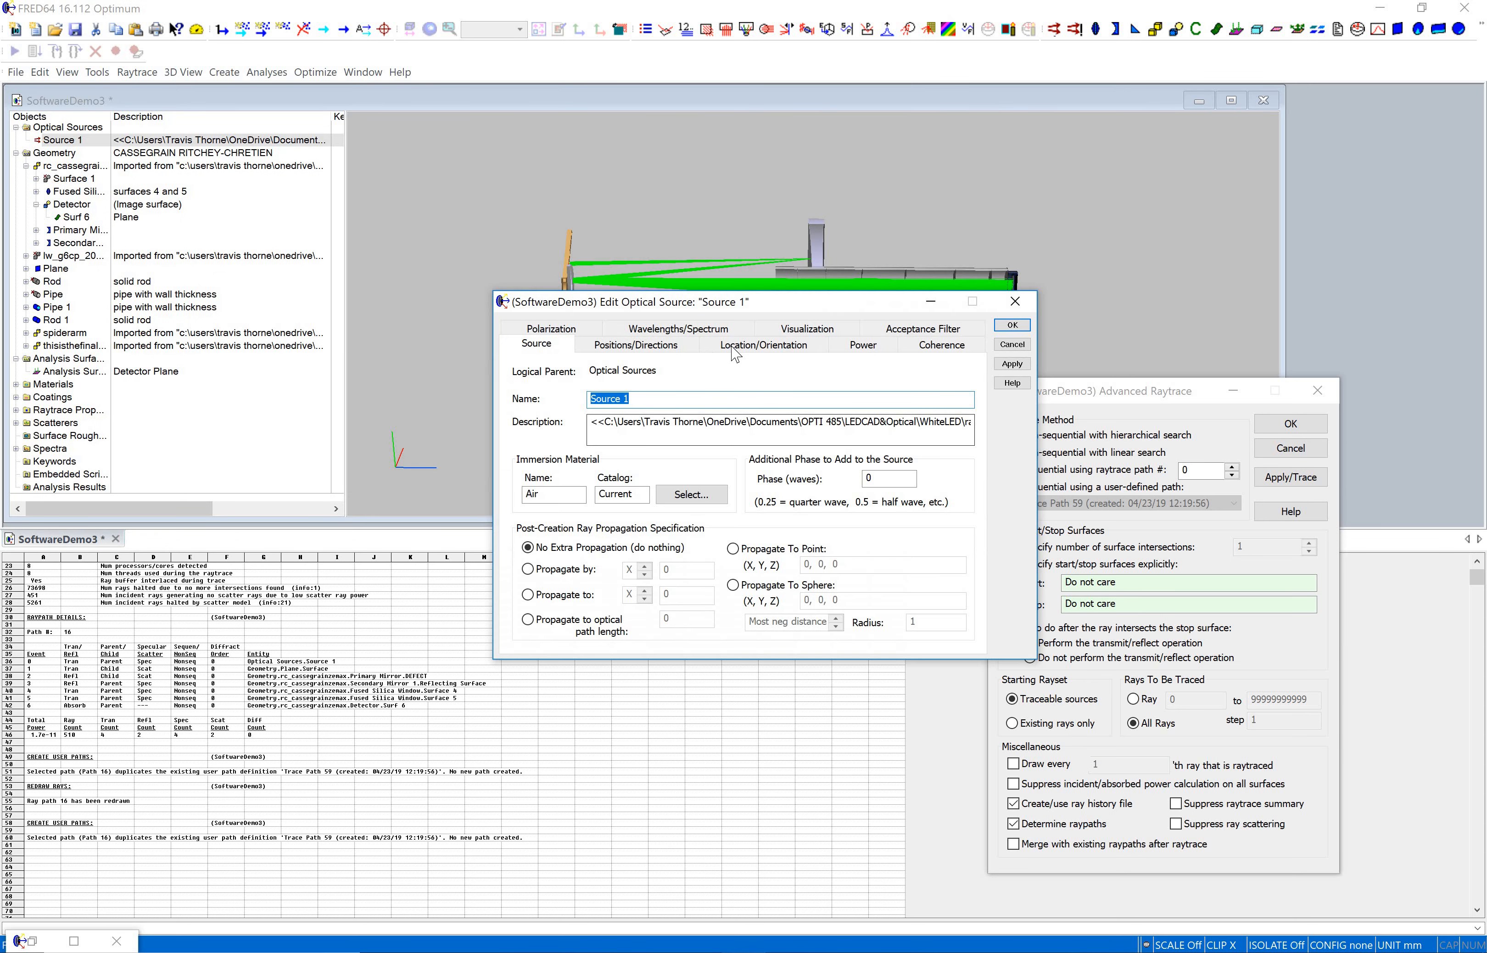
click(635, 345)
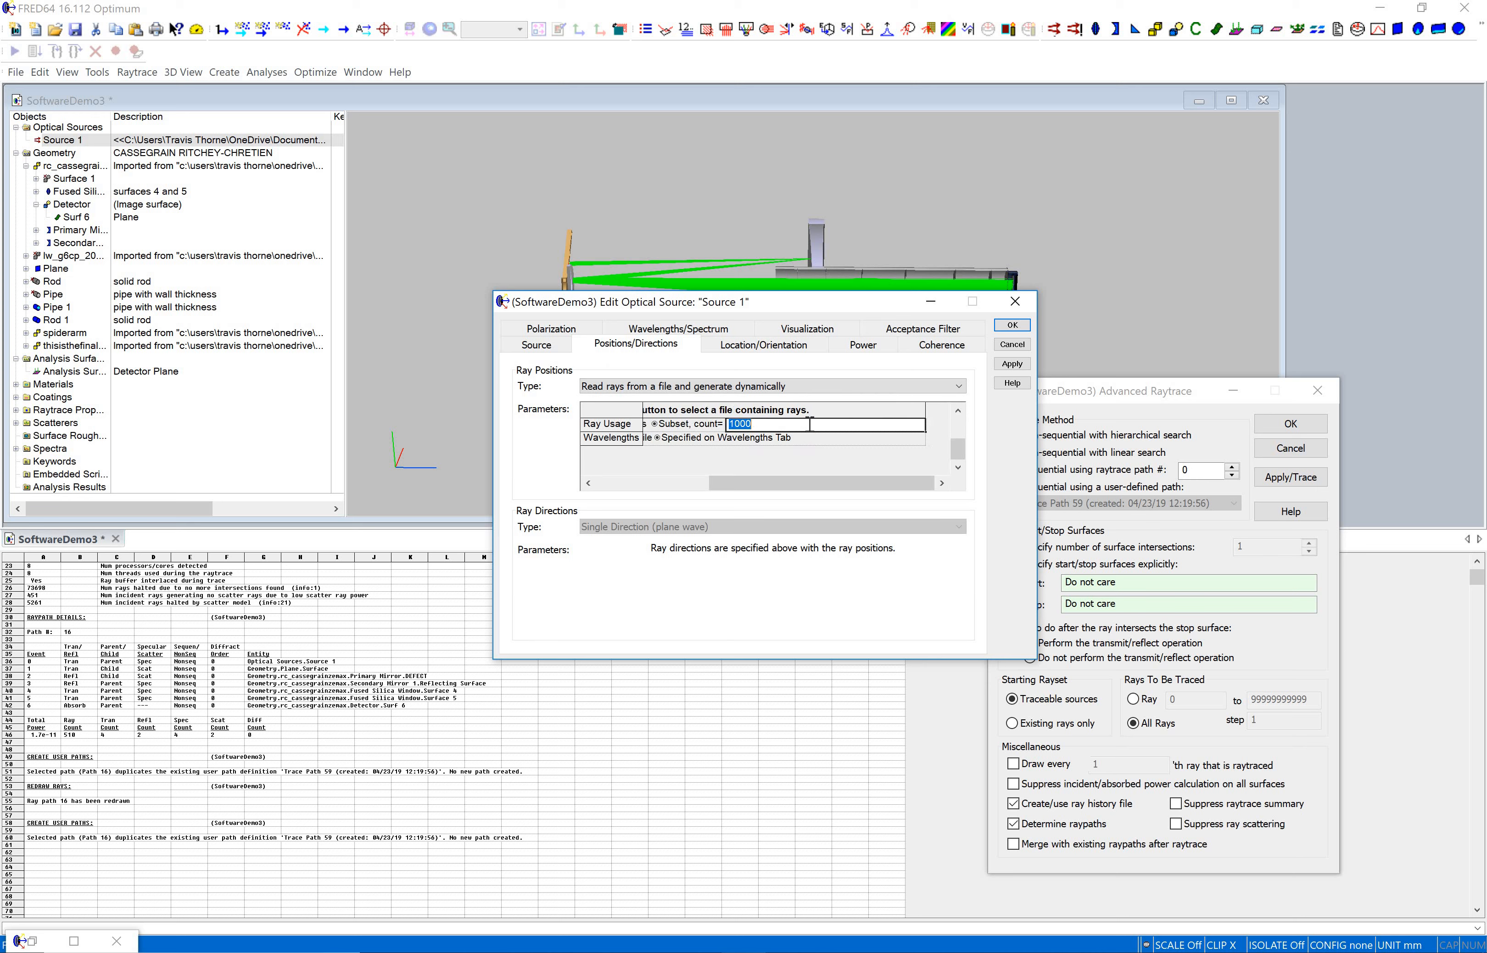
text(5000)
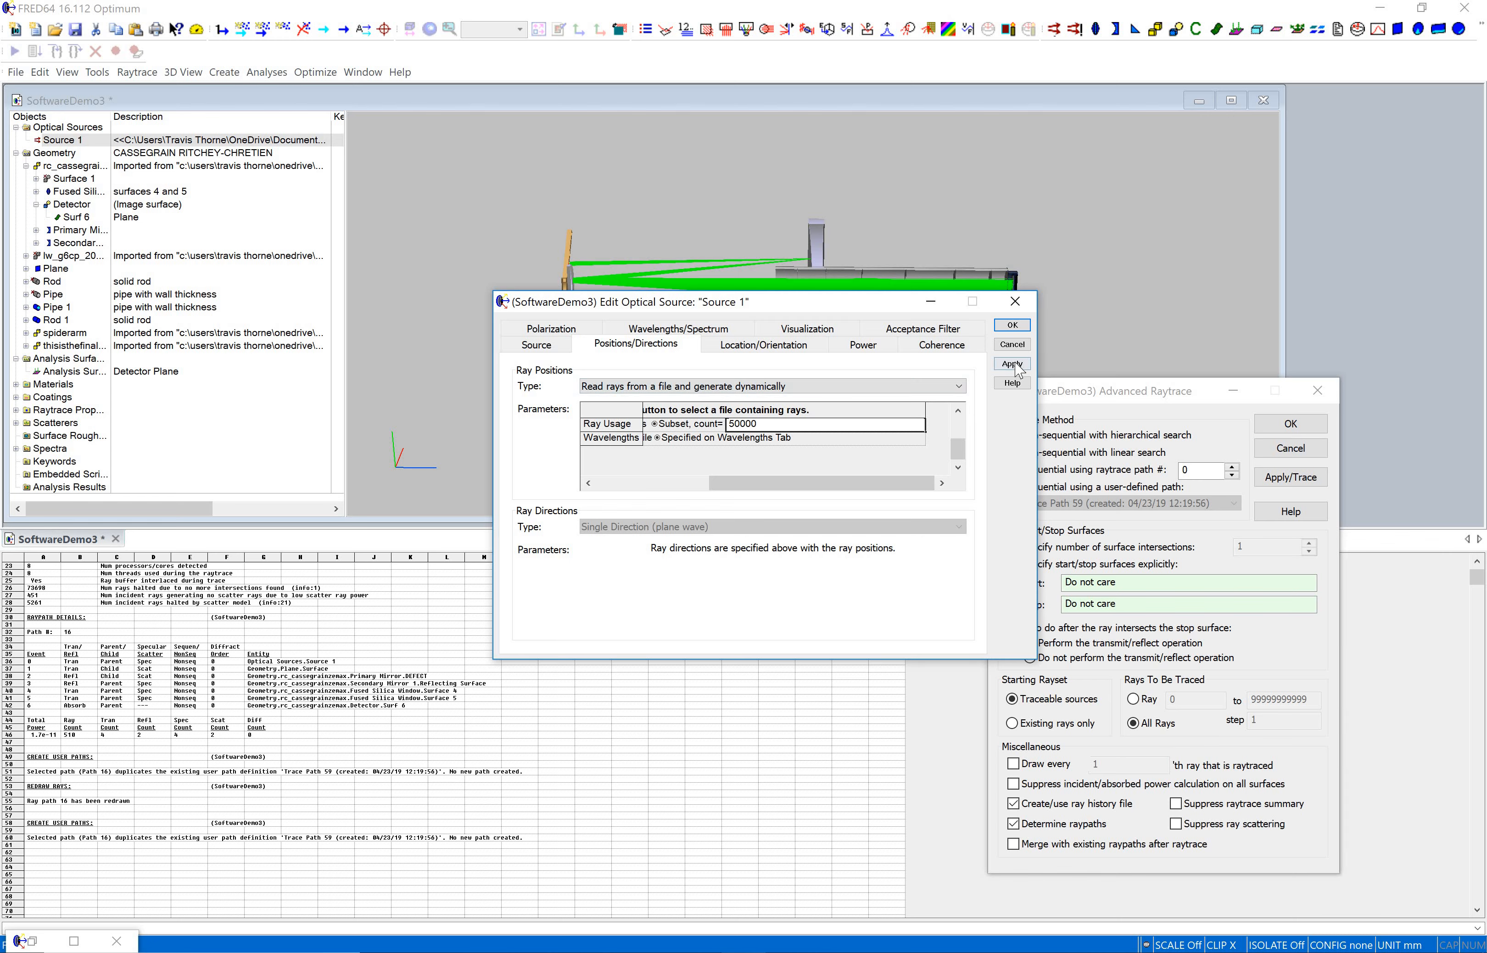
click(1011, 364)
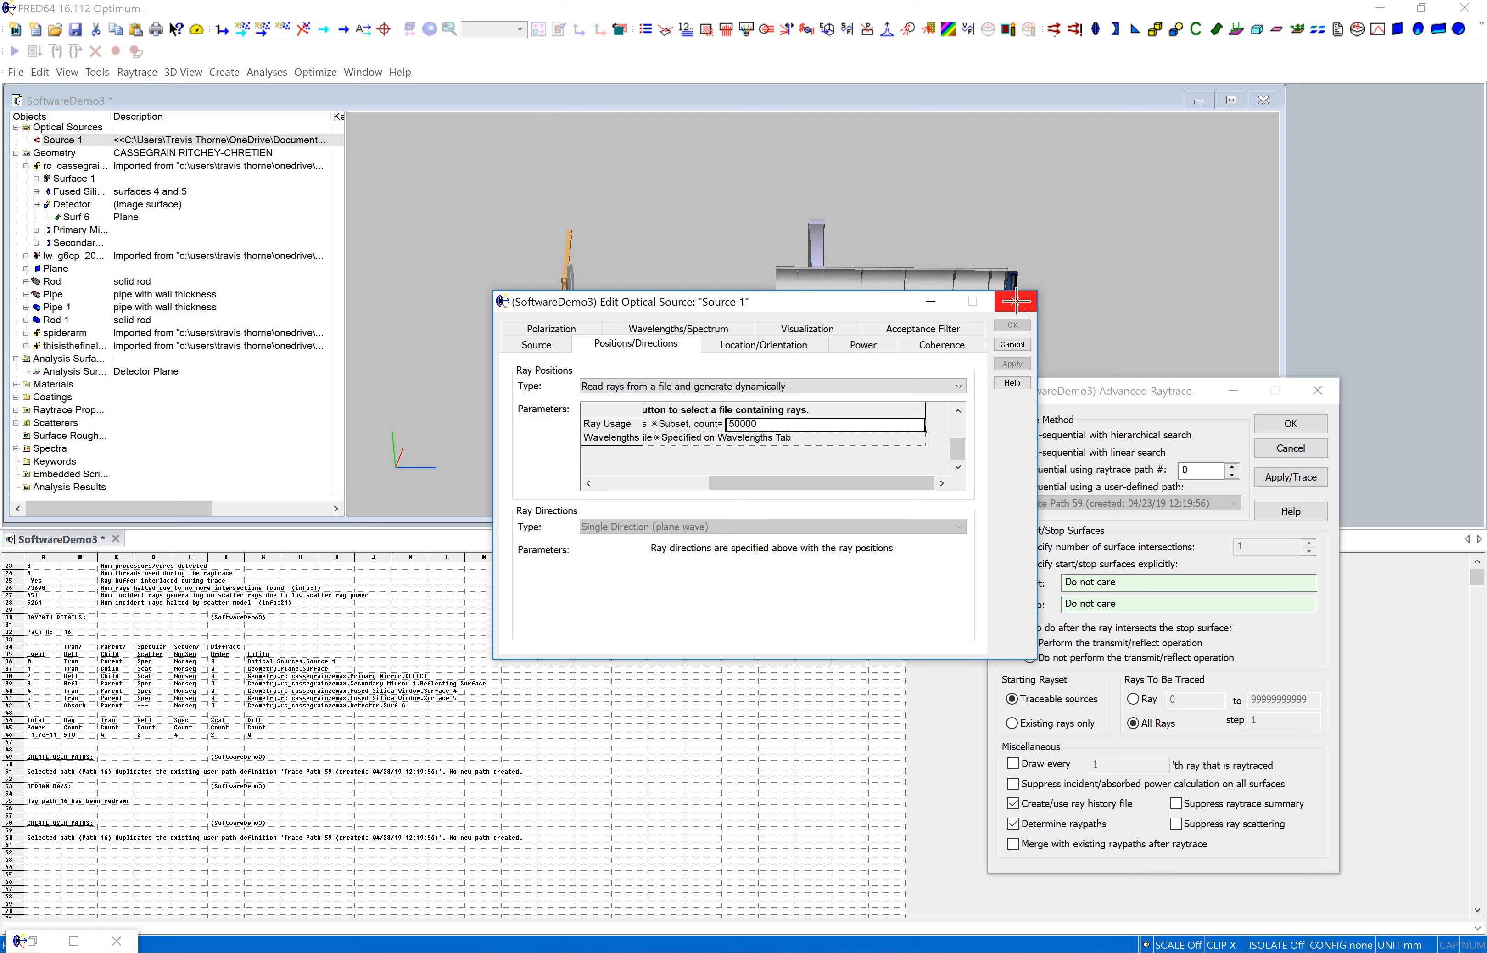
click(1011, 323)
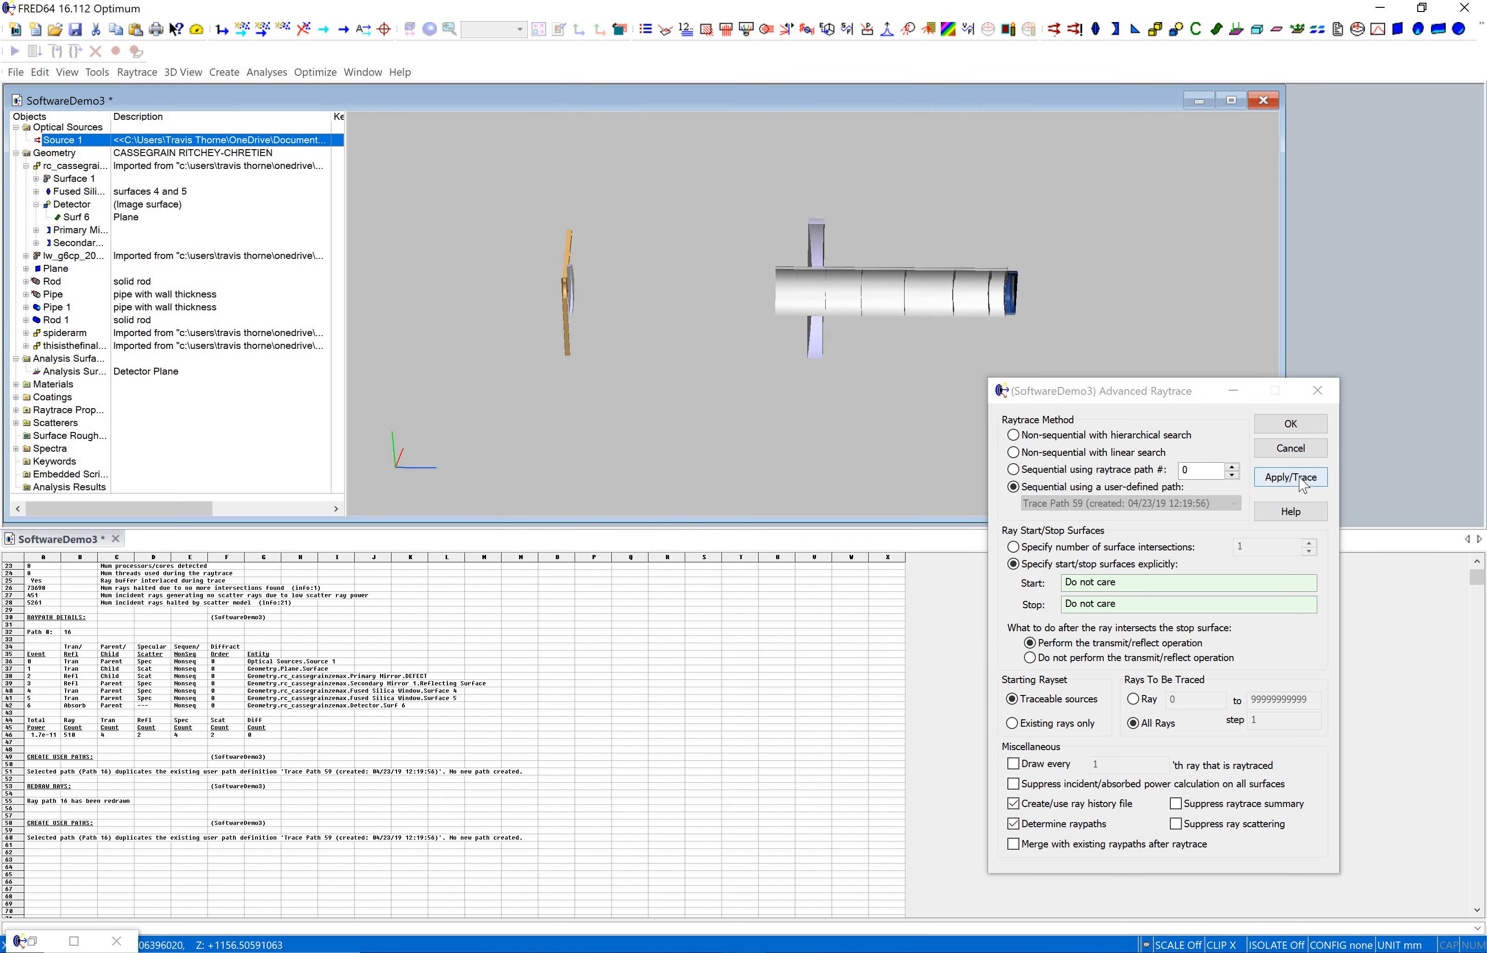
- Run the sequential trace of the 50,000 rays and compute the irradiance distribution
click(1291, 477)
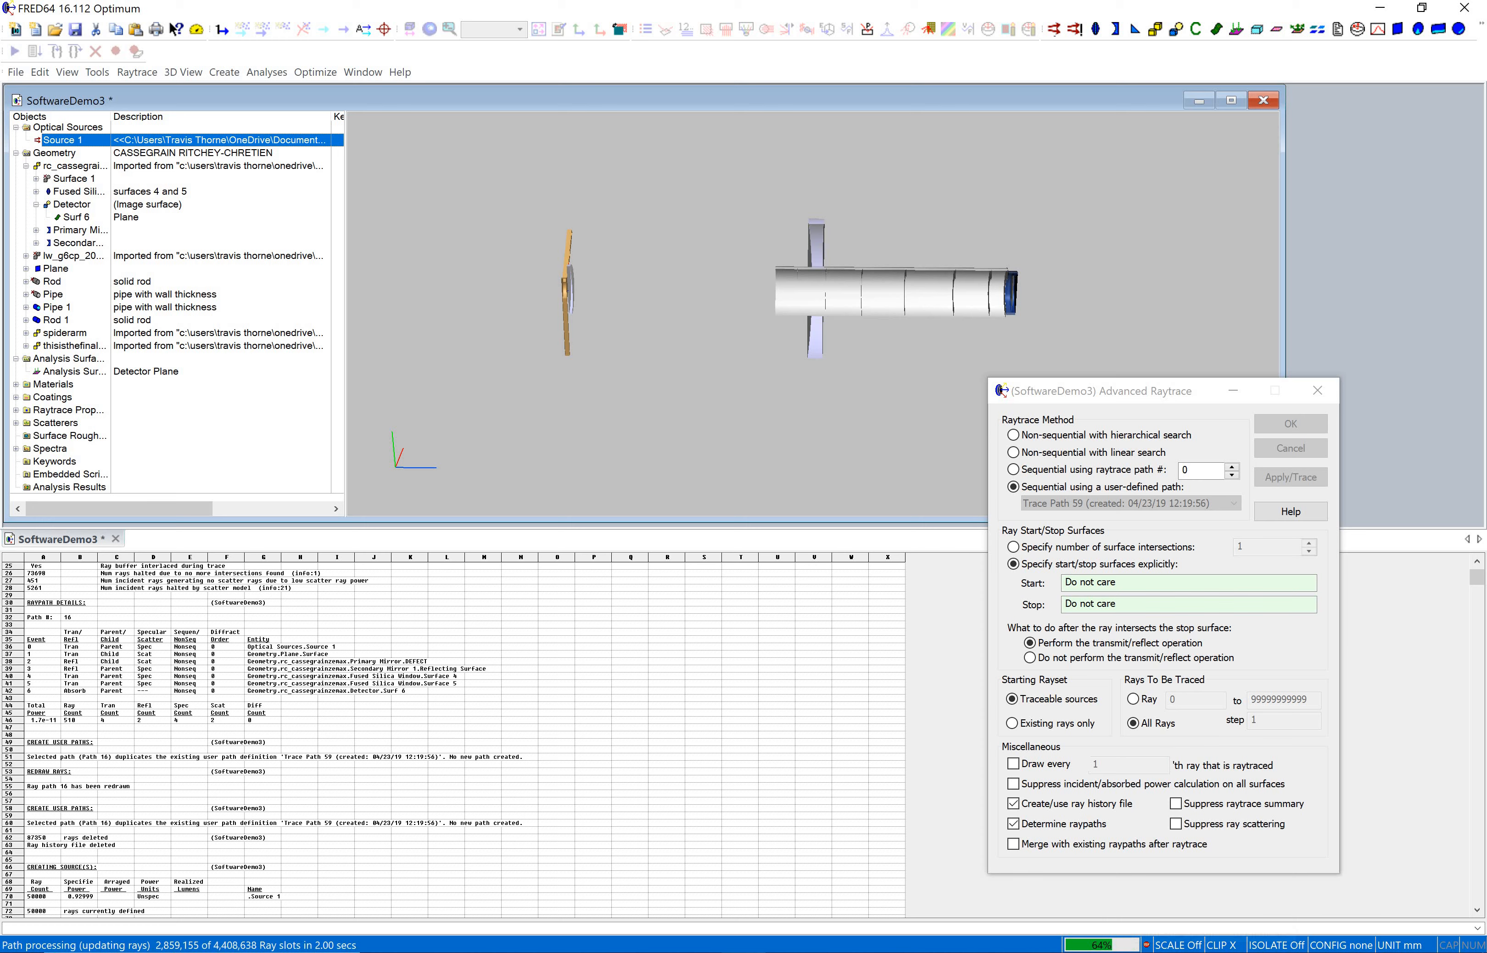
click(1290, 476)
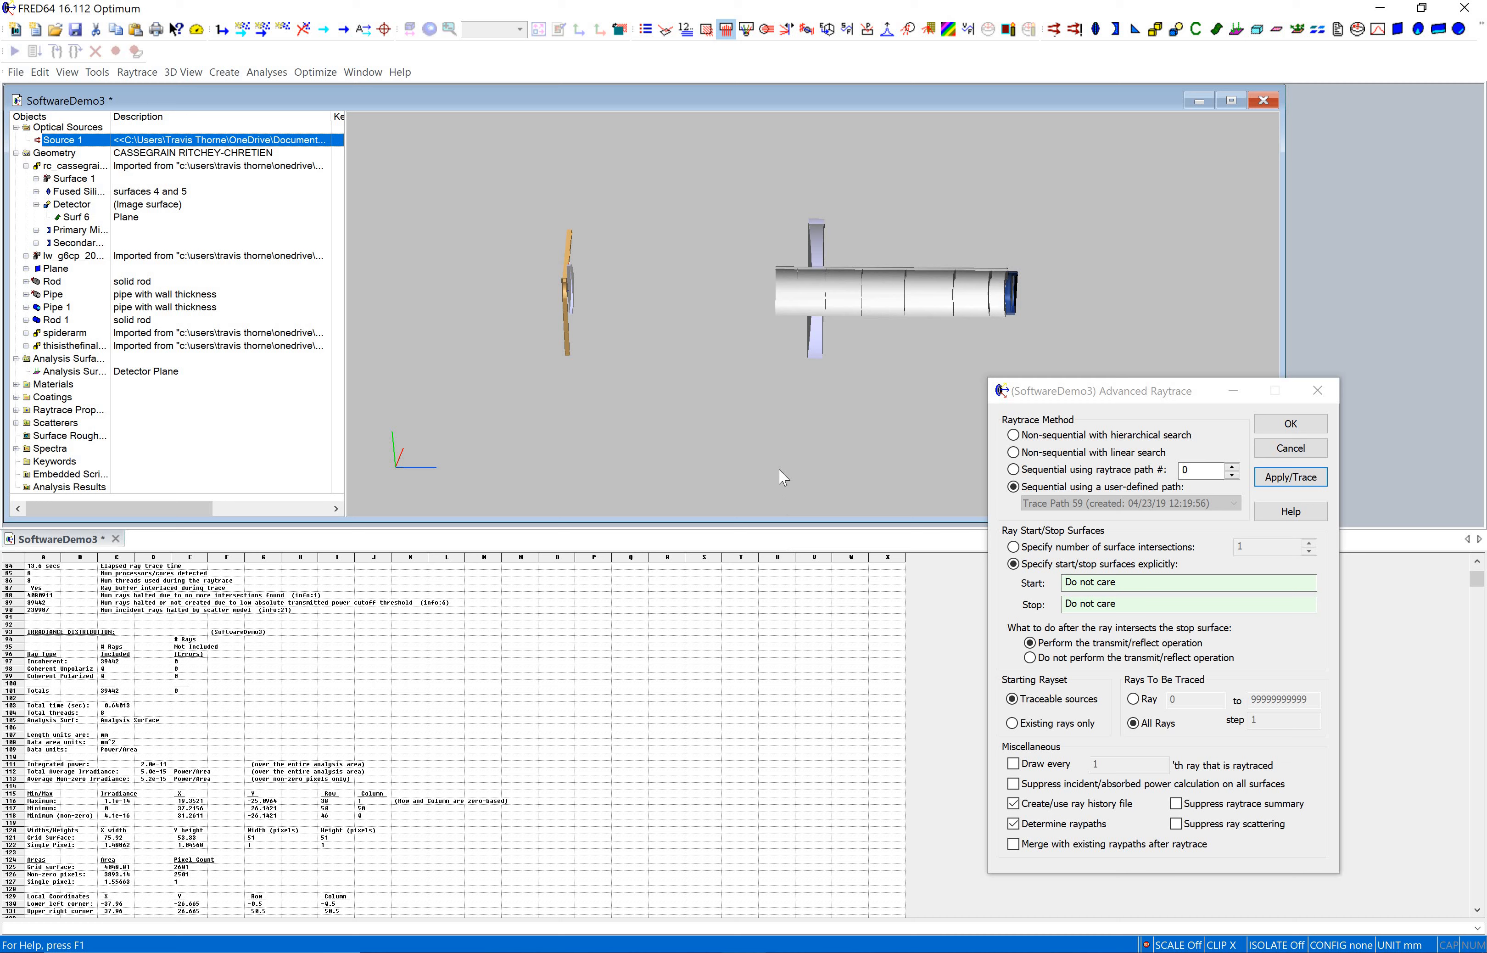
- Display the detector irradiance as a flat colour map with X and Y profiles
click(1289, 476)
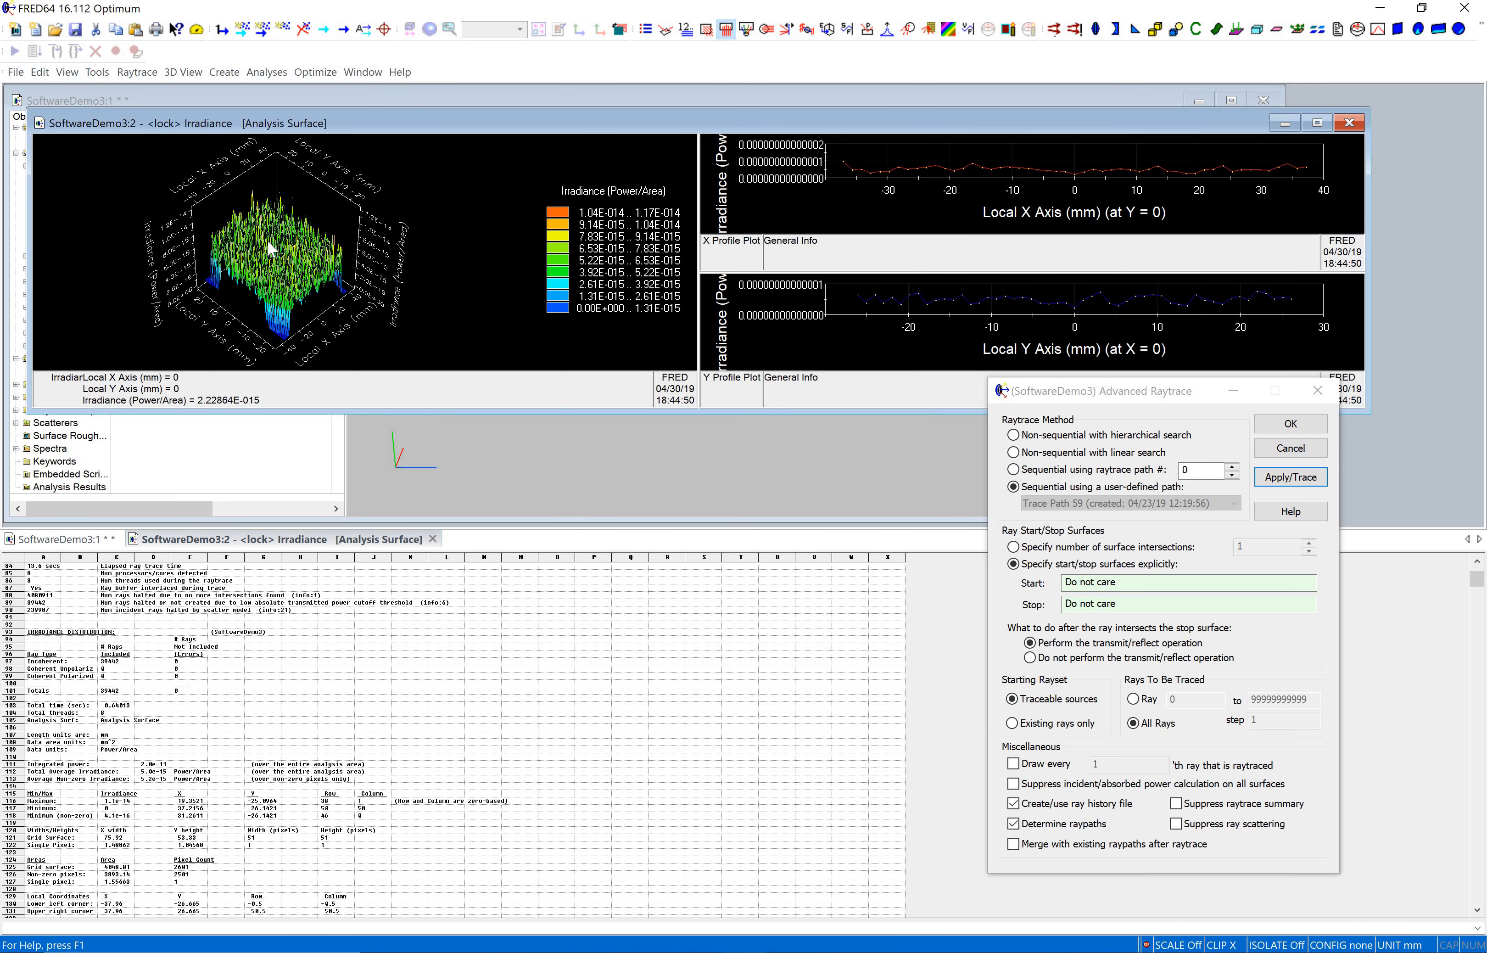
right_click(270, 249)
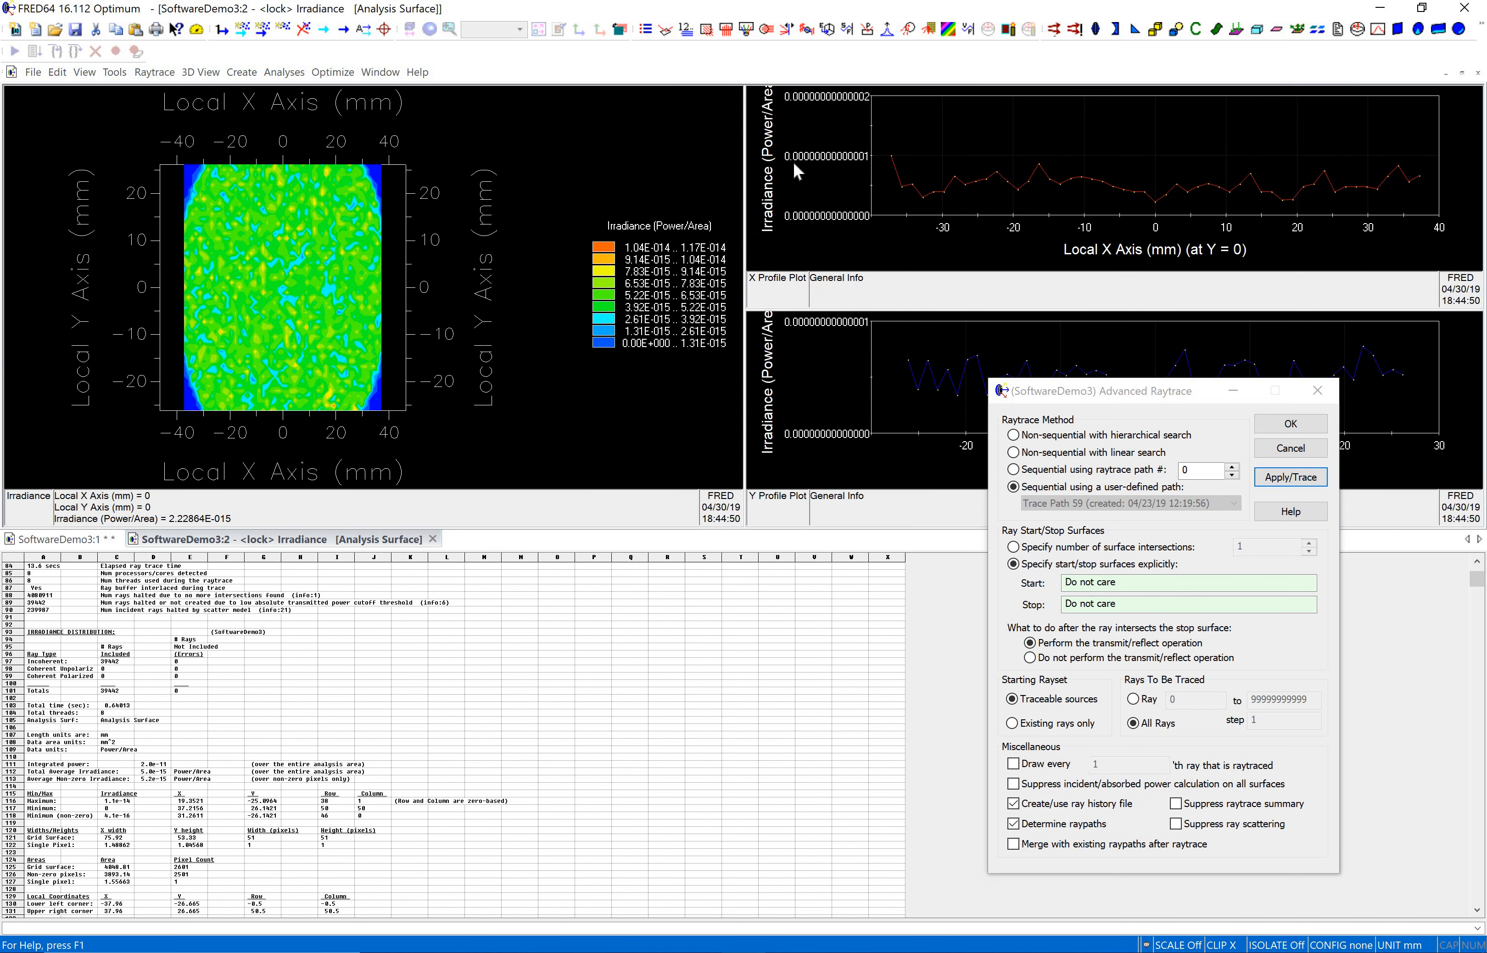
mouse_move(333, 322)
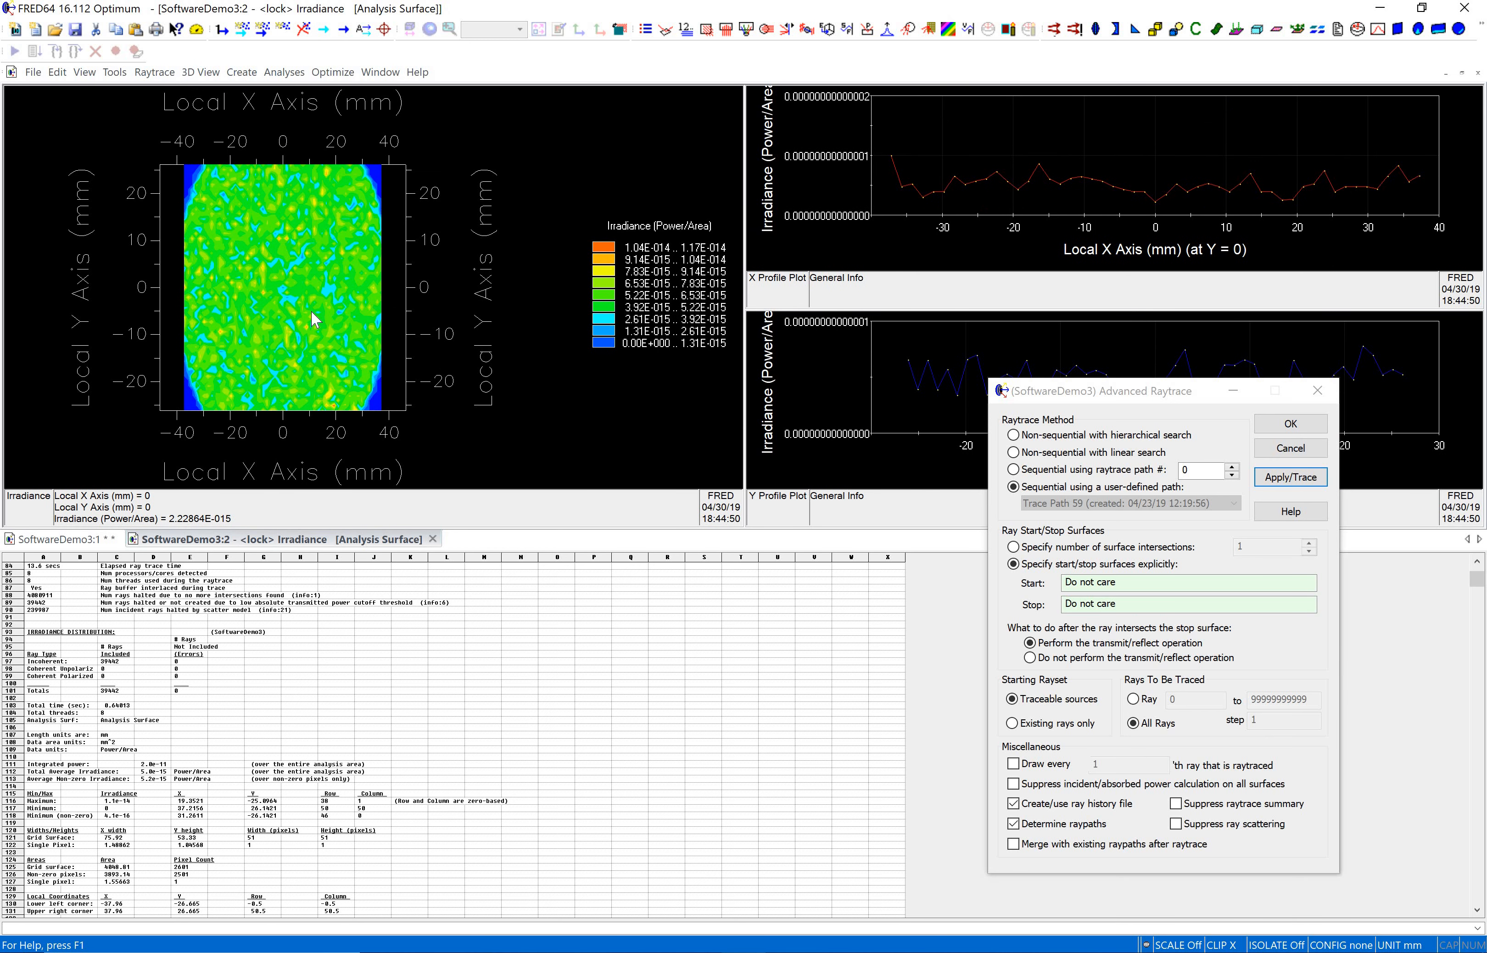
mouse_move(317, 314)
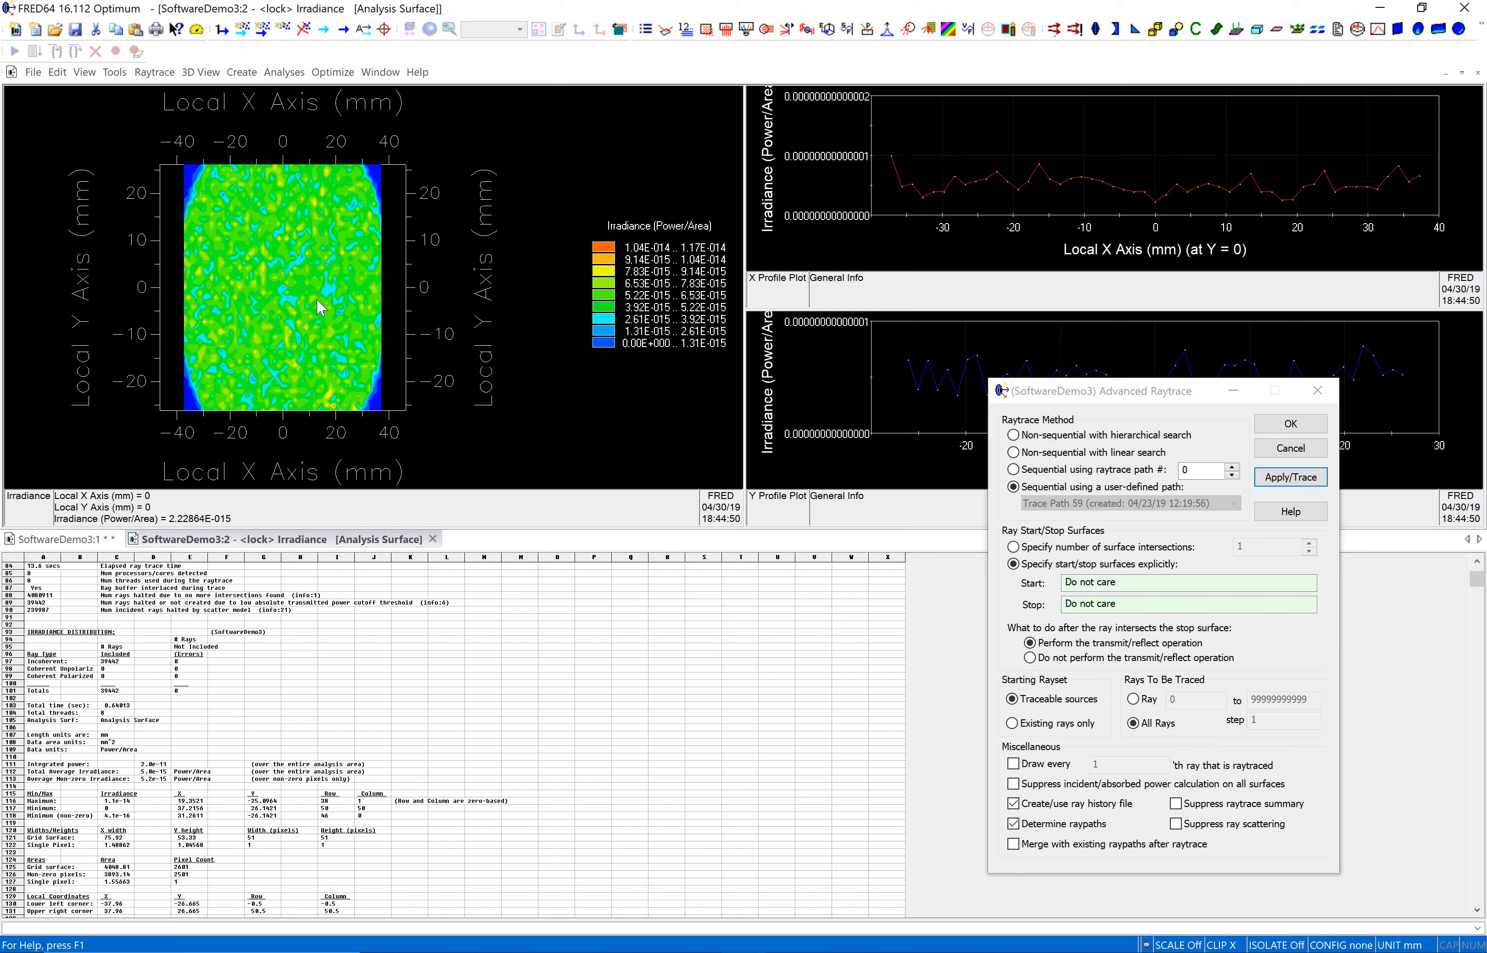
mouse_move(641, 539)
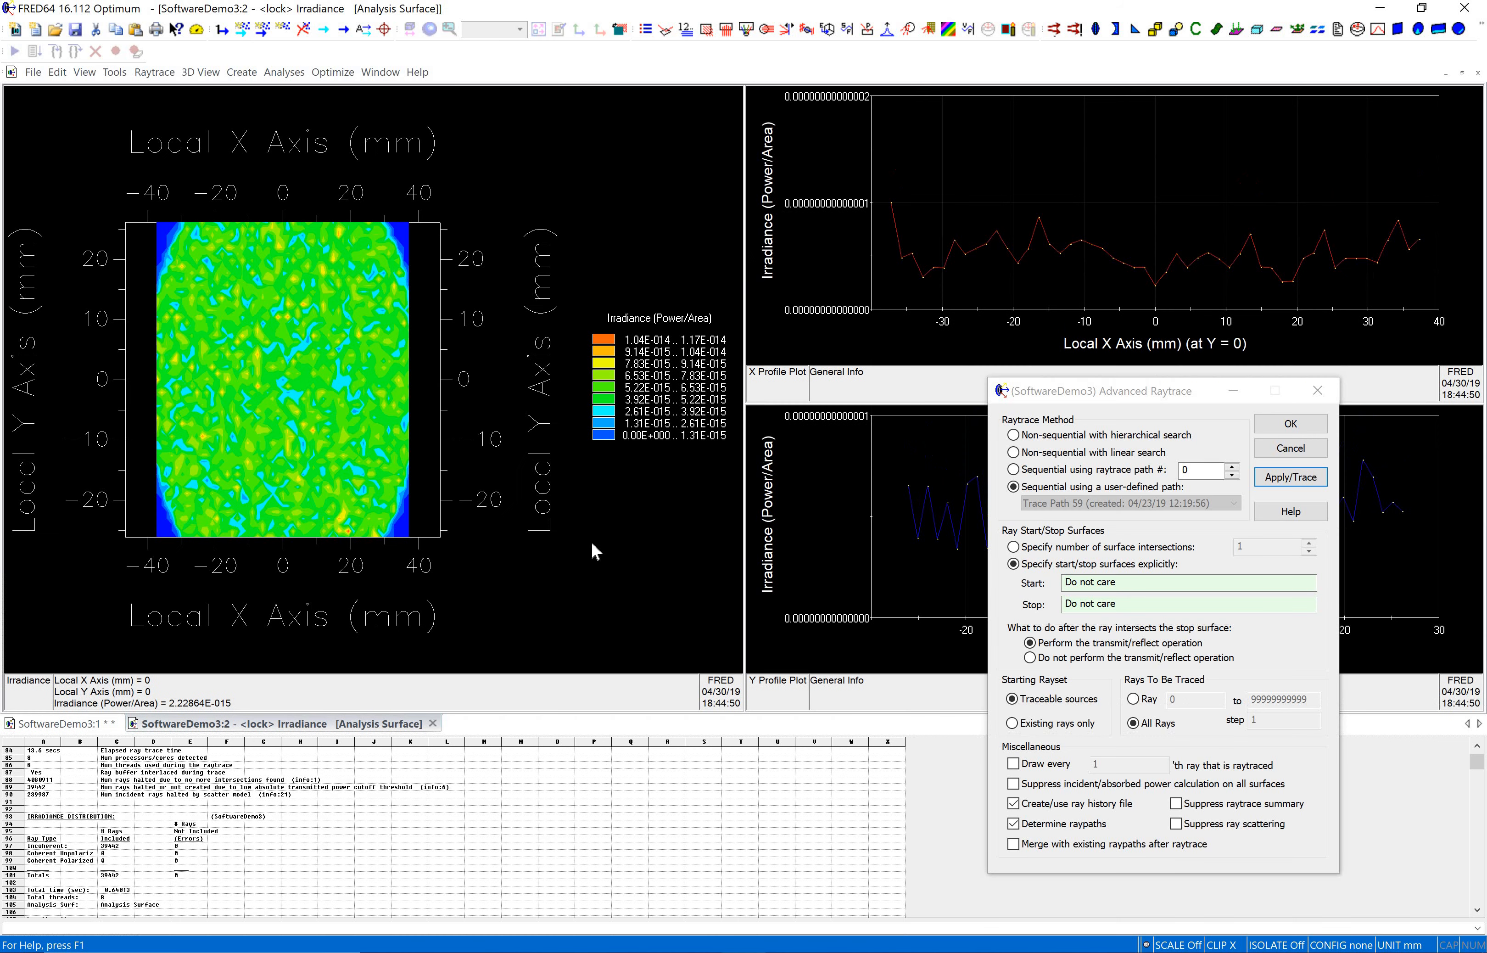
mouse_move(438, 442)
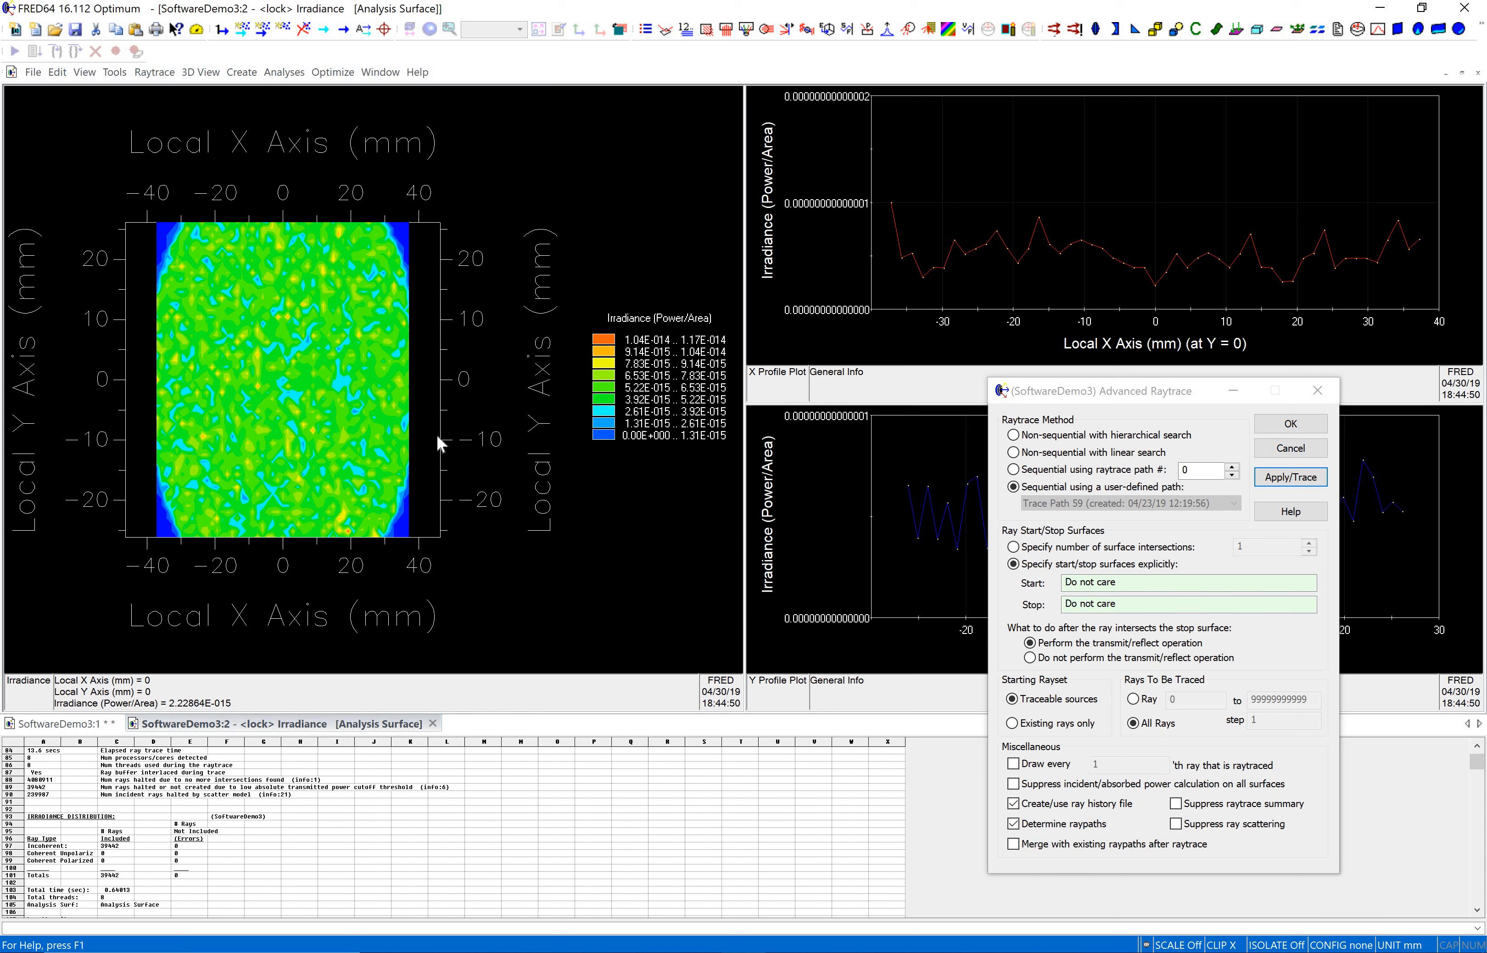
mouse_move(687, 355)
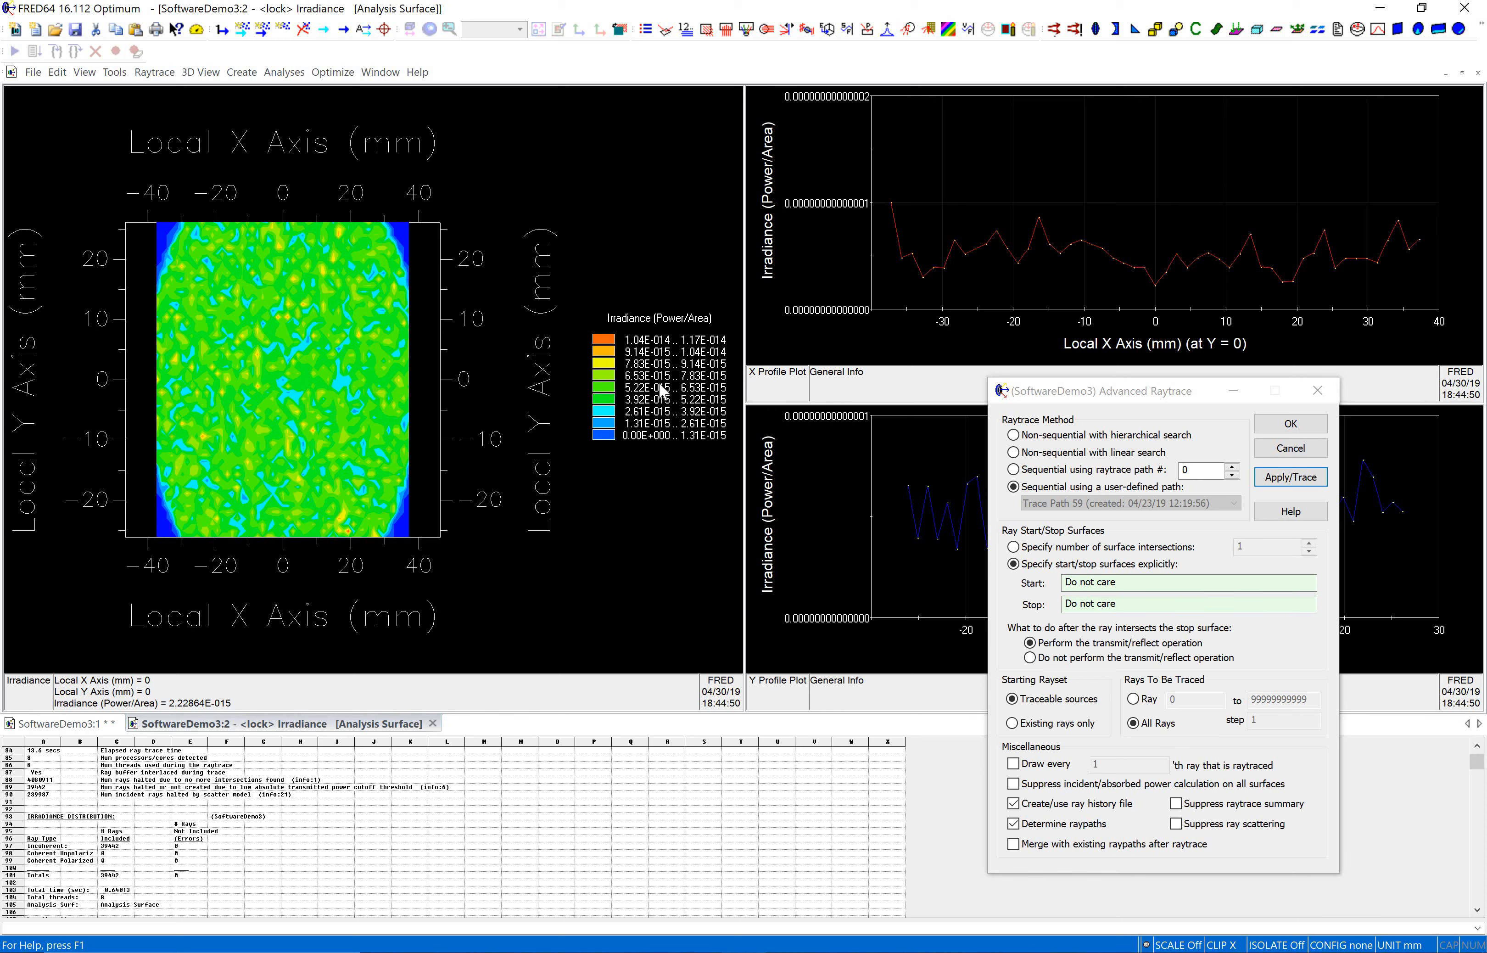
mouse_move(570, 437)
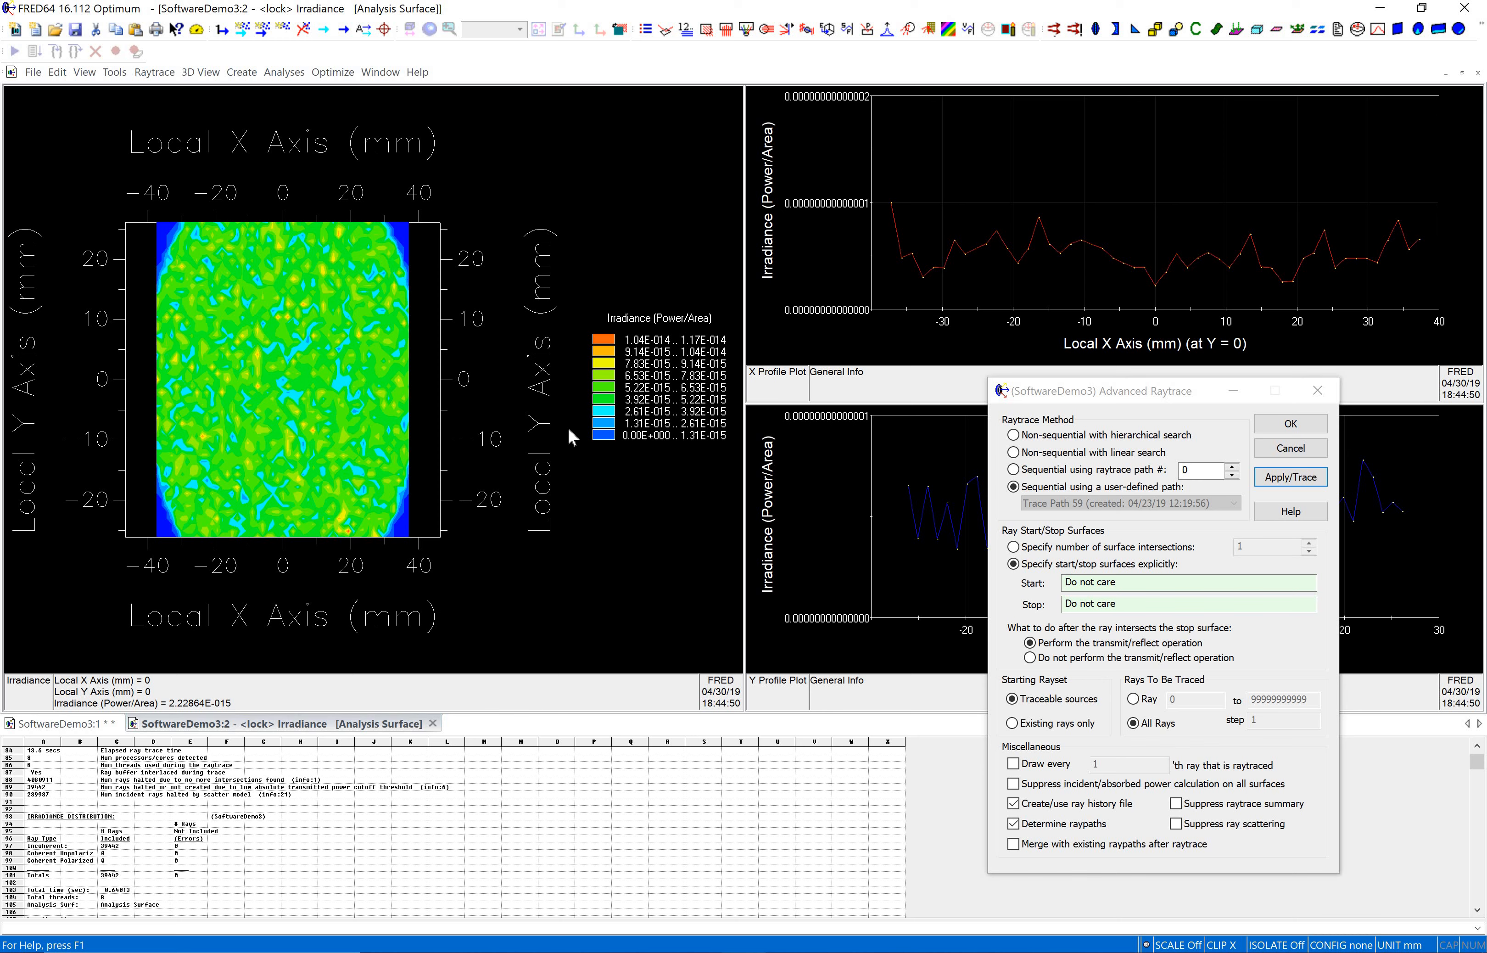
mouse_move(347, 371)
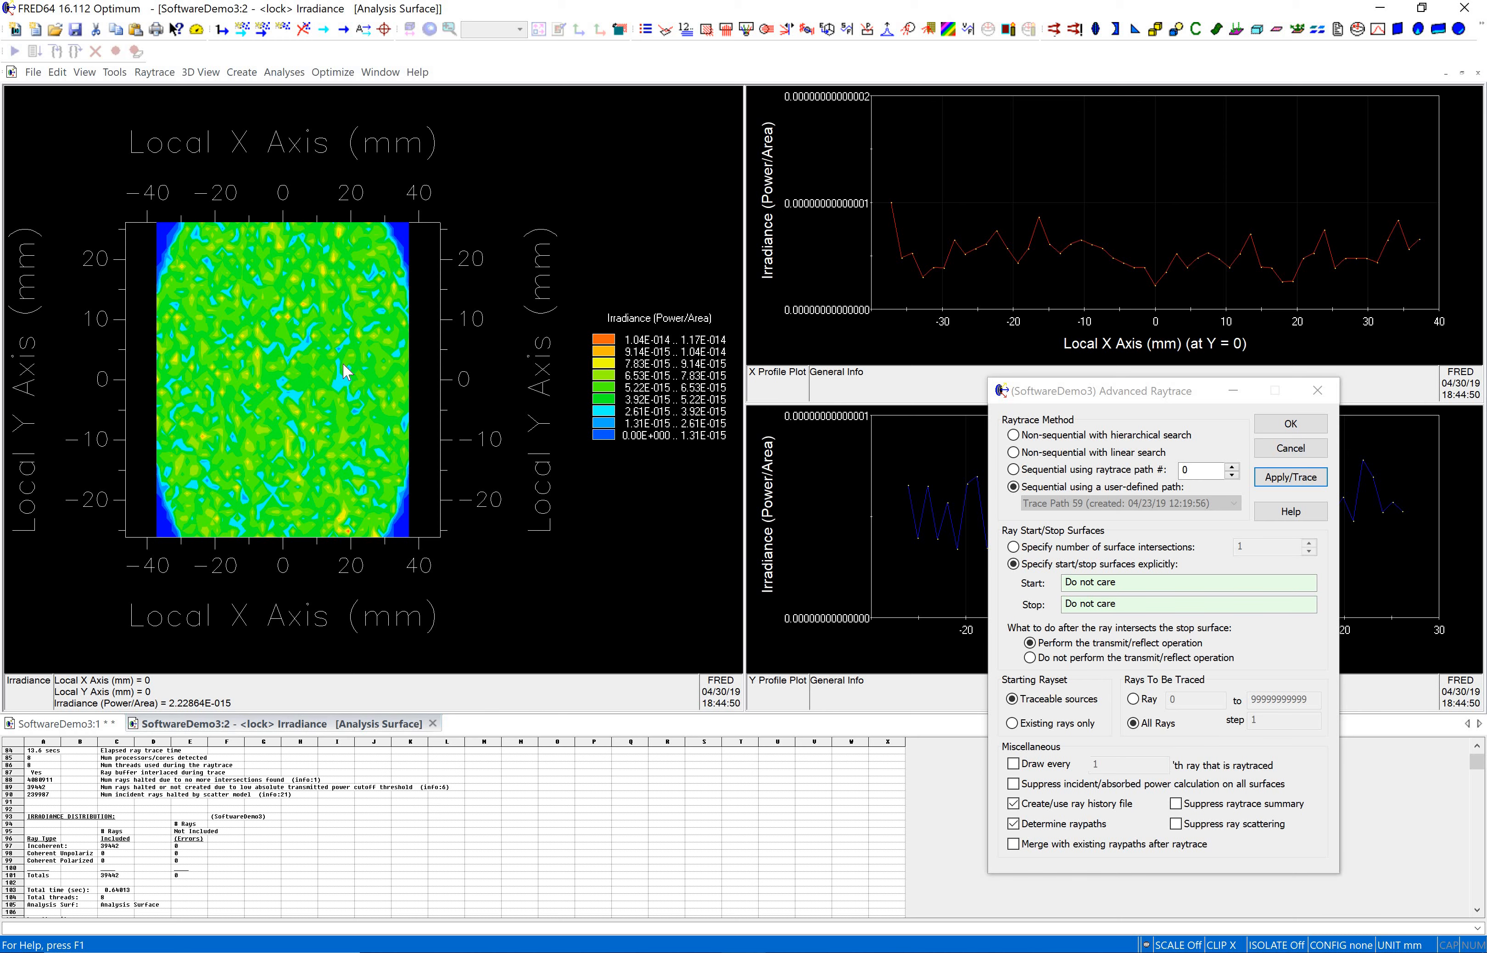
mouse_move(388, 373)
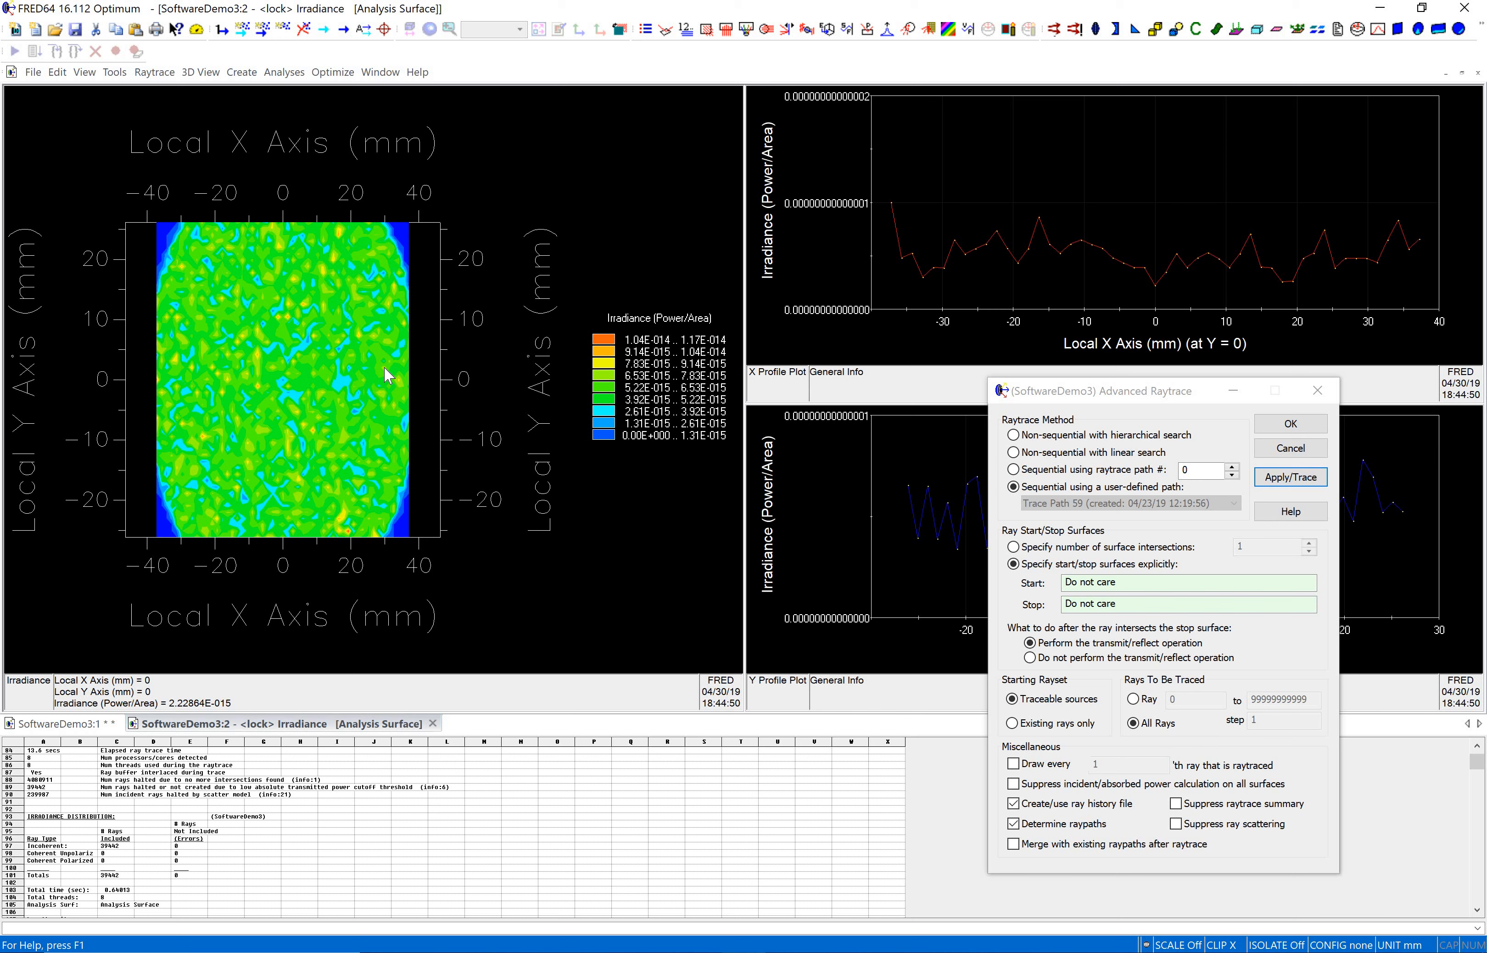
mouse_move(287, 344)
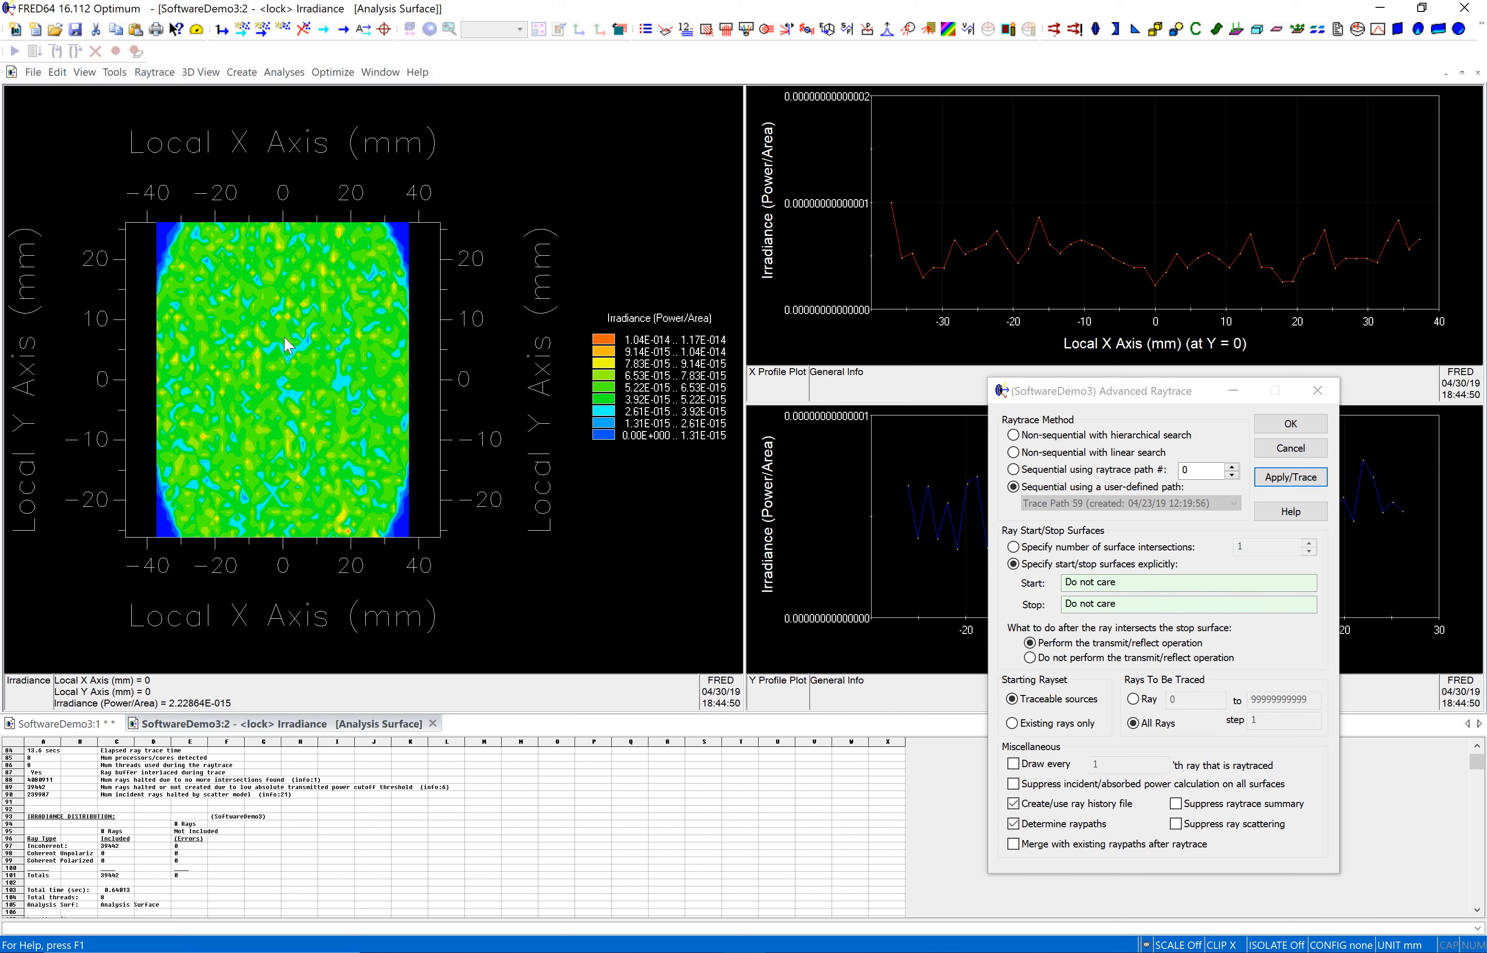
mouse_move(320, 405)
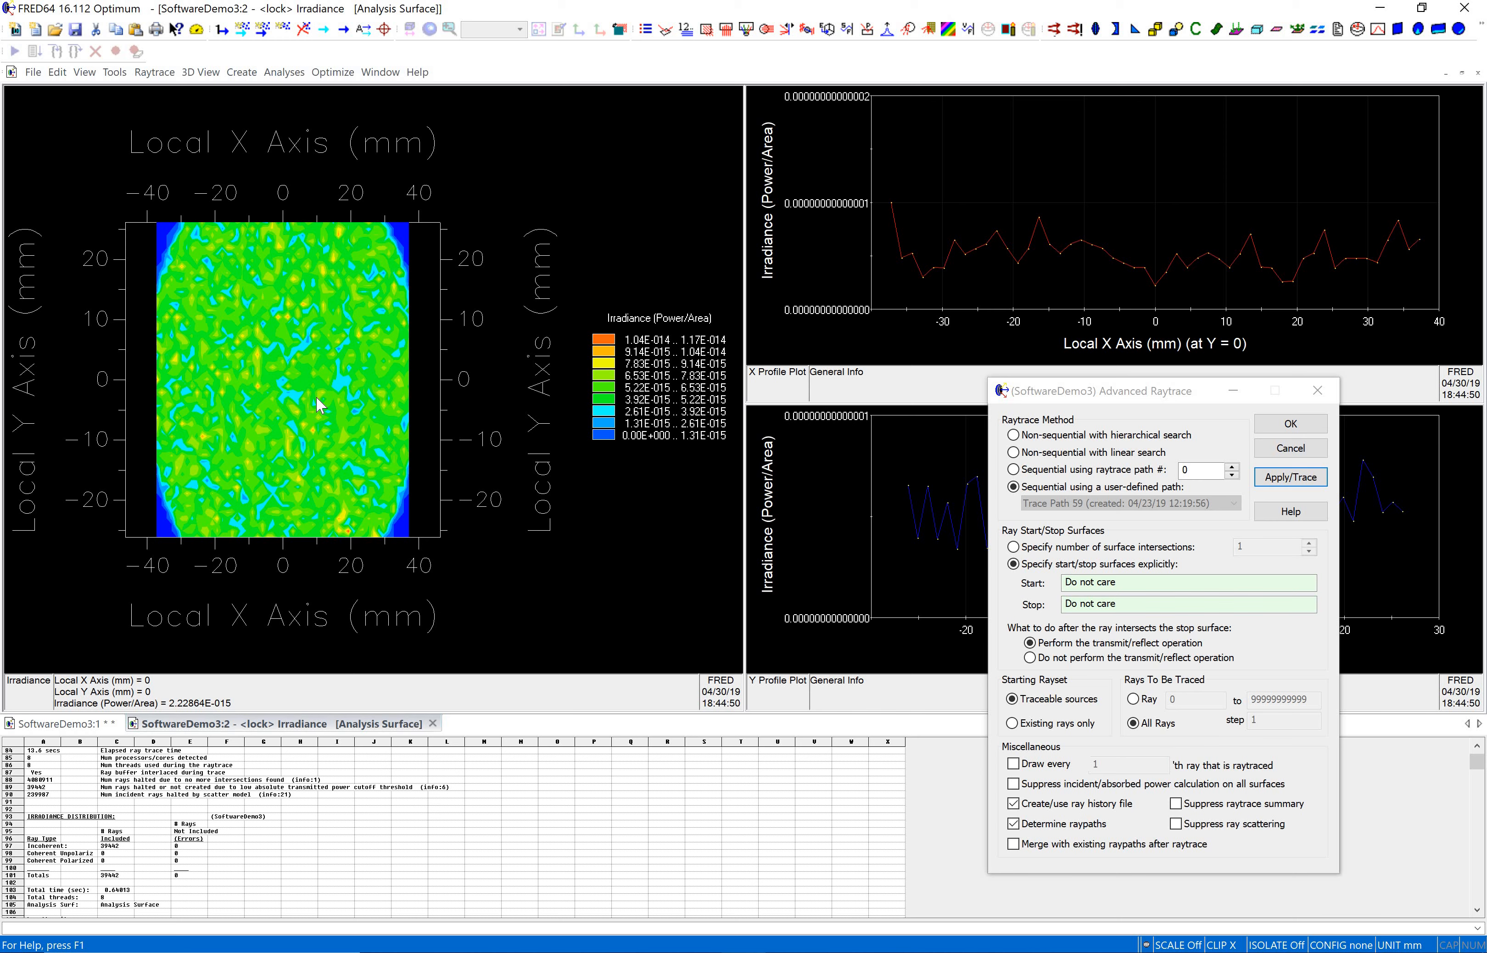
mouse_move(304, 420)
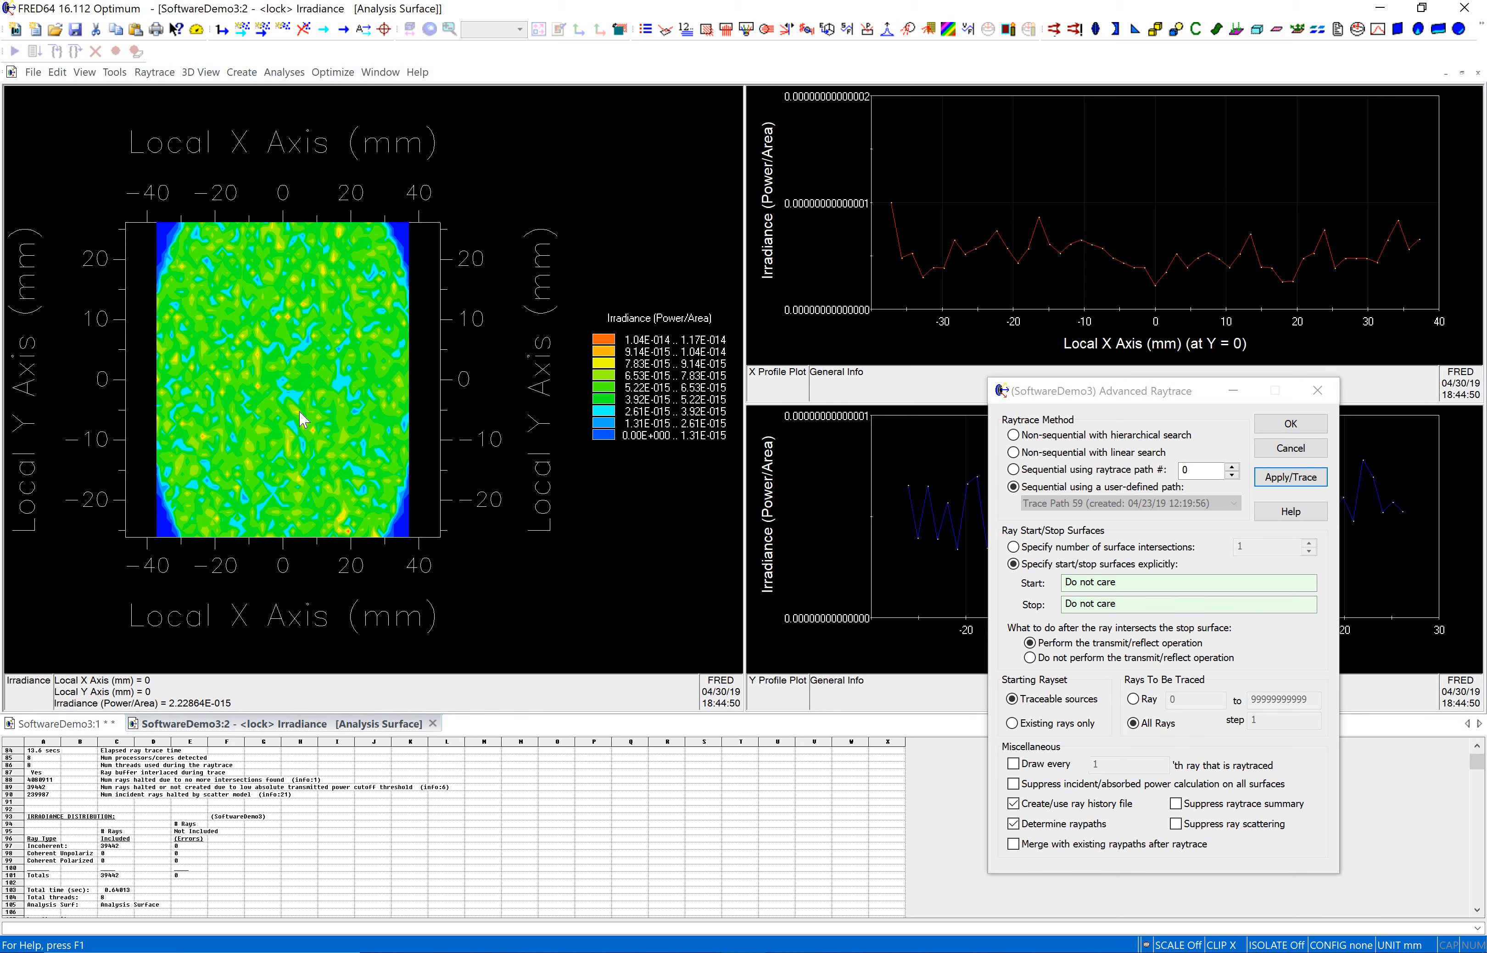
mouse_move(350, 417)
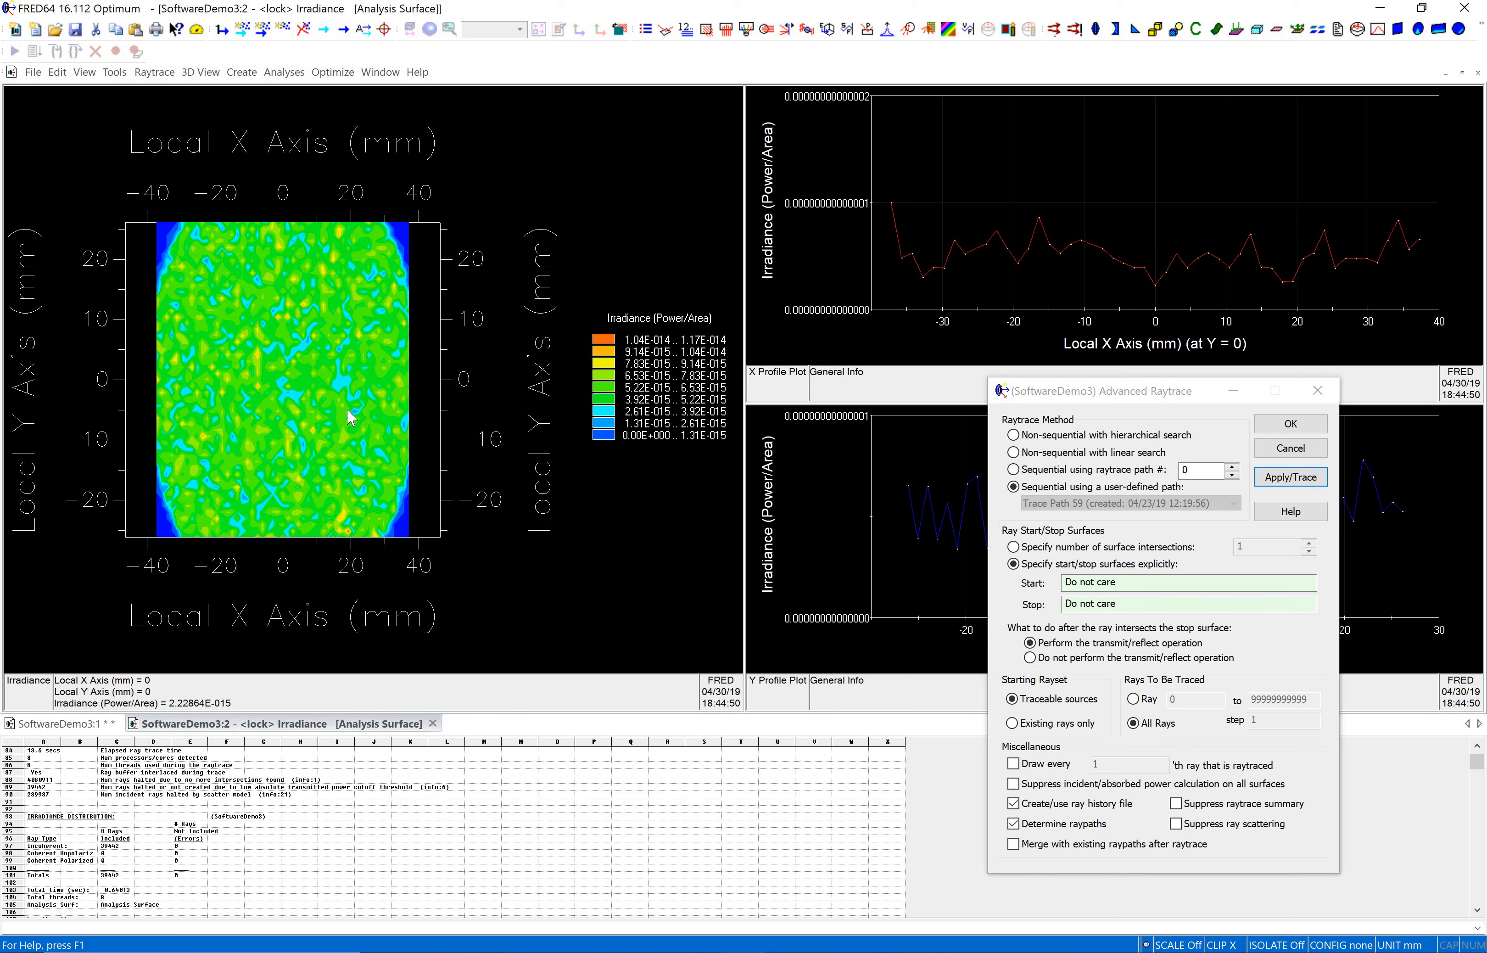
mouse_move(345, 417)
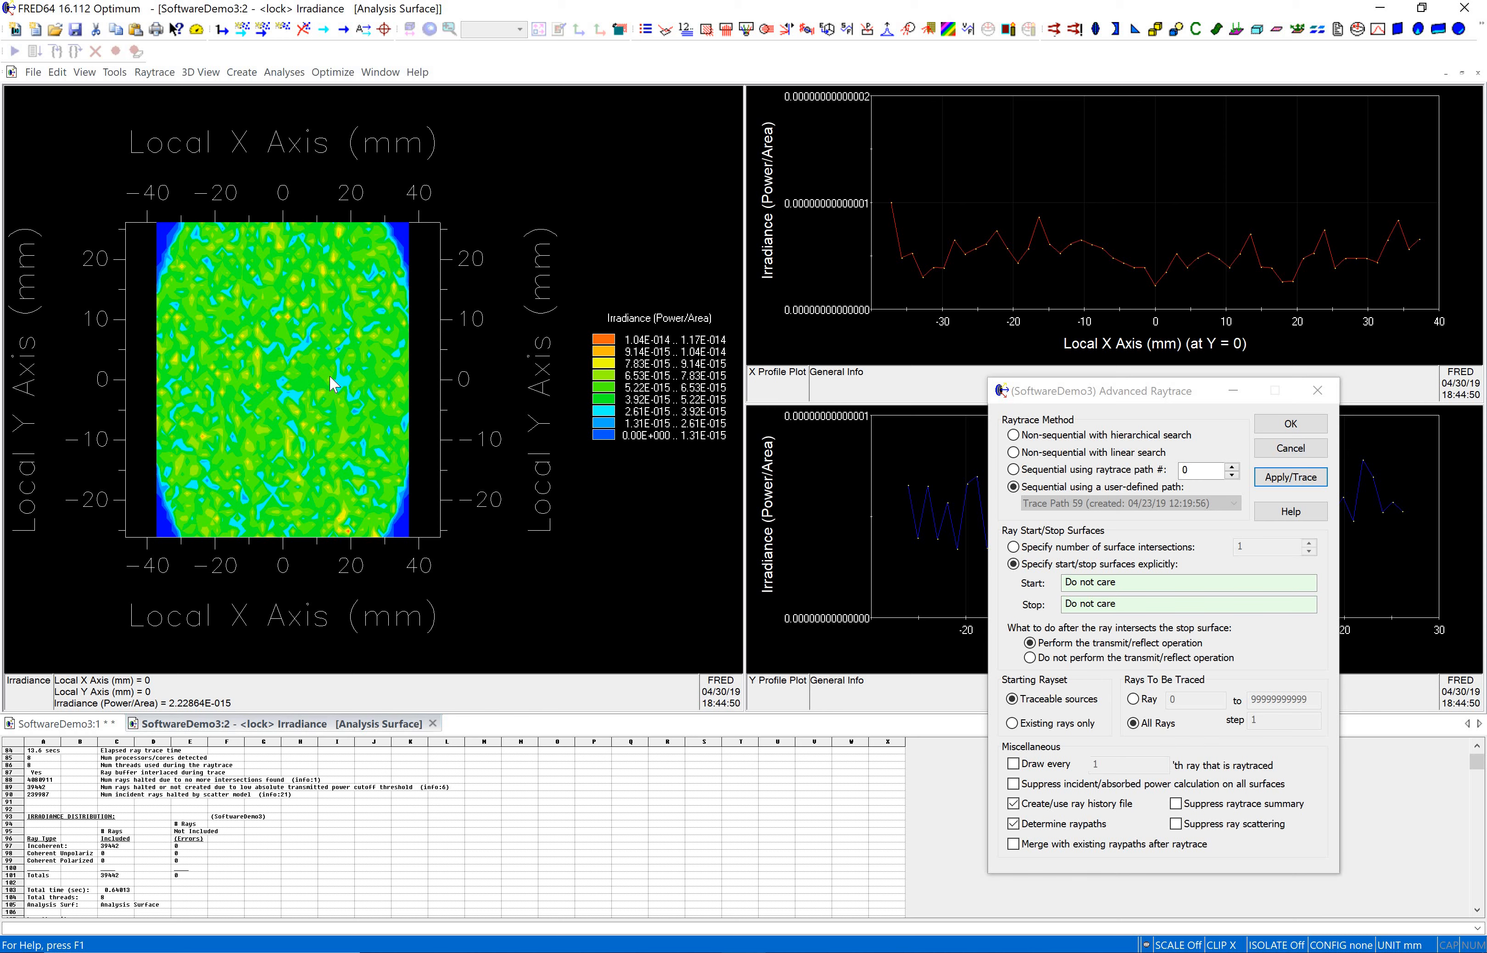
mouse_move(268, 364)
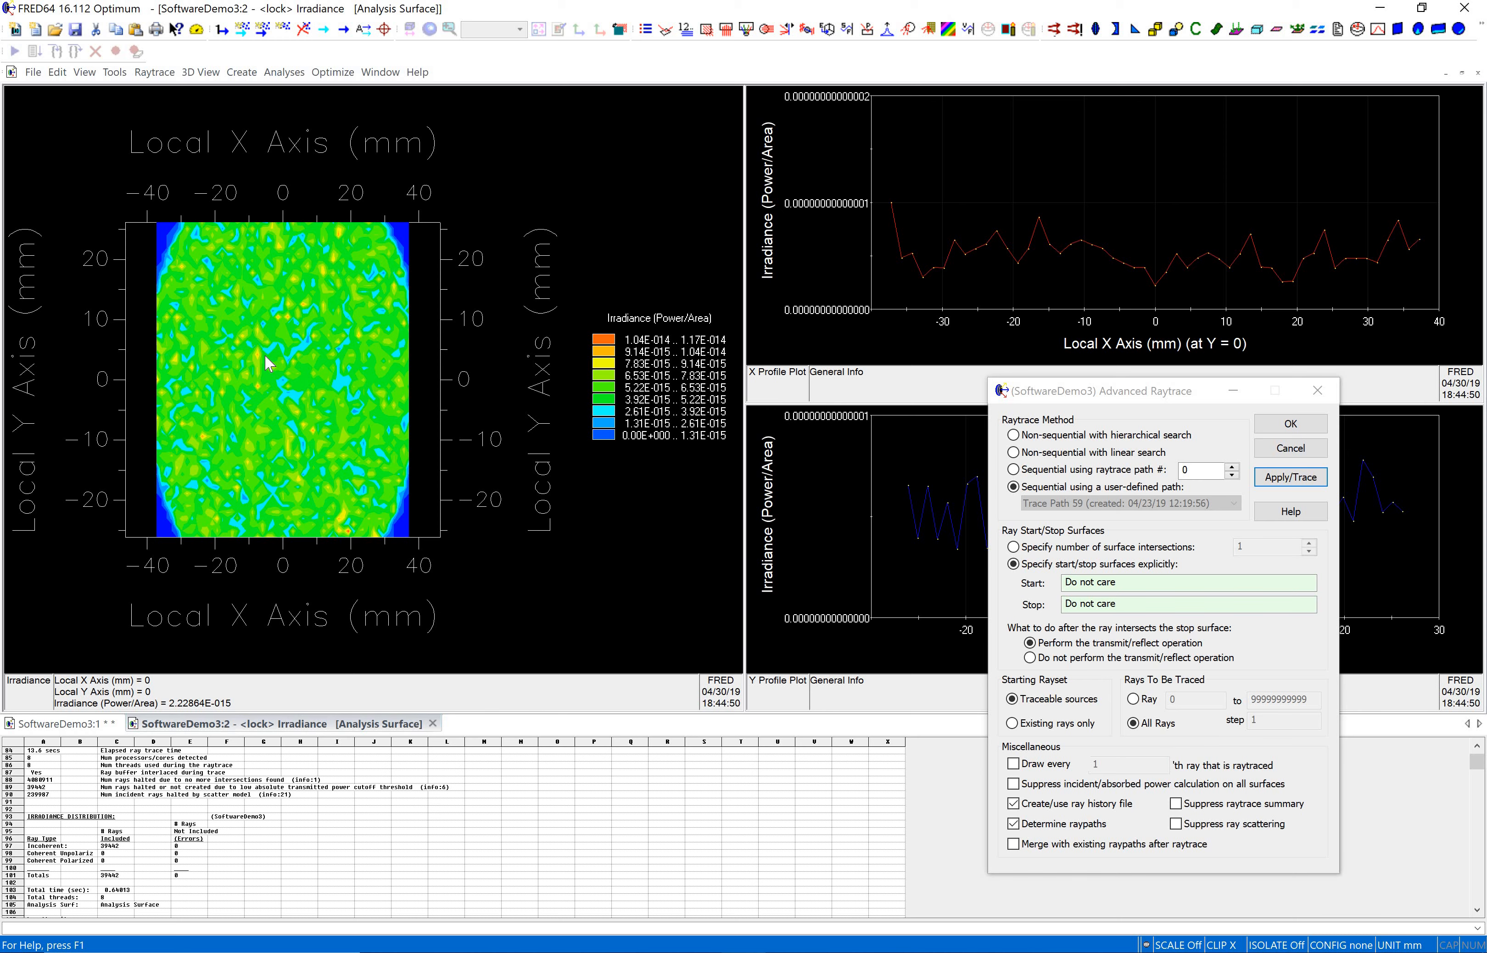
mouse_move(244, 421)
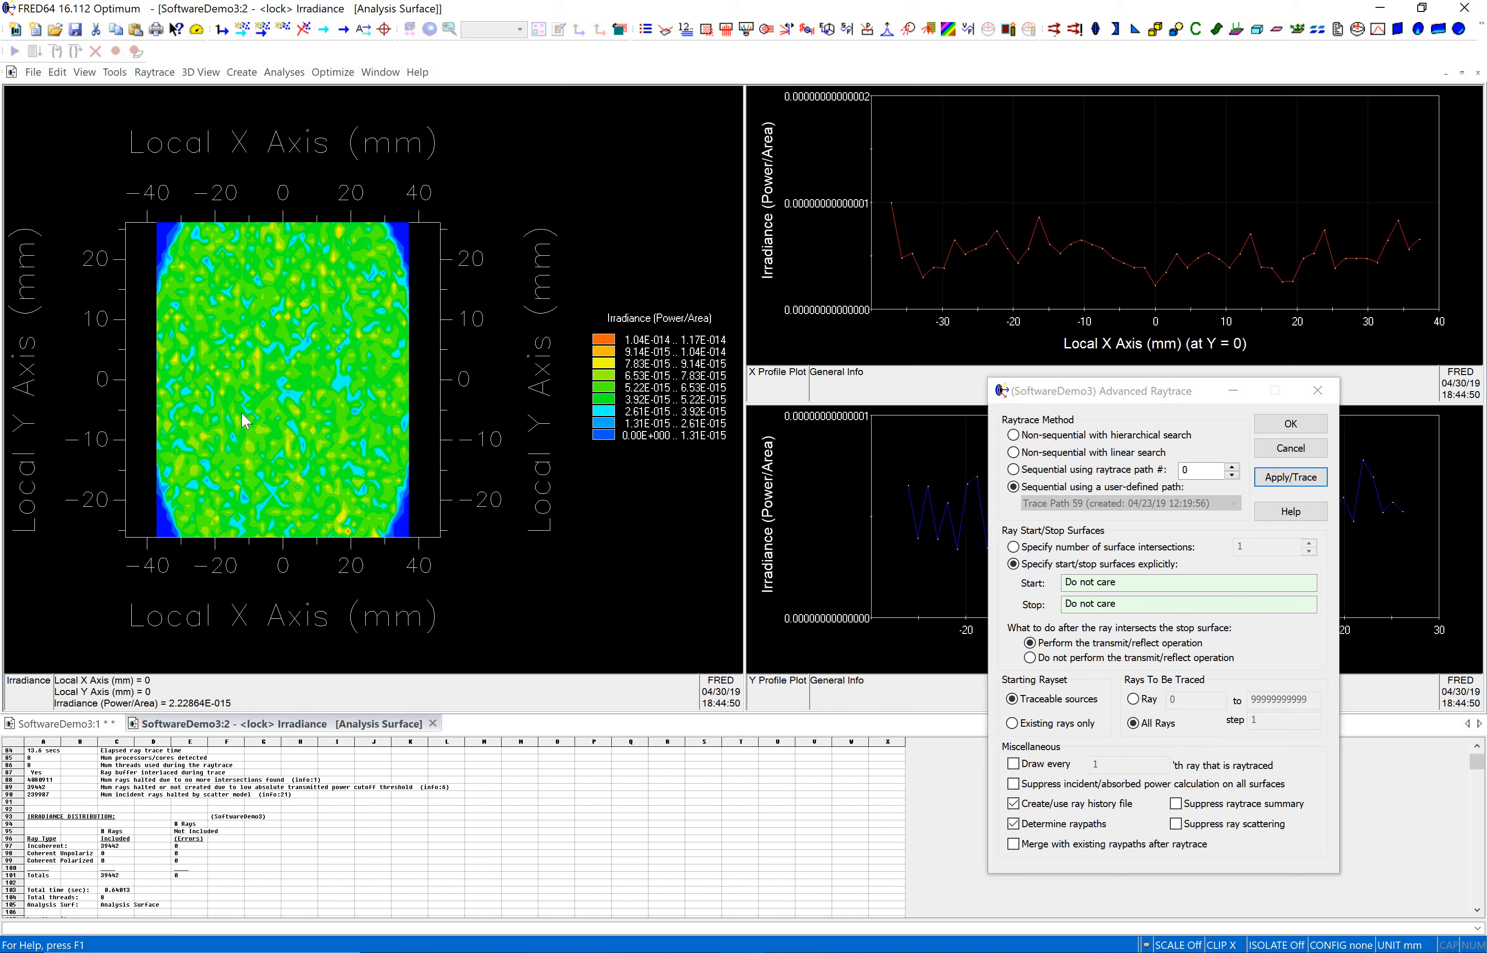
mouse_move(238, 409)
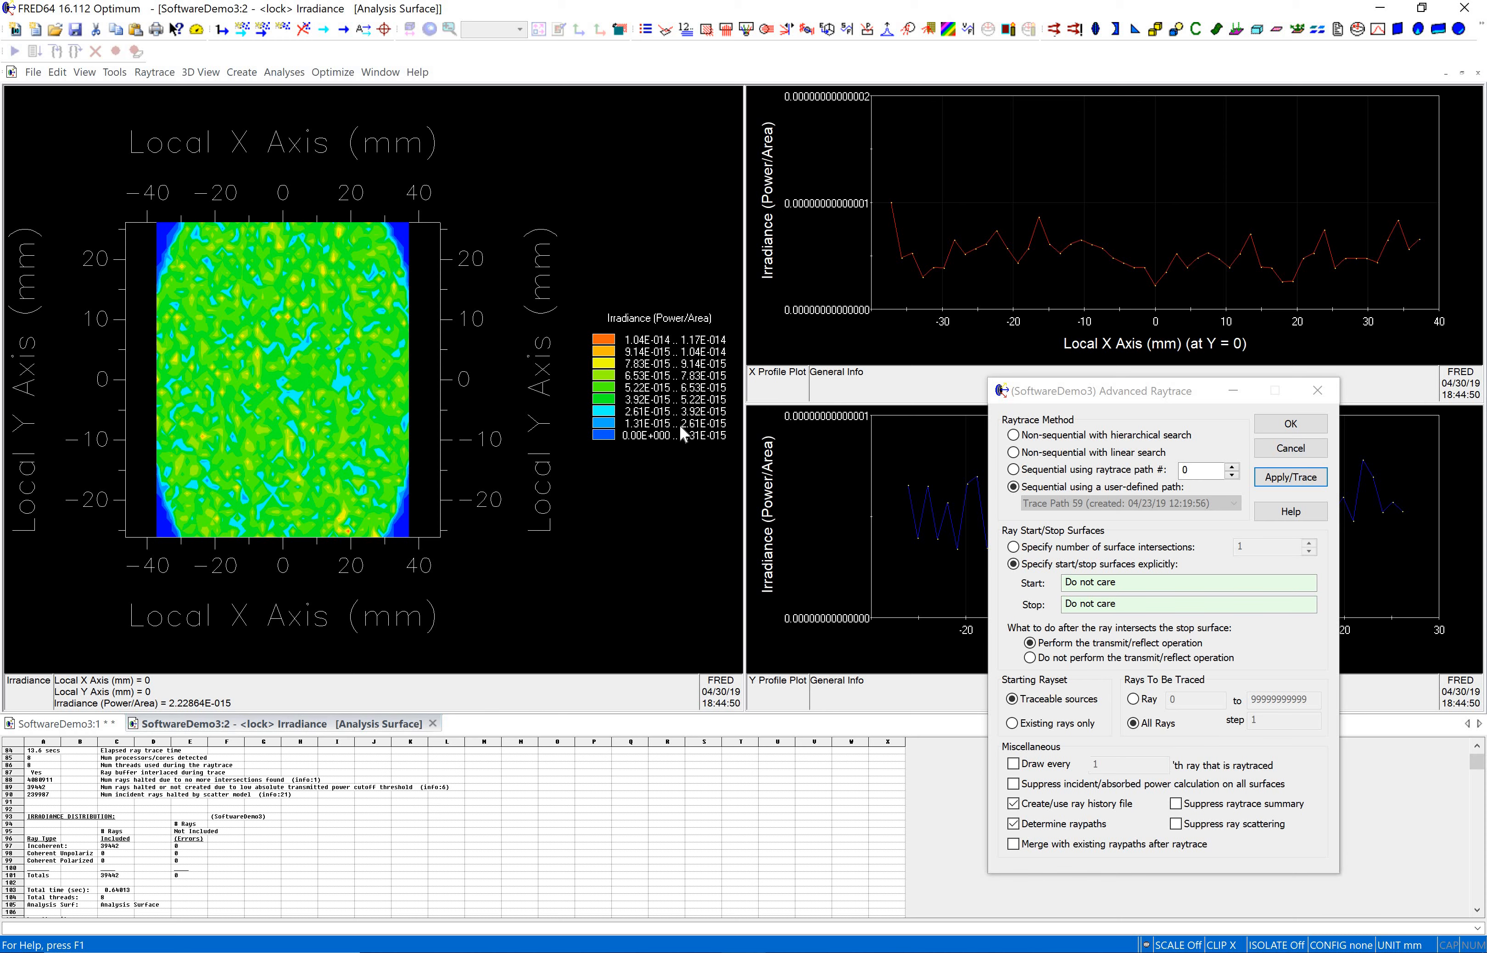
mouse_move(228, 622)
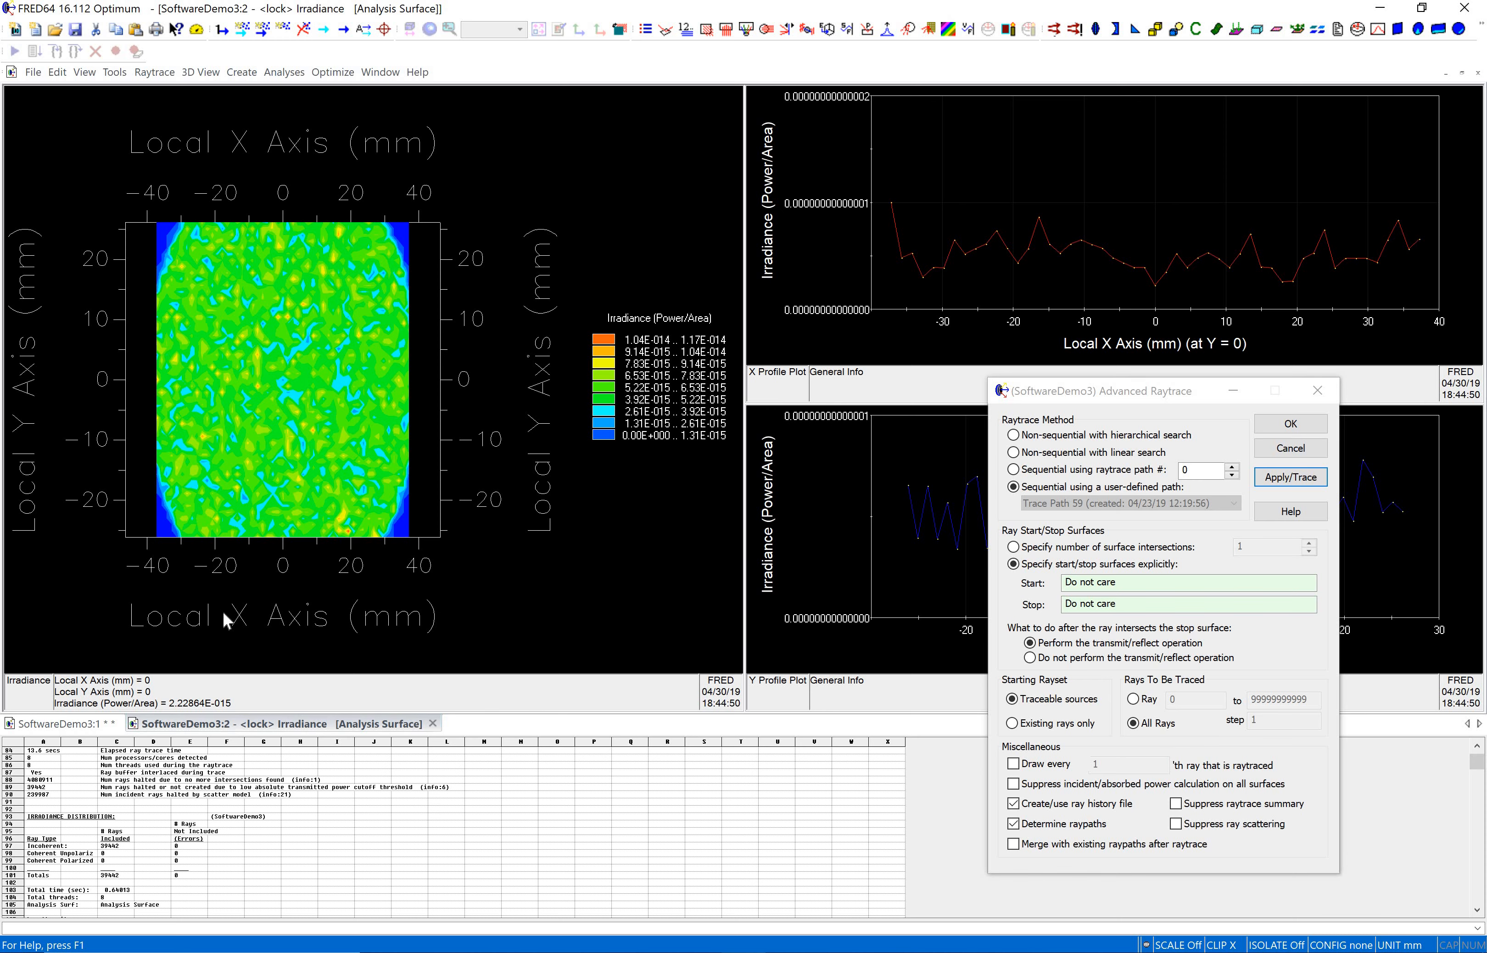
mouse_move(325, 438)
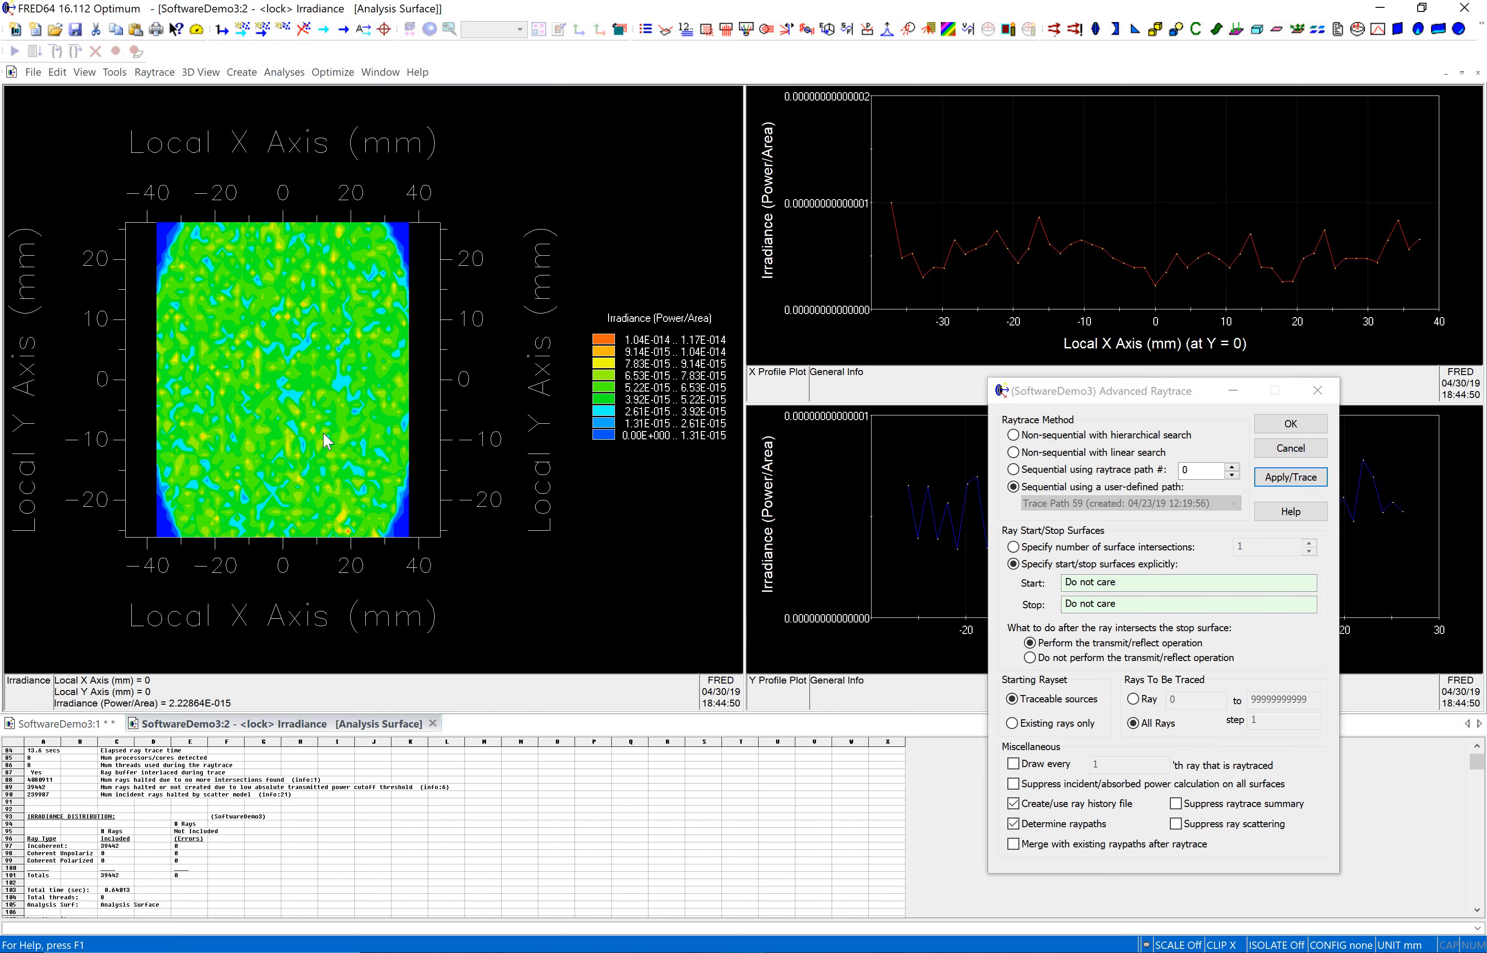
mouse_move(527, 681)
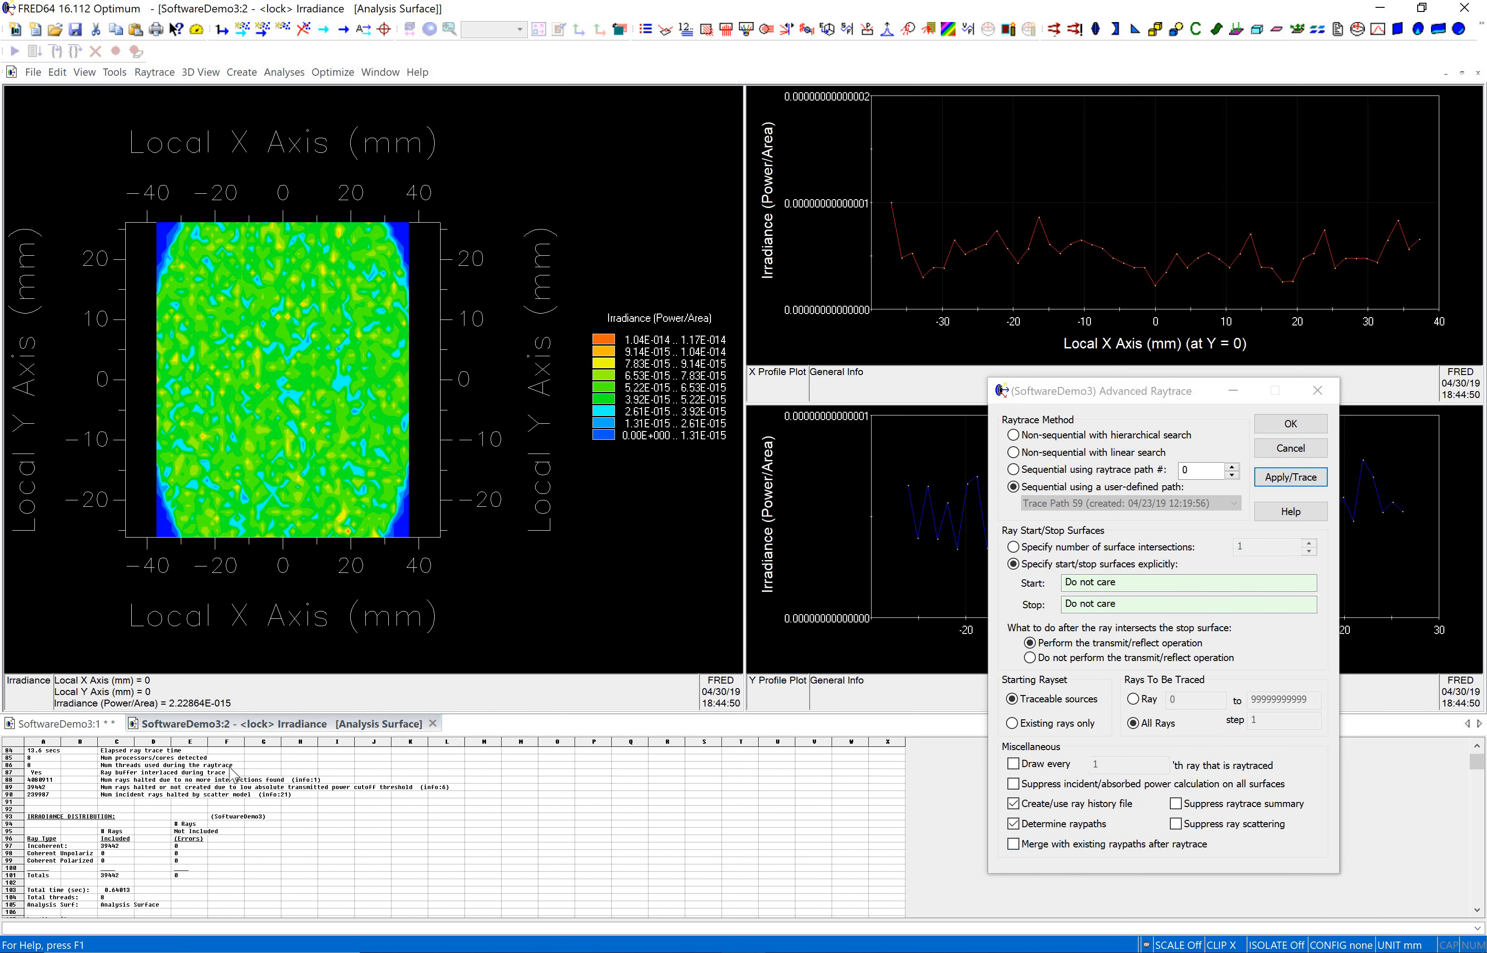
mouse_move(418, 537)
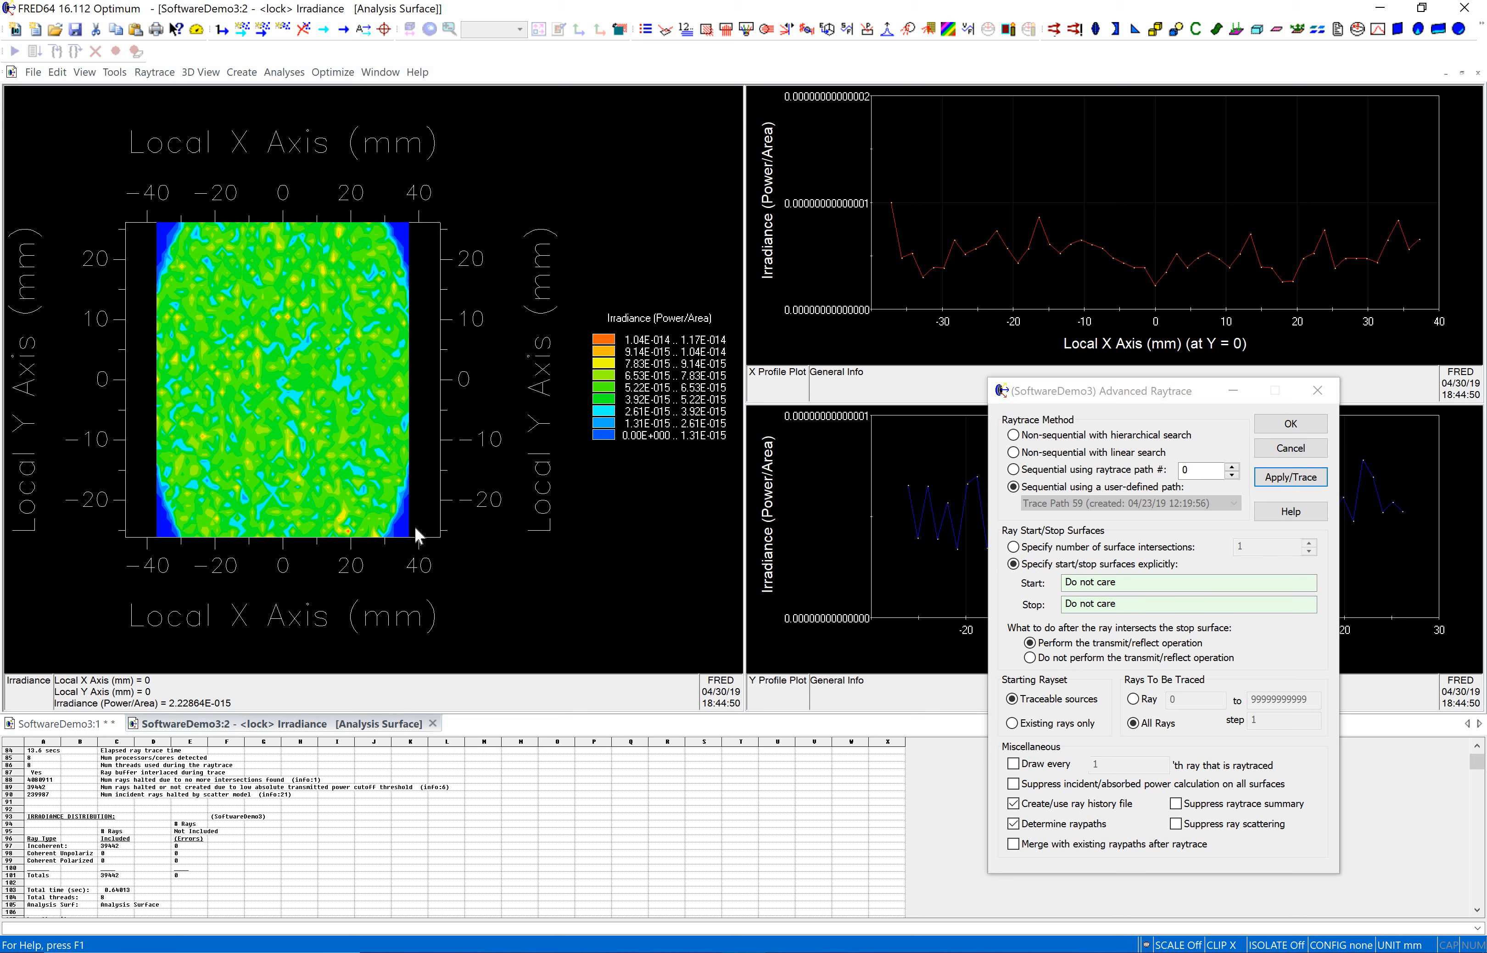
mouse_move(416, 537)
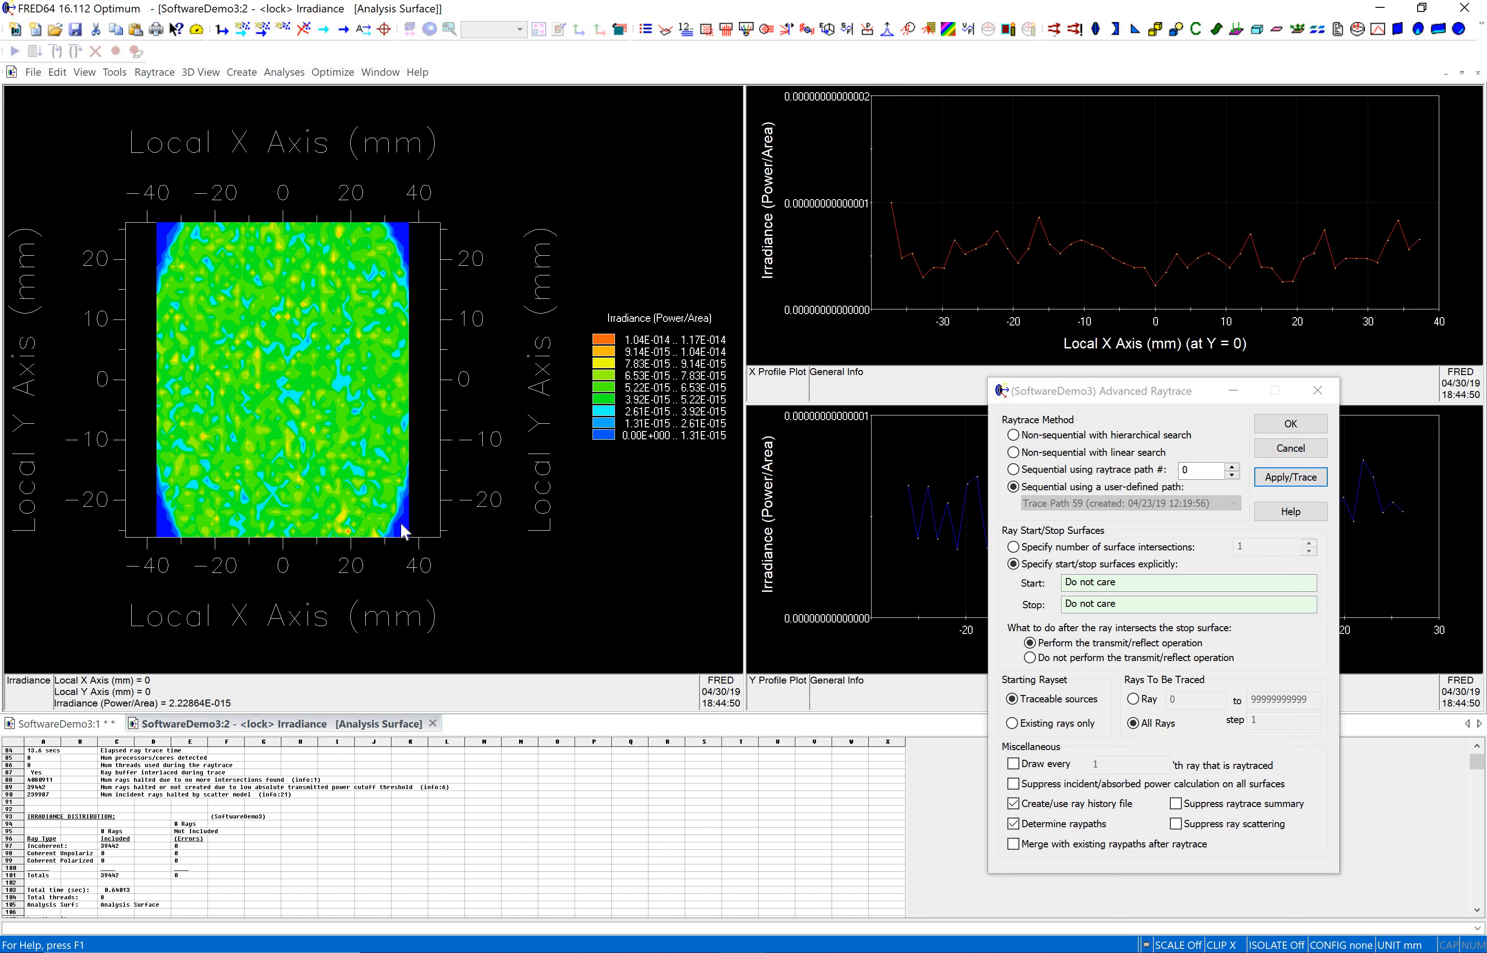
mouse_move(387, 588)
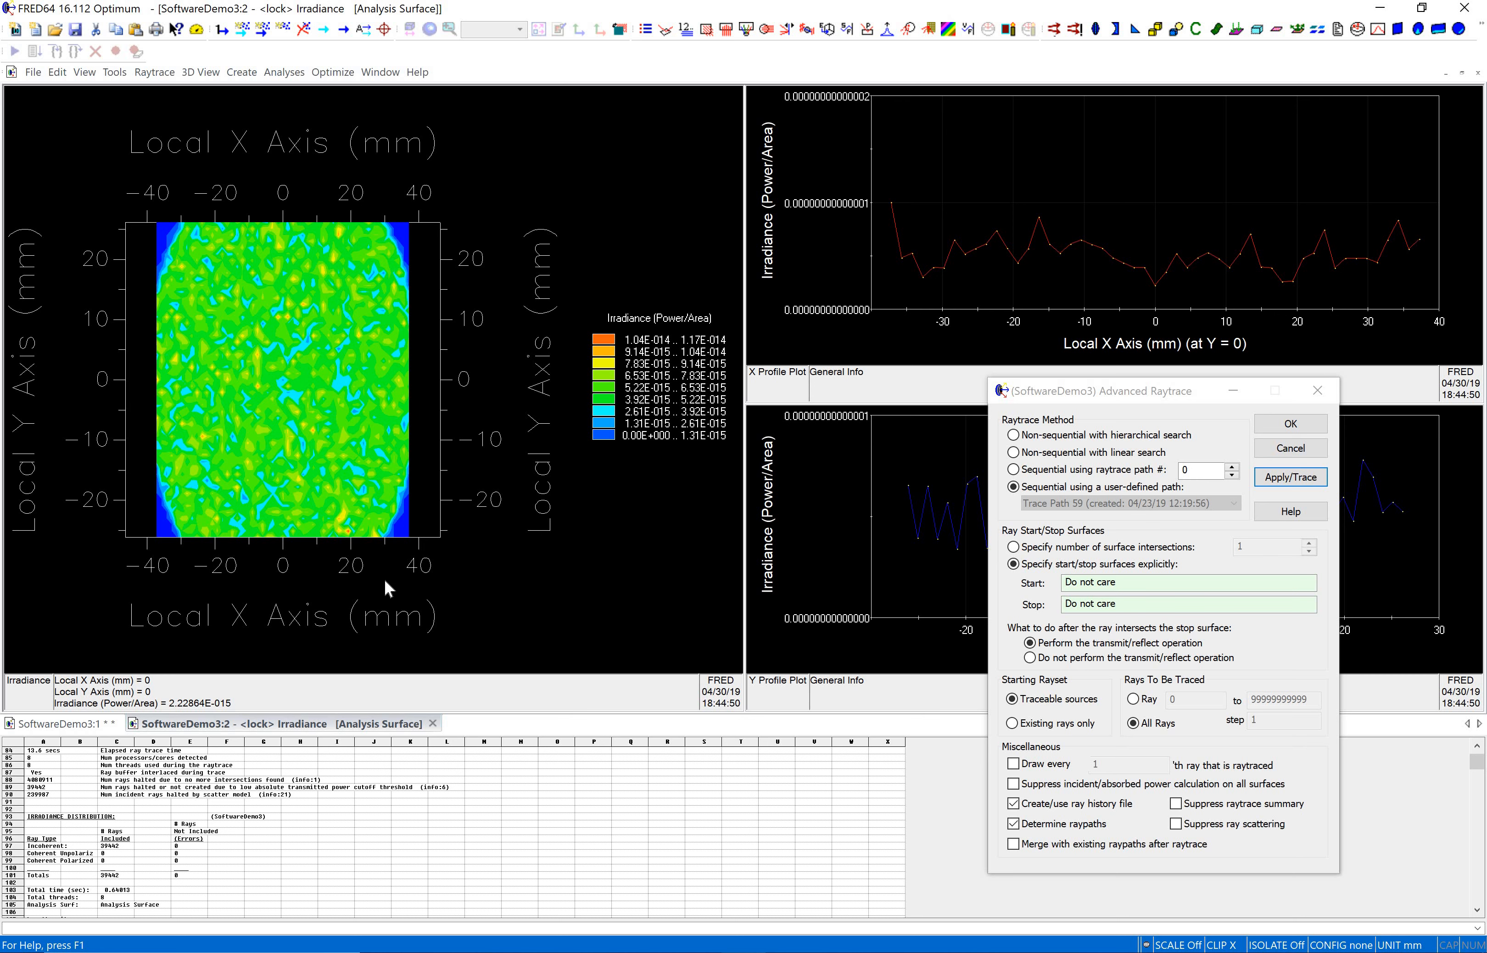